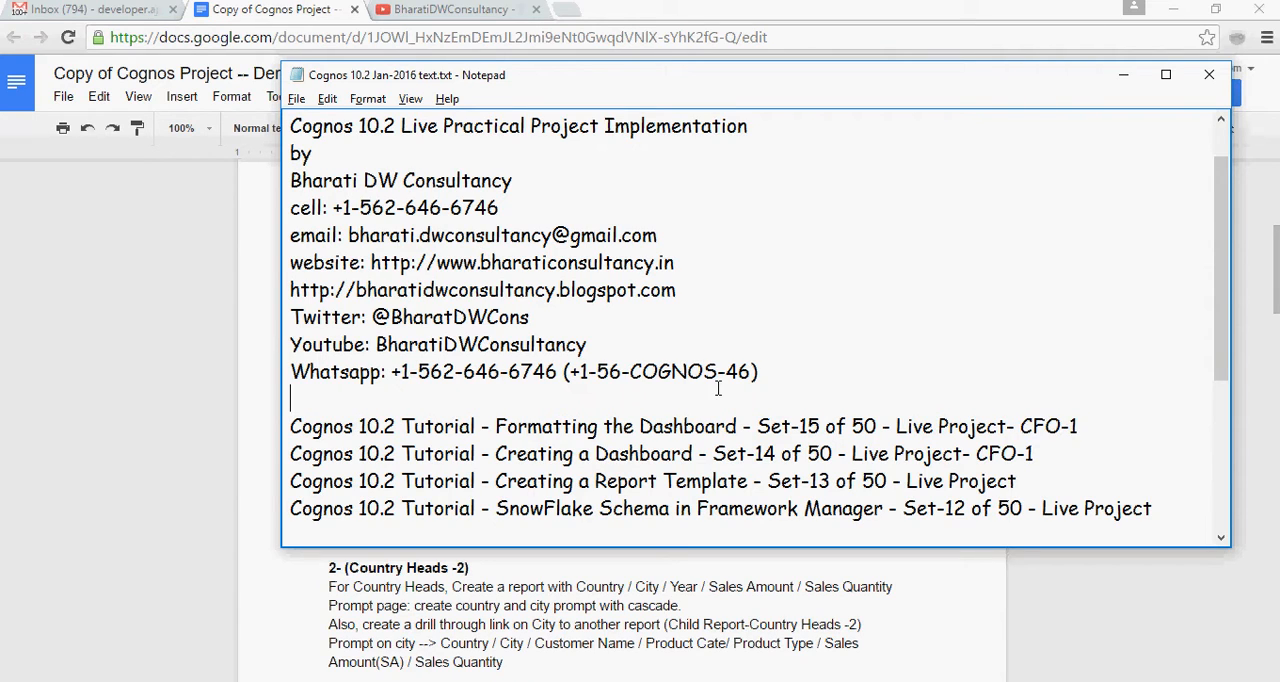
pyautogui.moveTo(554, 398)
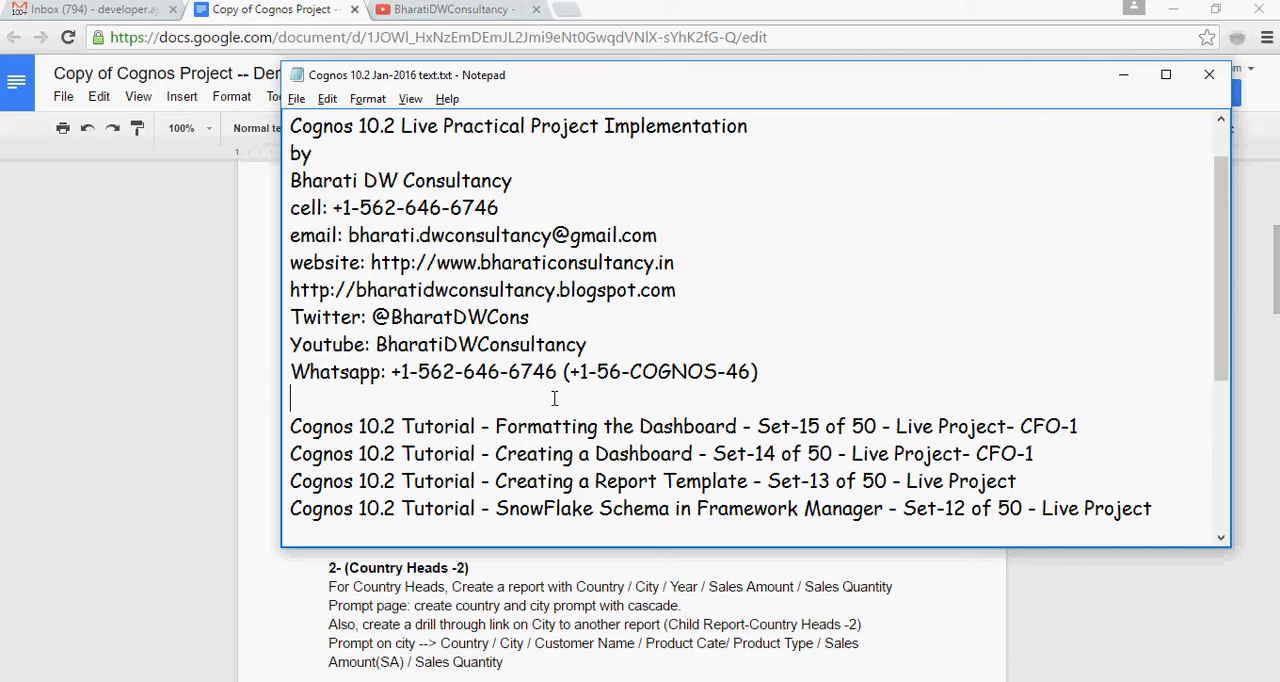
pyautogui.moveTo(536, 404)
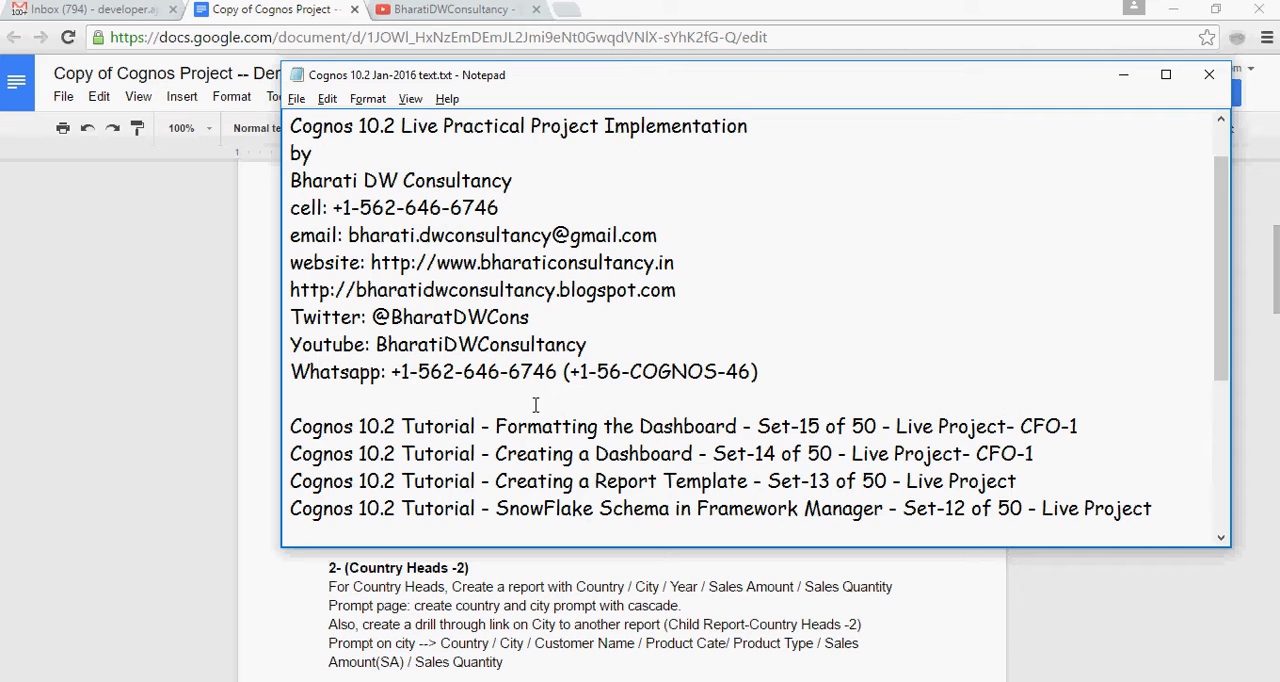
pyautogui.moveTo(1020, 428)
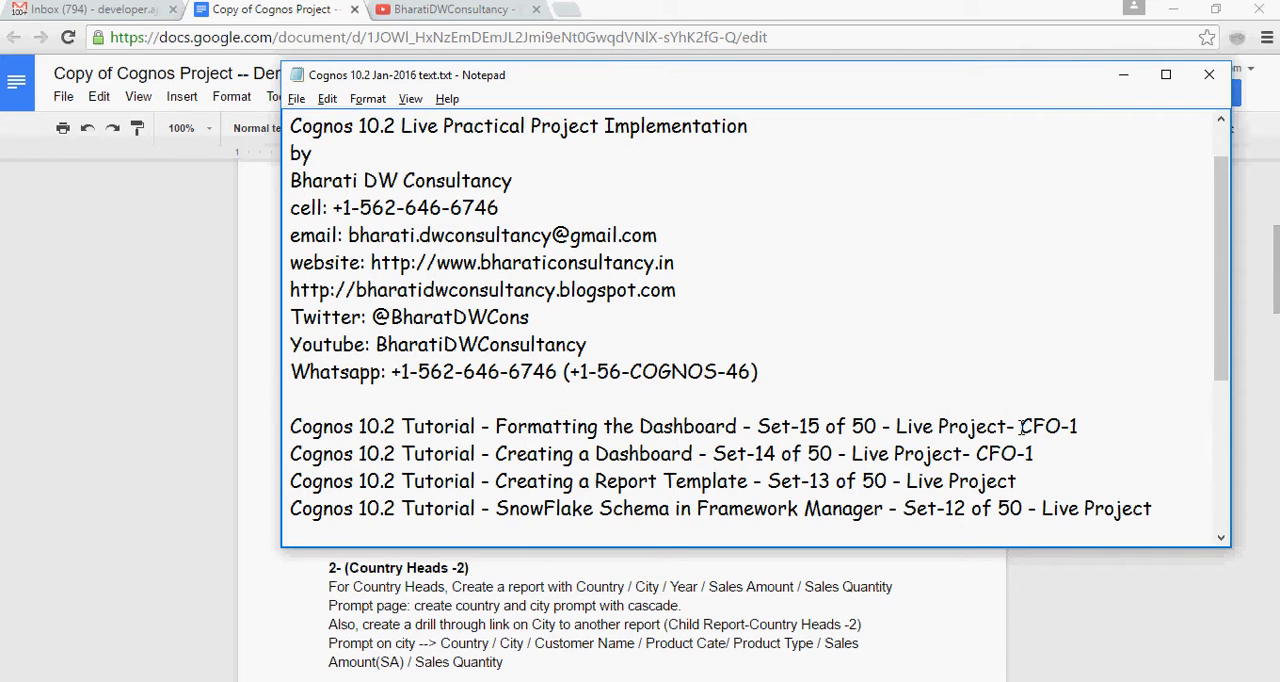
pyautogui.moveTo(564, 462)
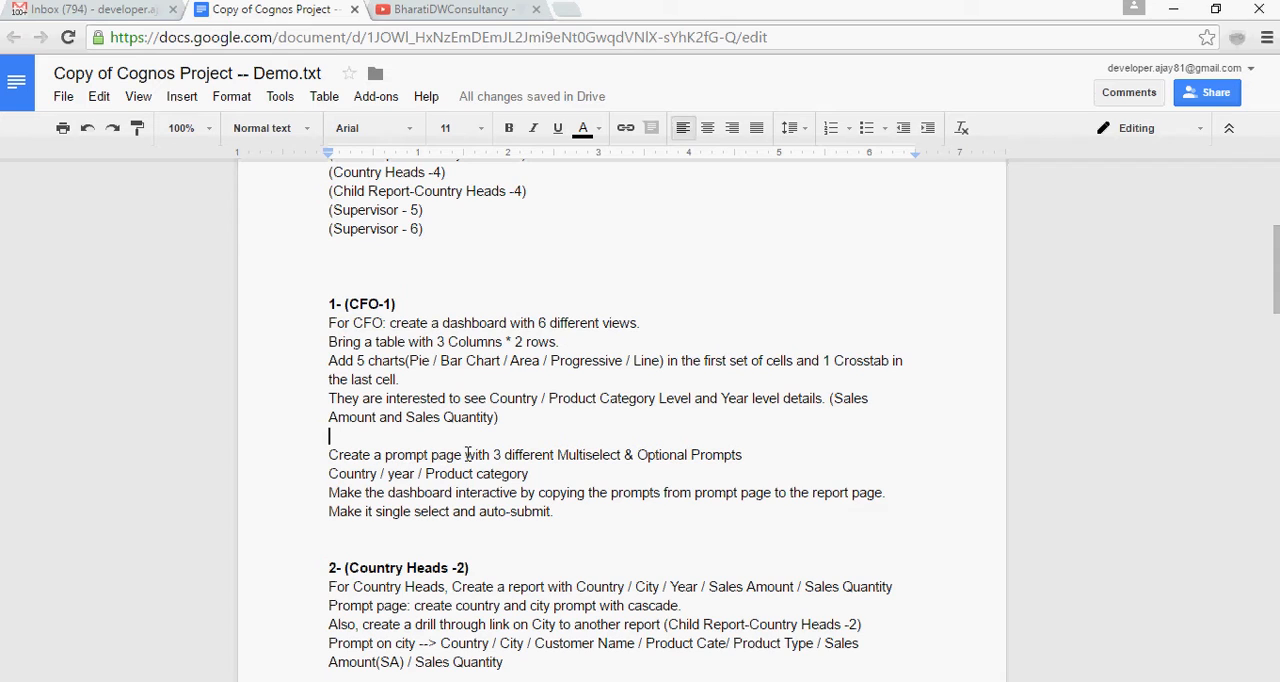
pyautogui.moveTo(662, 456)
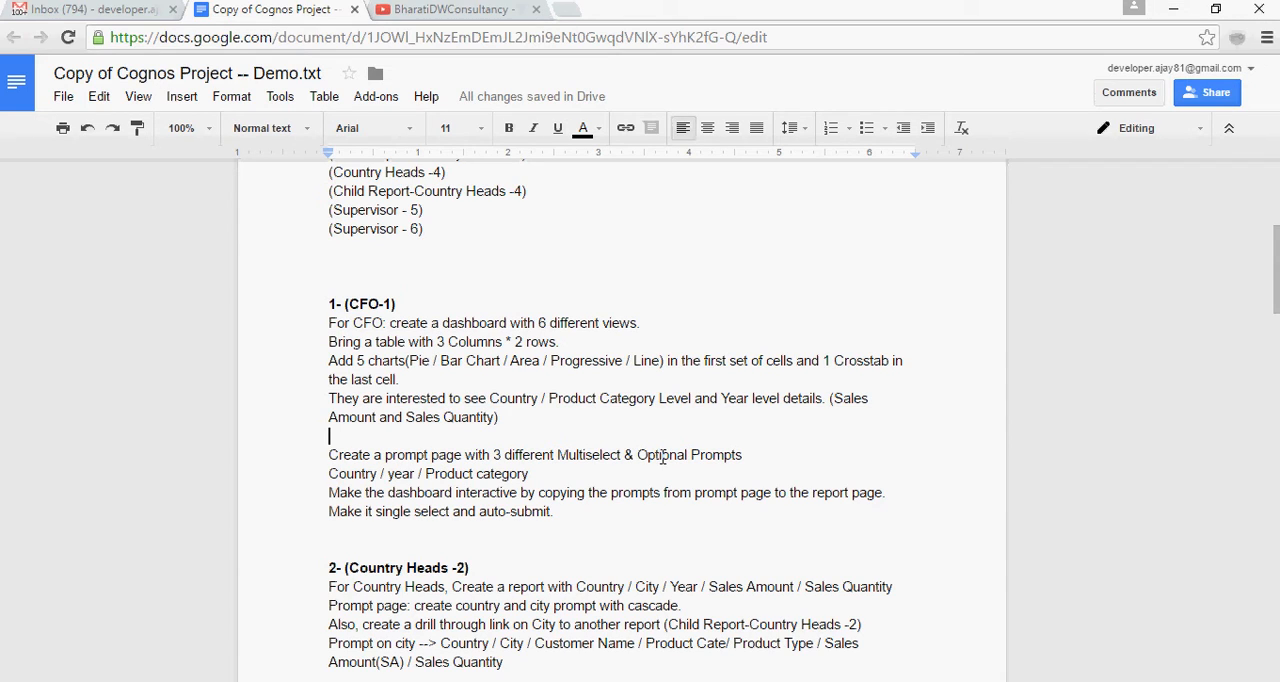
pyautogui.moveTo(432, 460)
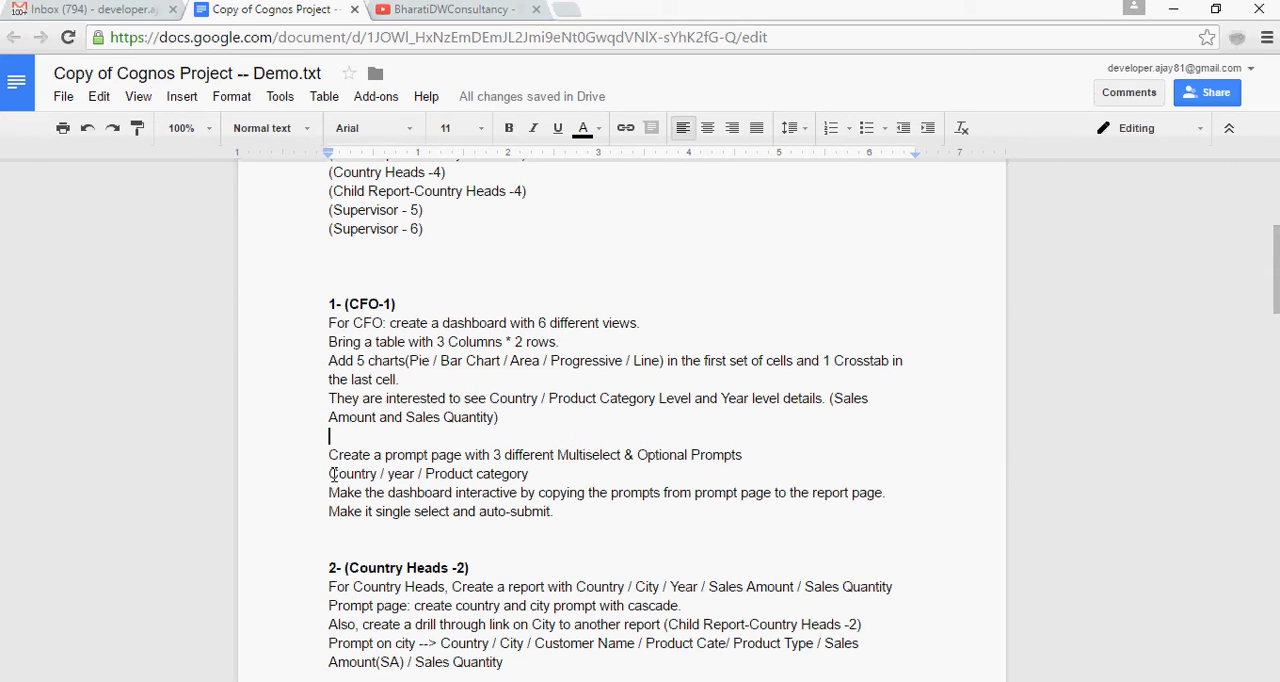
pyautogui.moveTo(366, 492)
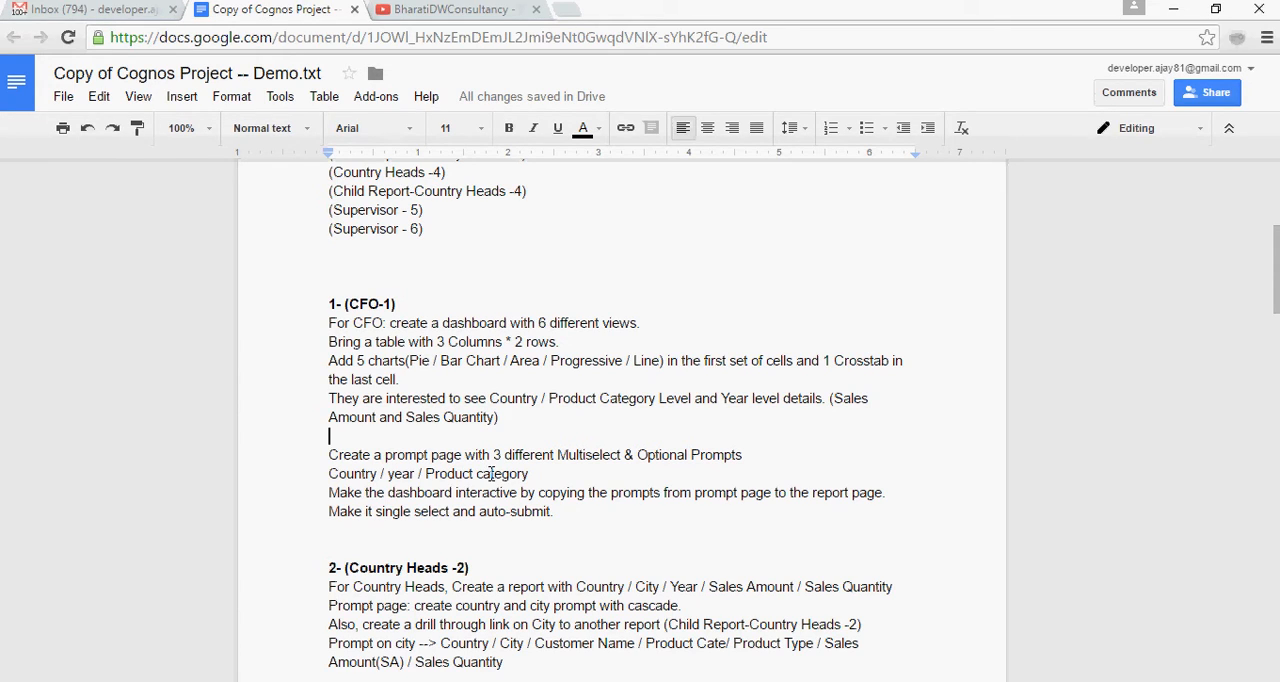
pyautogui.moveTo(478, 456)
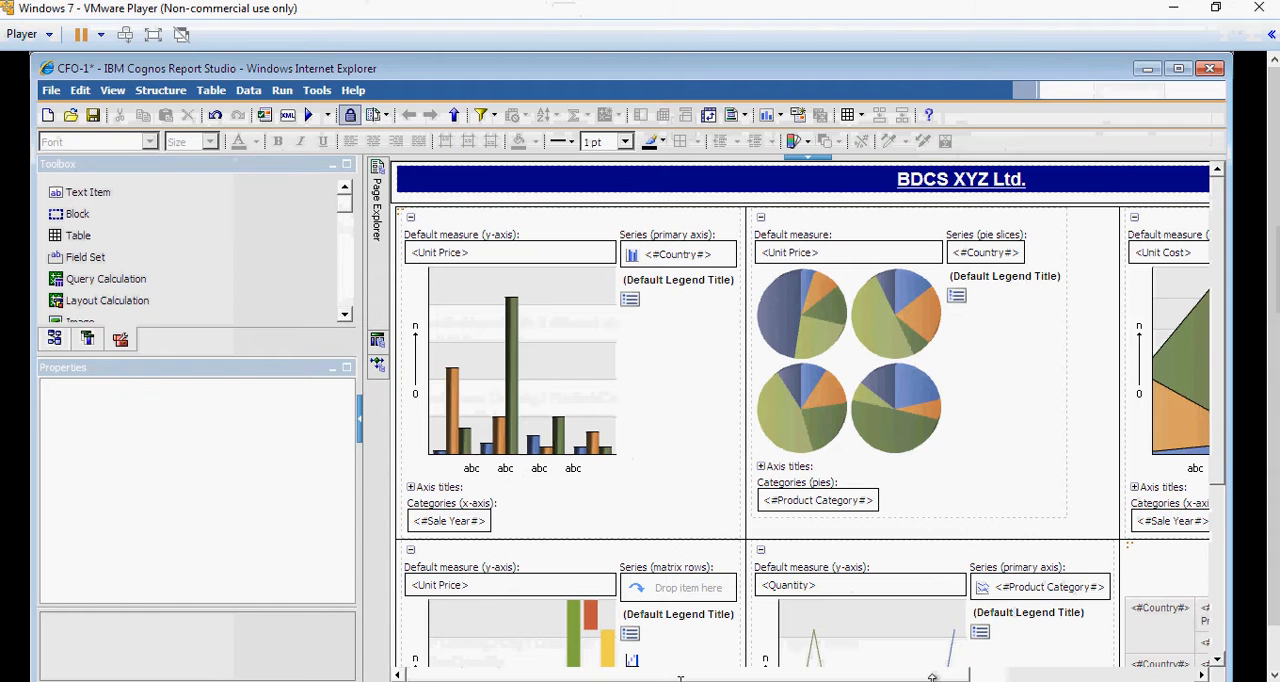
# Open the report's Prompt Pages collection from the Page Explorer.
pyautogui.click(378, 196)
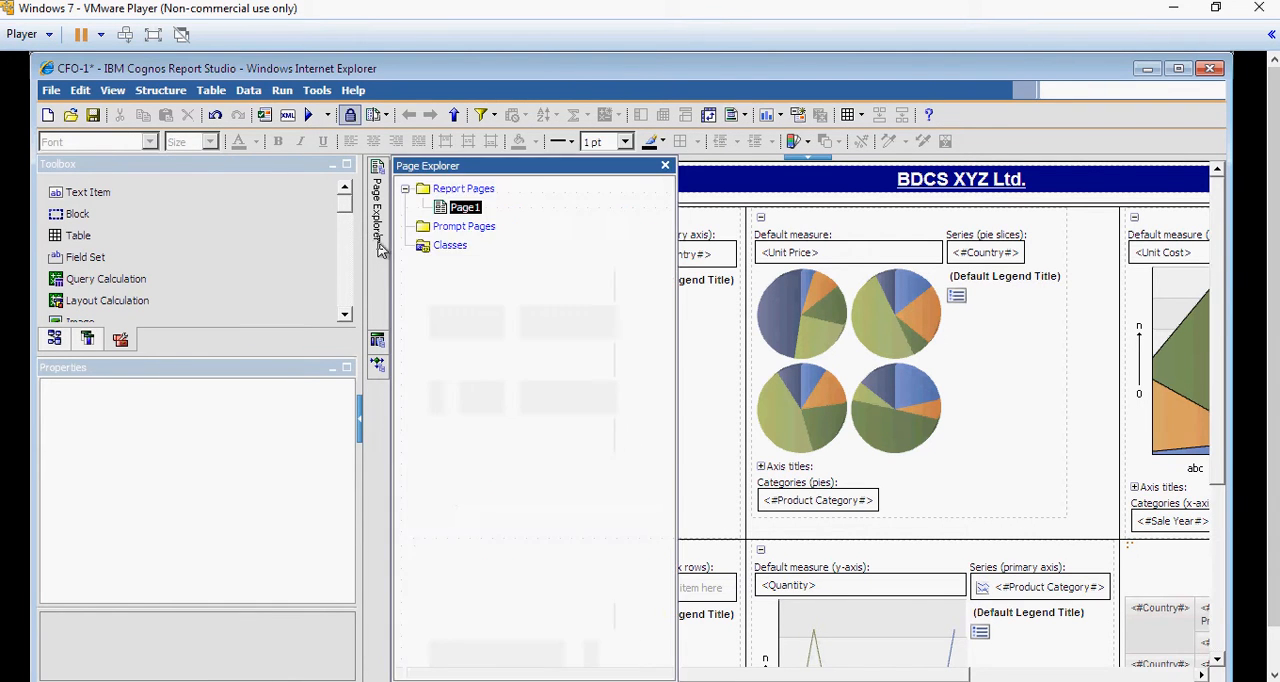
pyautogui.click(664, 164)
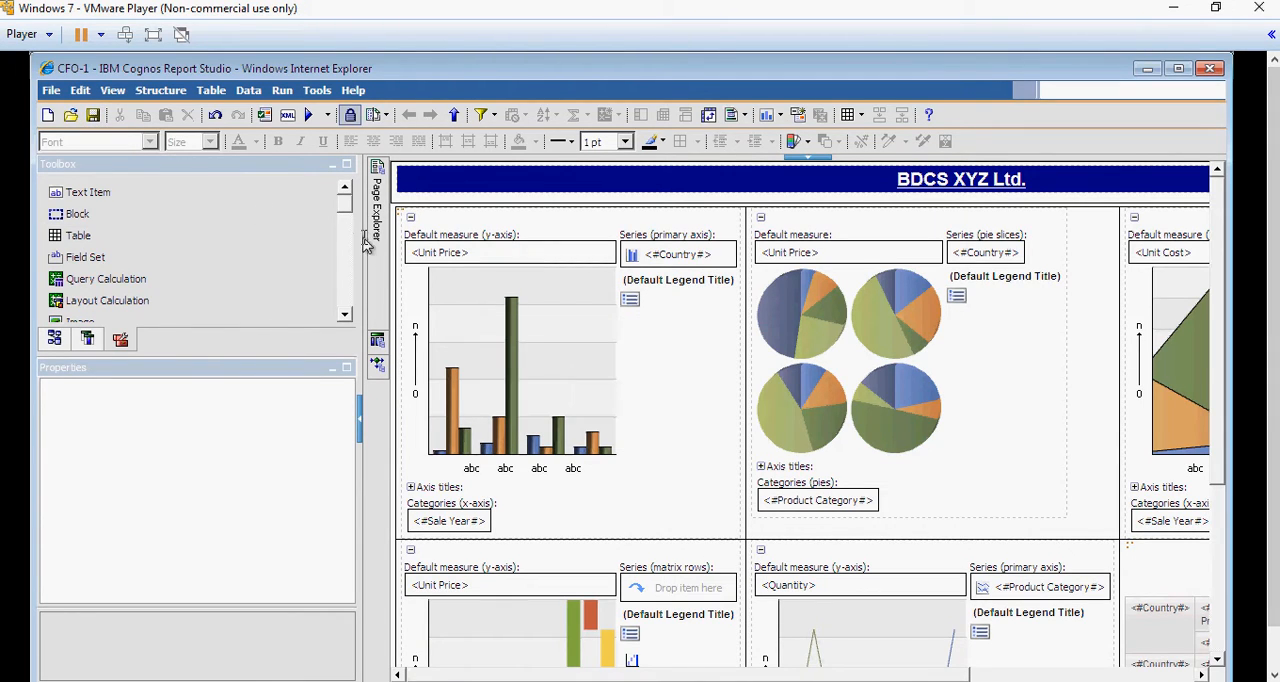
pyautogui.click(378, 218)
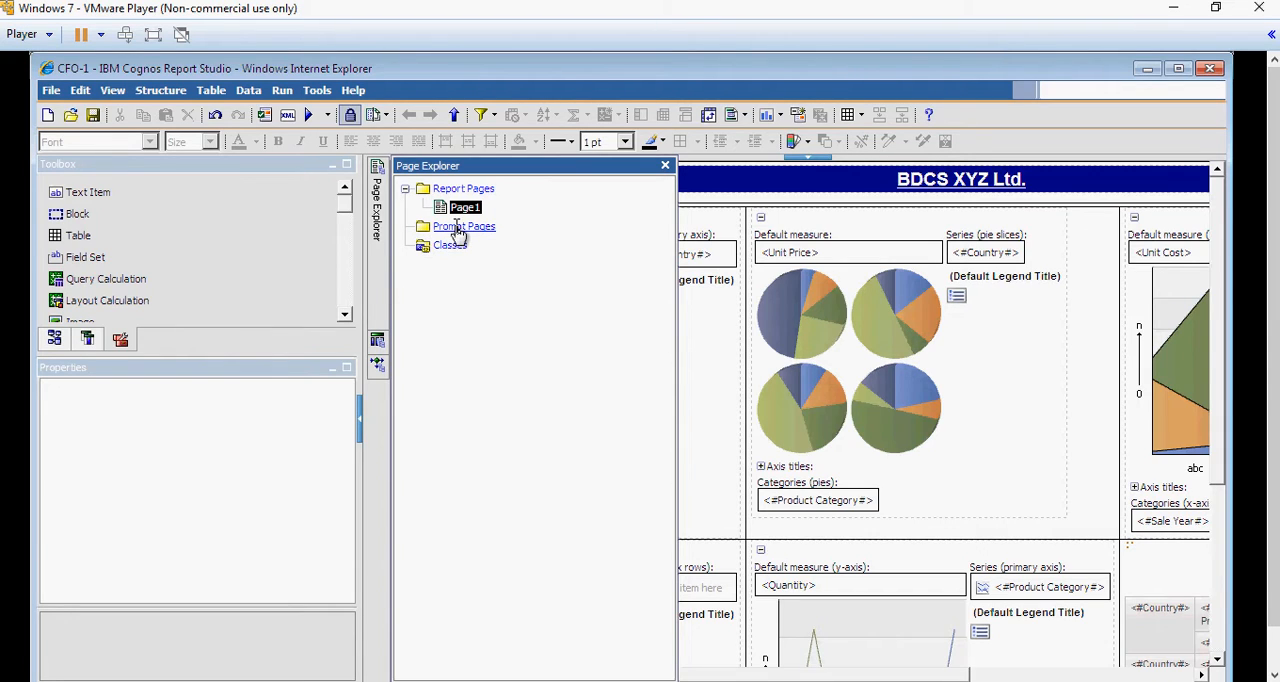
pyautogui.click(464, 226)
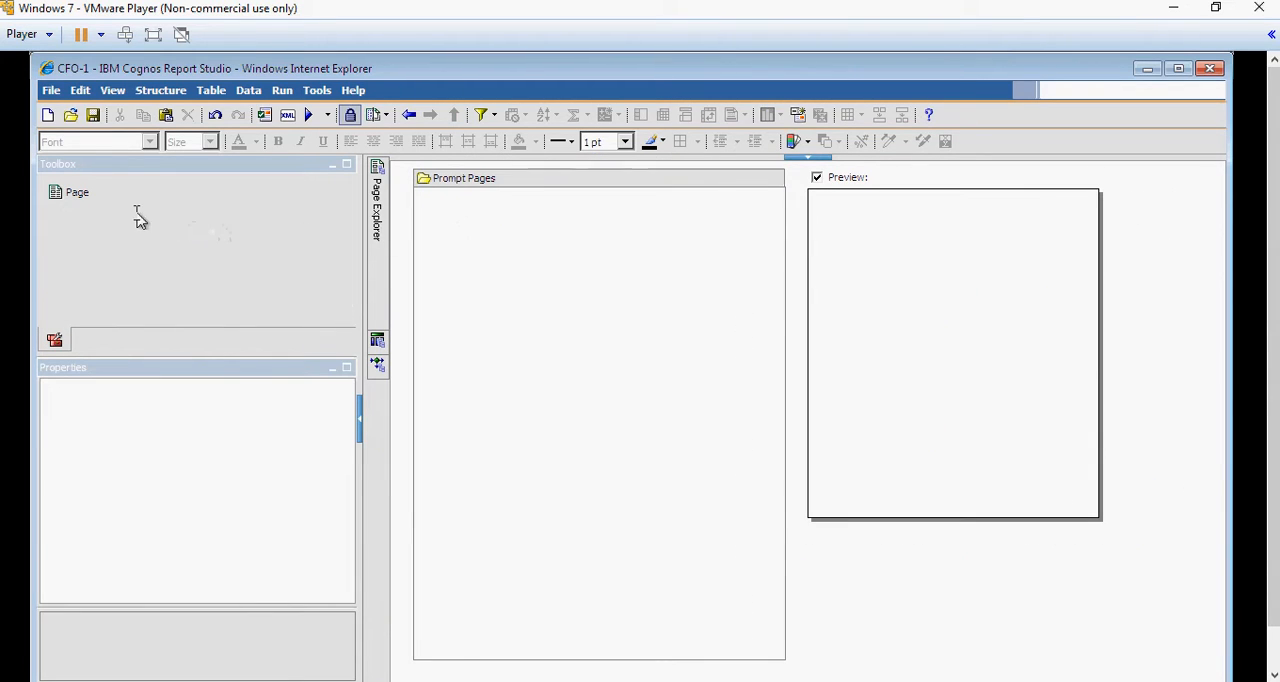
pyautogui.moveTo(76, 192)
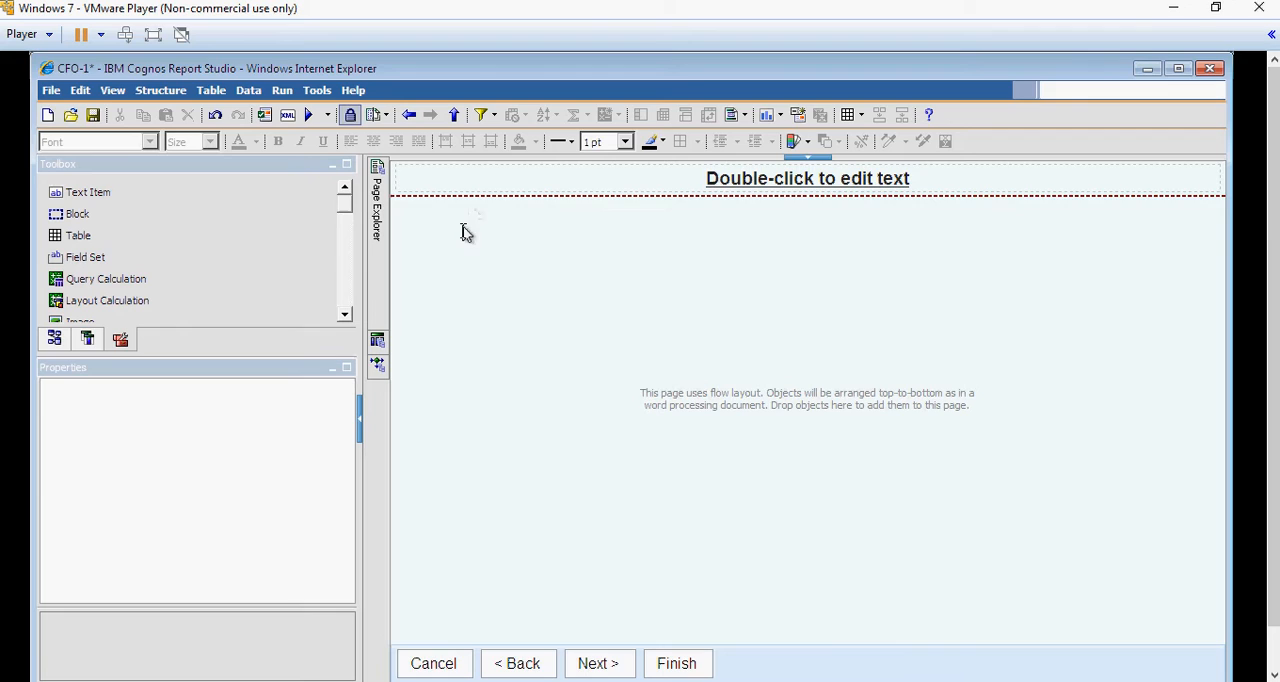
pyautogui.moveTo(464, 248)
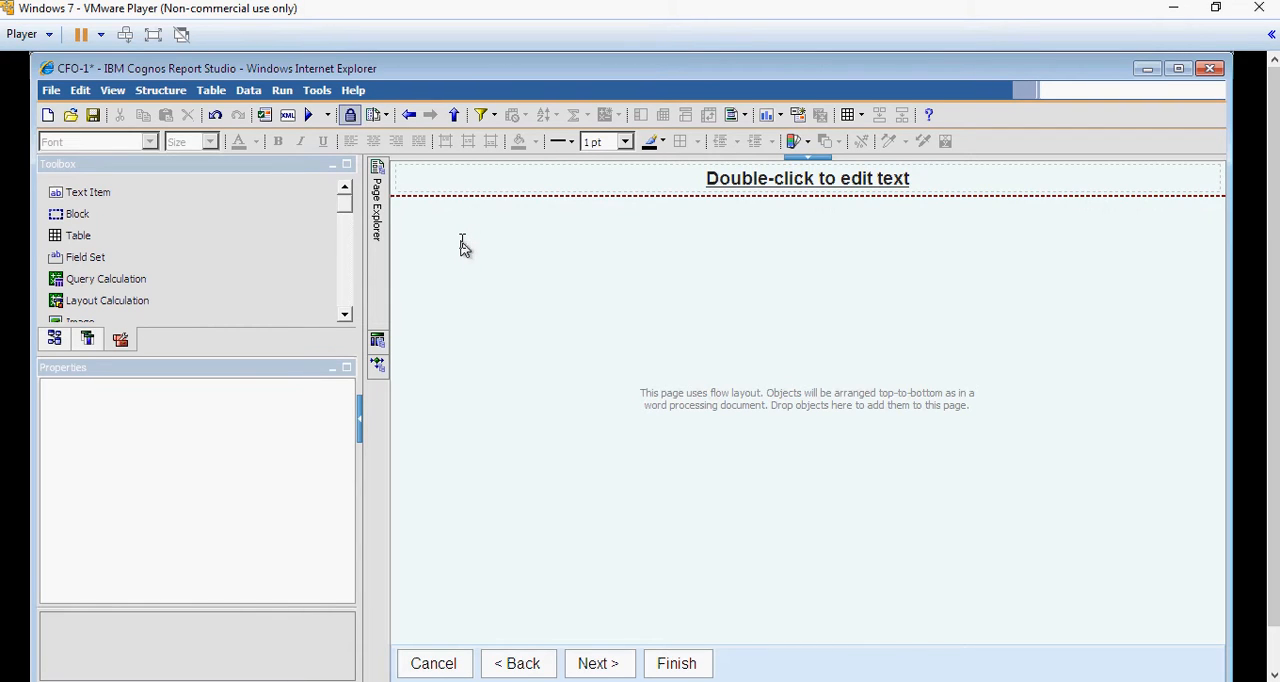
pyautogui.moveTo(418, 200)
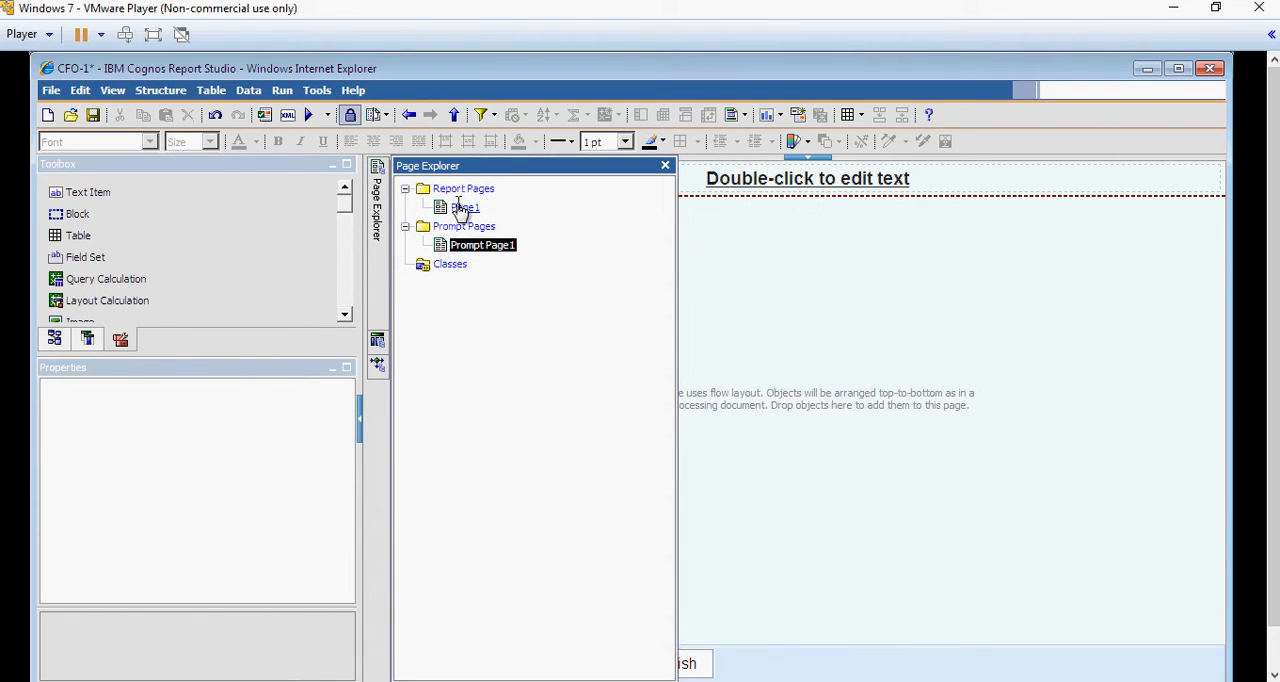
# Copy the BDCS XYZ Ltd. header banner from the main dashboard page Page1.
pyautogui.click(664, 164)
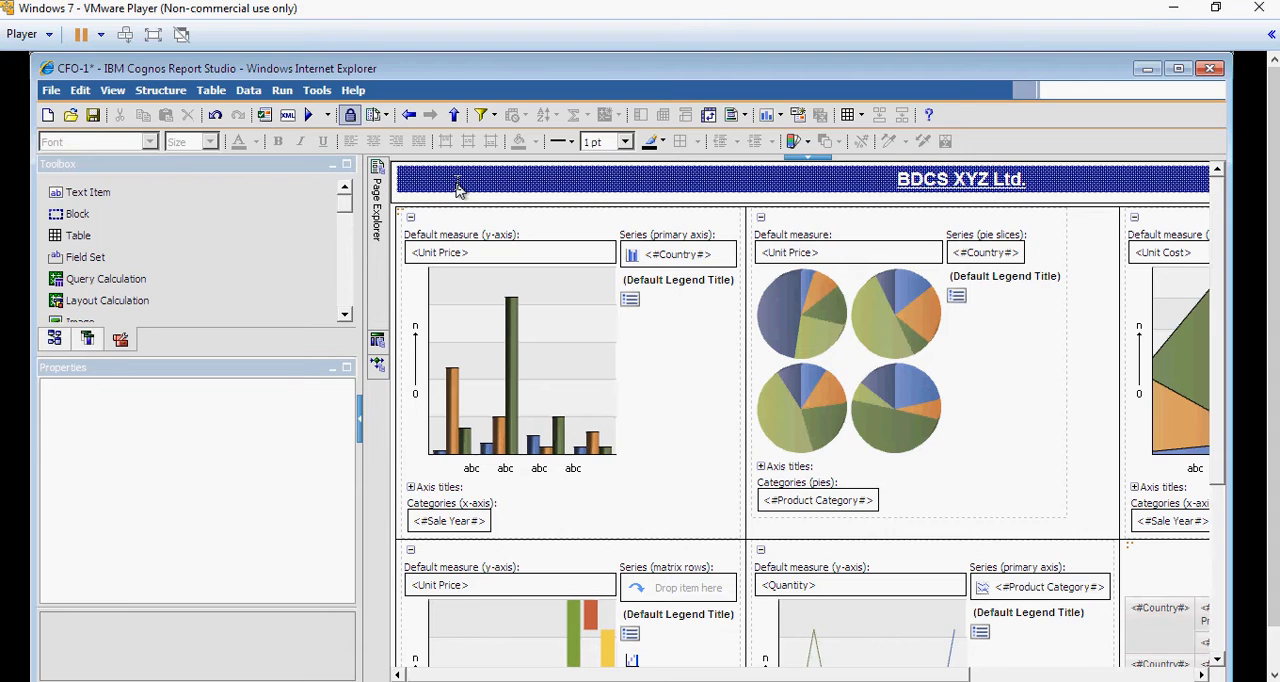
pyautogui.rightClick(458, 190)
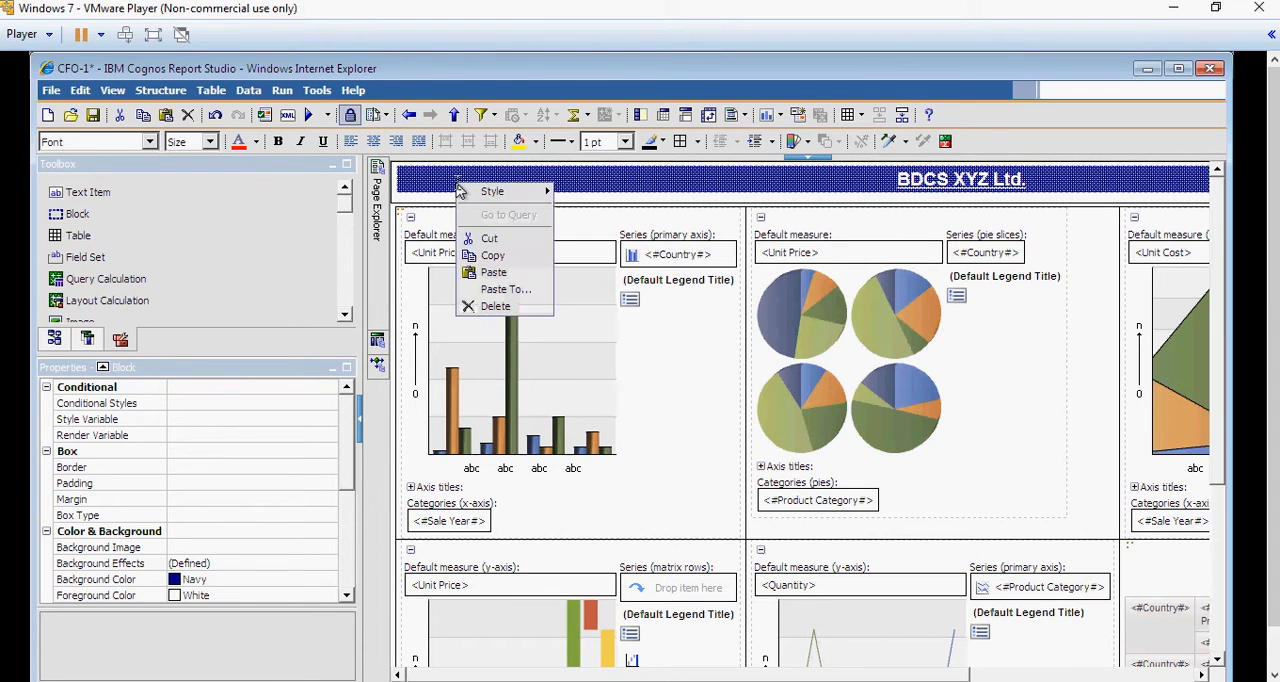
pyautogui.moveTo(492, 256)
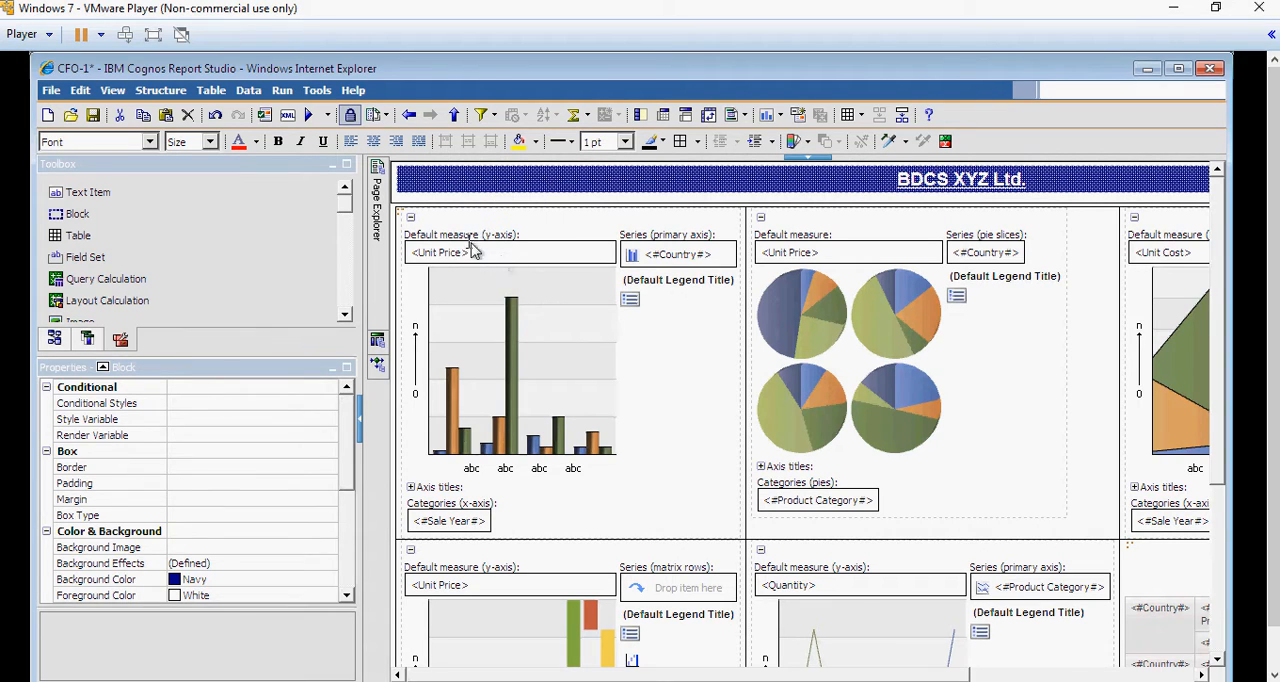
pyautogui.click(376, 196)
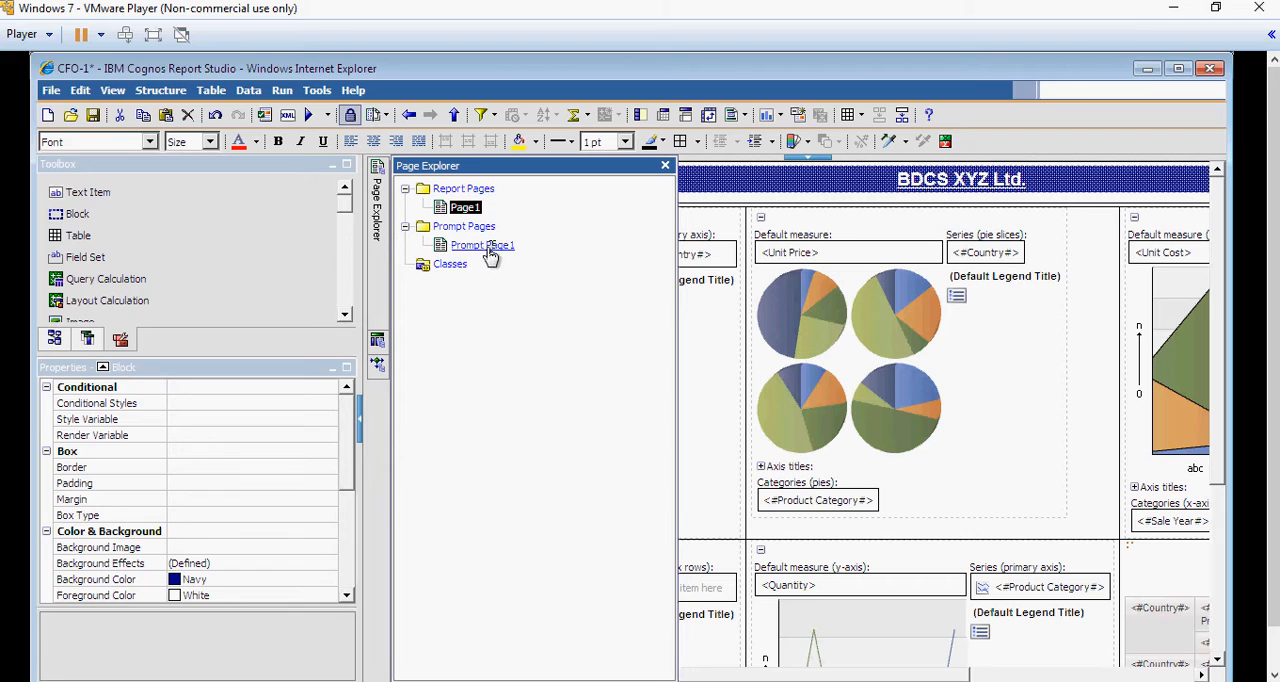
# Paste the copied banner into Prompt Page1's page header.
pyautogui.click(664, 164)
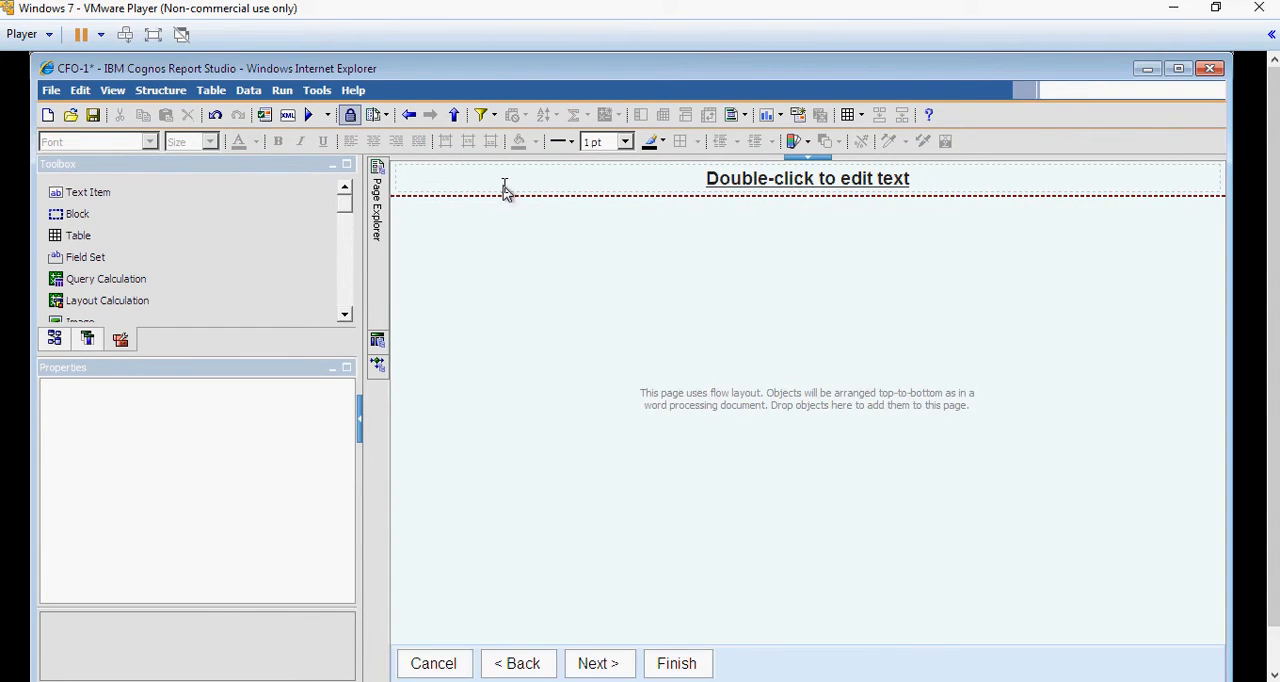
pyautogui.moveTo(504, 204)
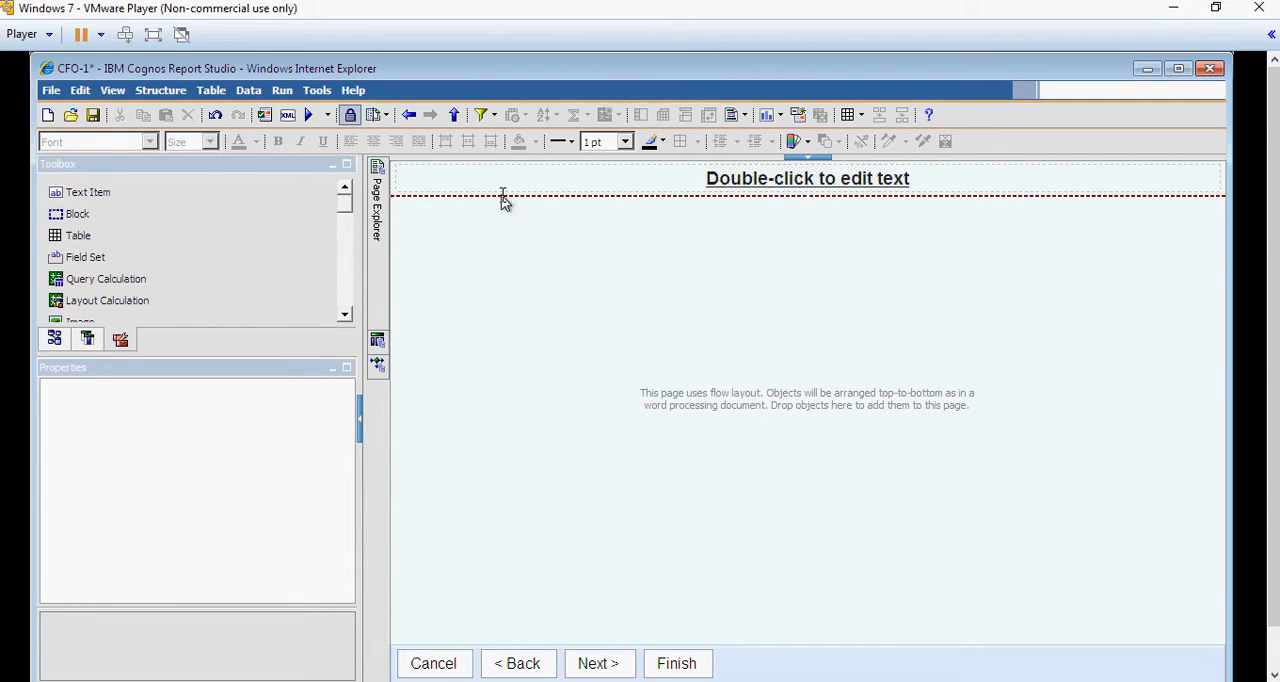
pyautogui.click(808, 184)
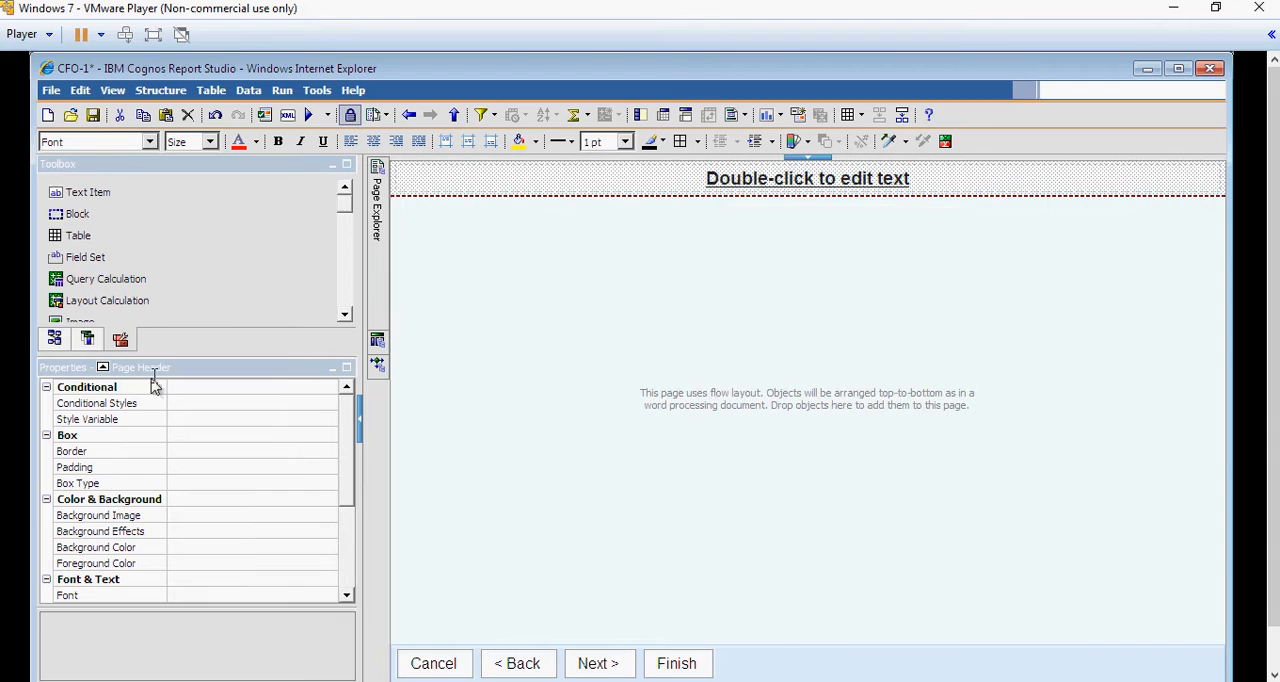
pyautogui.moveTo(358, 230)
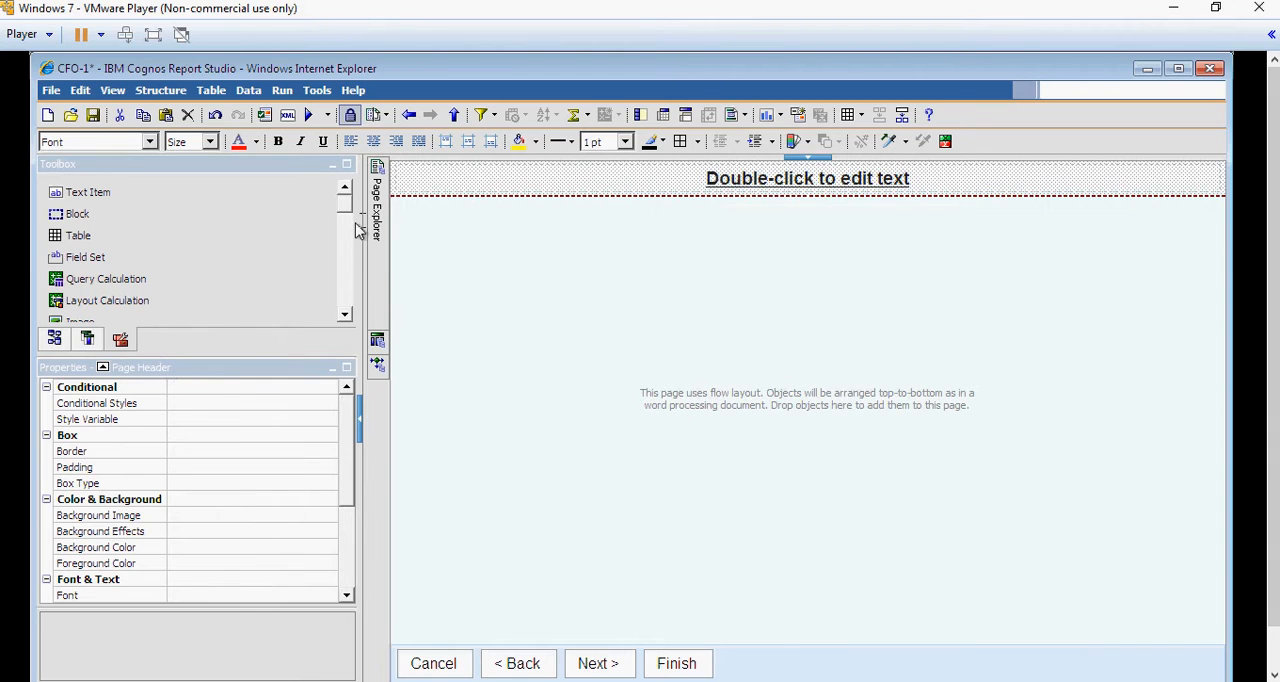
pyautogui.moveTo(392, 190)
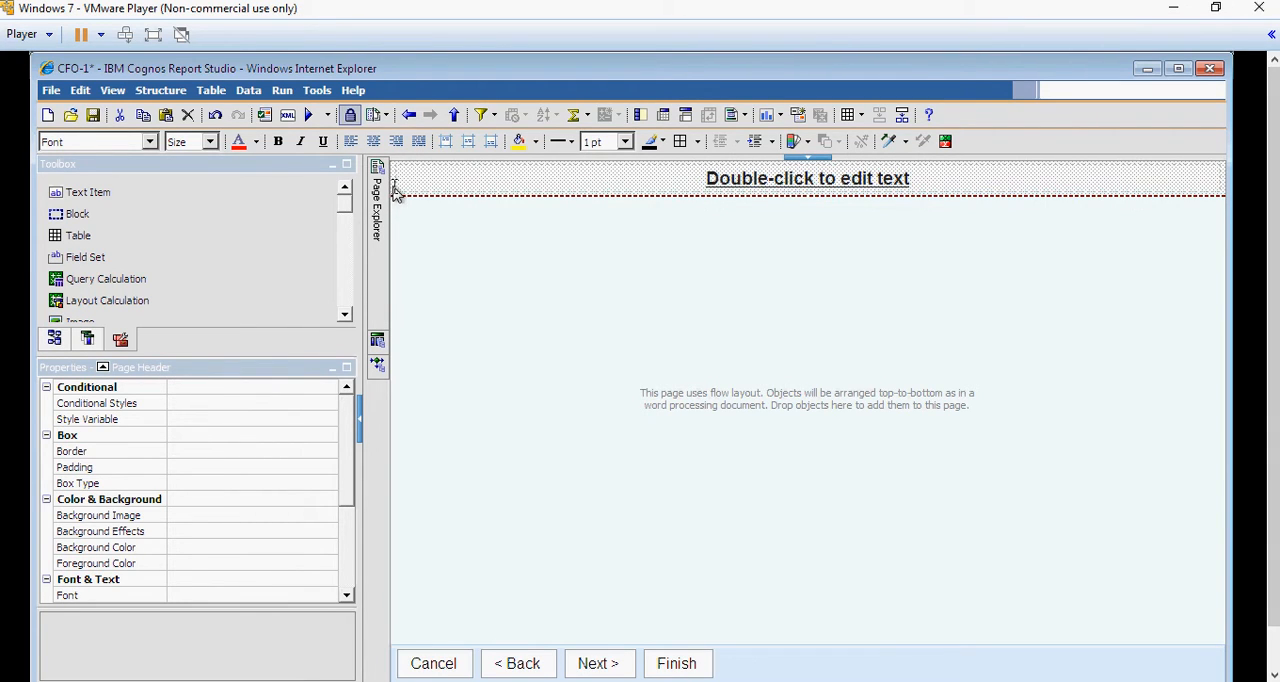
pyautogui.rightClick(396, 190)
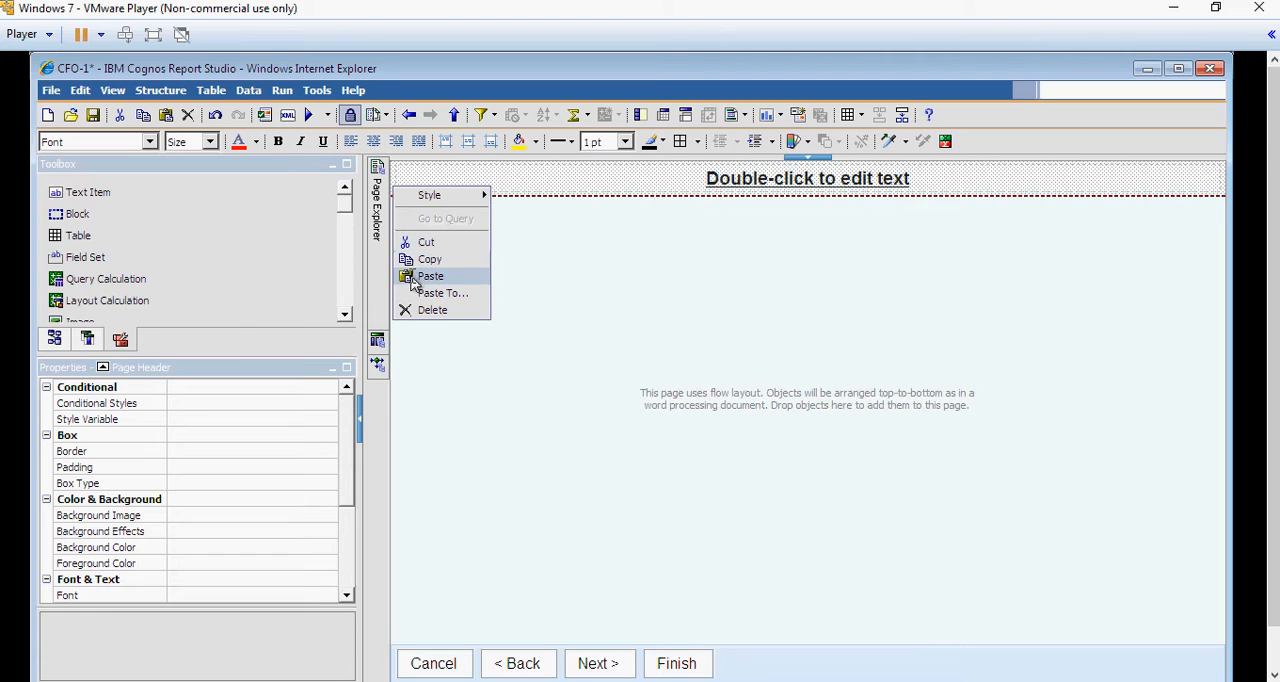
pyautogui.click(430, 276)
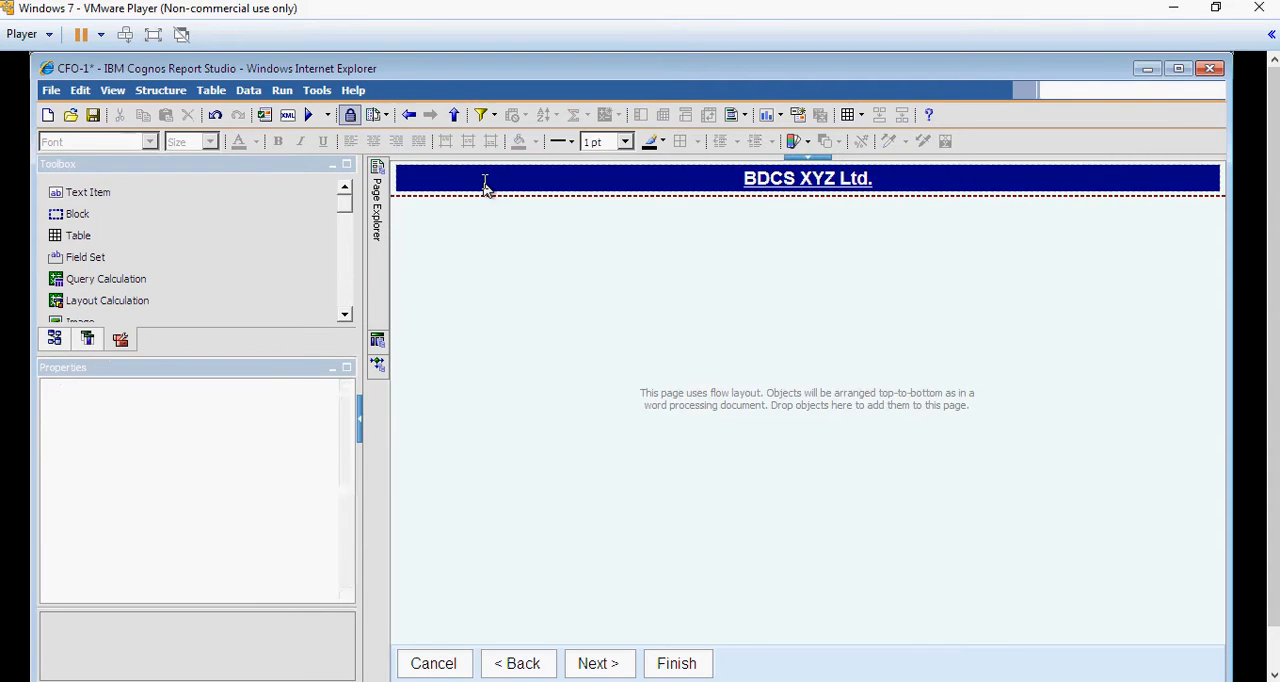
pyautogui.moveTo(476, 200)
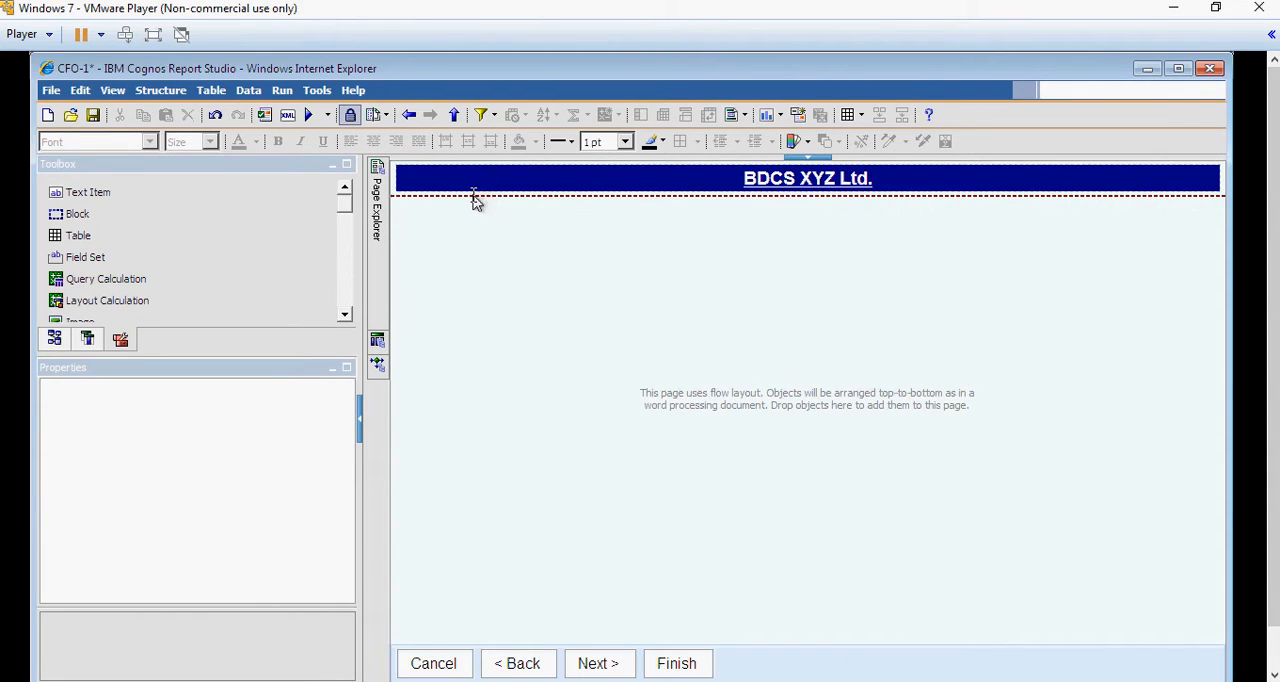
pyautogui.click(804, 178)
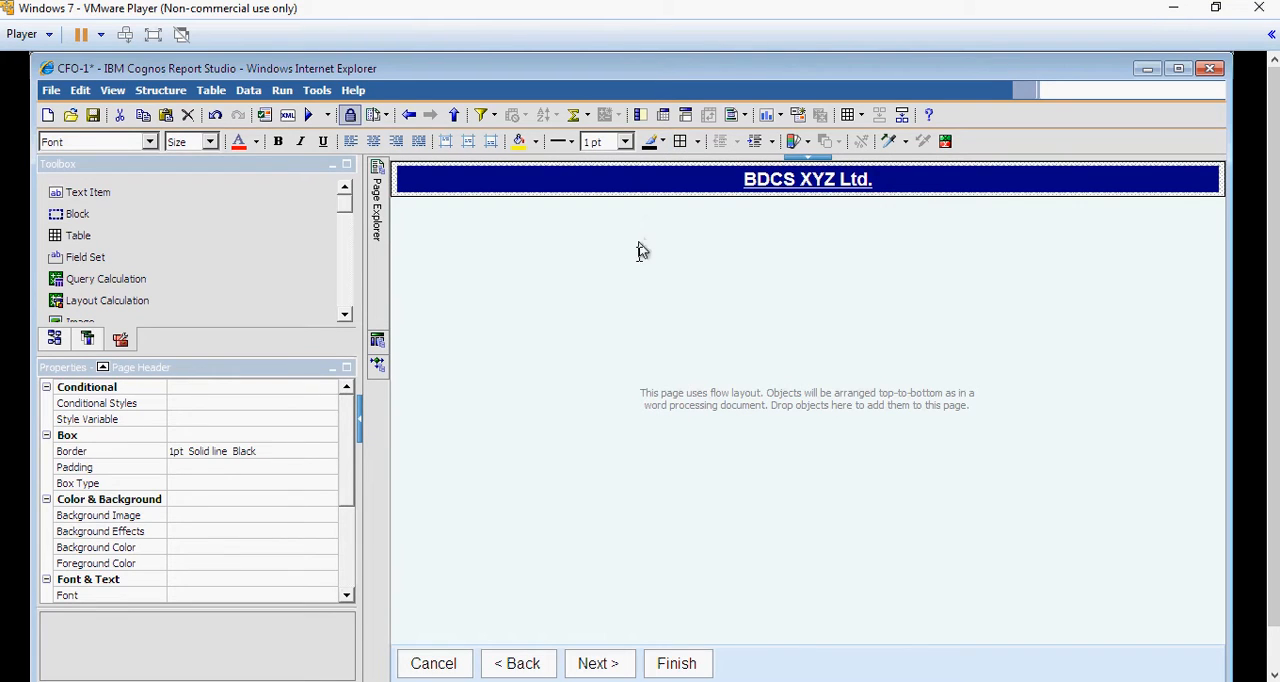
pyautogui.moveTo(640, 276)
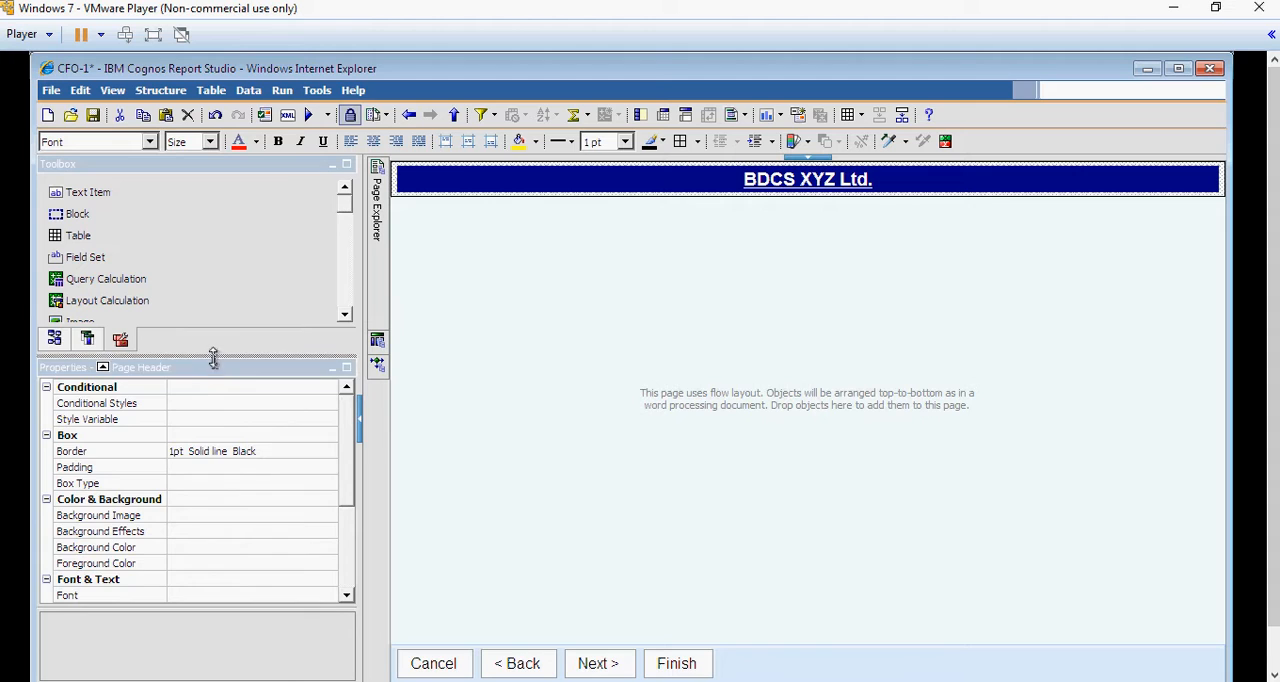
# Scroll the Toolbox down to reach the Value Prompt object.
pyautogui.scroll(-3)
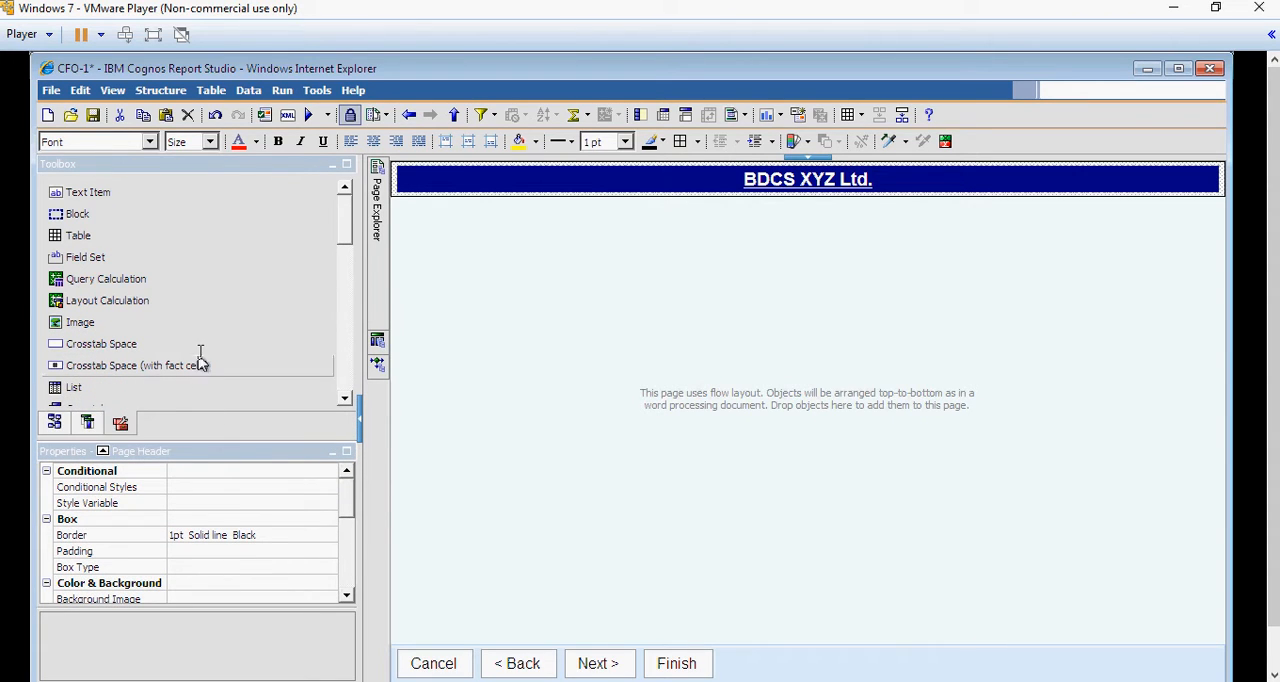
pyautogui.scroll(-3)
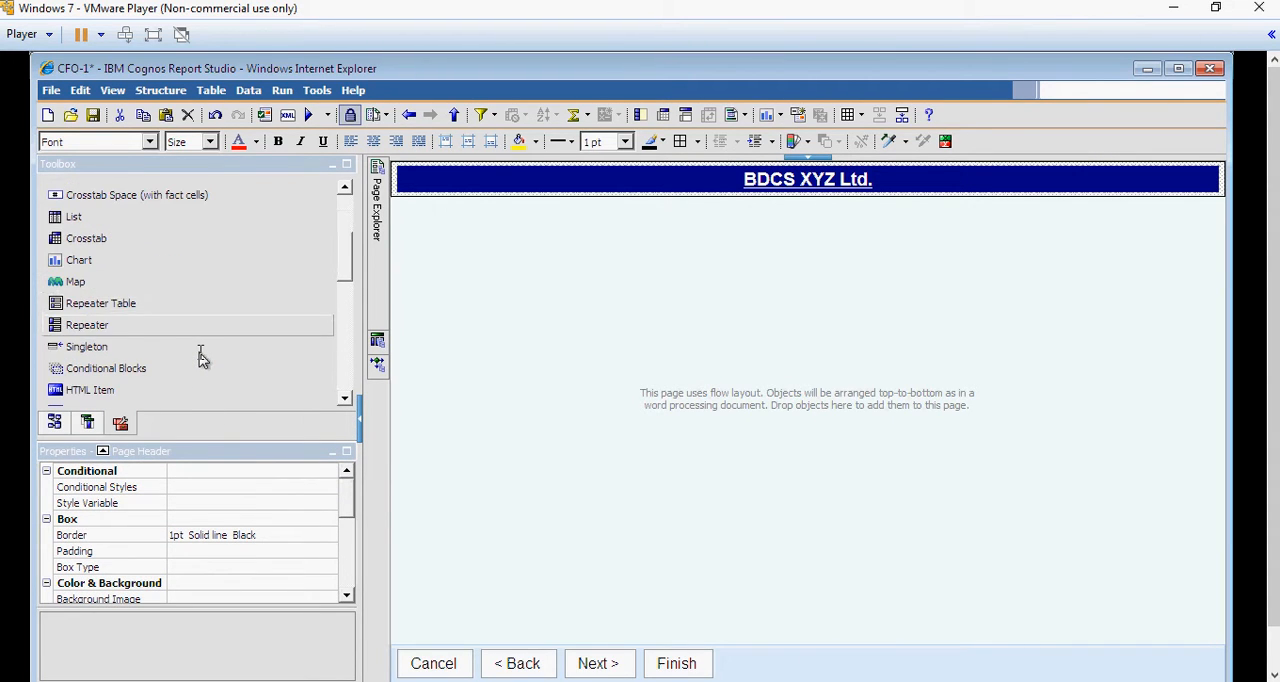
pyautogui.scroll(-3)
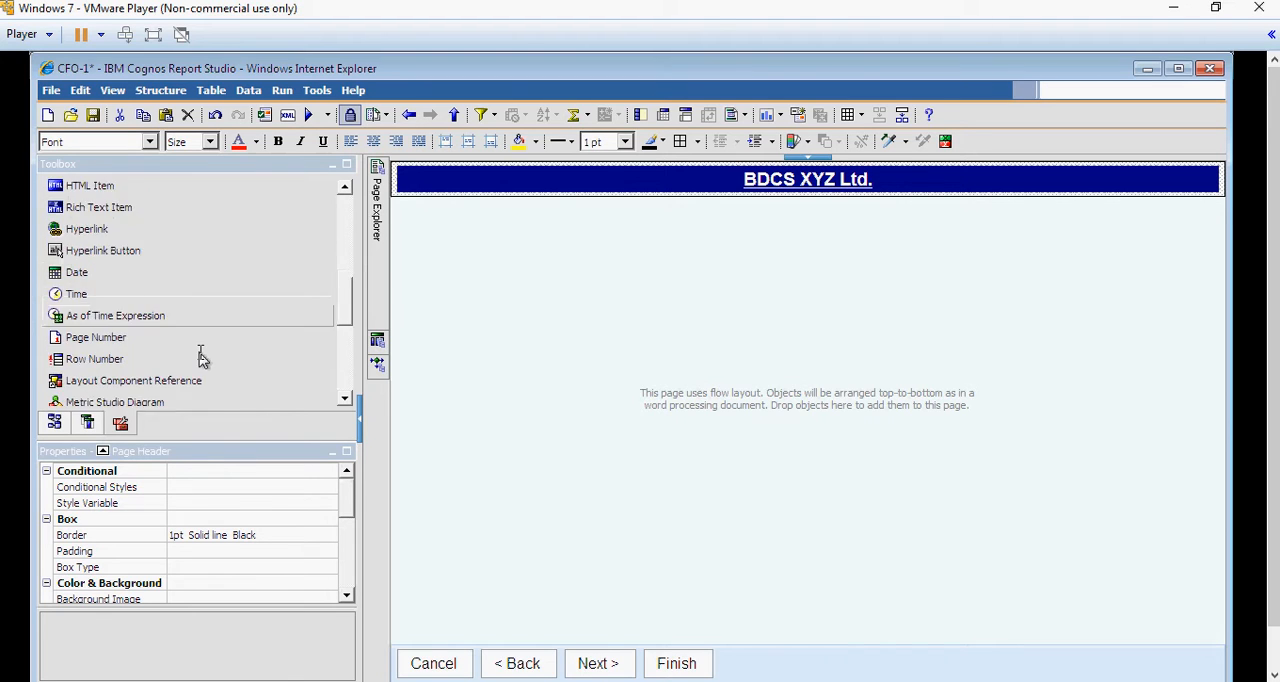
pyautogui.scroll(-3)
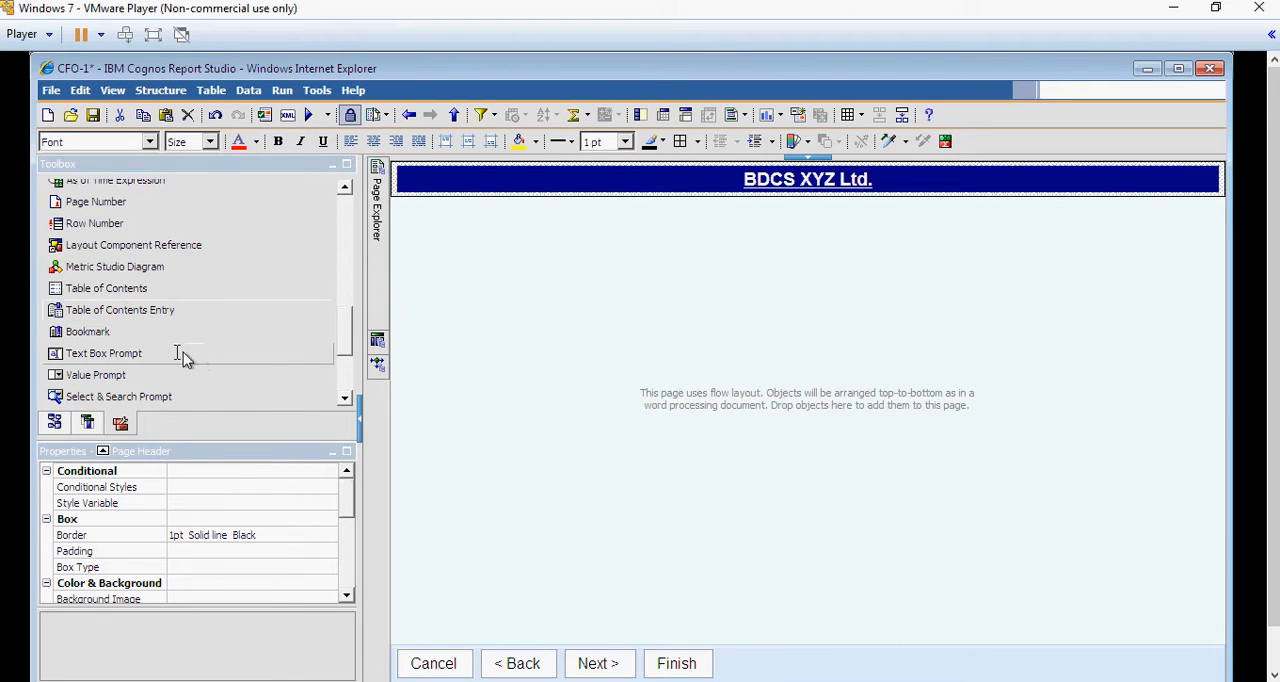
pyautogui.moveTo(96, 374)
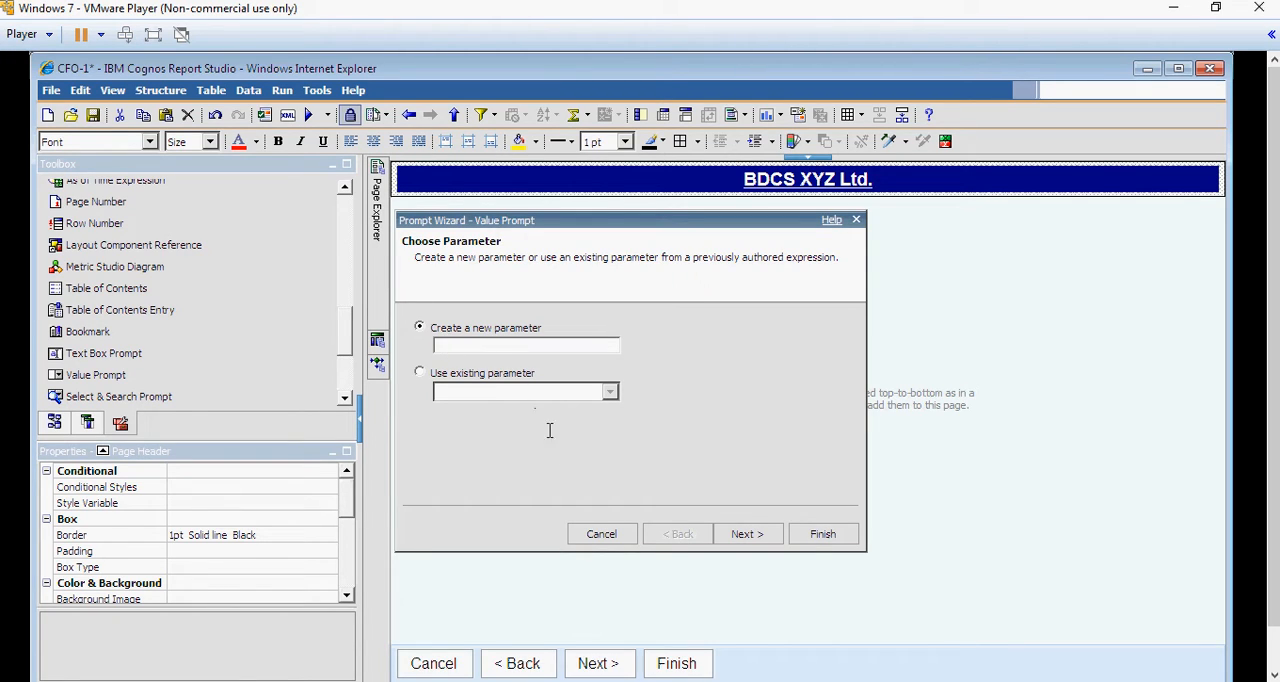
# Name the new prompt parameter p_Country and continue to the filter settings.
pyautogui.write('p')
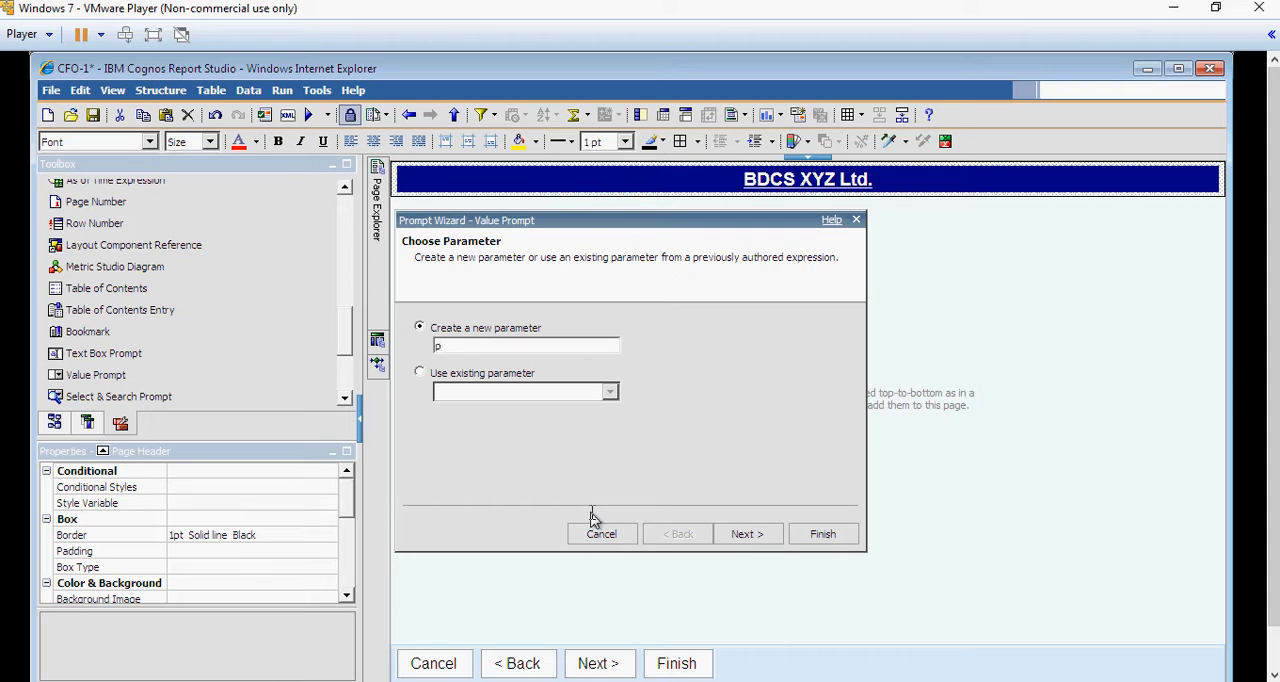
pyautogui.write('_Countr')
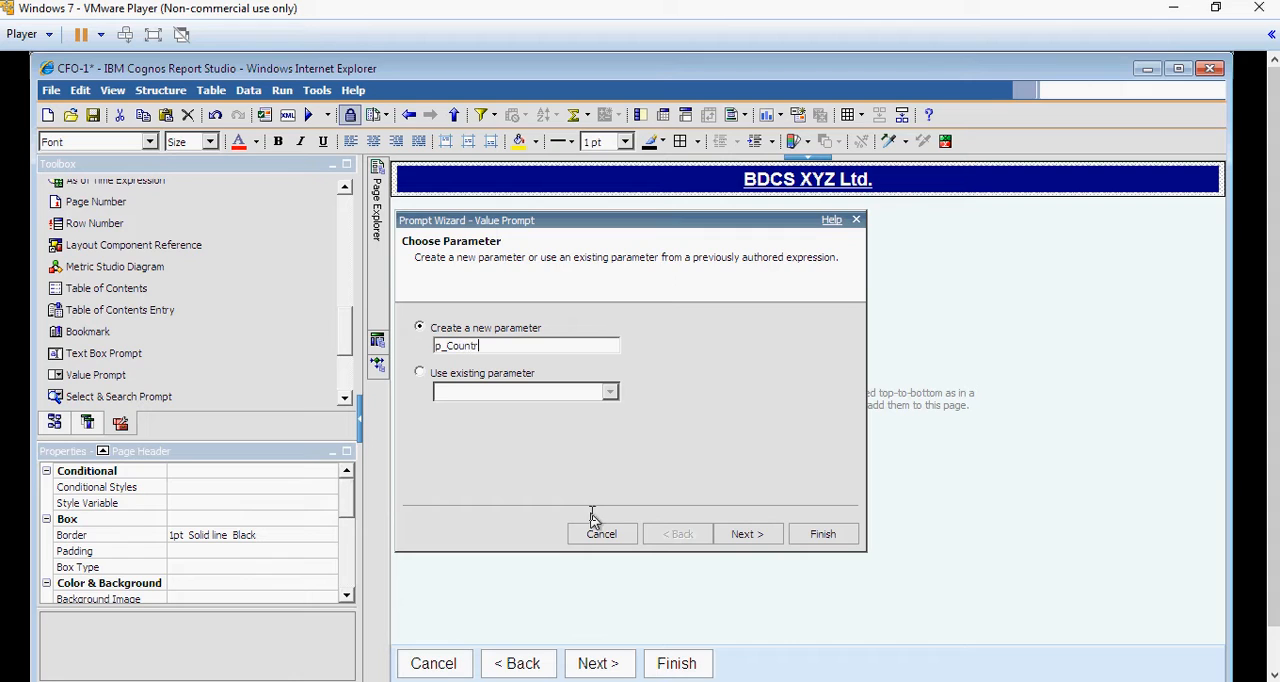
pyautogui.write('y')
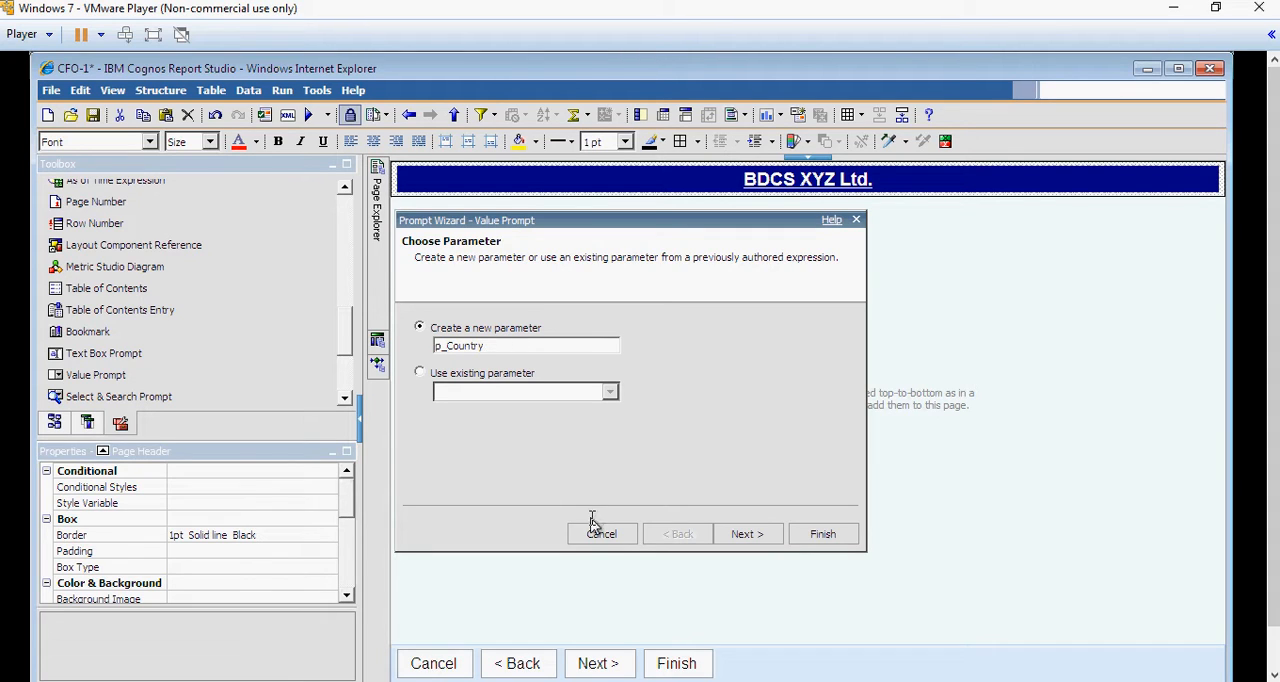
pyautogui.click(746, 532)
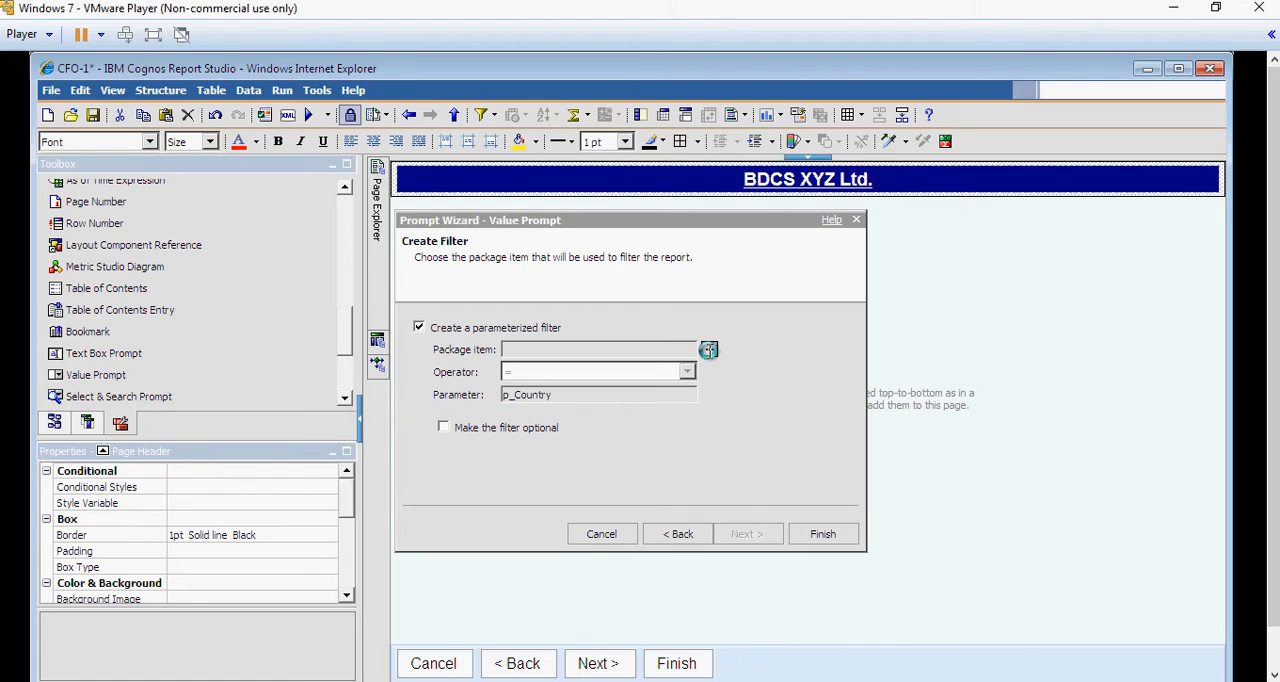
# Filter on Customers > Country with the 'in' operator and make the filter optional.
pyautogui.click(708, 348)
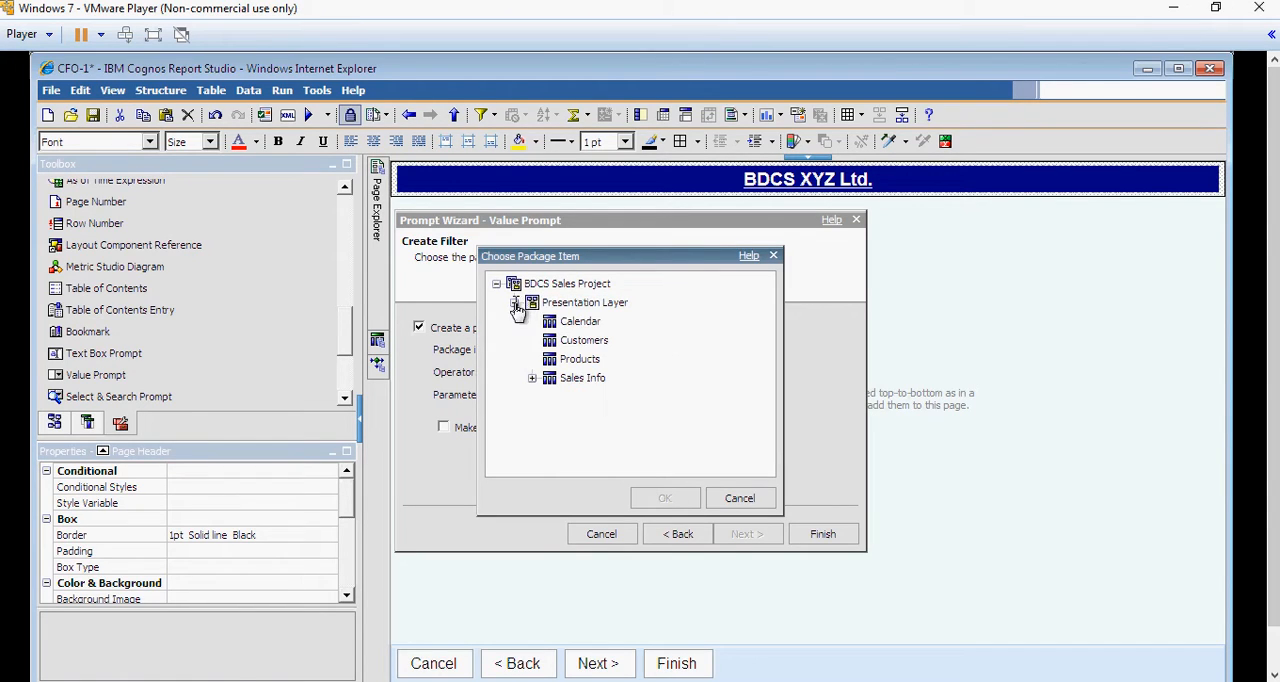
pyautogui.click(532, 340)
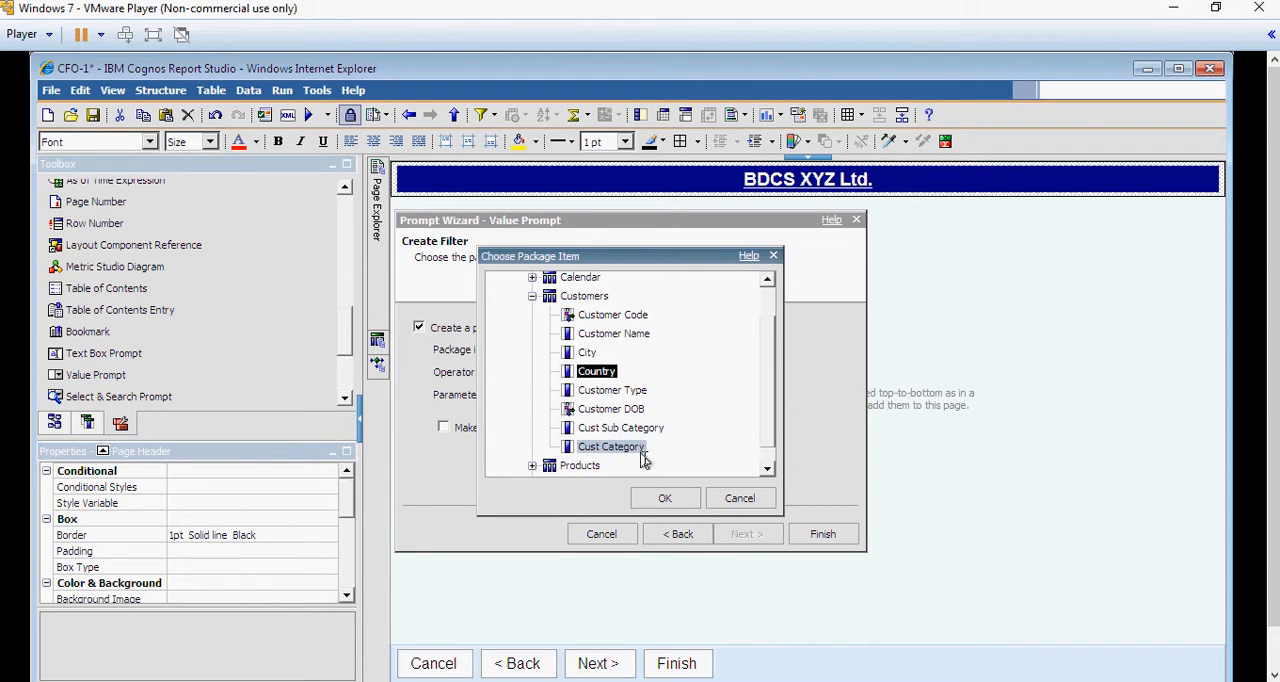
pyautogui.click(664, 498)
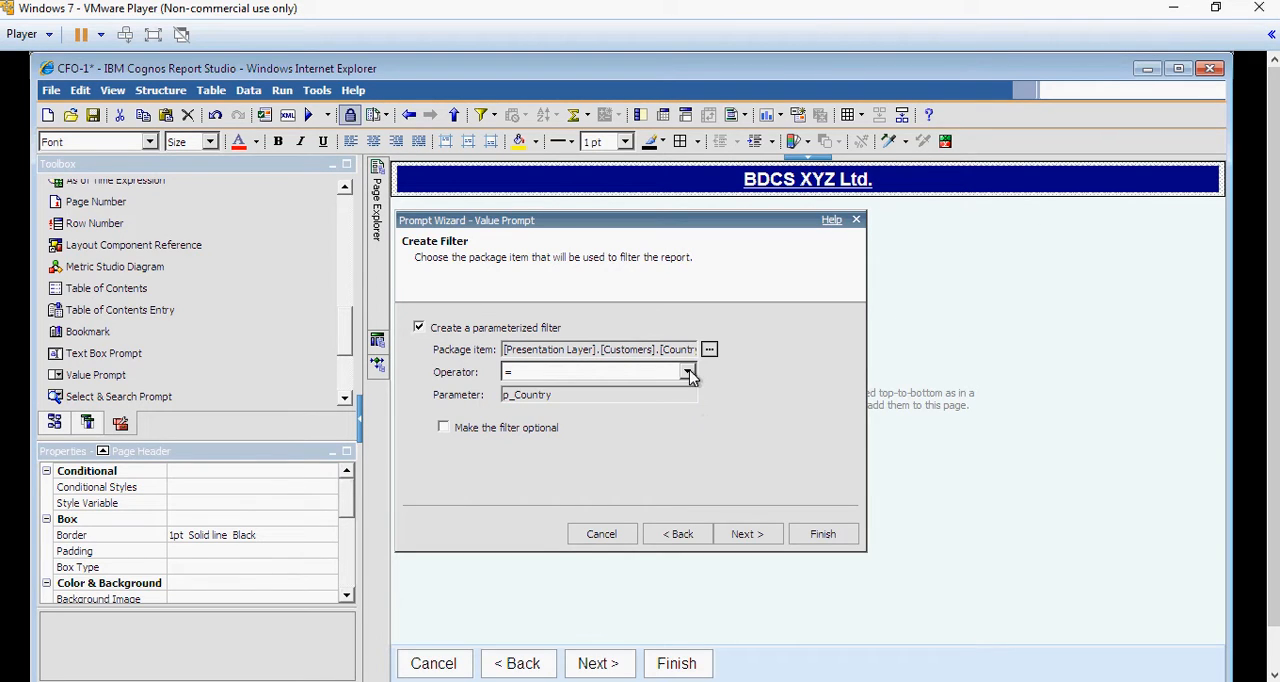
pyautogui.click(688, 372)
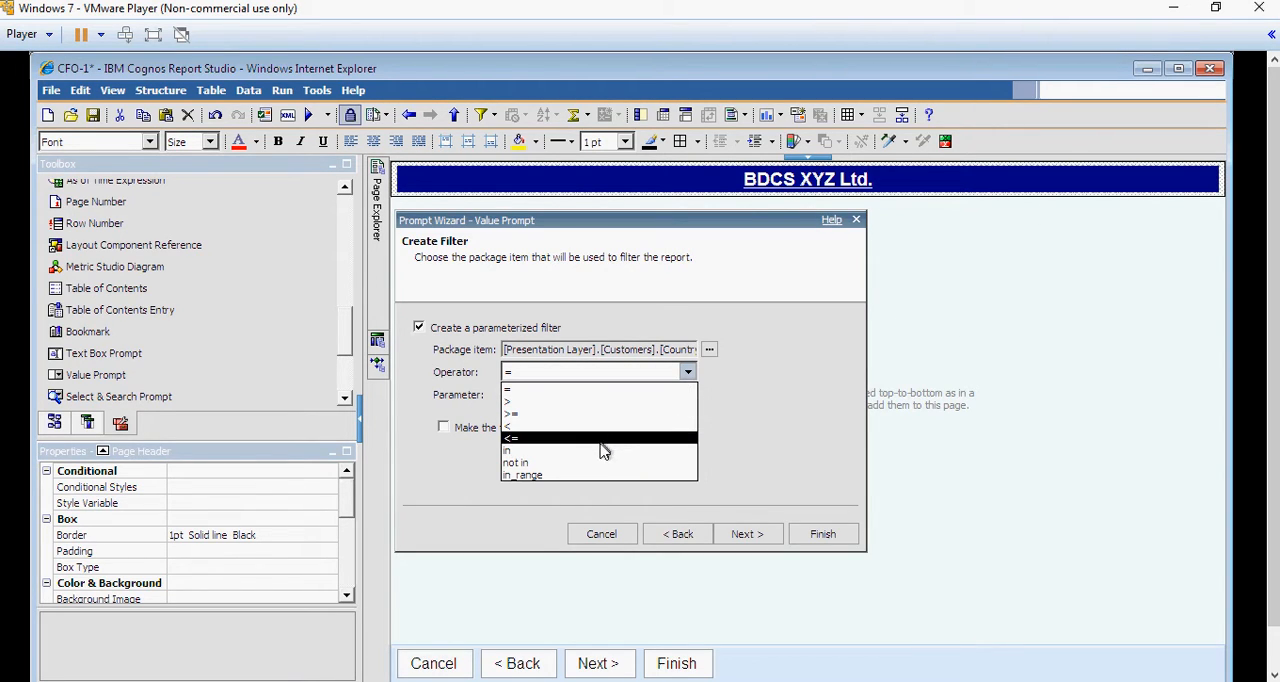
pyautogui.moveTo(600, 390)
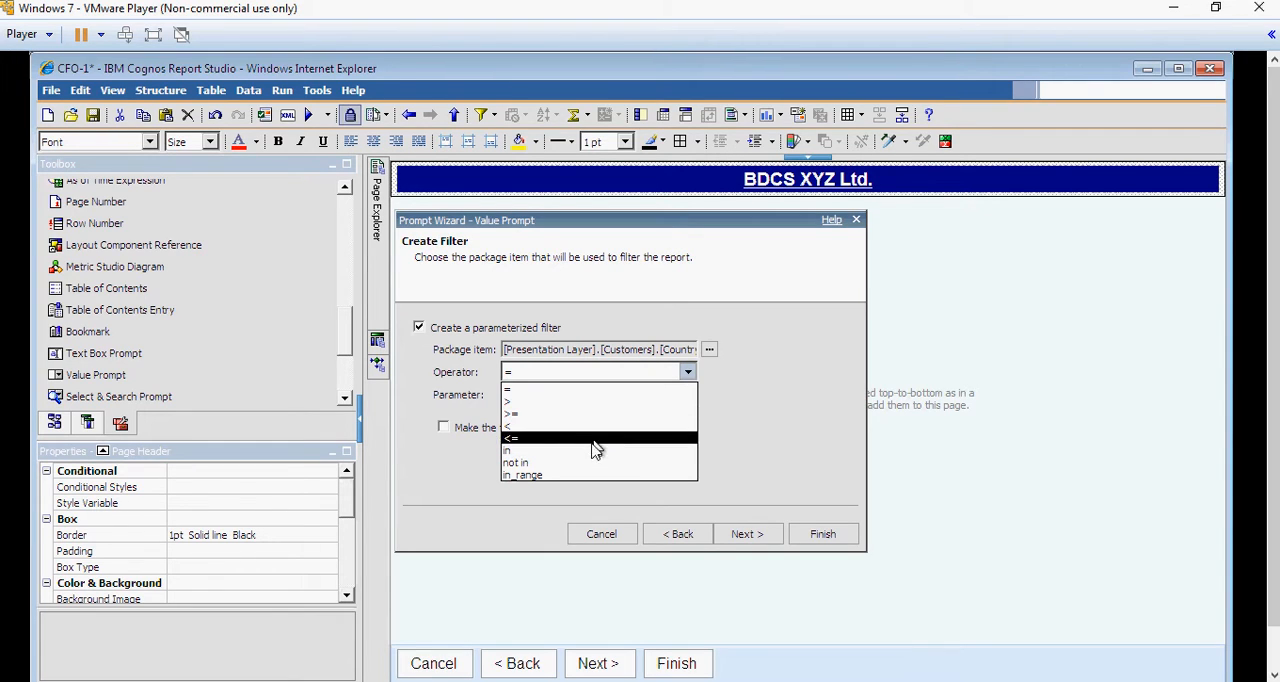
pyautogui.click(508, 450)
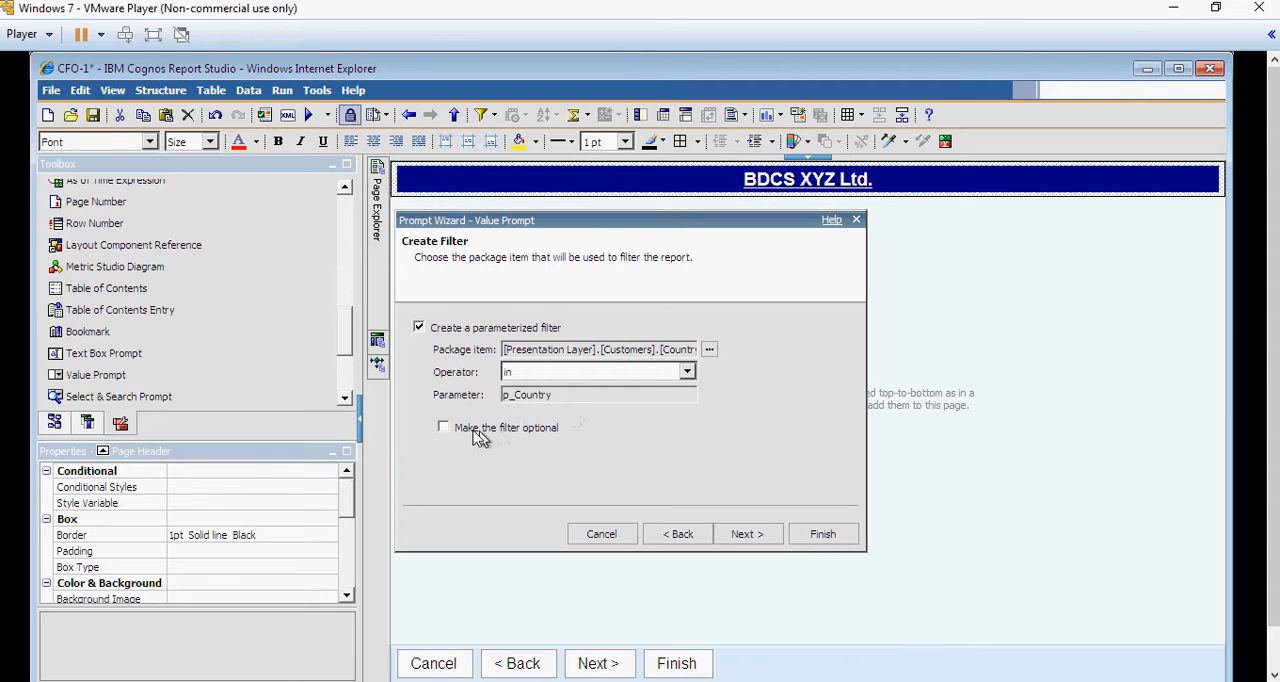
pyautogui.click(444, 428)
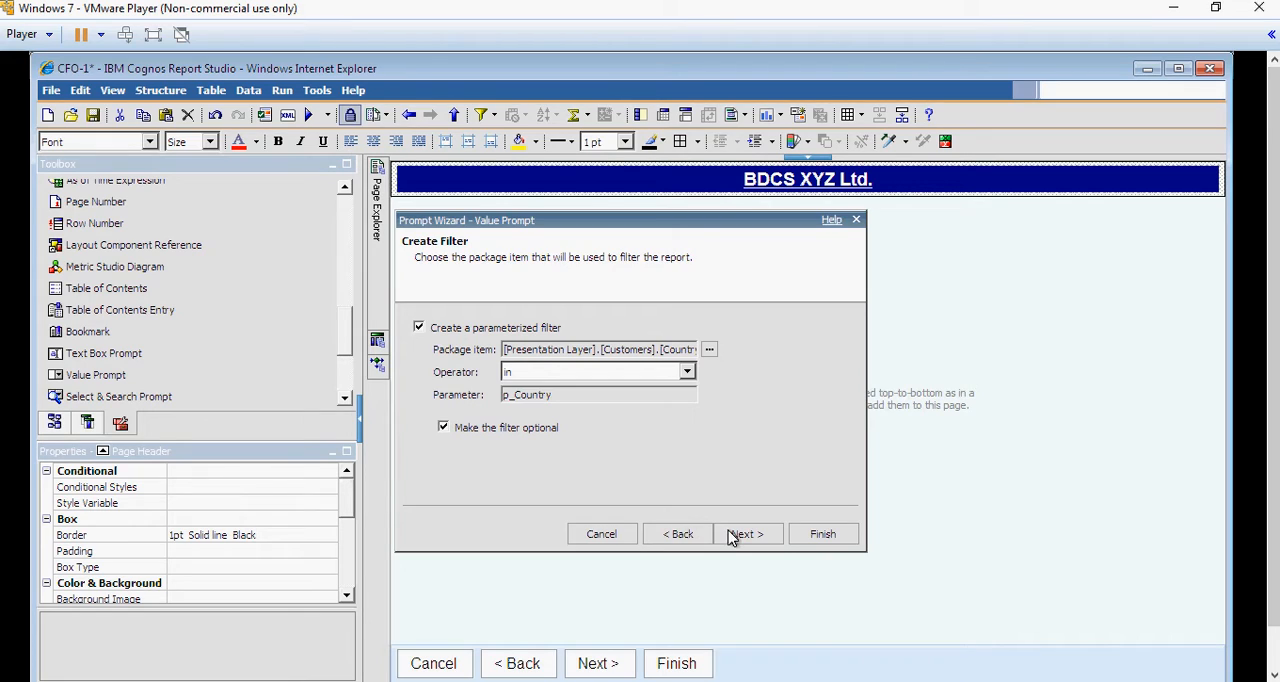
pyautogui.click(748, 532)
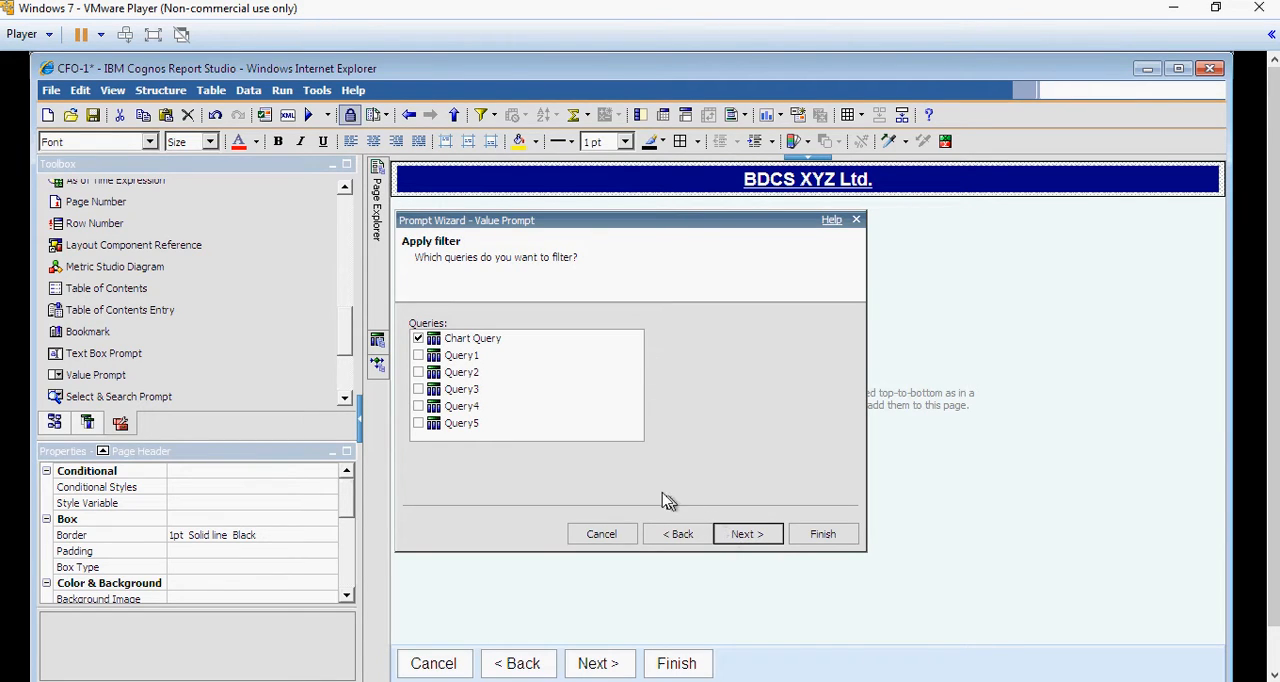
# Apply the filter to Query1–Query5, name the source query Country Prompt Query and finish.
pyautogui.click(460, 356)
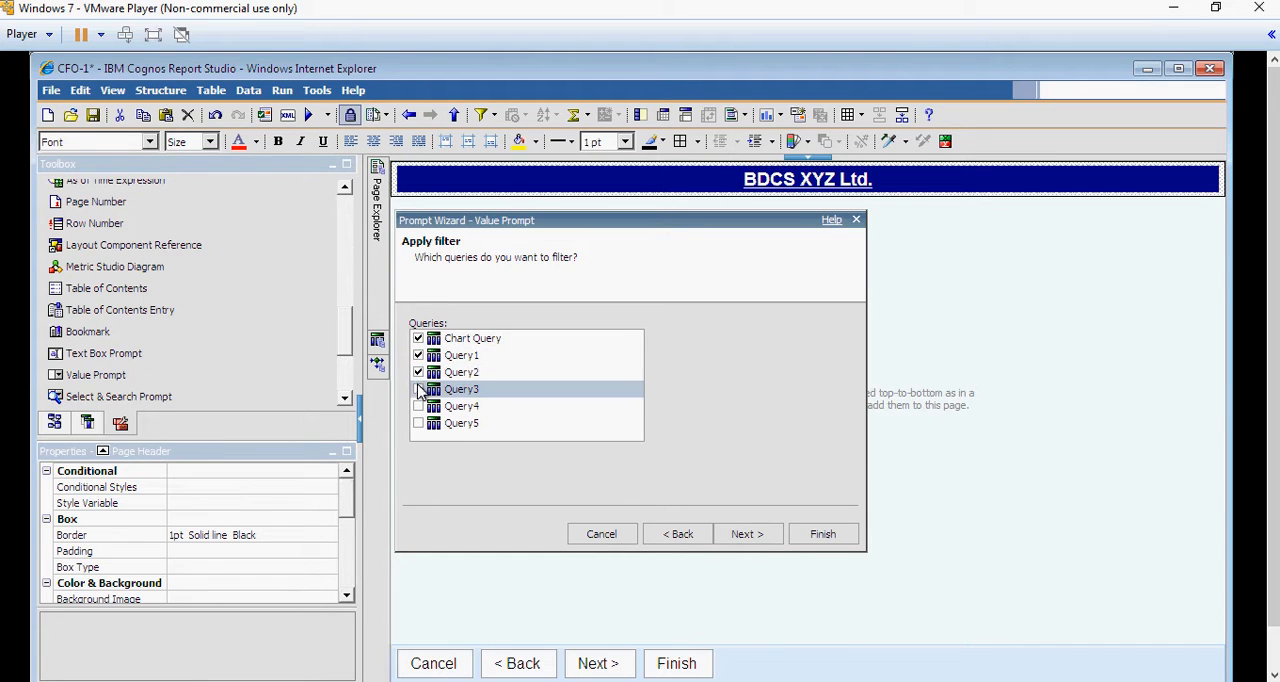
pyautogui.click(418, 404)
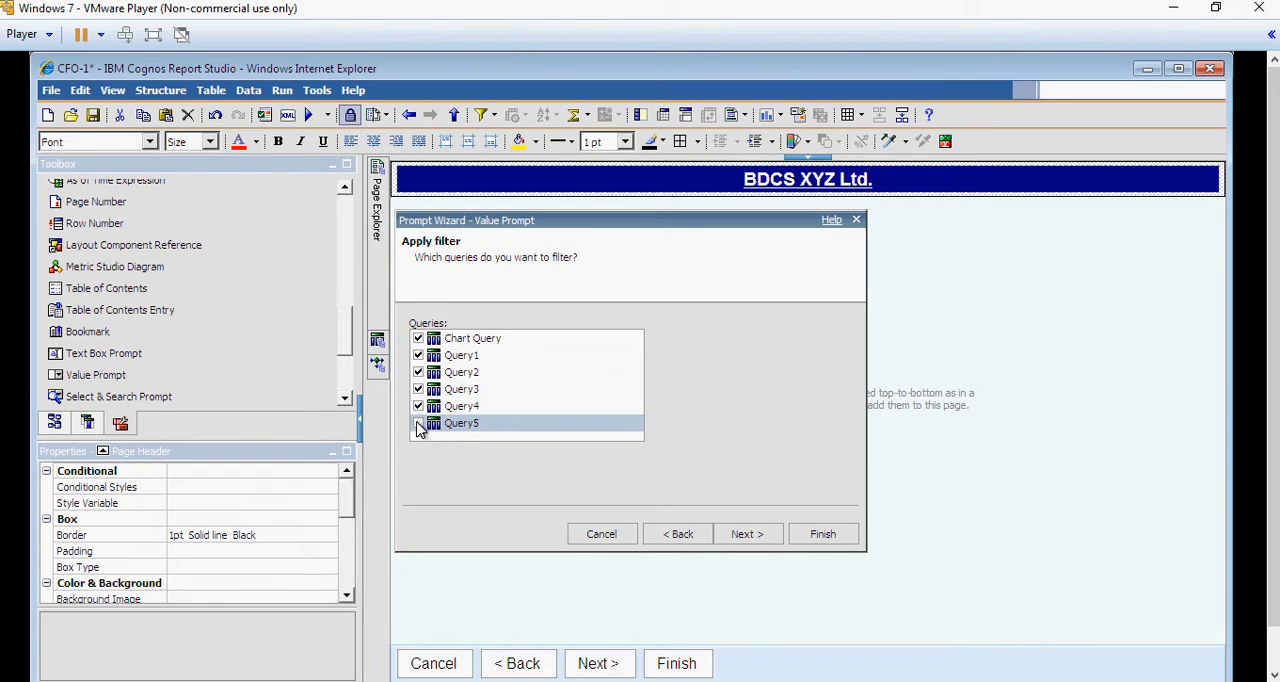
pyautogui.click(418, 422)
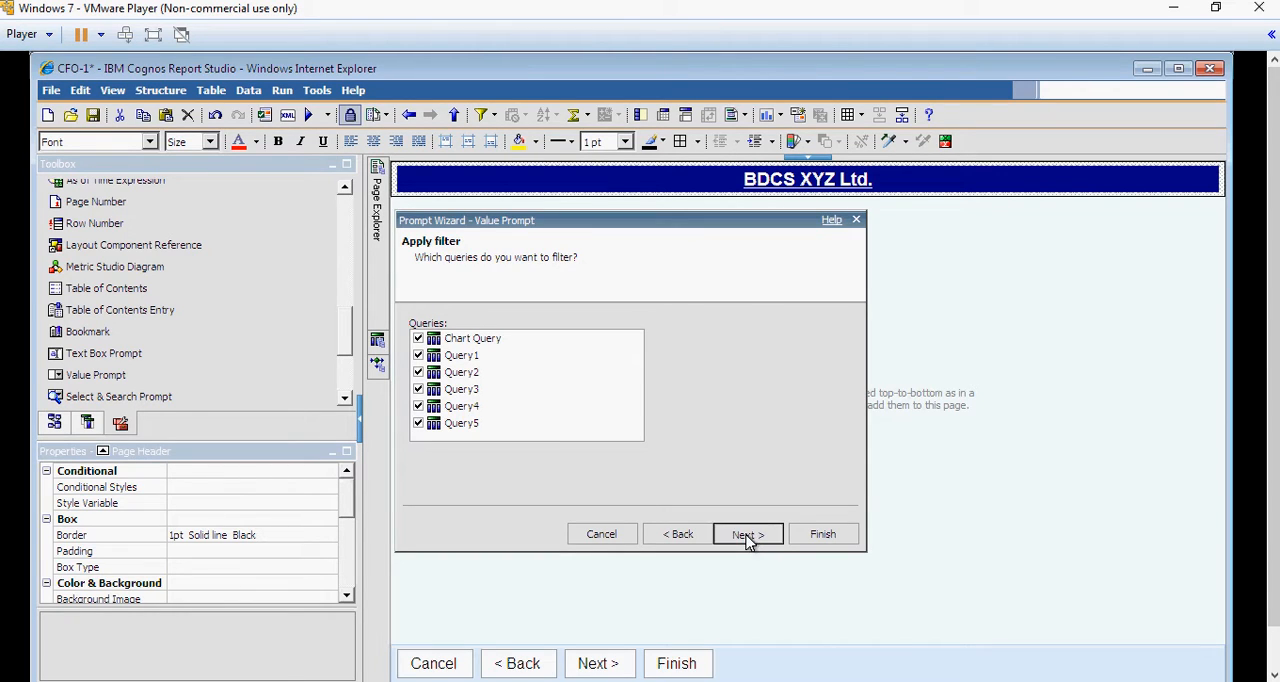
pyautogui.click(748, 534)
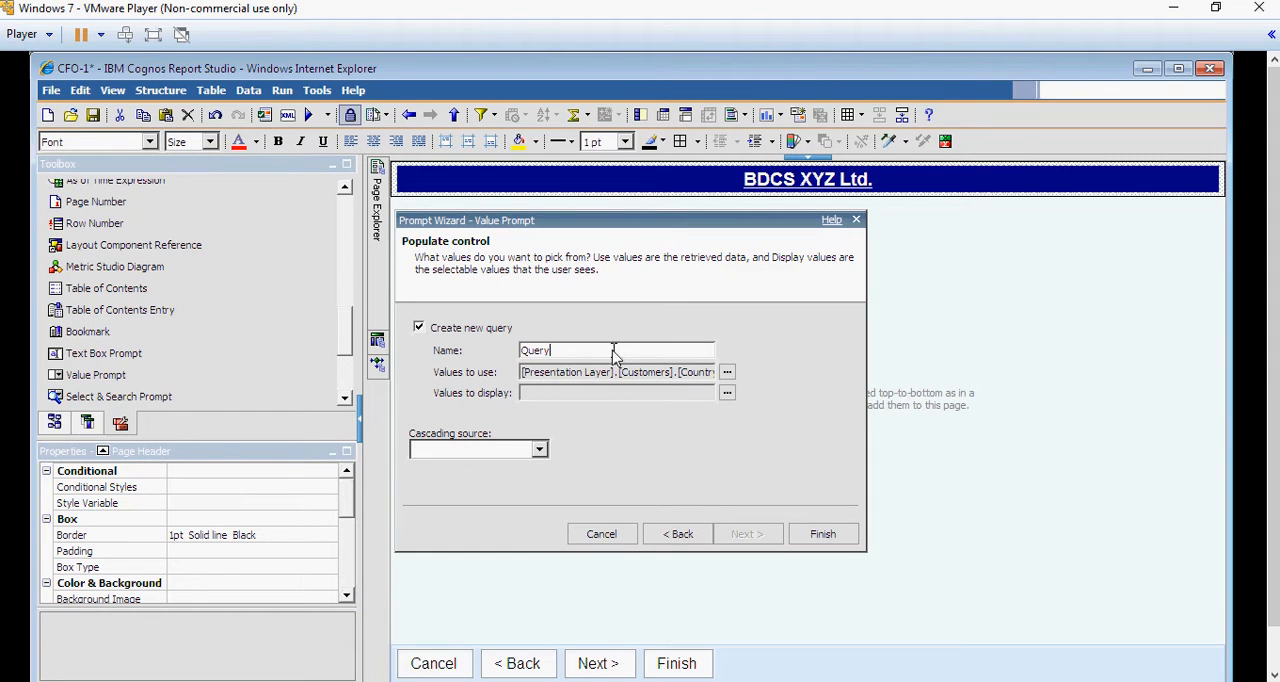
pyautogui.write('Cou')
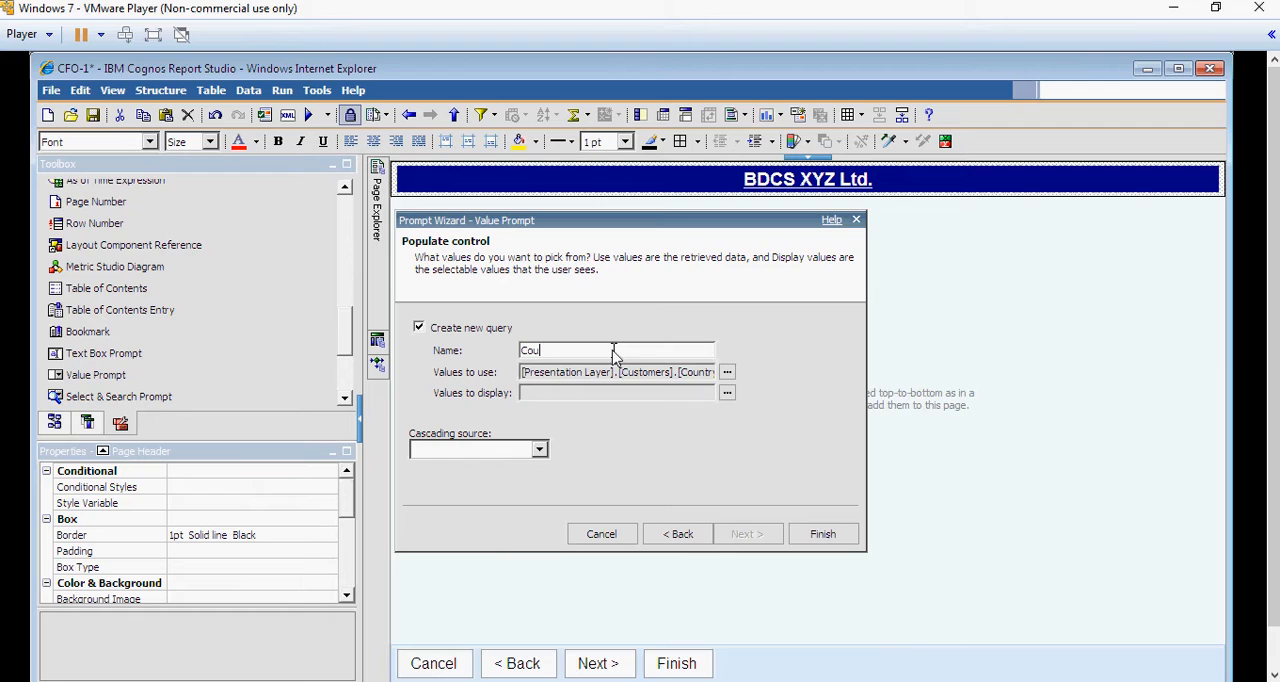
pyautogui.write('ntry P')
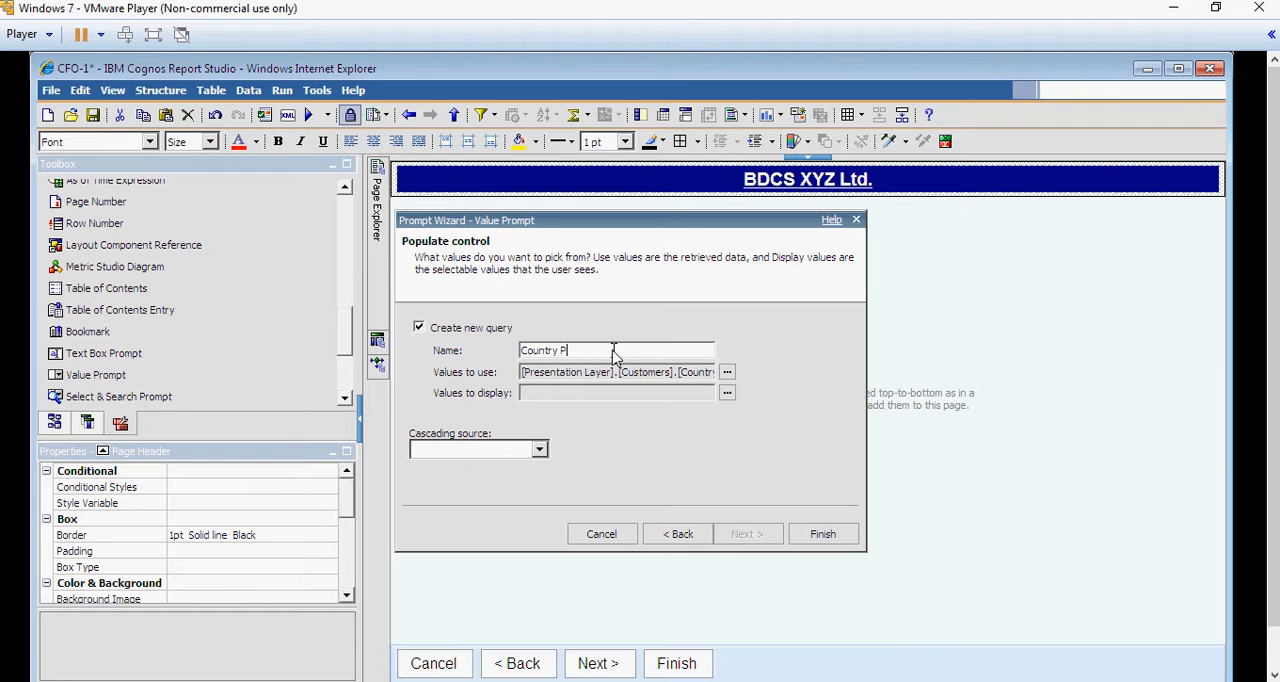
pyautogui.write('rompt Q')
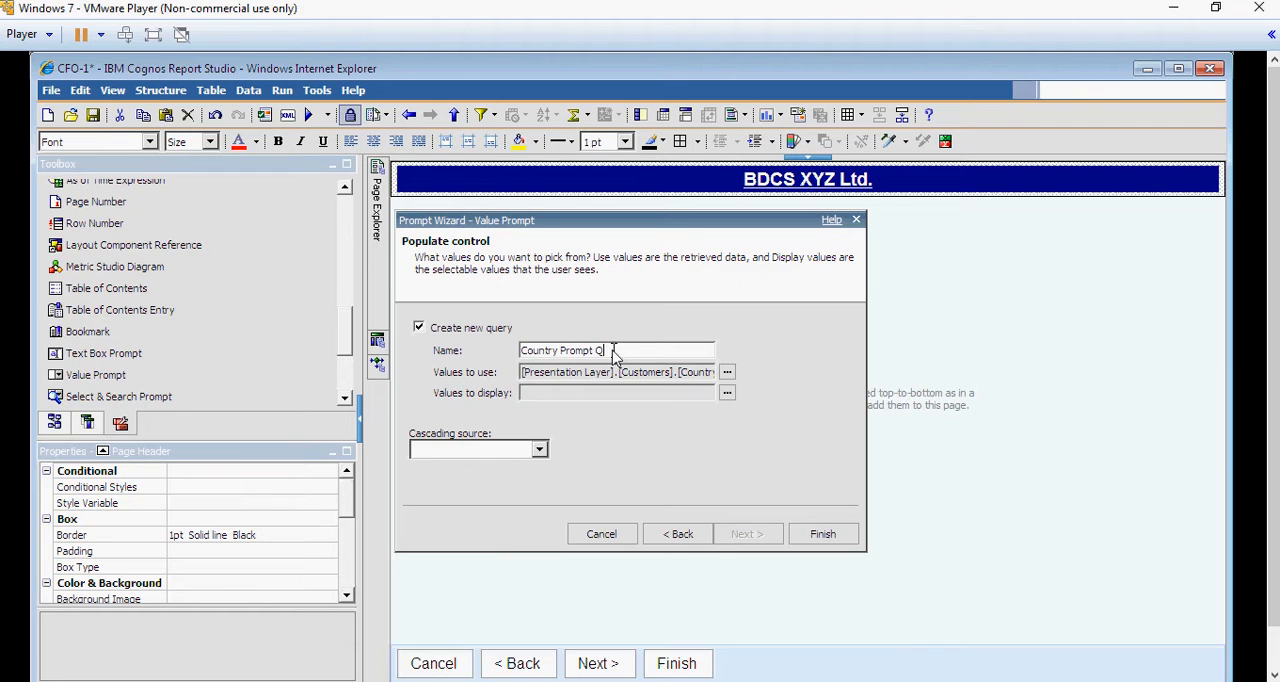
pyautogui.write('uery')
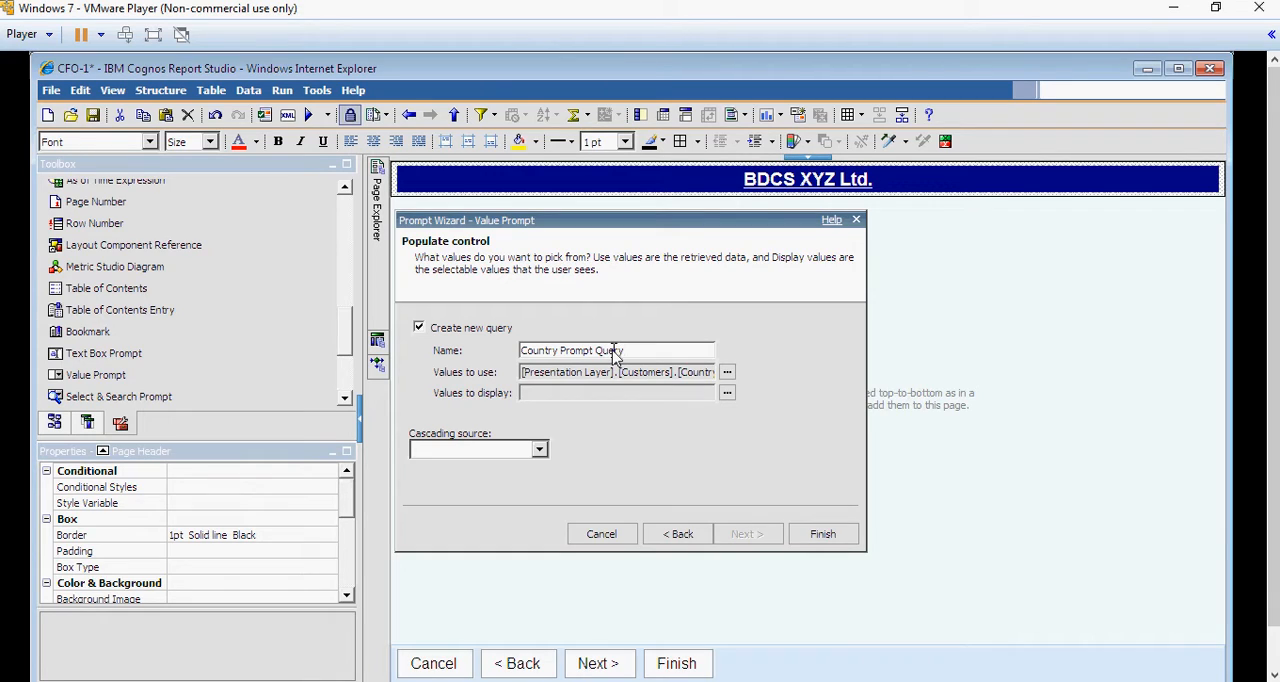
pyautogui.moveTo(616, 372)
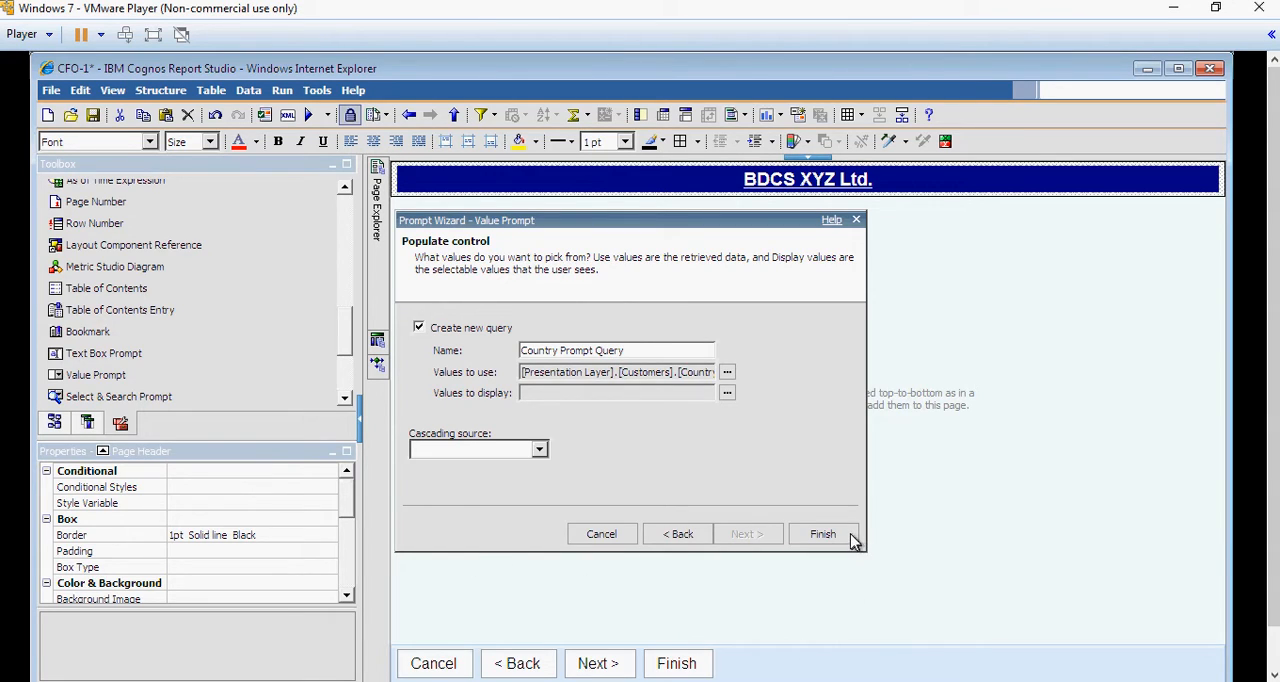
pyautogui.click(824, 532)
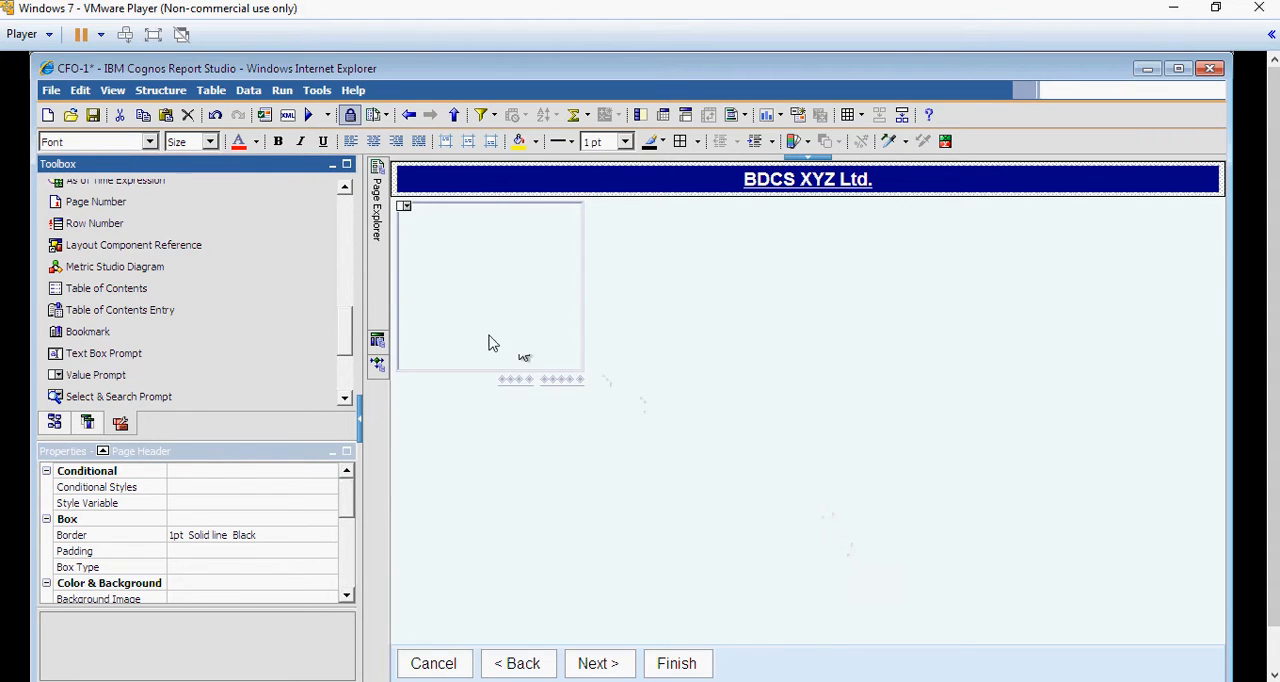
# Name the second prompt parameter p_ProductCat and continue to the filter settings.
pyautogui.click(490, 290)
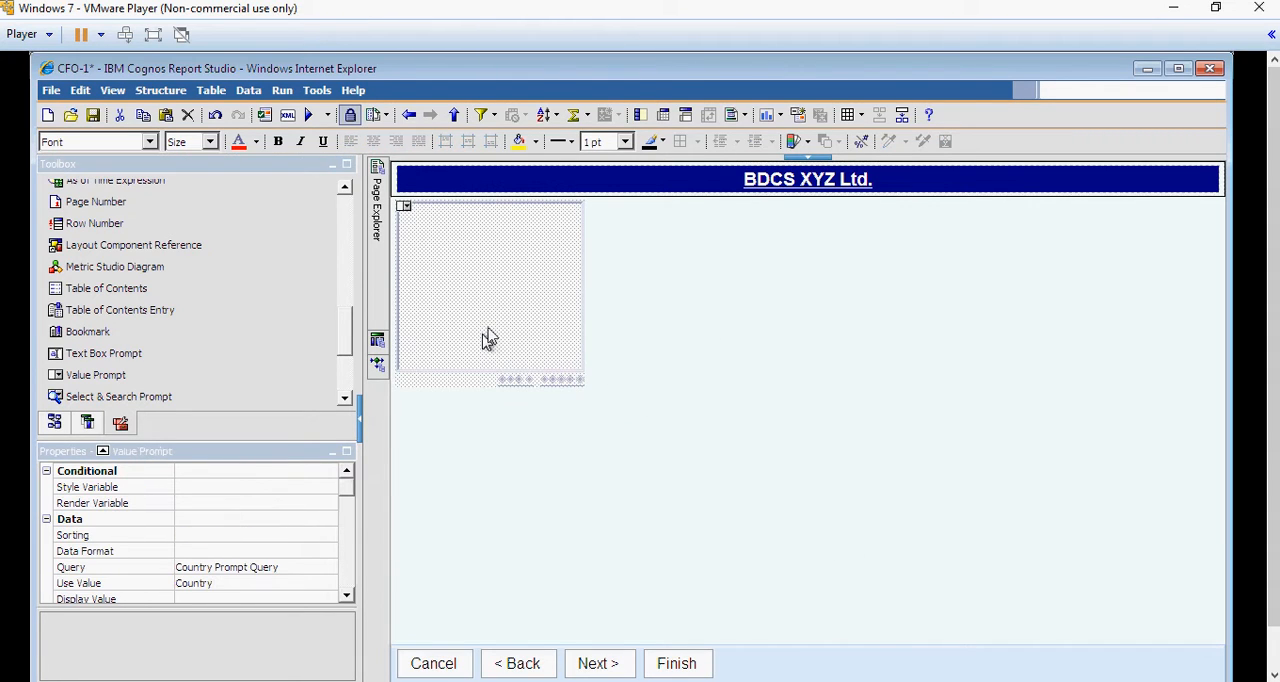
pyautogui.moveTo(240, 340)
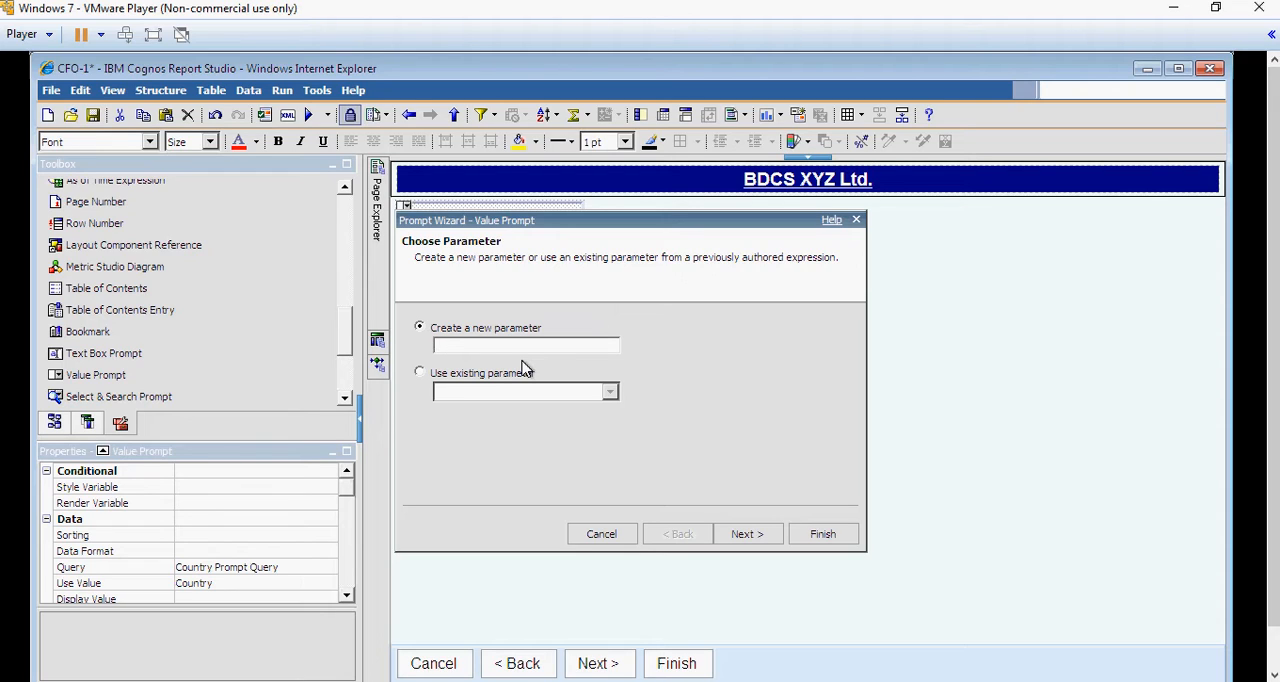
pyautogui.write('p_P')
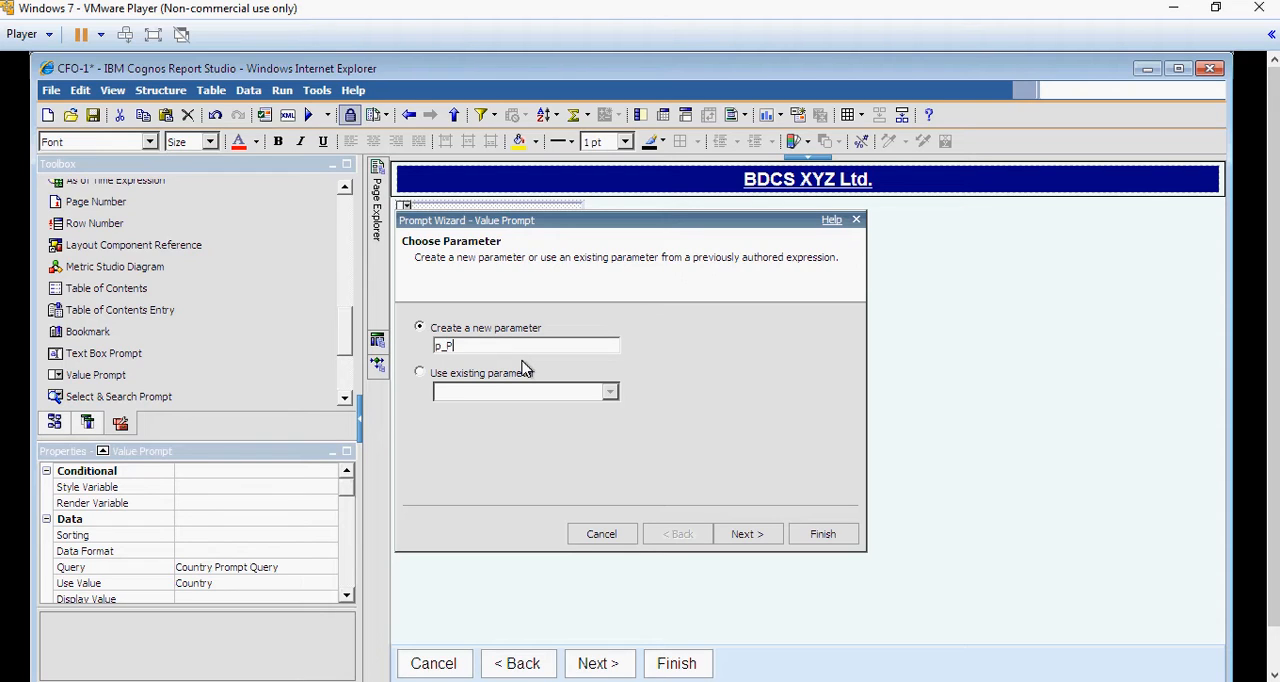
pyautogui.write('roductCa')
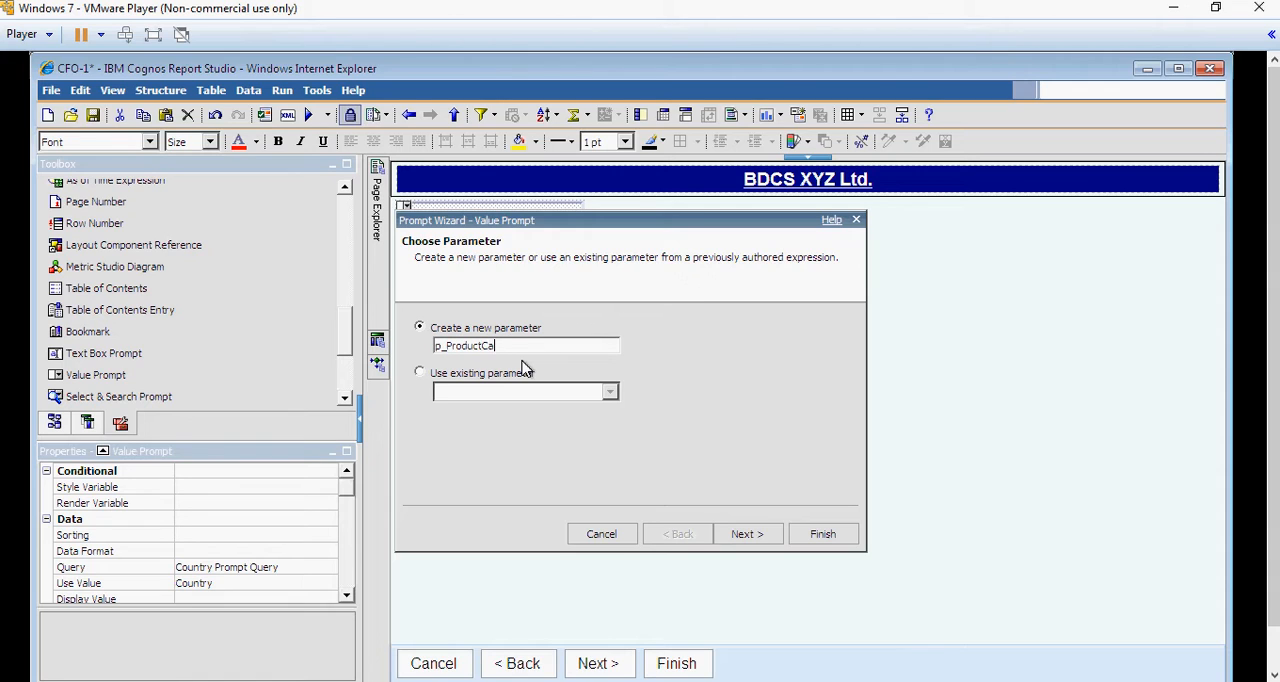
pyautogui.write('t')
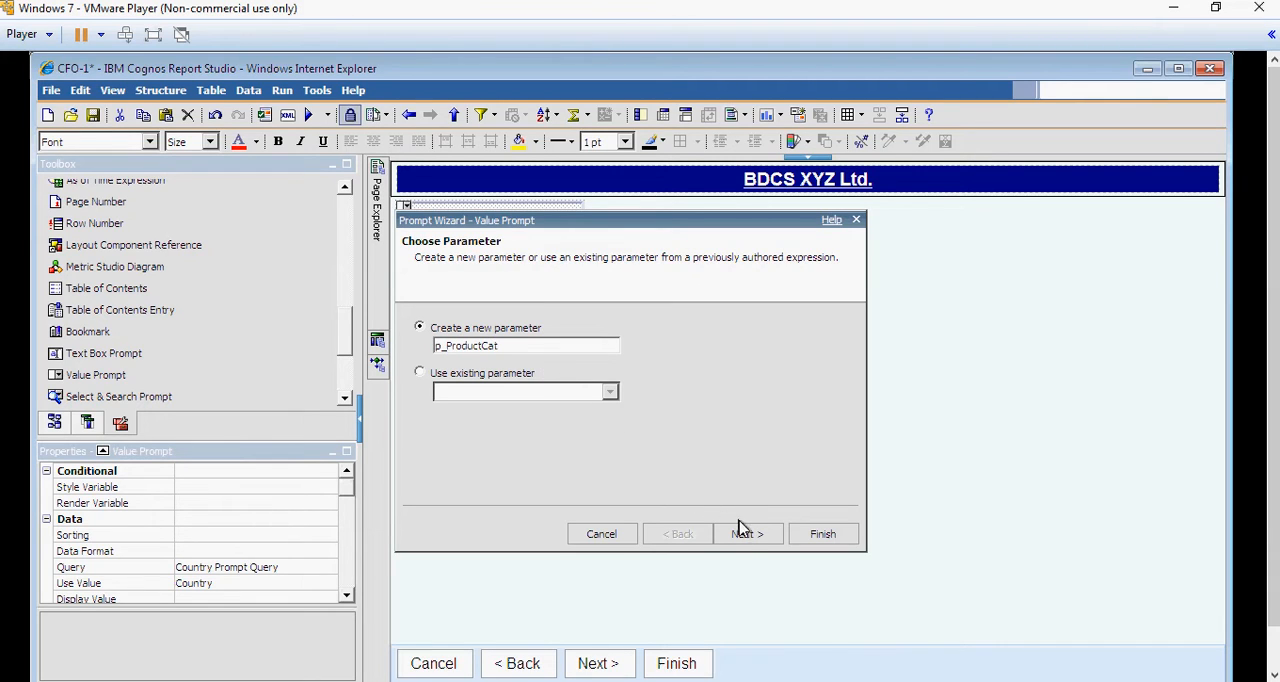
pyautogui.click(748, 532)
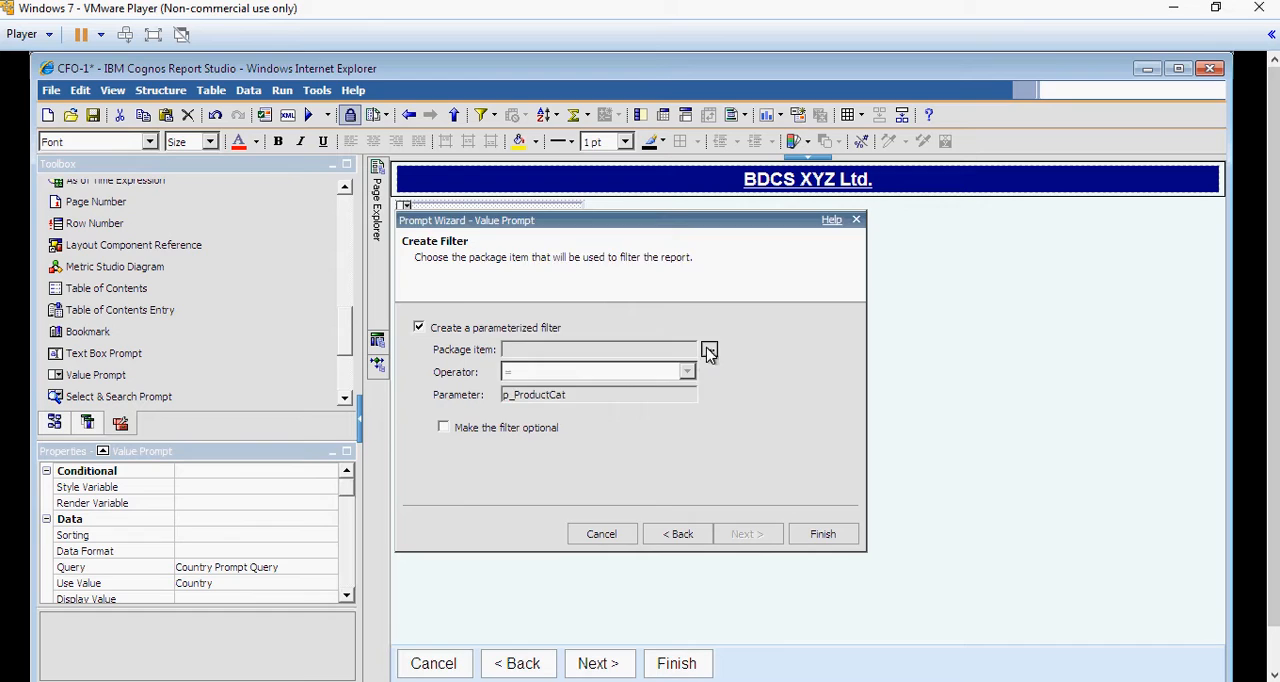
# Filter on Products > Product Category with the 'in' operator and make it optional.
pyautogui.click(708, 348)
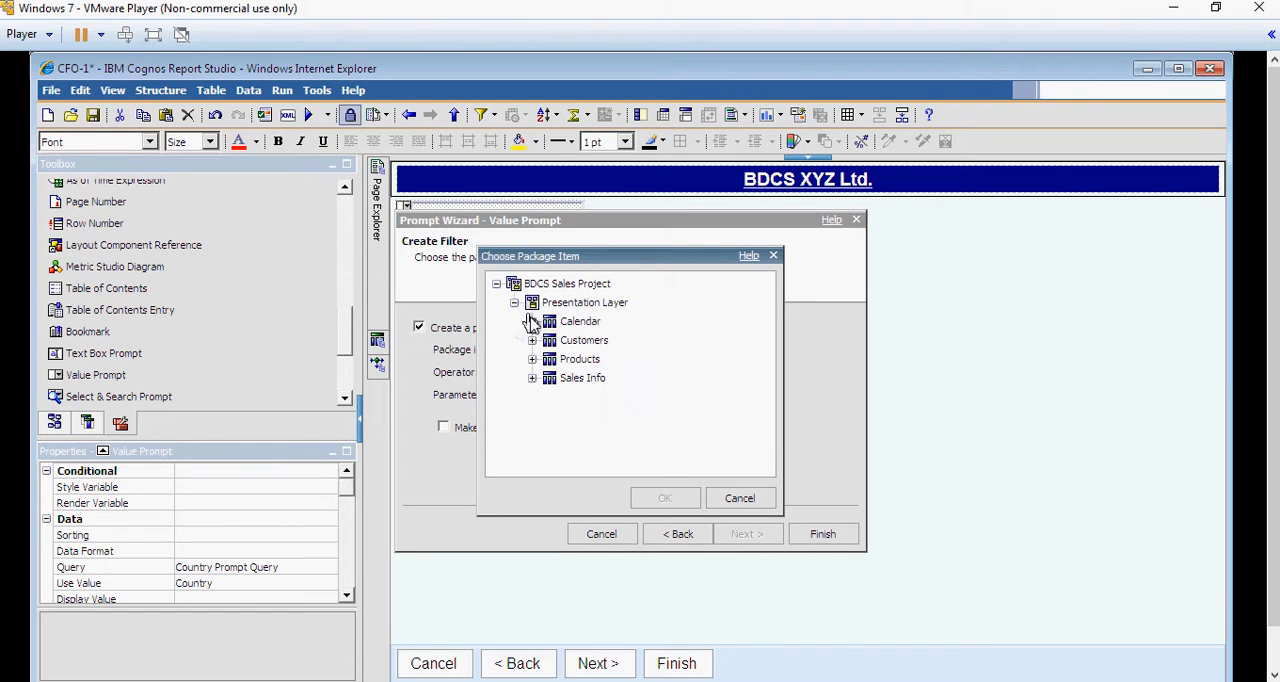
pyautogui.click(532, 360)
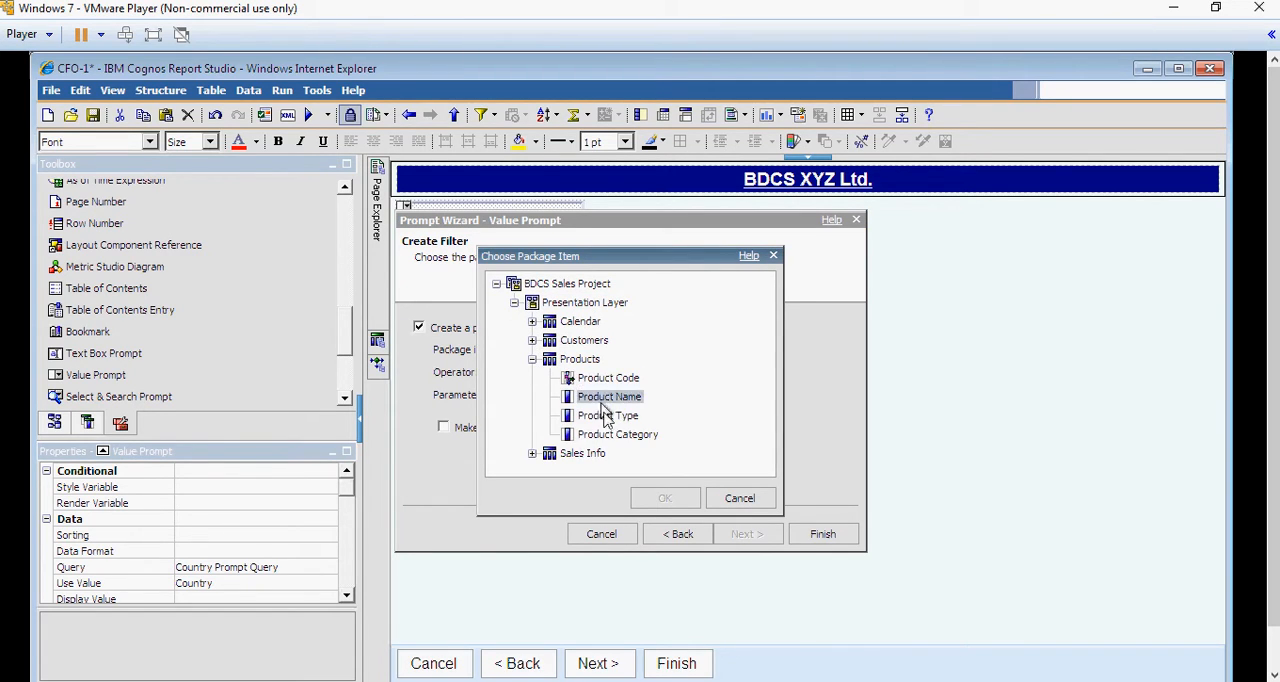
pyautogui.click(664, 496)
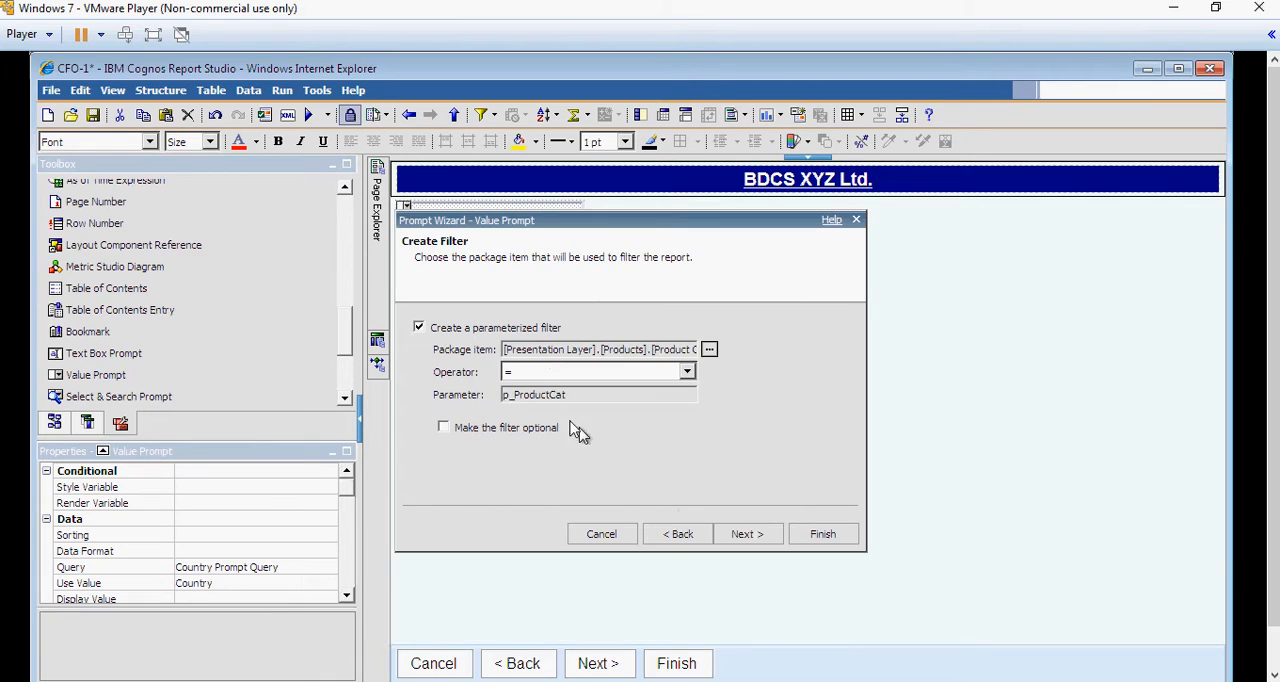
pyautogui.click(688, 372)
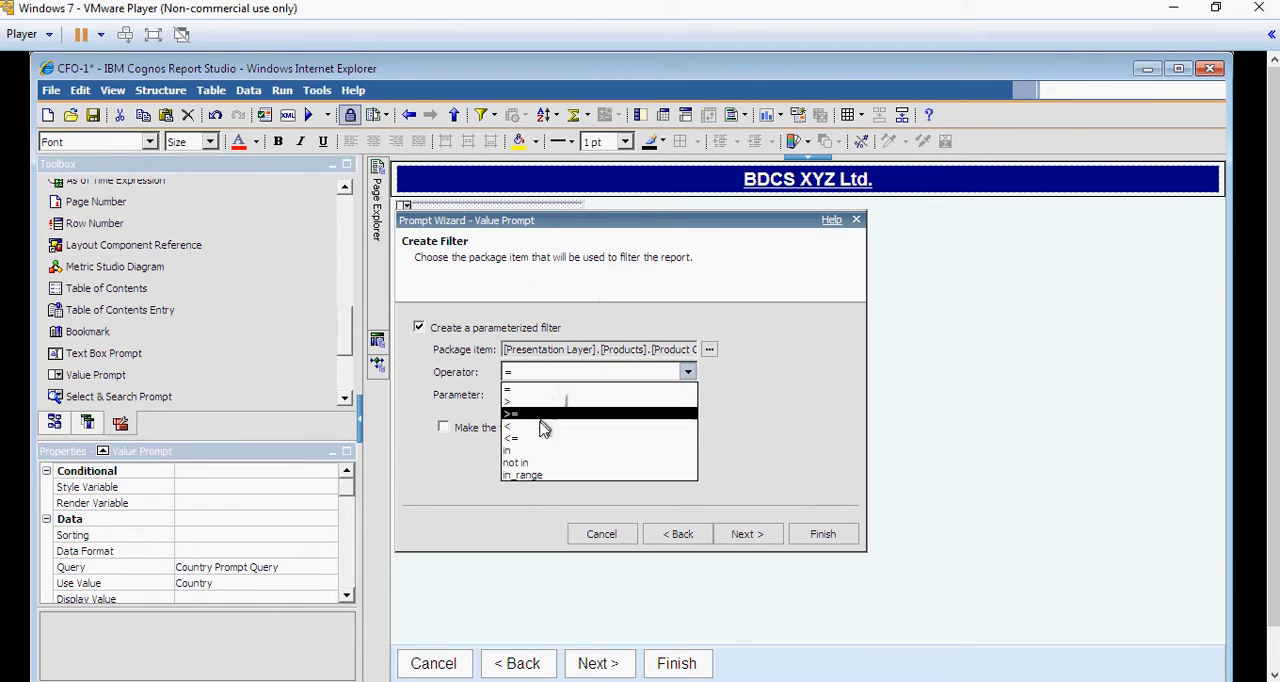
pyautogui.click(508, 450)
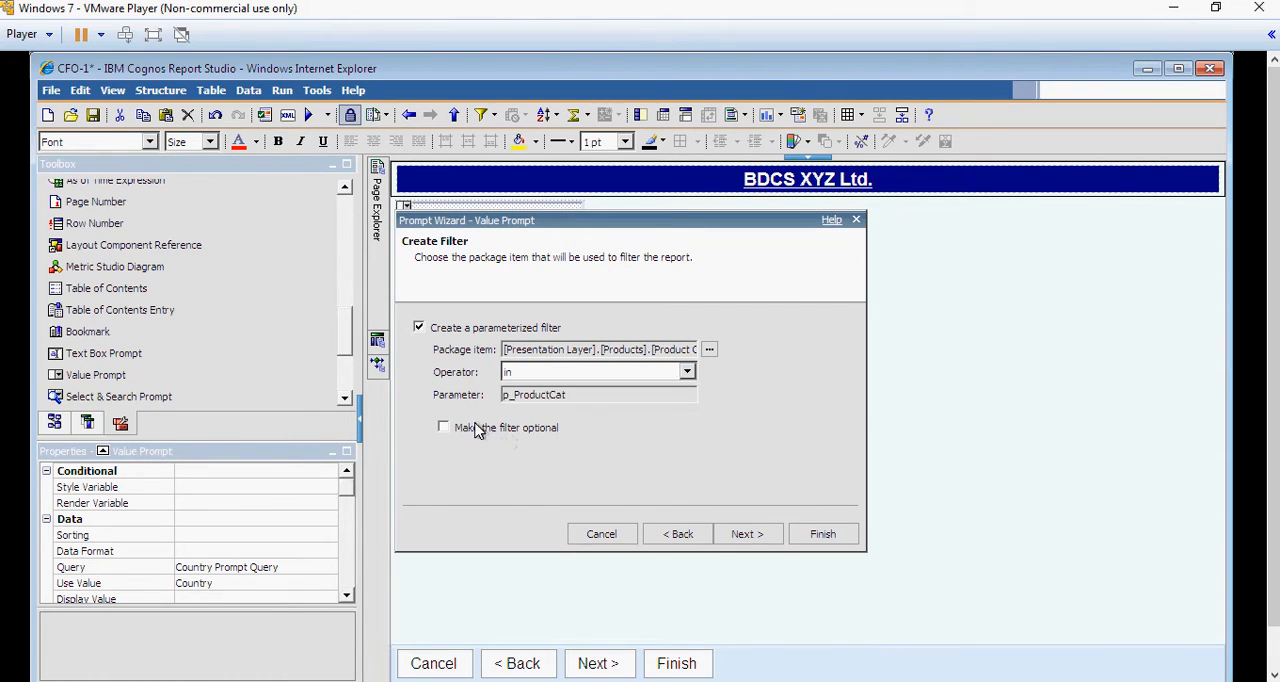
pyautogui.click(444, 428)
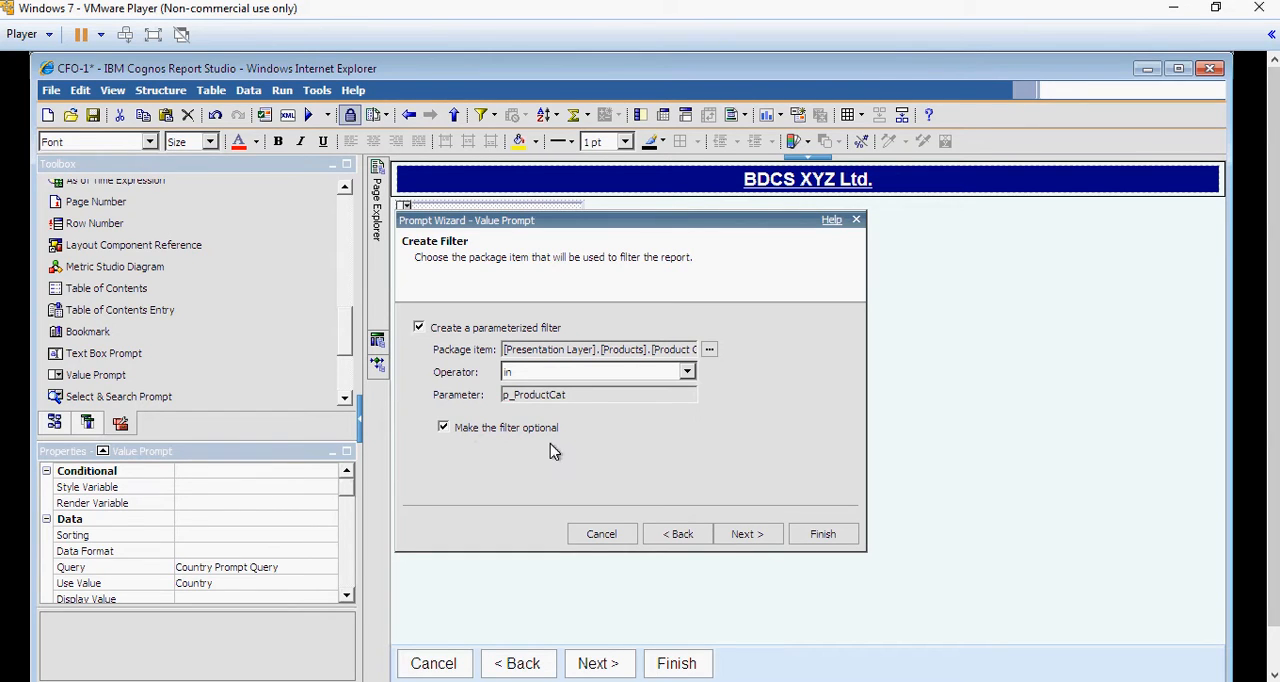
pyautogui.click(746, 532)
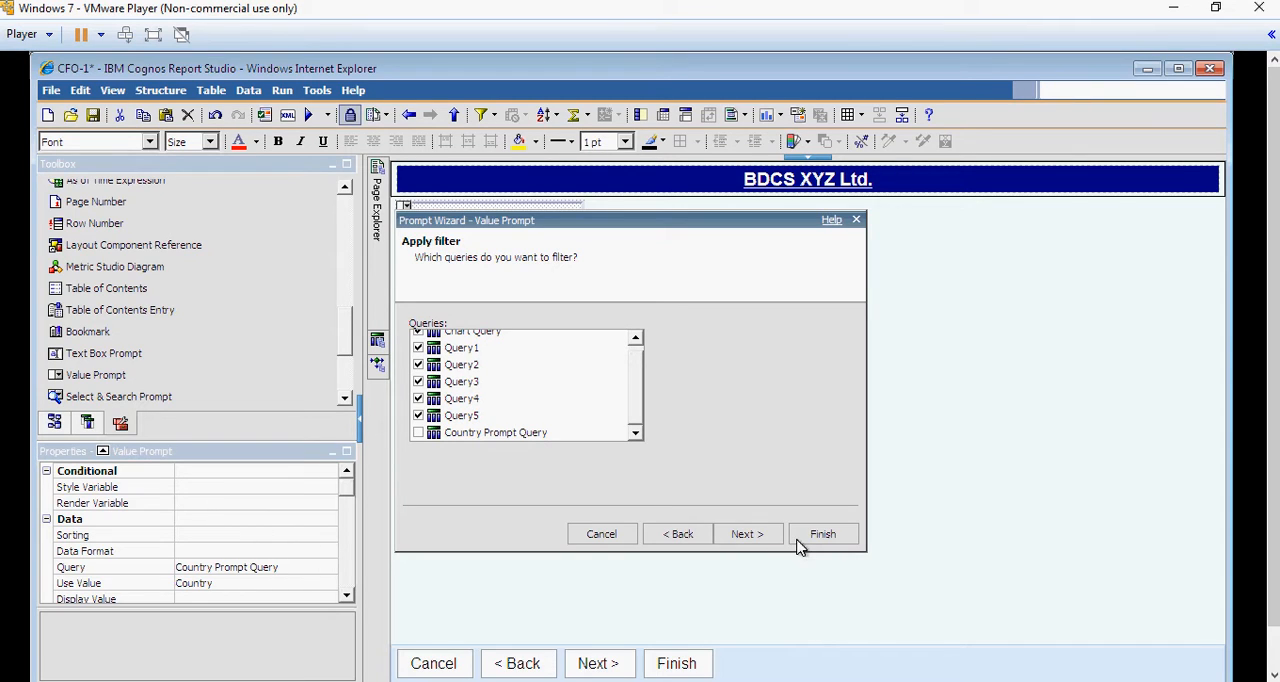
# Keep the chosen queries, name the source query PC Prompt Query and finish the prompt.
pyautogui.click(748, 532)
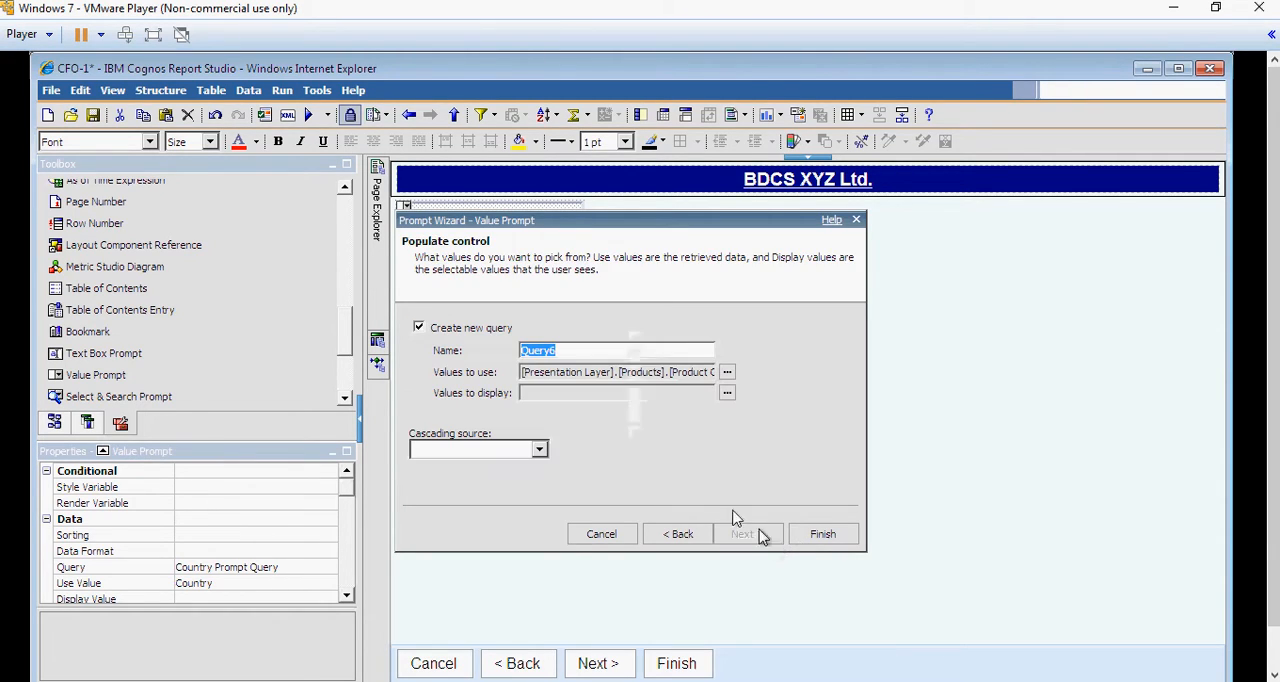
pyautogui.write('Co')
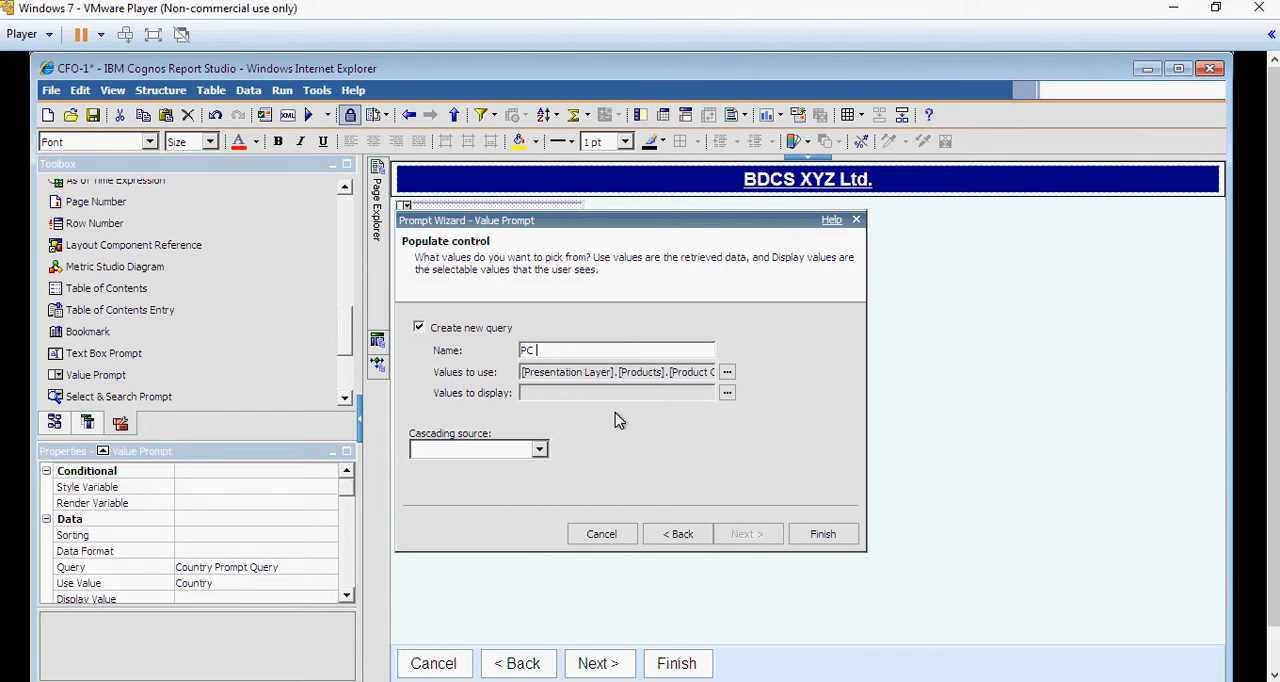
pyautogui.write('Promt')
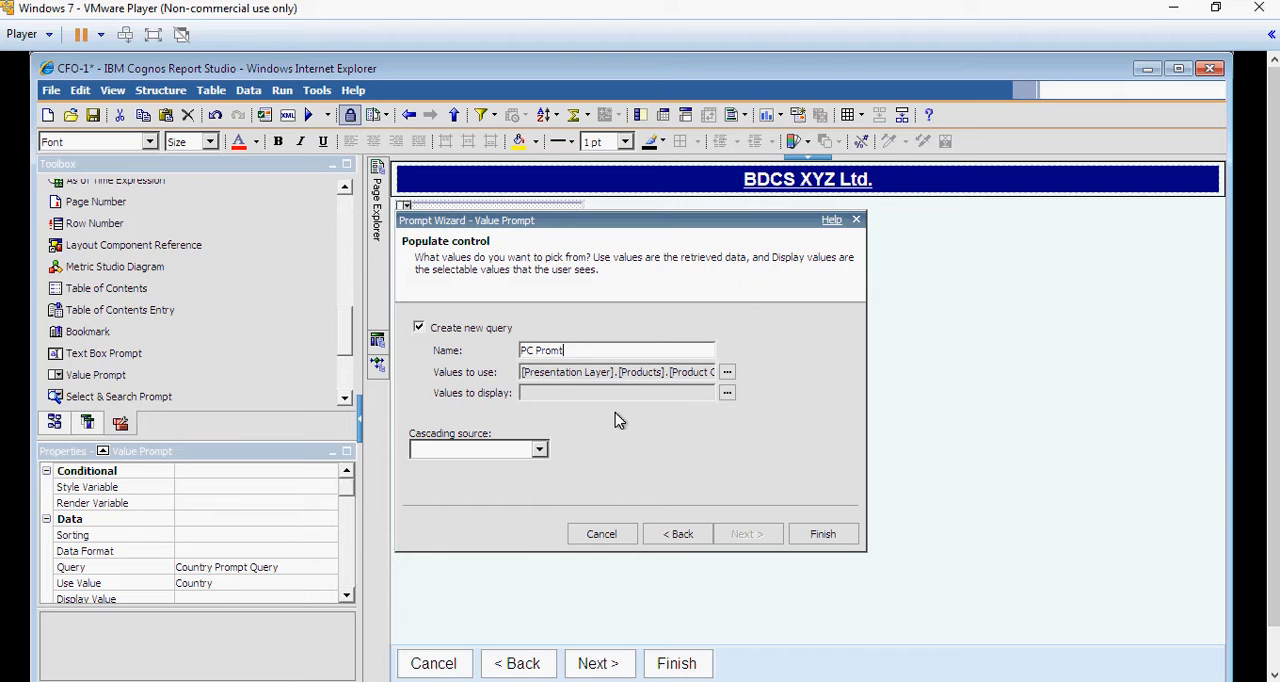
pyautogui.write('Q')
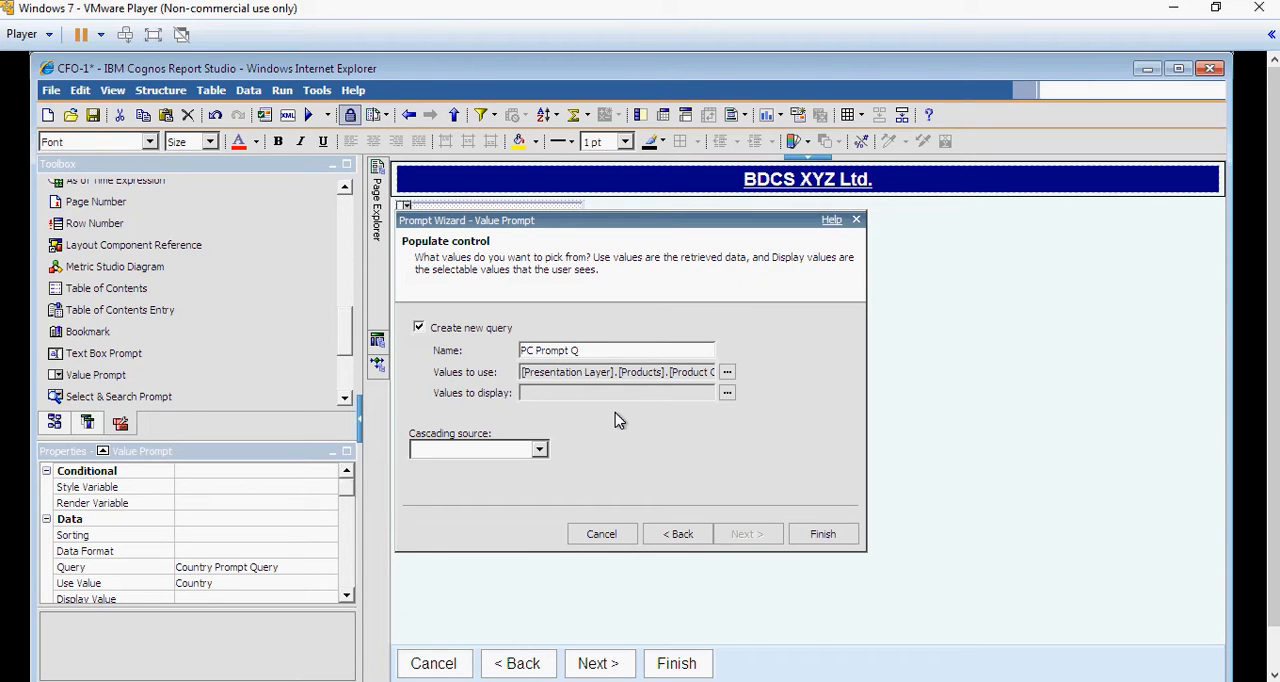
pyautogui.write('uery')
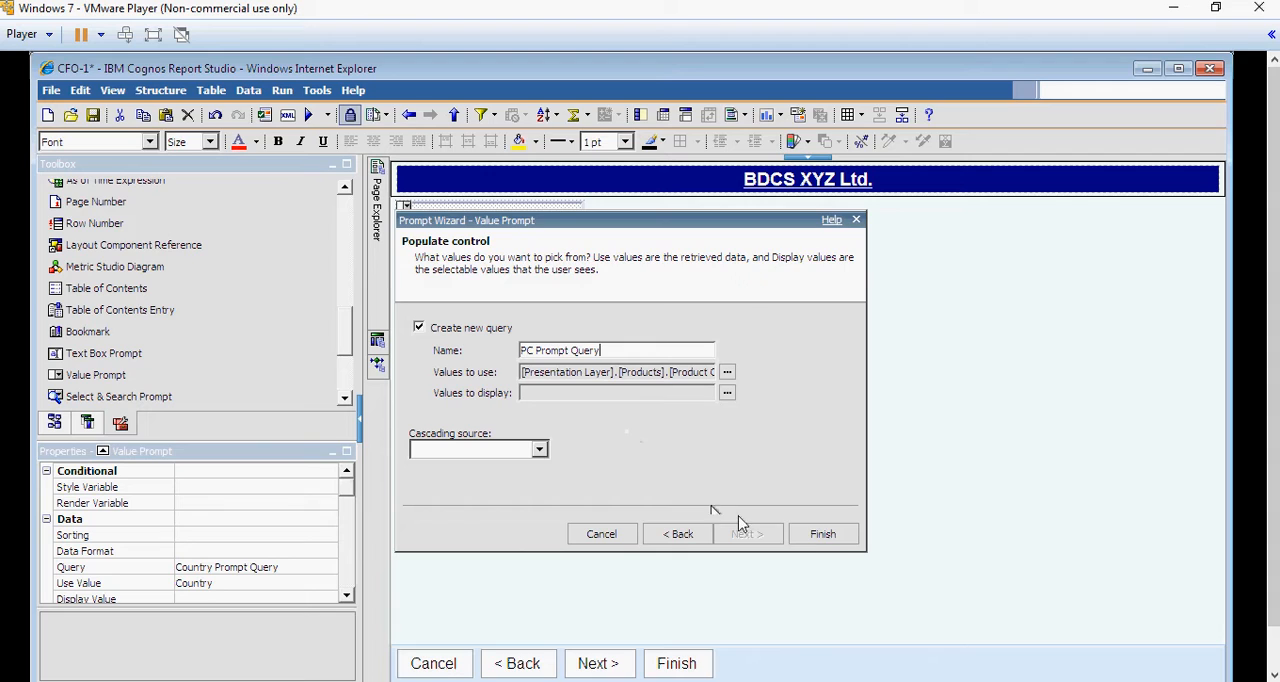
pyautogui.click(822, 532)
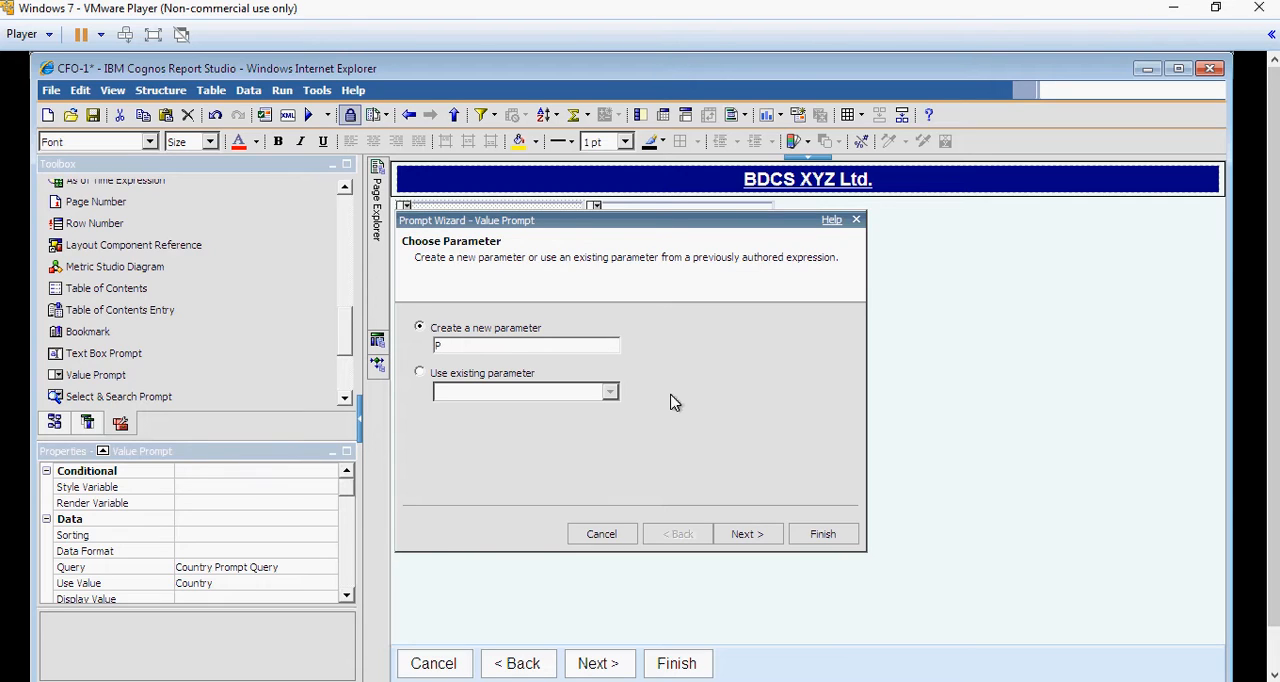
# Name the third prompt parameter p_Year and continue to the filter settings.
pyautogui.write('_Y')
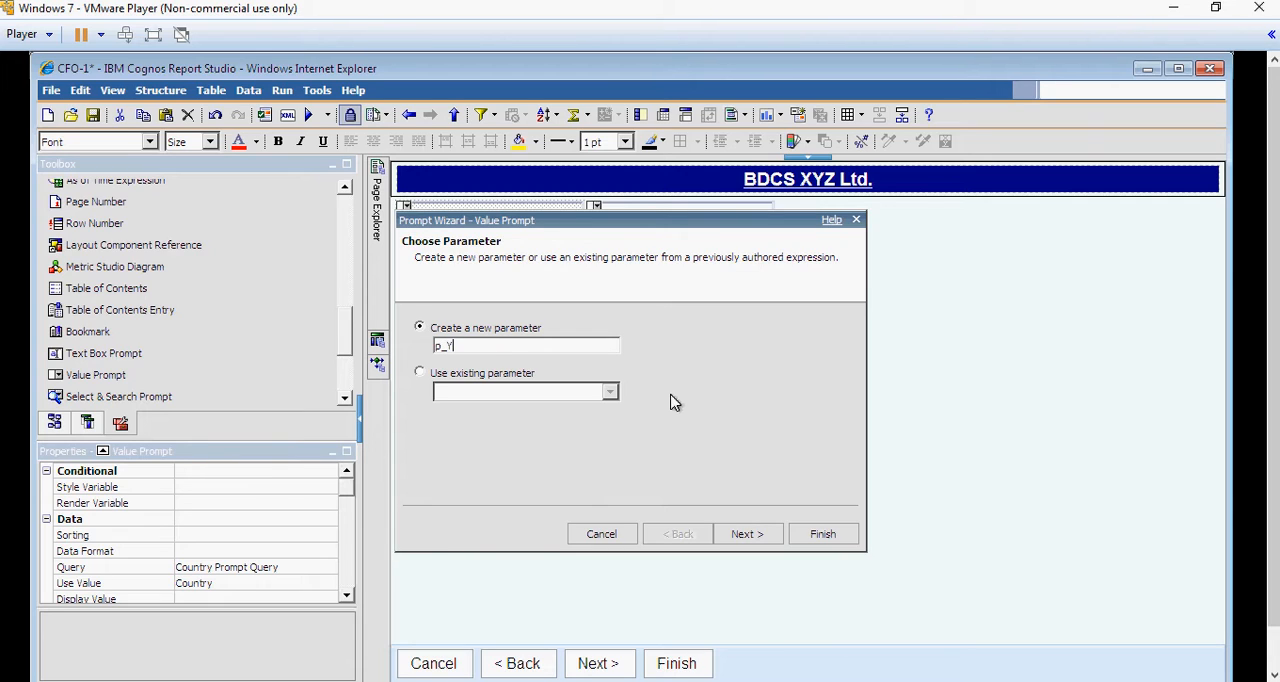
pyautogui.write('ear')
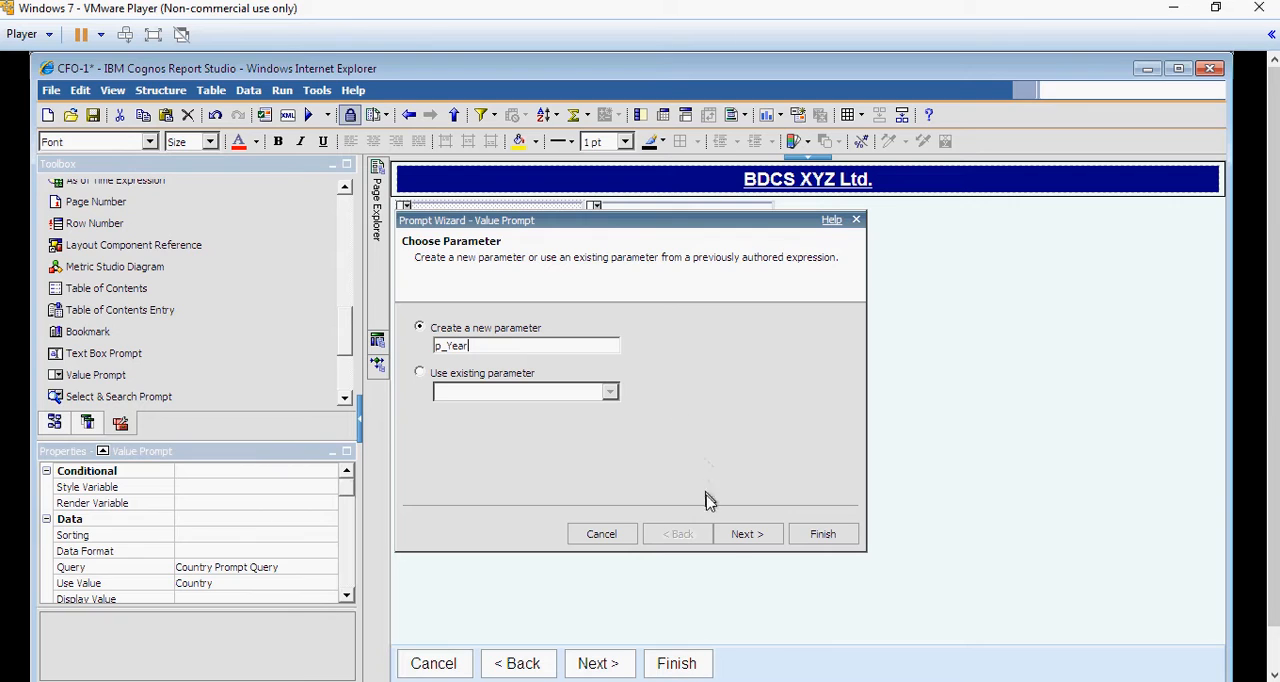
pyautogui.click(746, 532)
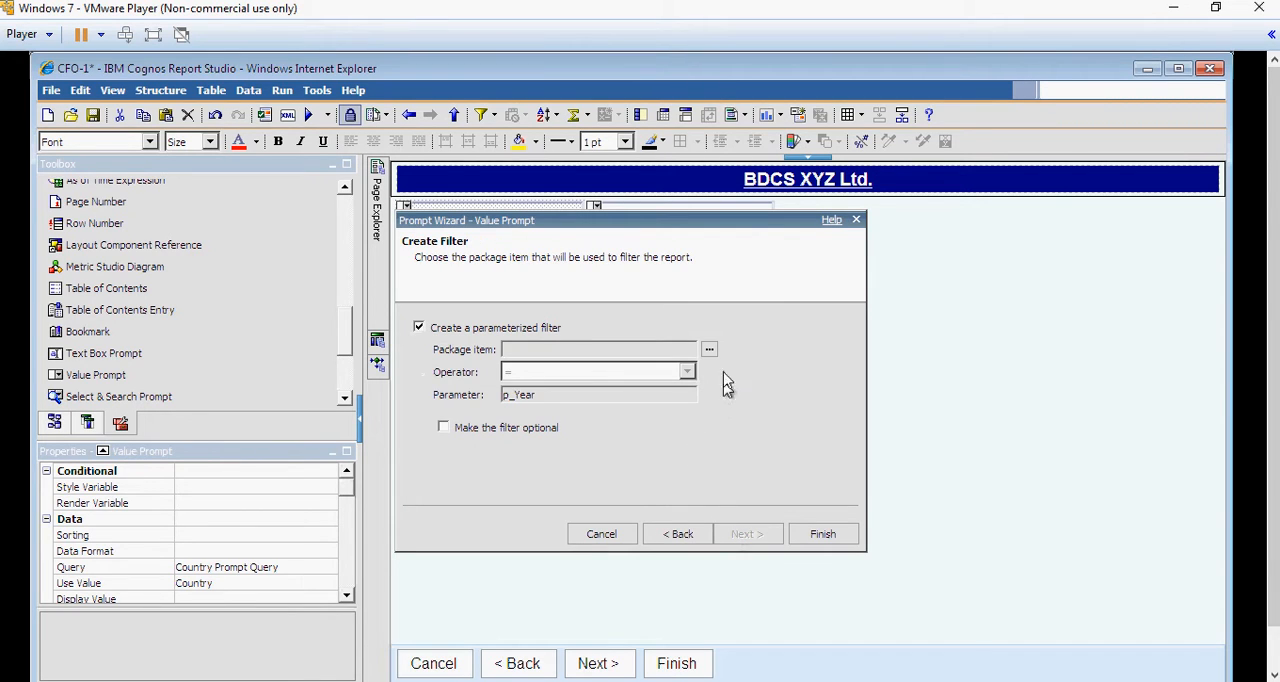
# Filter on Presentation Layer > Calendar > Sale Year with the 'in' operator.
pyautogui.click(708, 348)
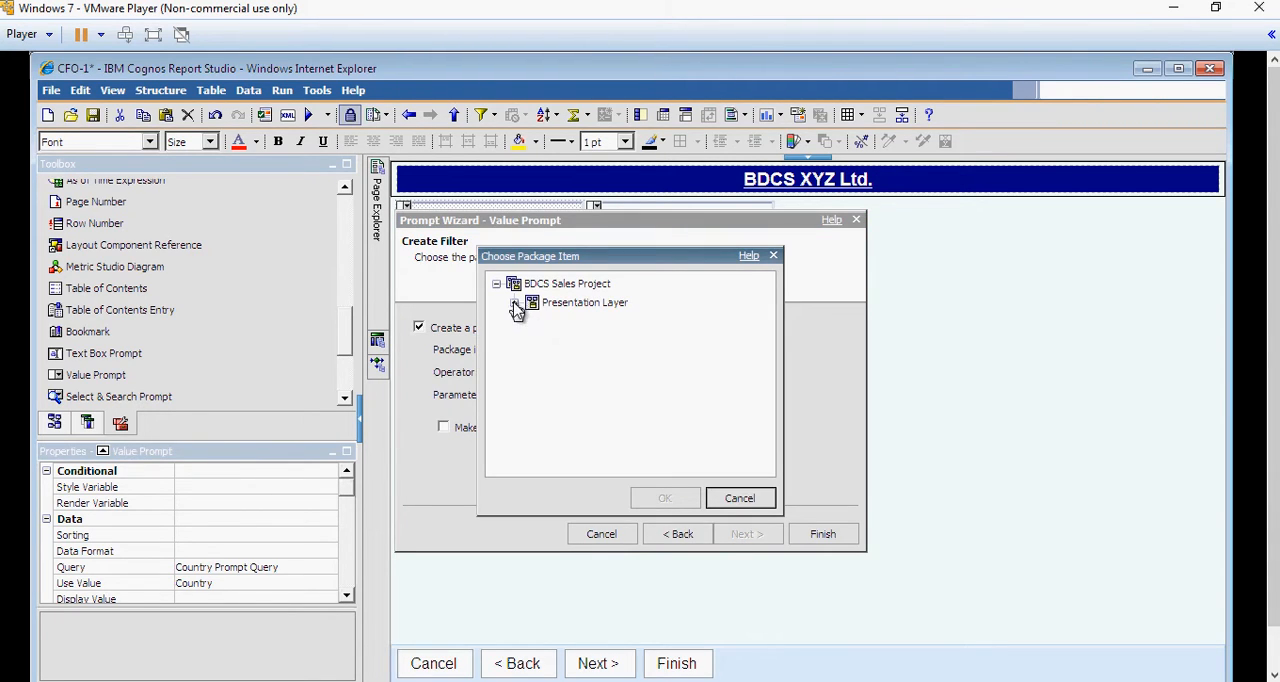
pyautogui.click(512, 302)
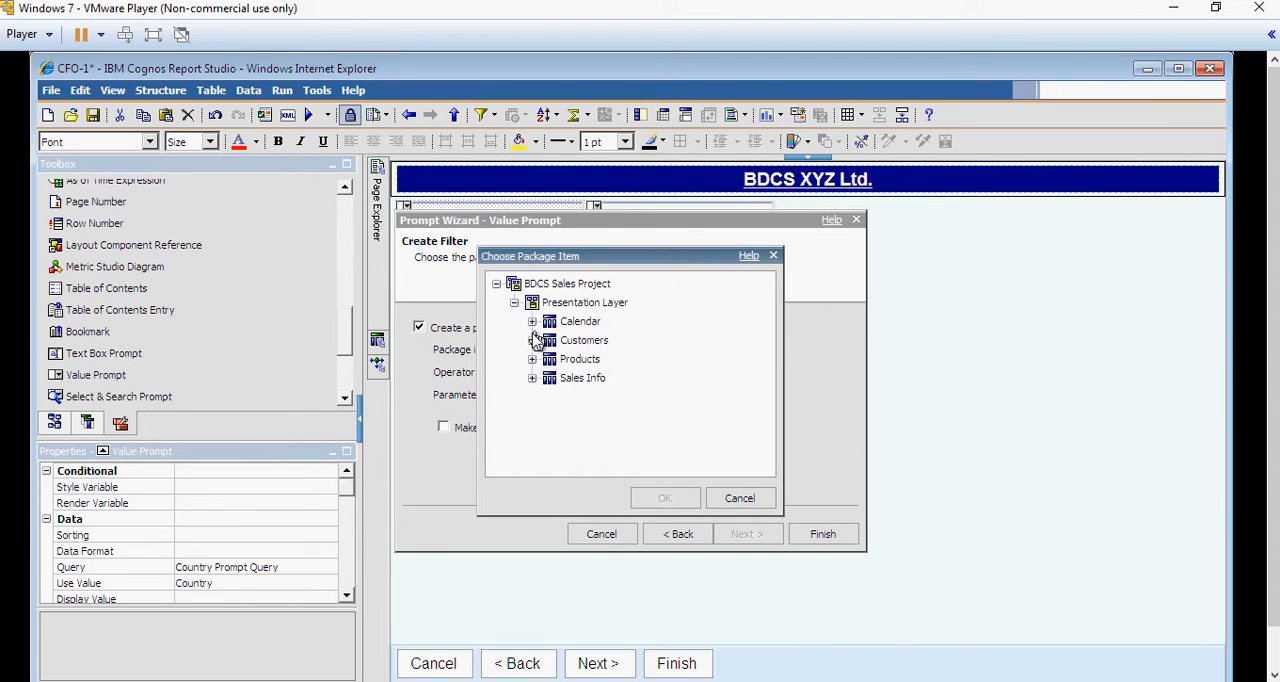
pyautogui.click(532, 320)
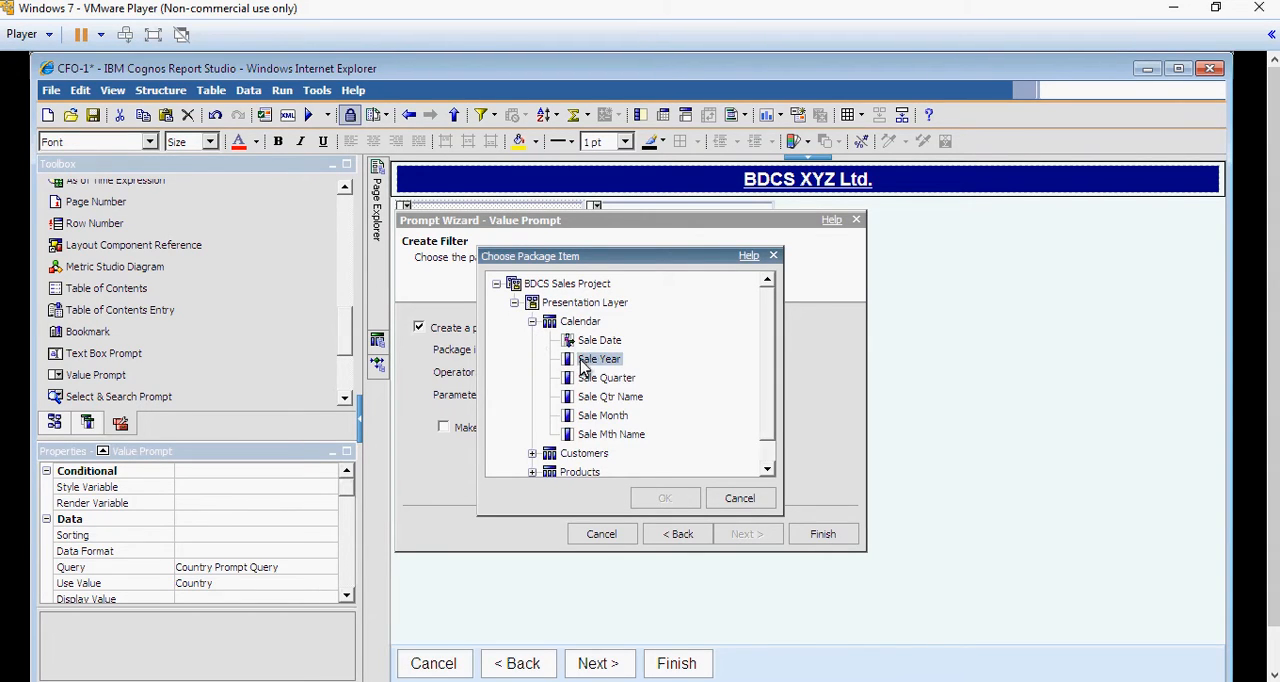
pyautogui.click(600, 358)
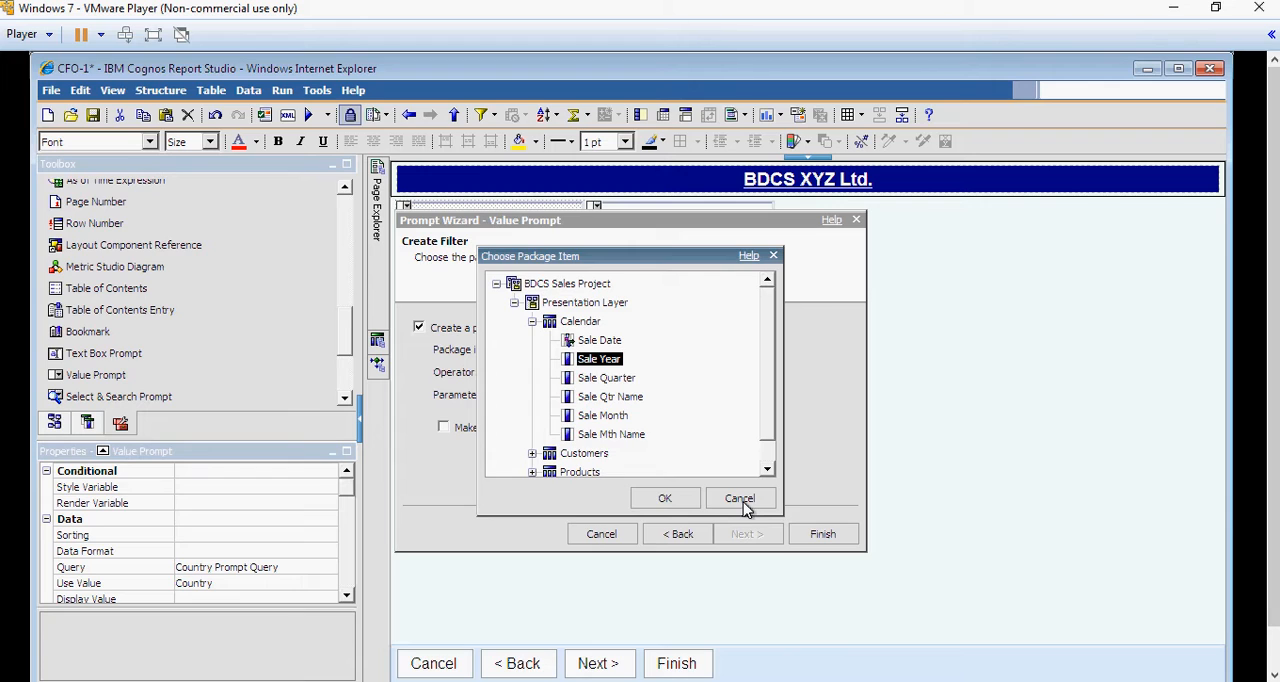
pyautogui.click(664, 498)
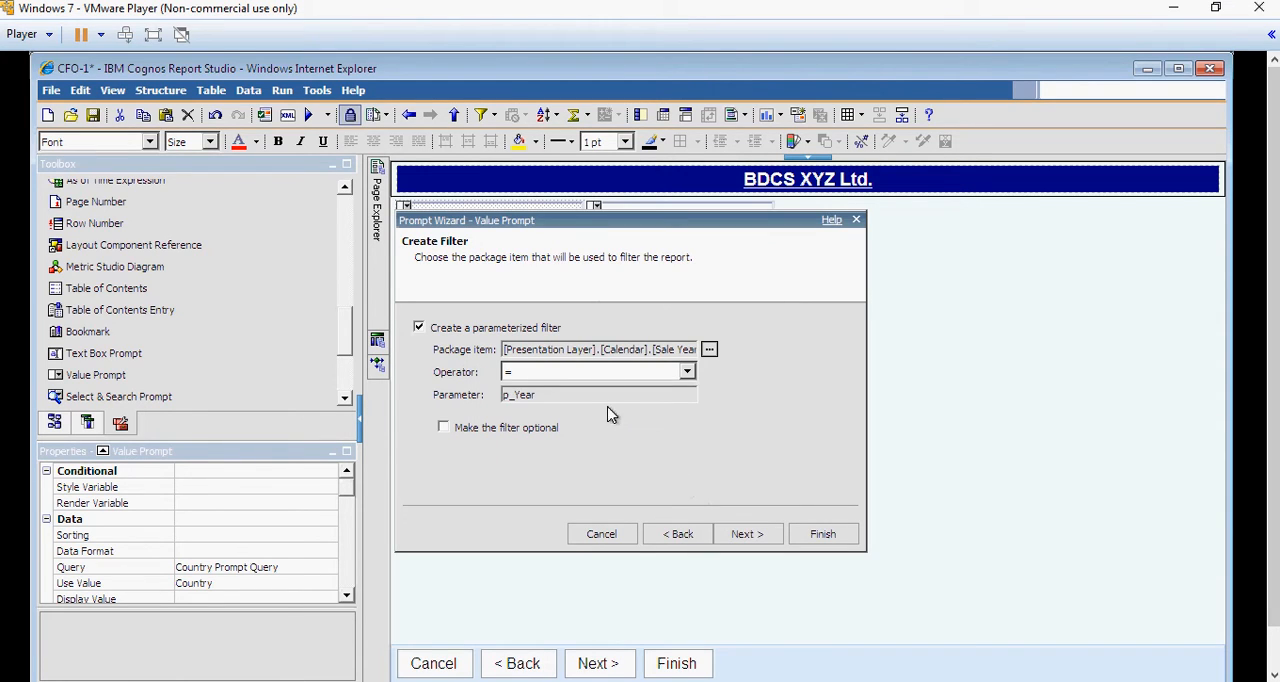
pyautogui.click(688, 372)
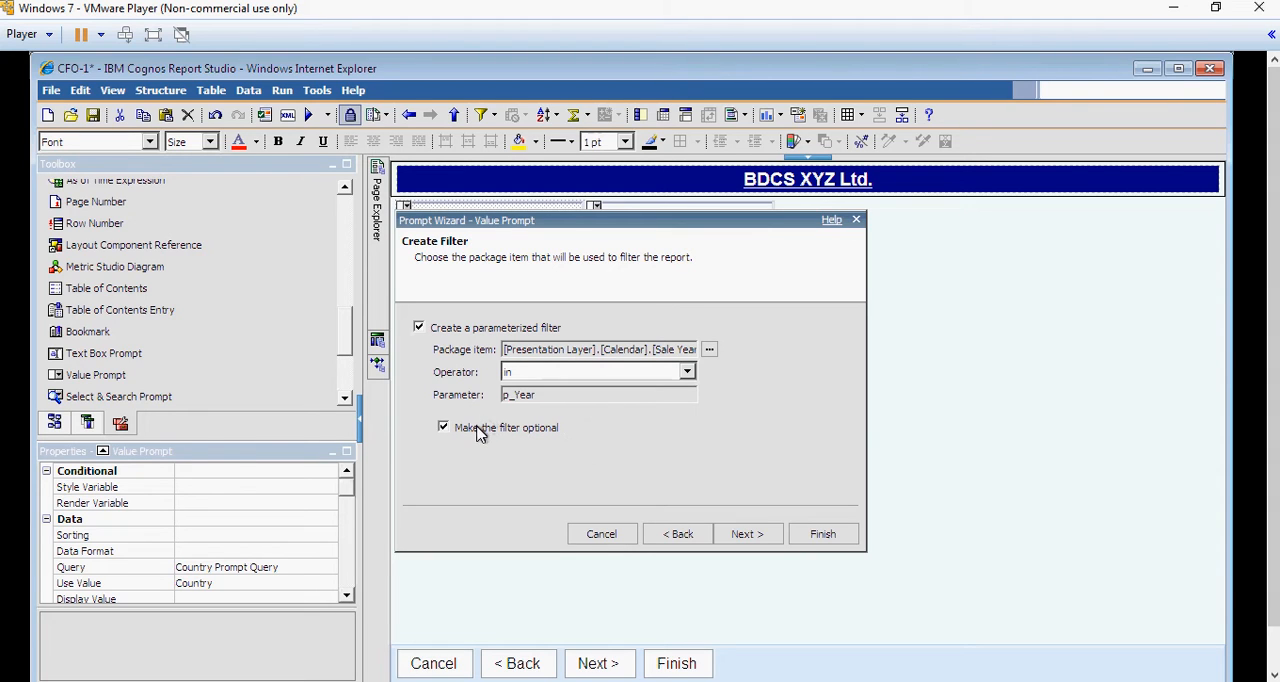
pyautogui.click(746, 532)
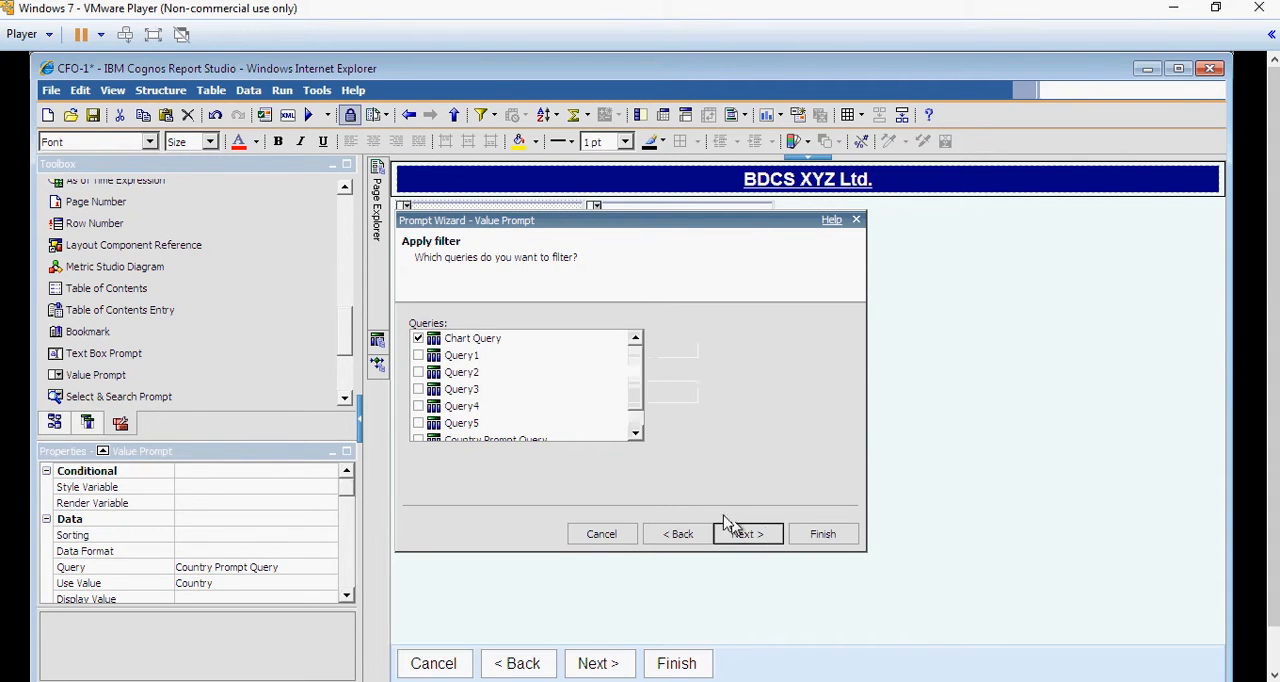
# Apply it to the report queries, name the query Year Prompt Query, finish and run the report.
pyautogui.click(418, 356)
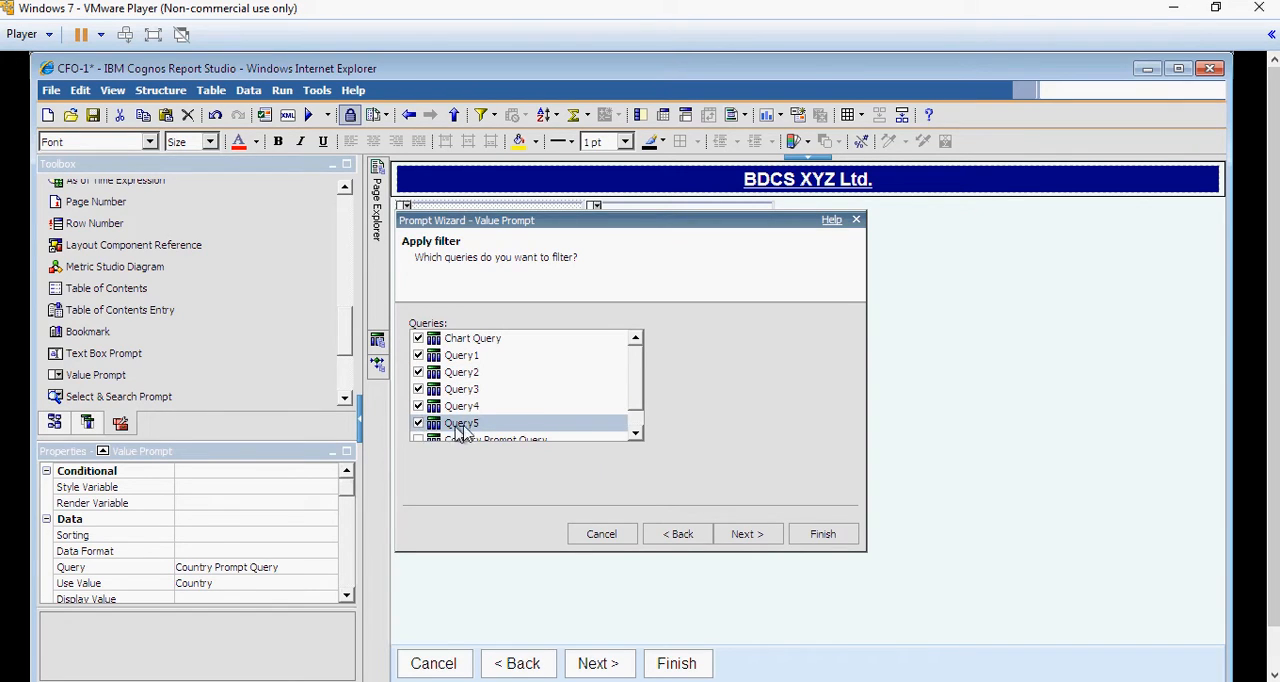
pyautogui.scroll(-3)
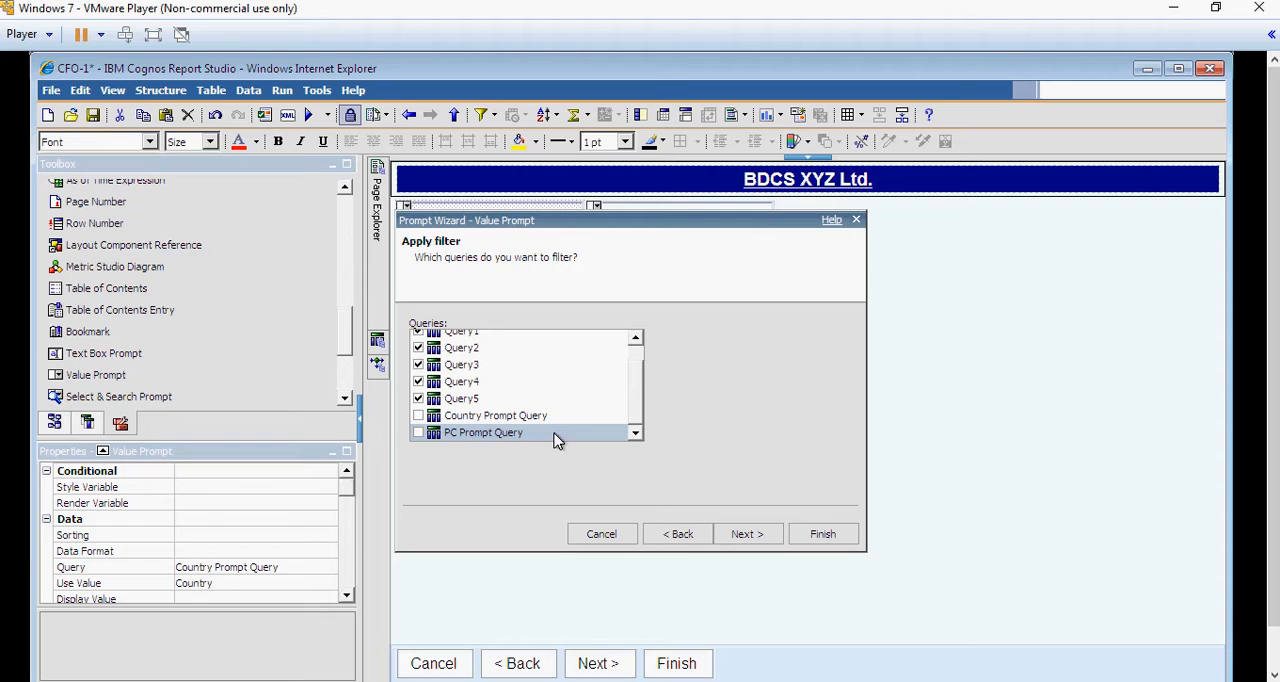
pyautogui.moveTo(564, 444)
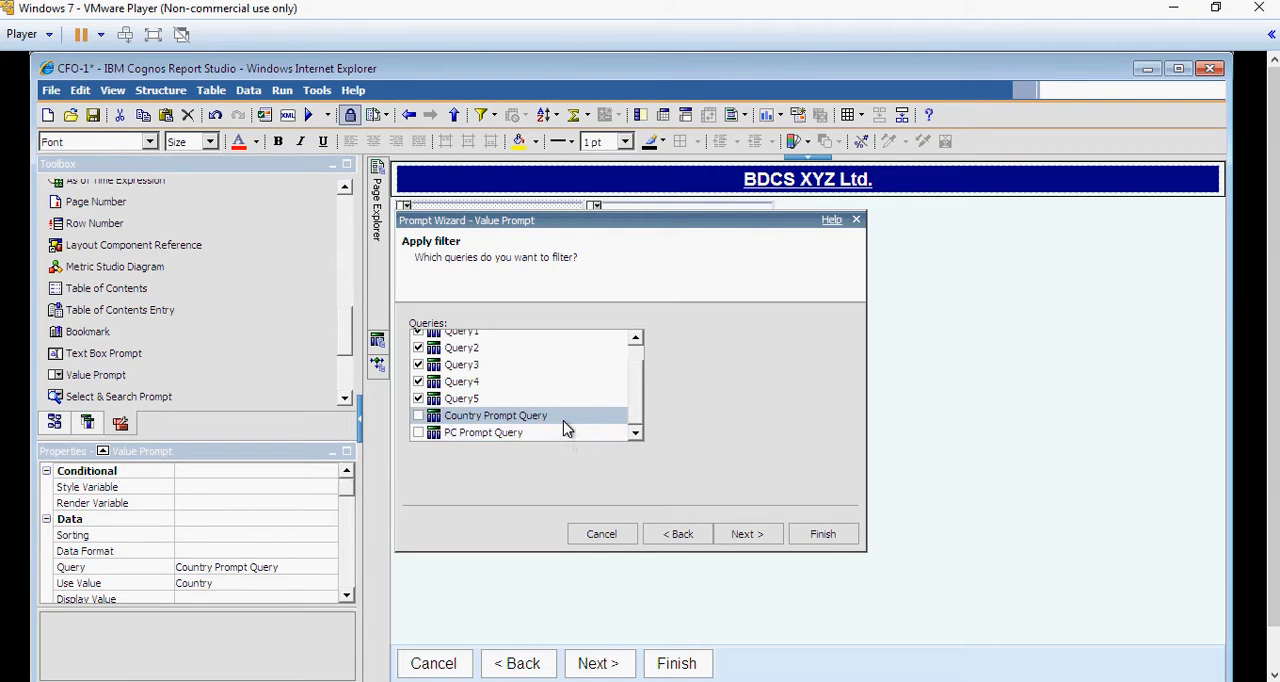
pyautogui.click(748, 532)
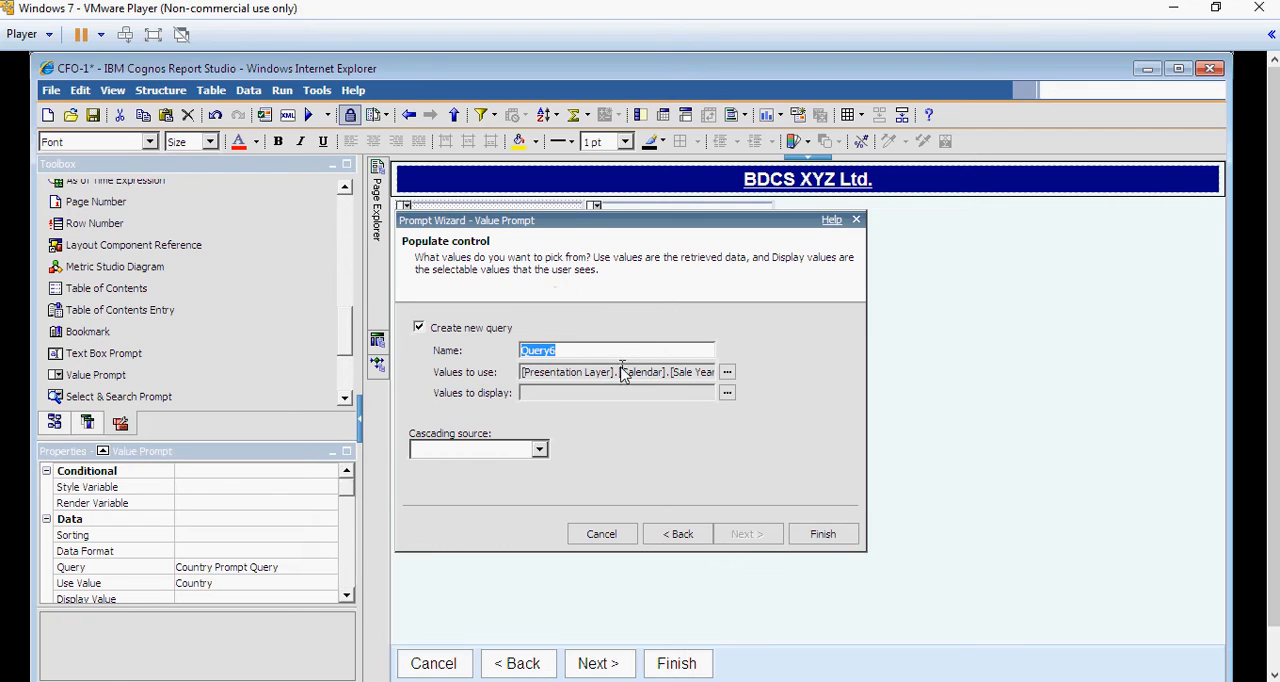
pyautogui.write('Year')
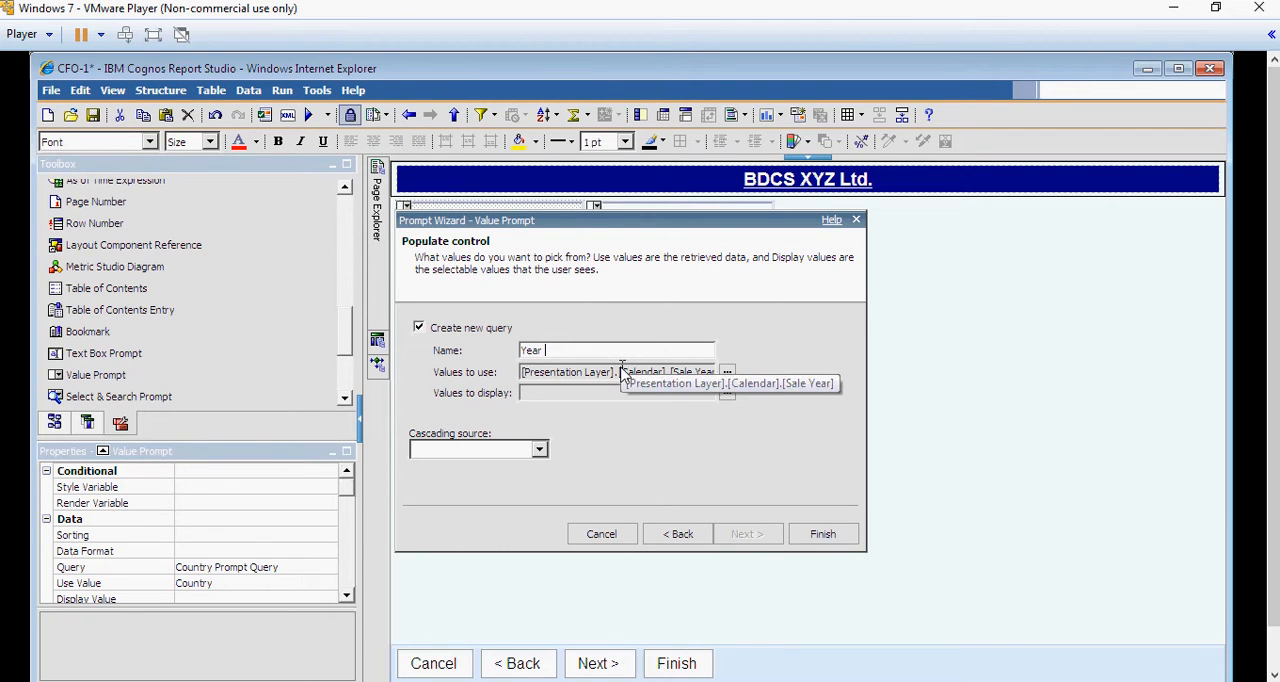
pyautogui.write('Ptom')
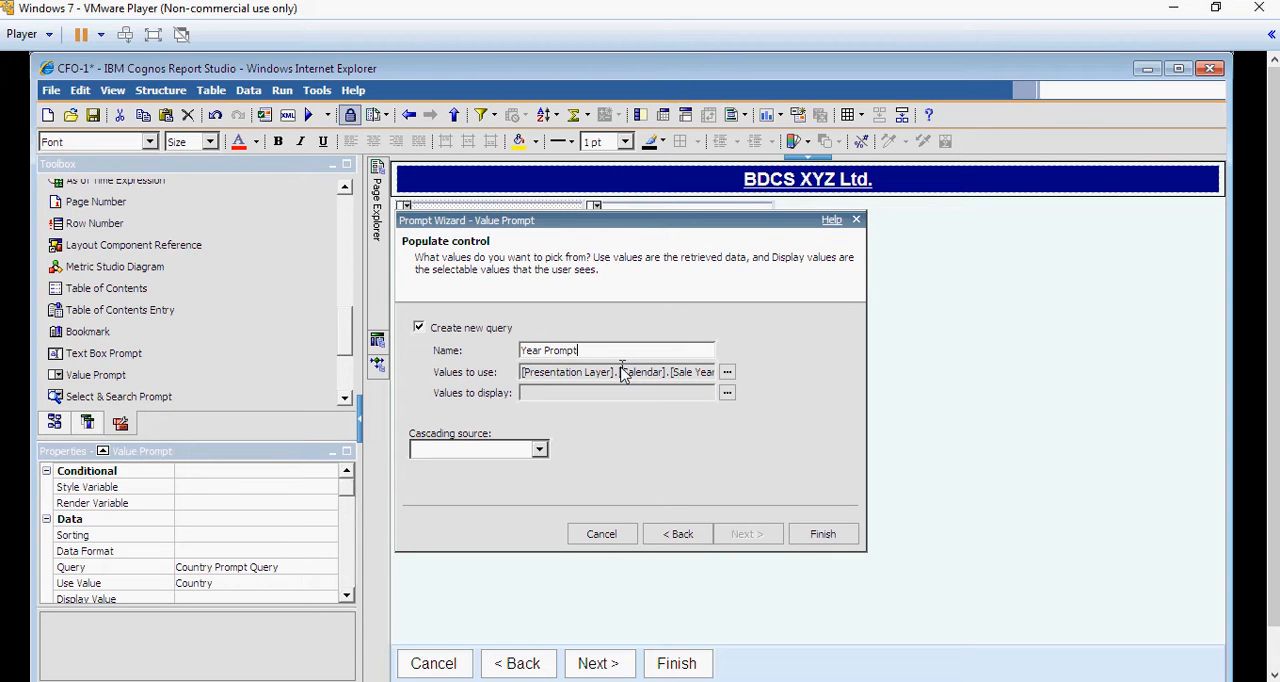
pyautogui.write('Query')
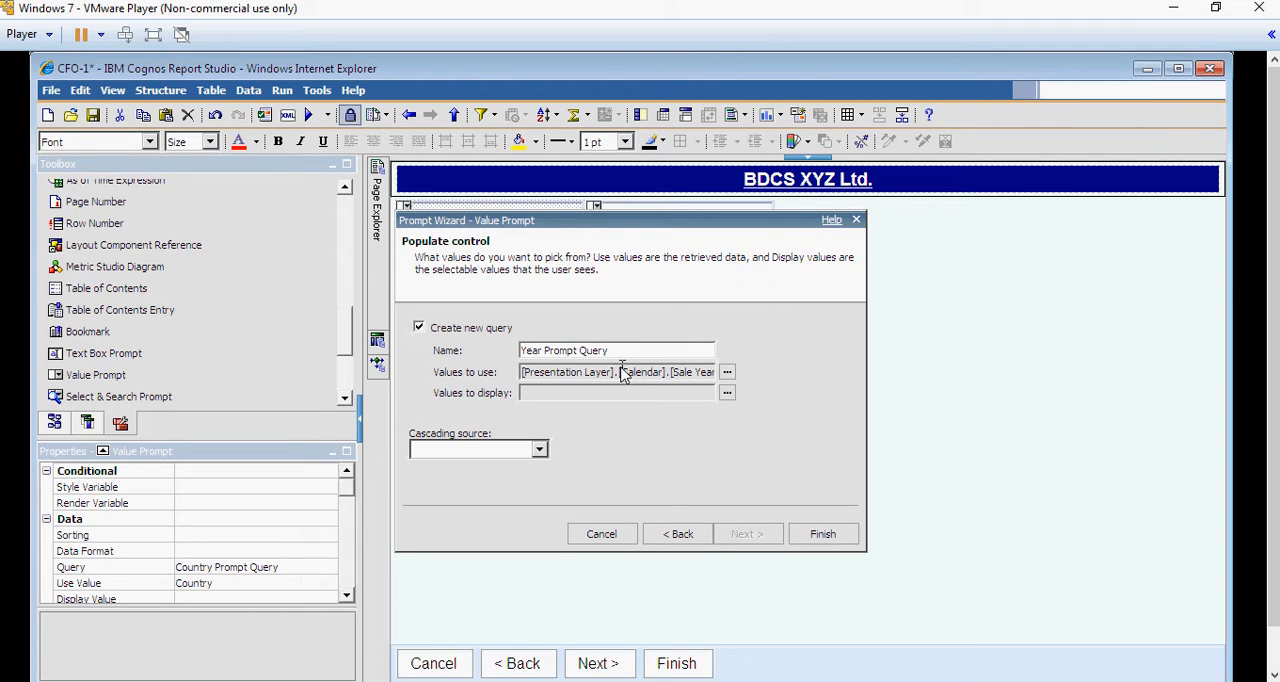
pyautogui.click(822, 532)
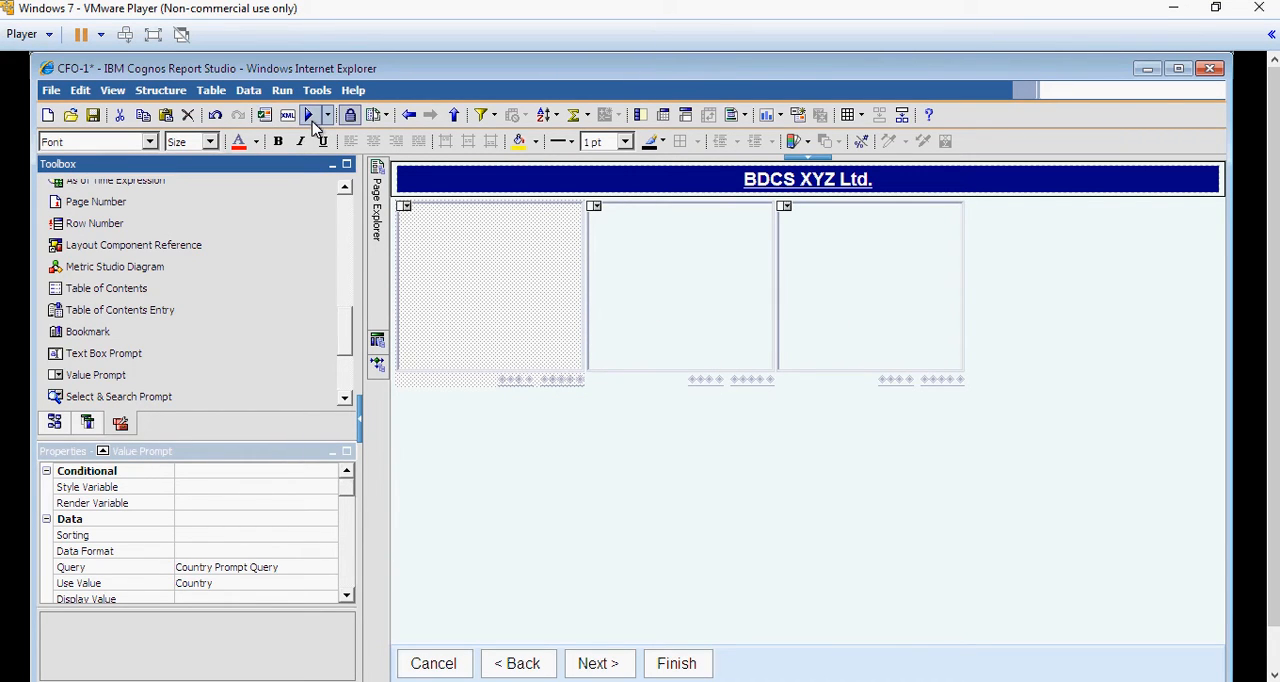
pyautogui.click(312, 114)
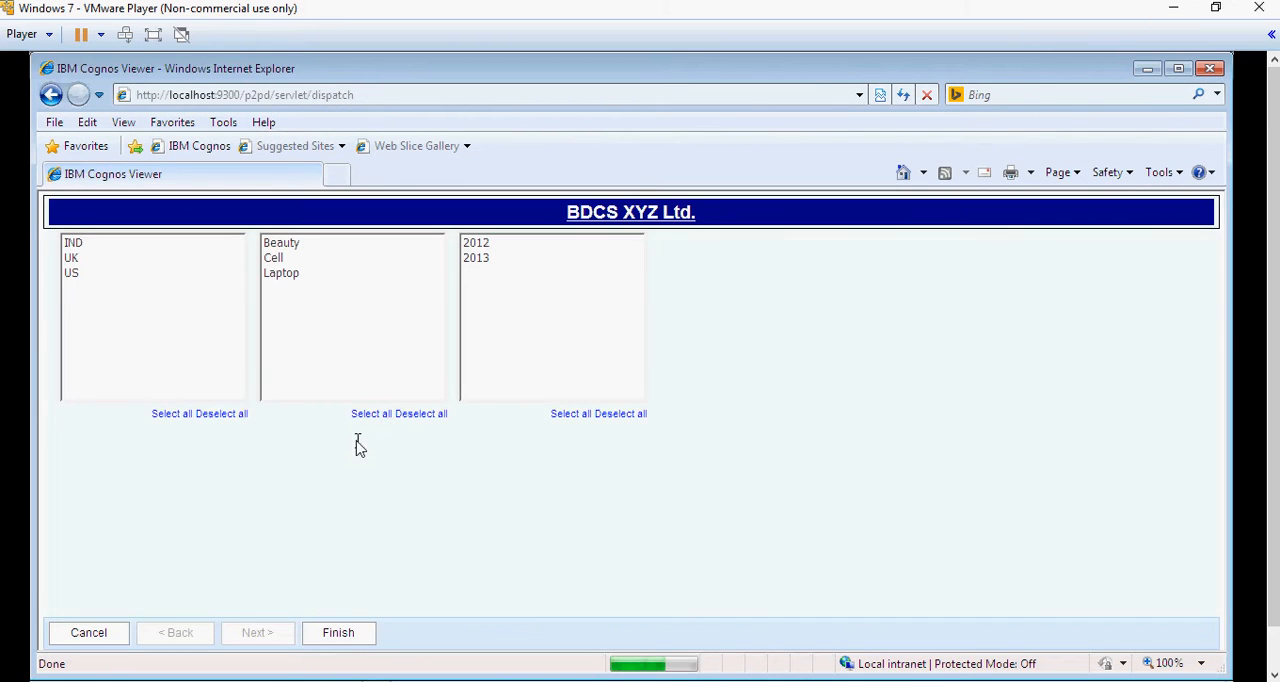
pyautogui.moveTo(184, 374)
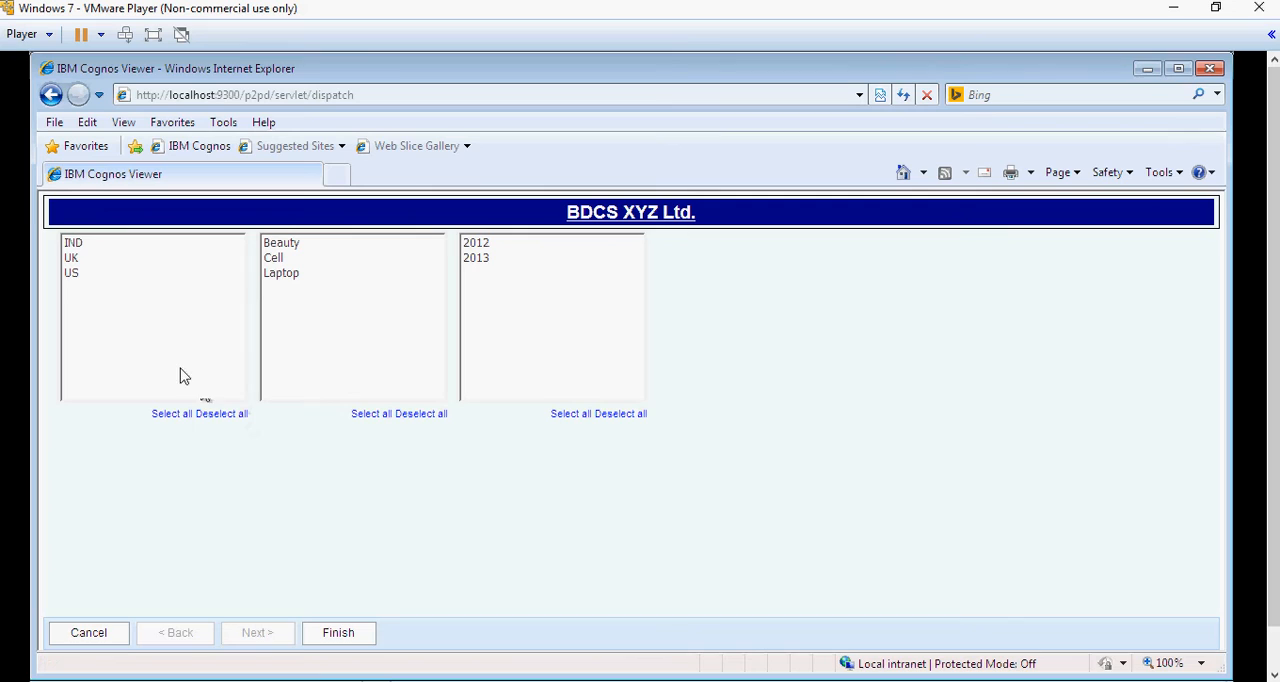
pyautogui.moveTo(90, 268)
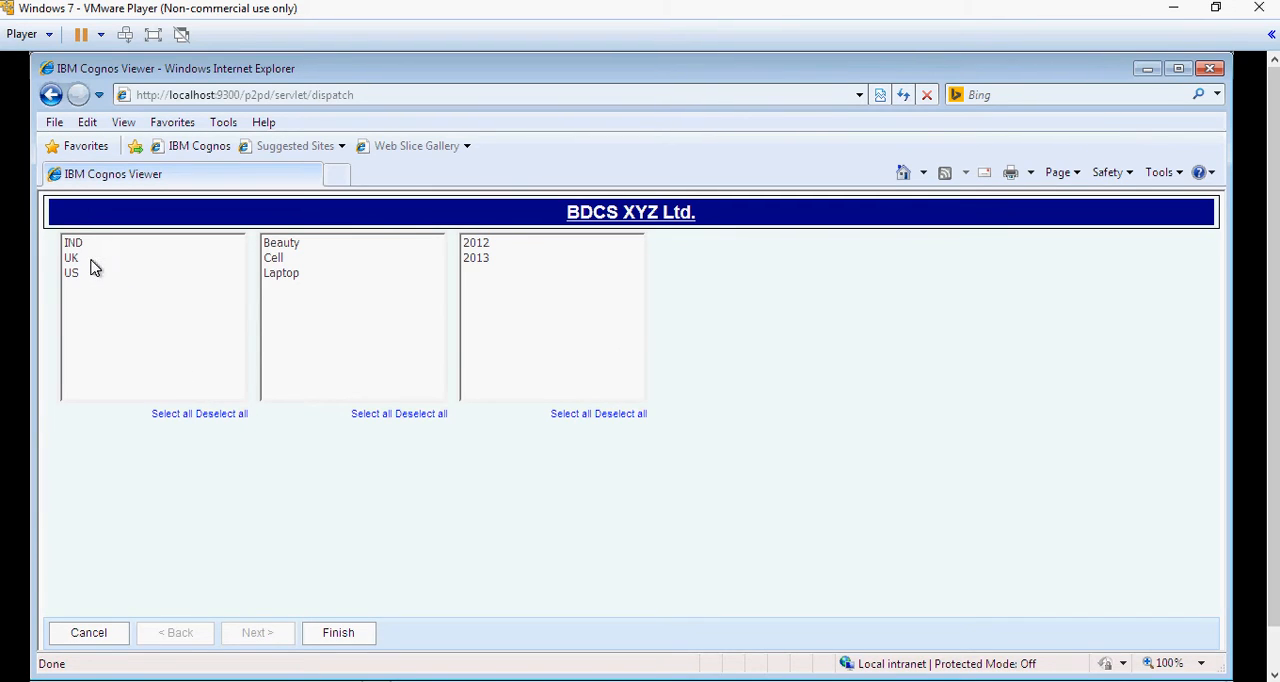
# Run the dashboard for US, Cell and Laptop, 2013 and review the filtered charts.
pyautogui.click(72, 272)
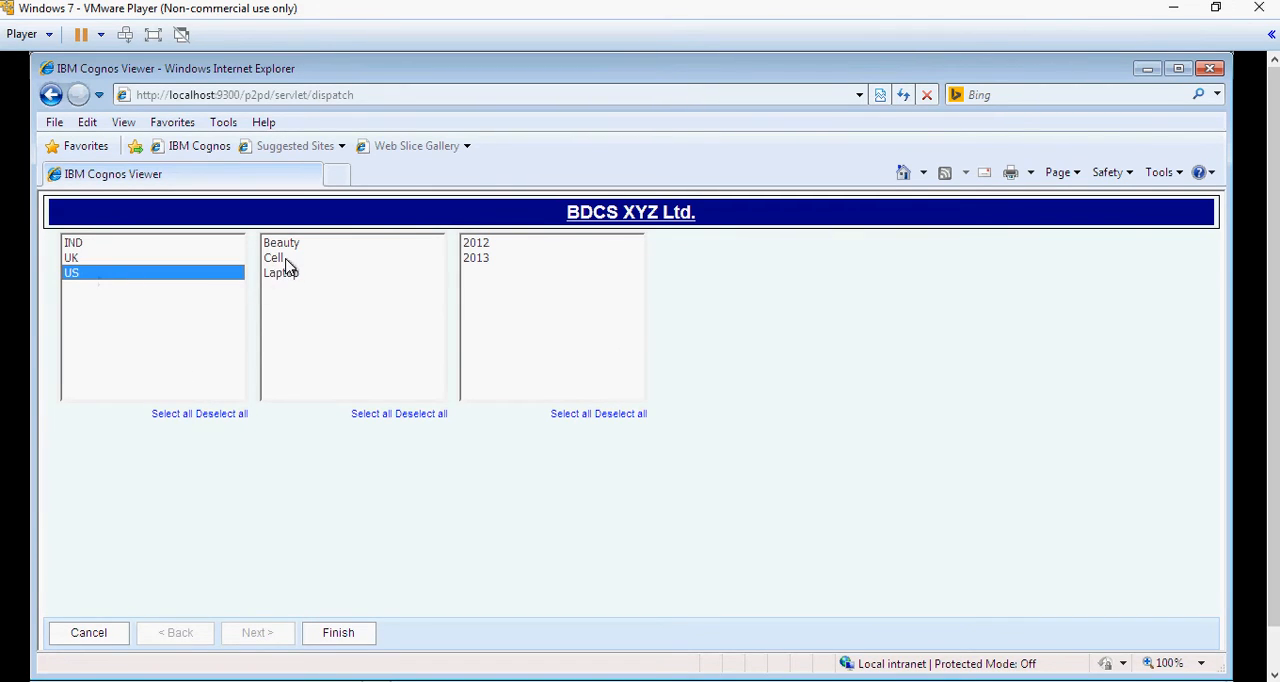
pyautogui.click(476, 258)
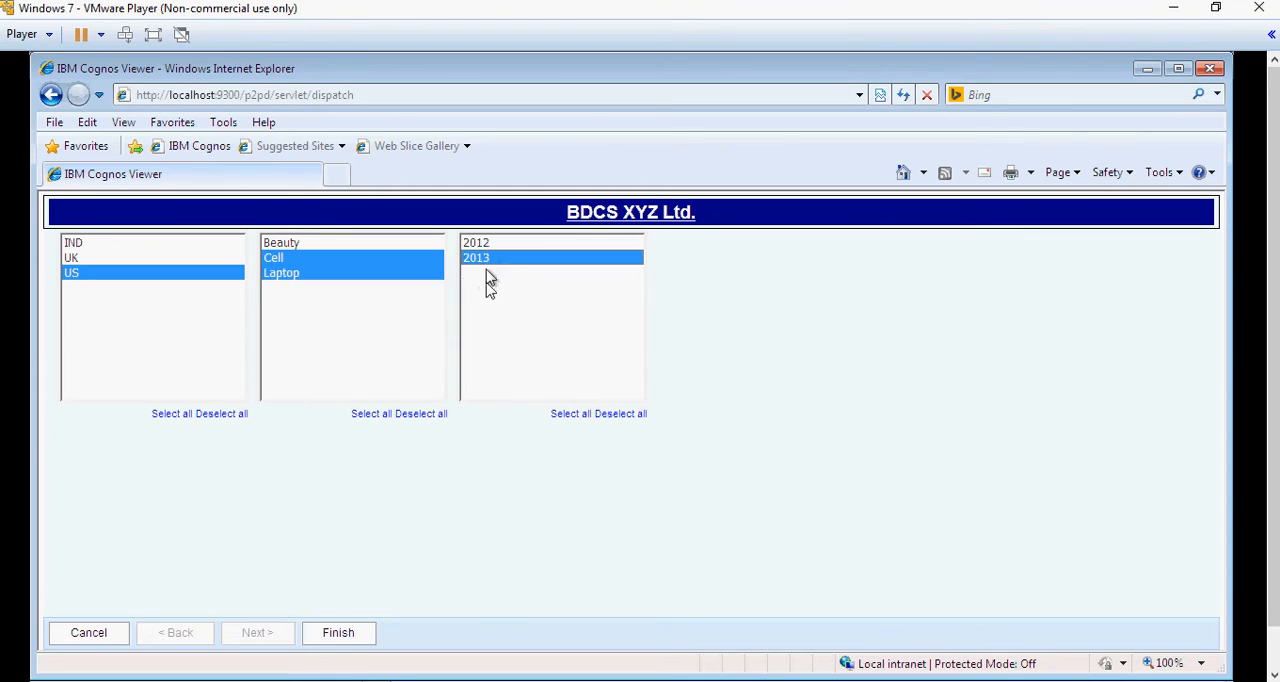
pyautogui.click(338, 632)
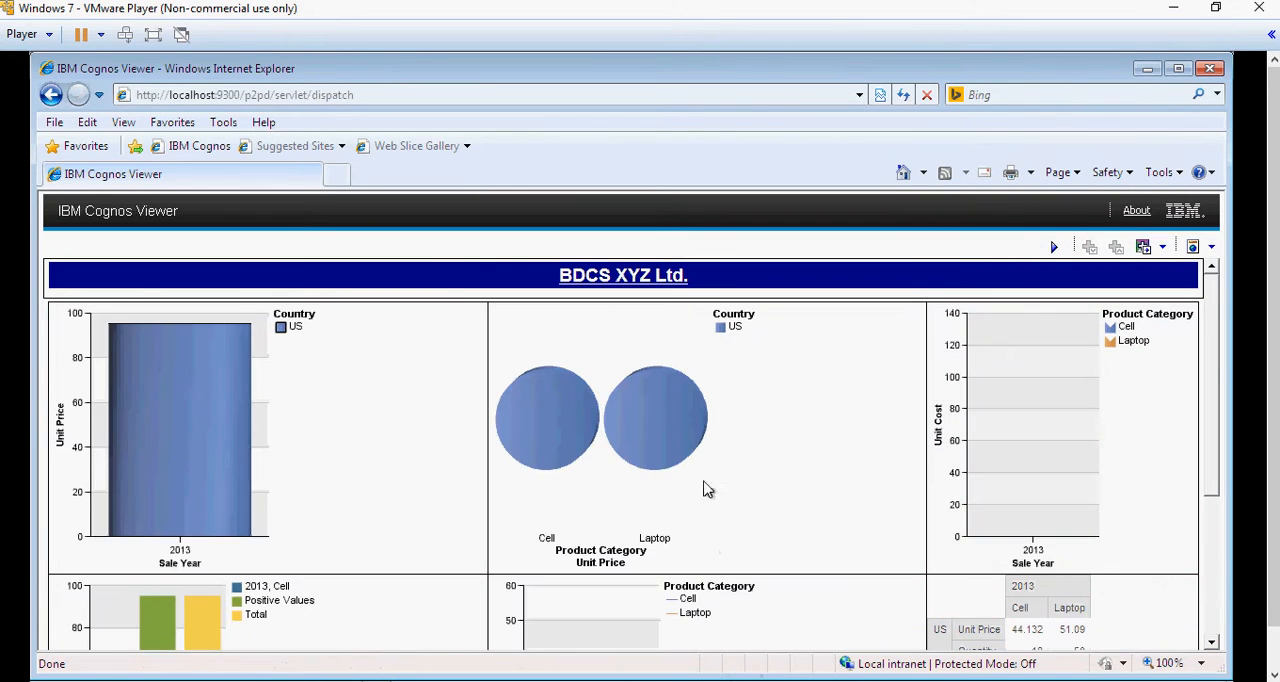
pyautogui.moveTo(952, 480)
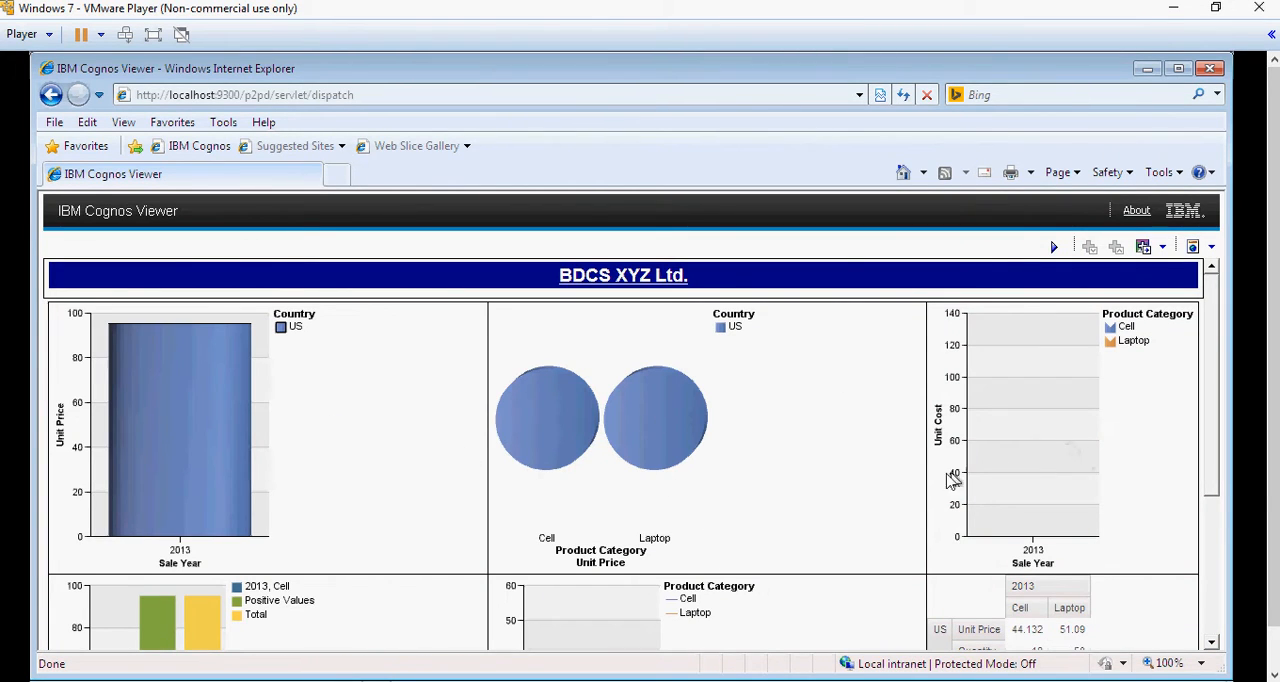
pyautogui.scroll(-3)
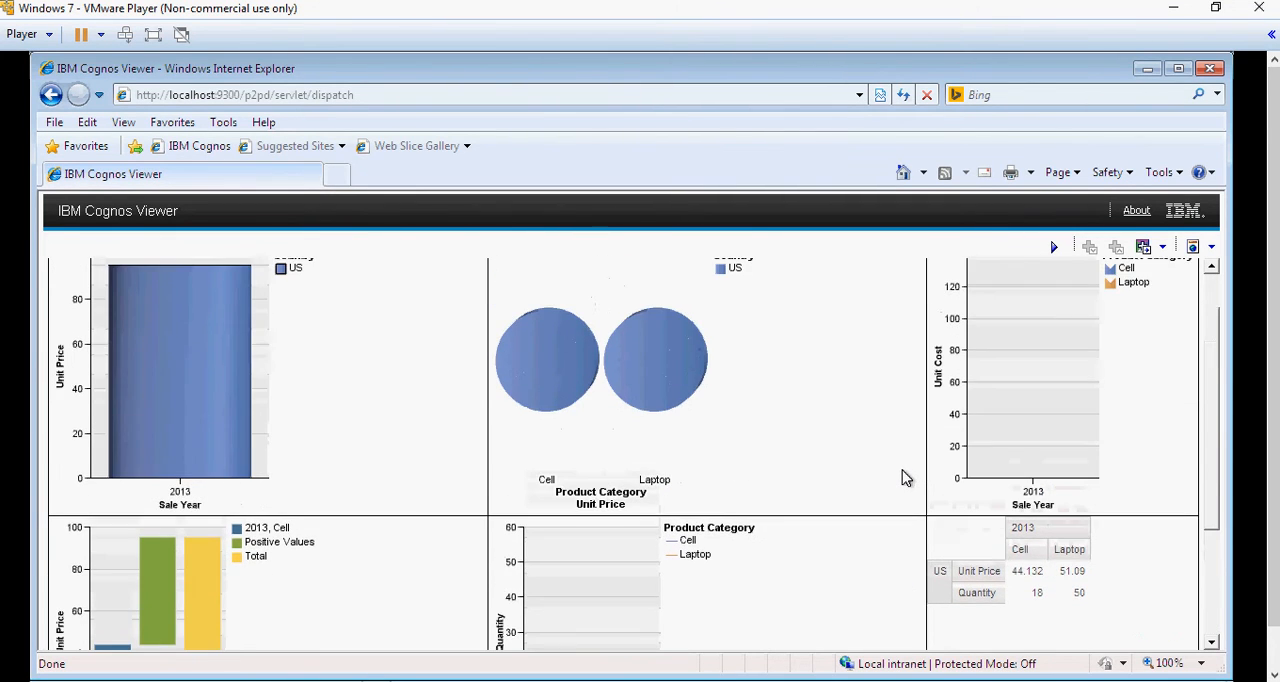
pyautogui.scroll(3)
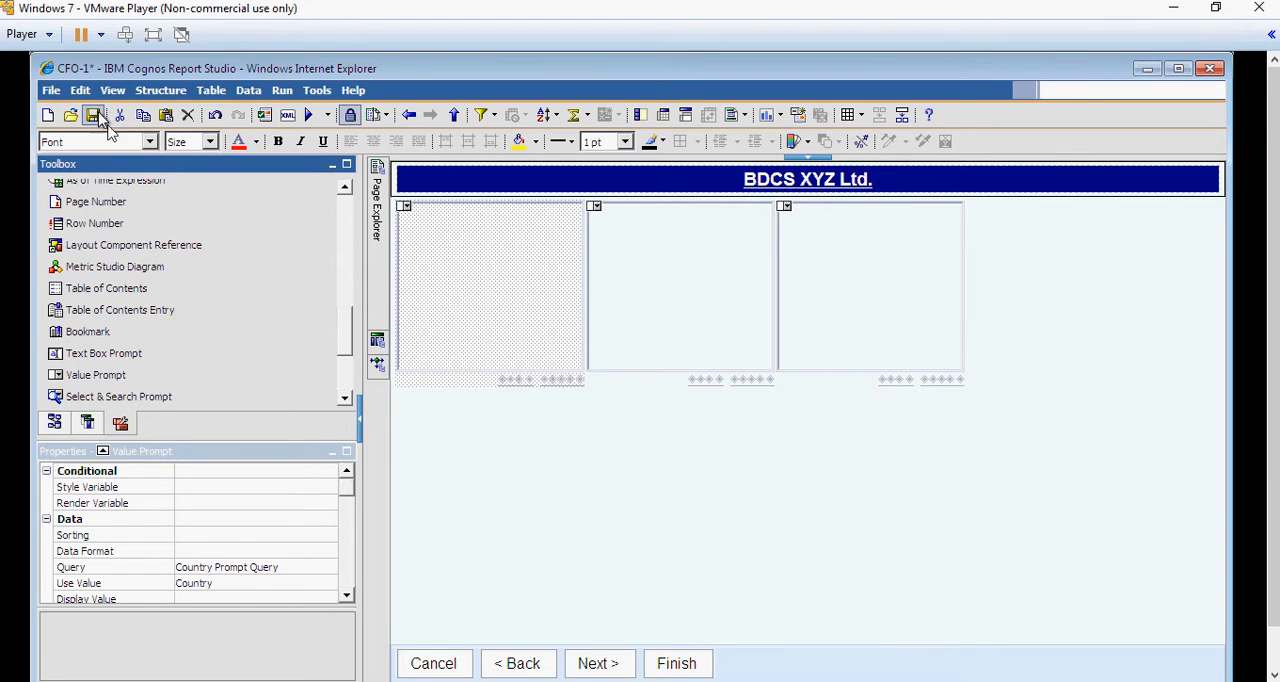
# Save the CFO-1 report and run it again to preview the prompt page.
pyautogui.click(92, 114)
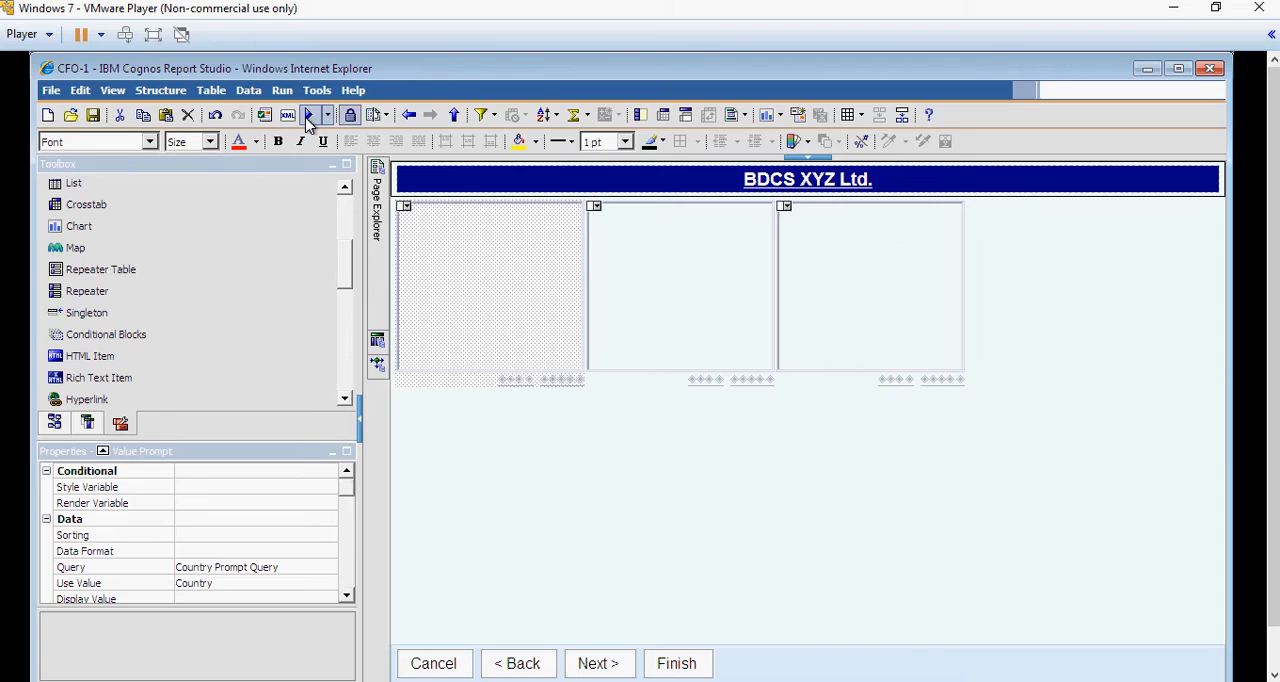
pyautogui.click(676, 664)
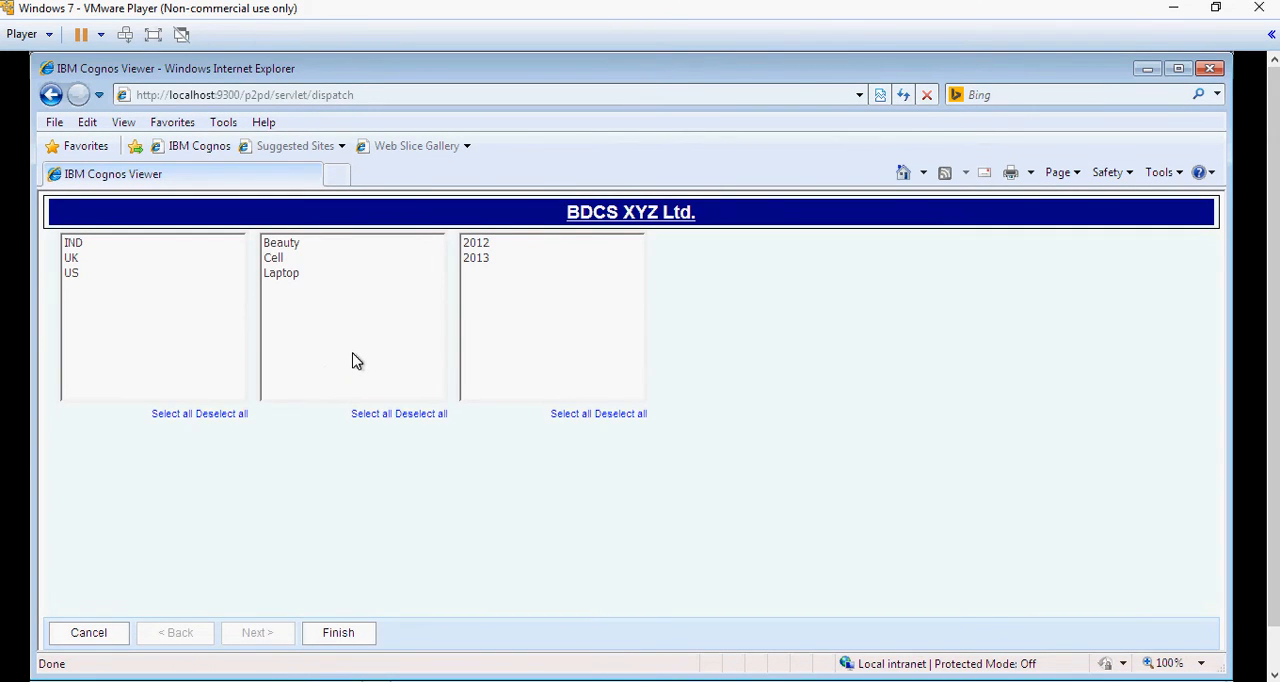
pyautogui.moveTo(80, 296)
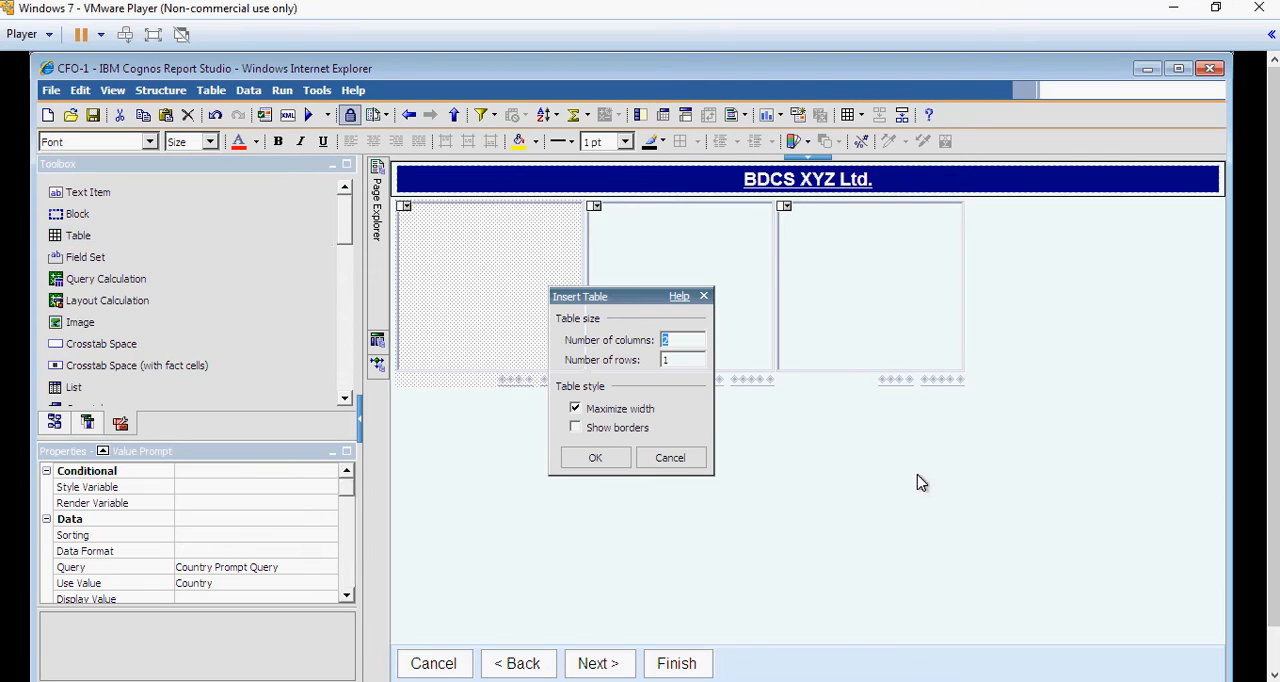
pyautogui.moveTo(704, 378)
pyautogui.write('3')
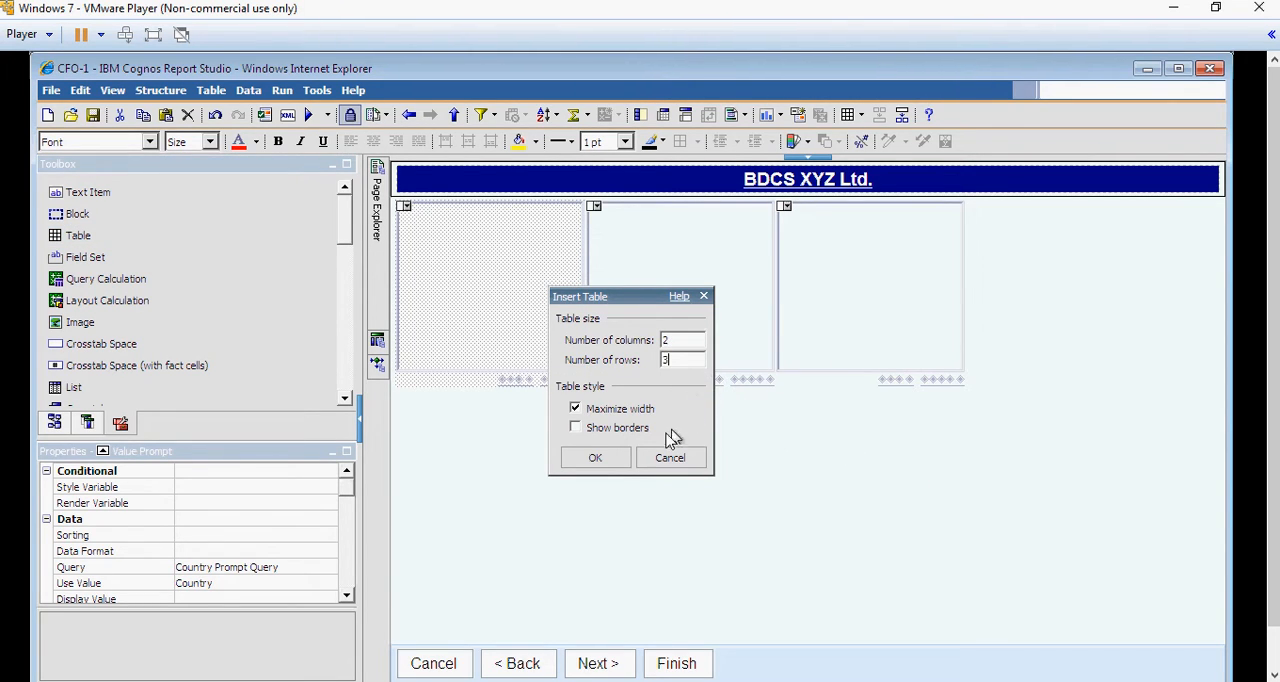
pyautogui.moveTo(600, 458)
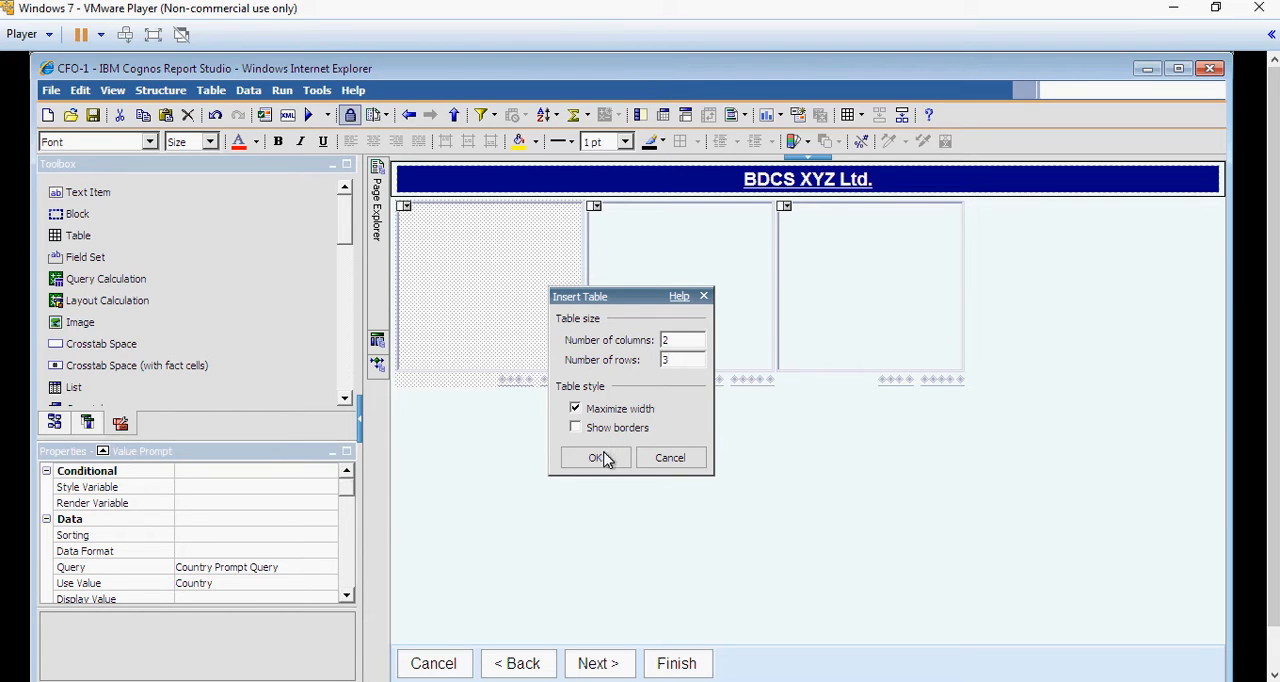
# Create a two-column, three-row table and move the Year and Product Category prompts into rows 2 and 3.
pyautogui.click(596, 456)
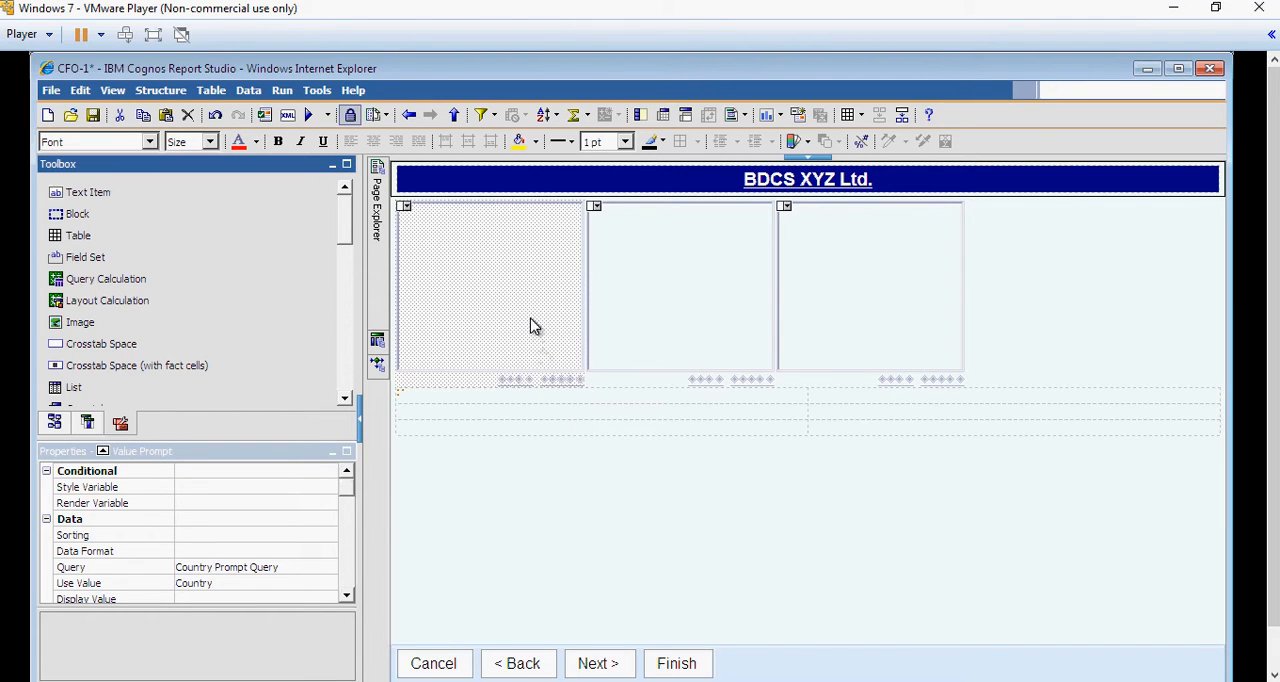
pyautogui.moveTo(558, 324)
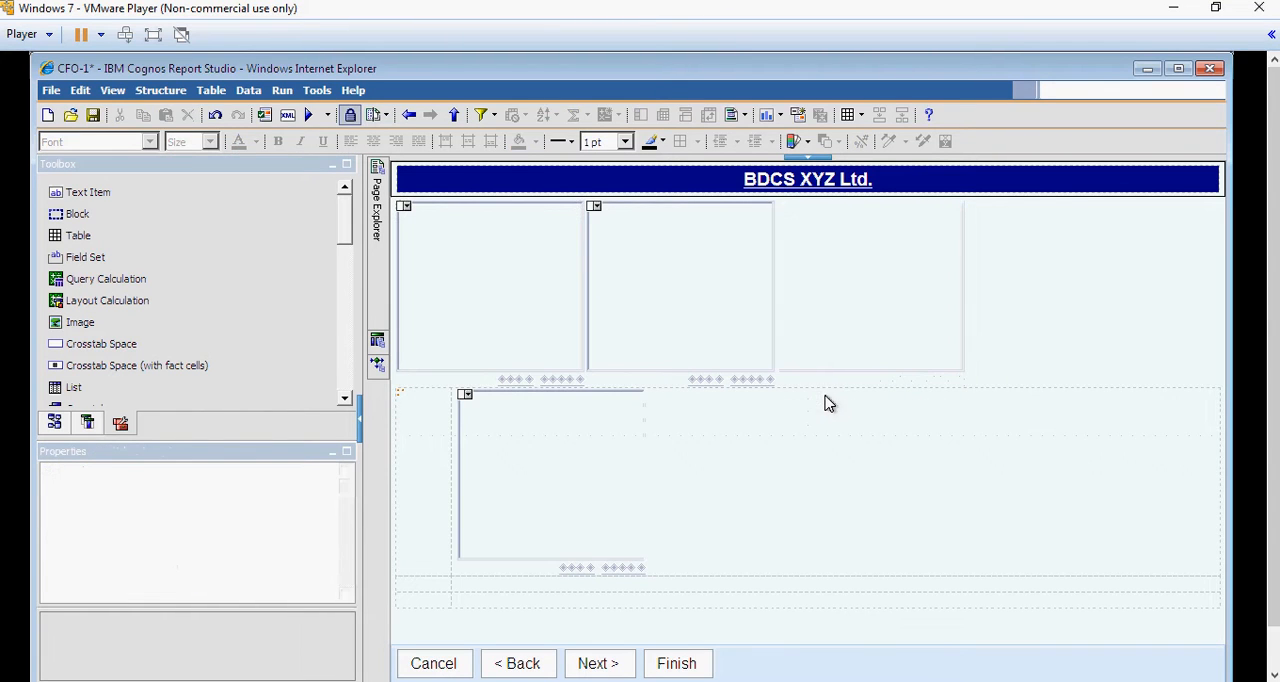
pyautogui.click(550, 480)
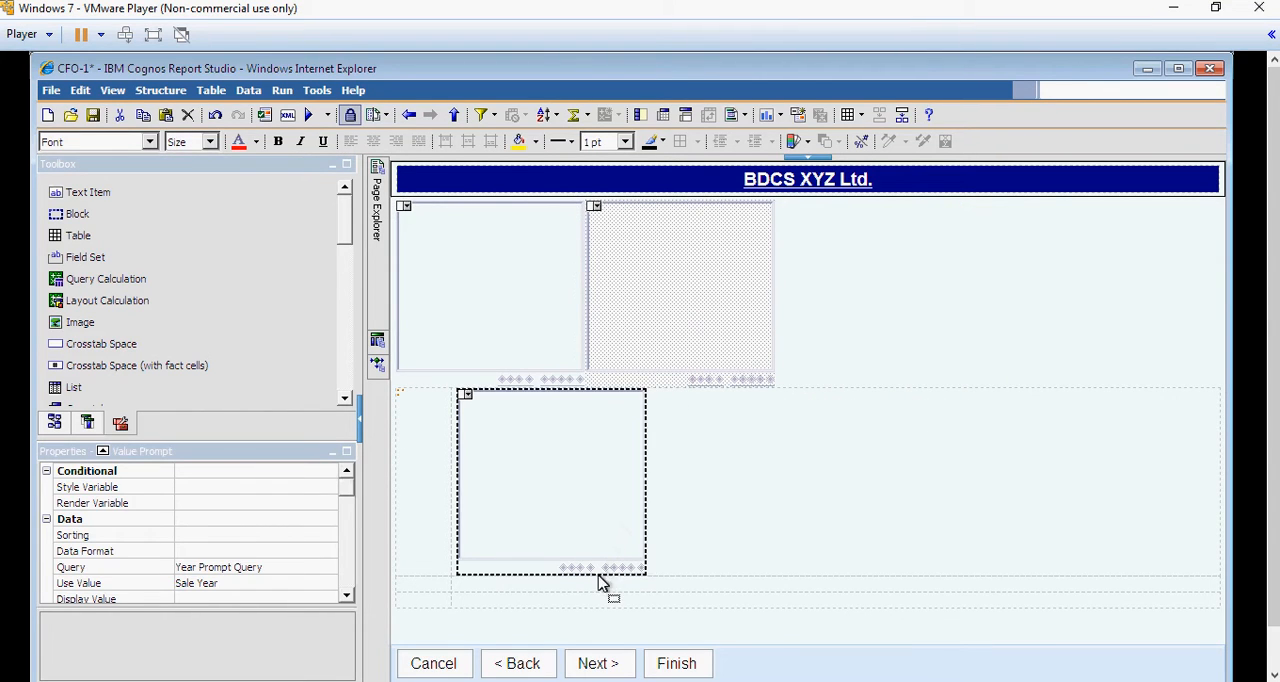
pyautogui.click(676, 664)
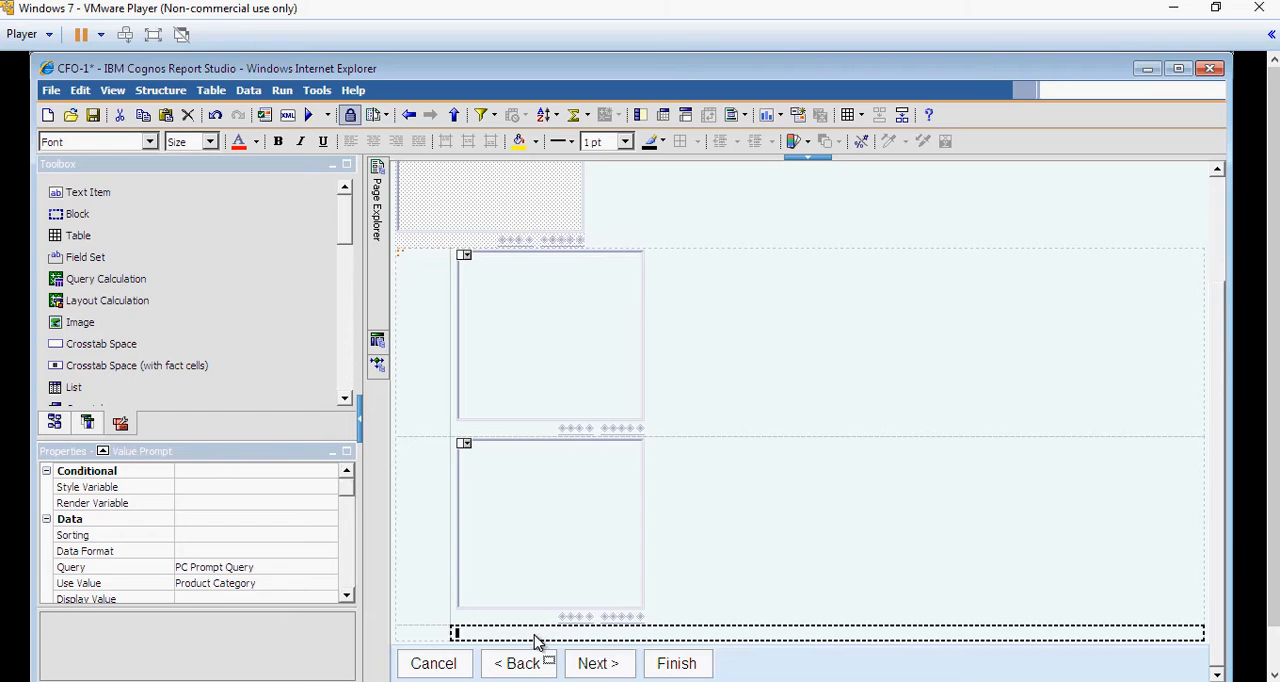
pyautogui.click(676, 664)
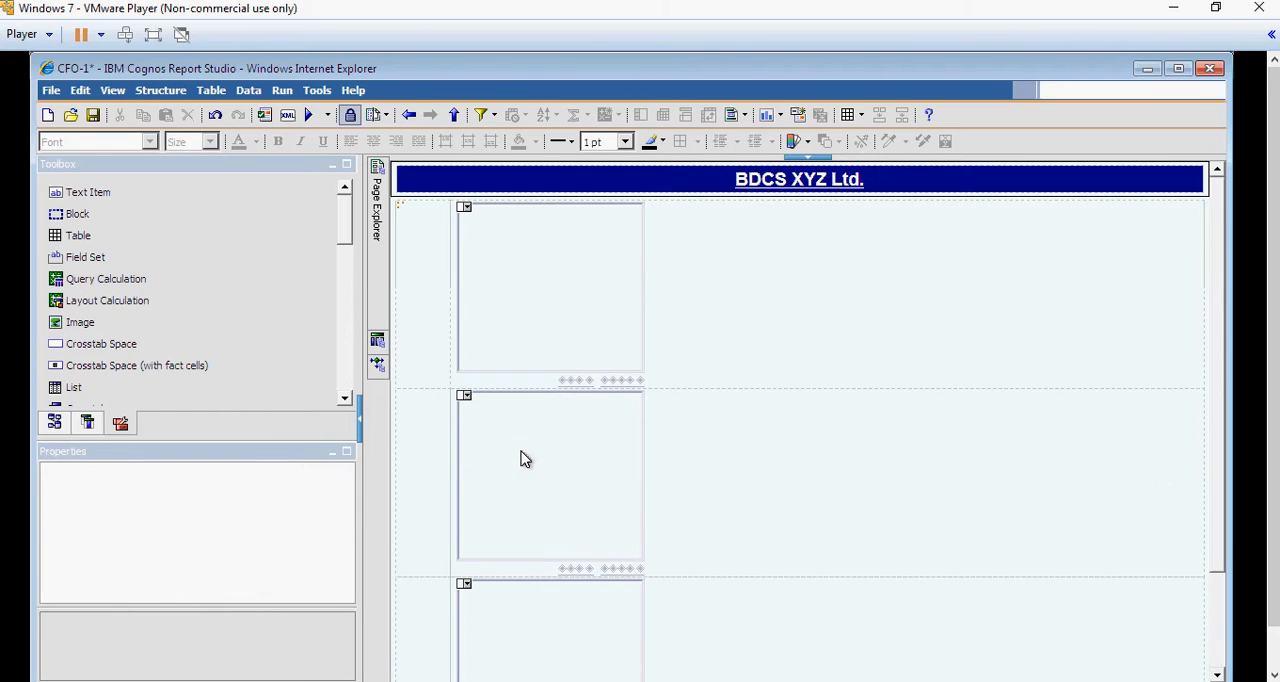
pyautogui.moveTo(124, 190)
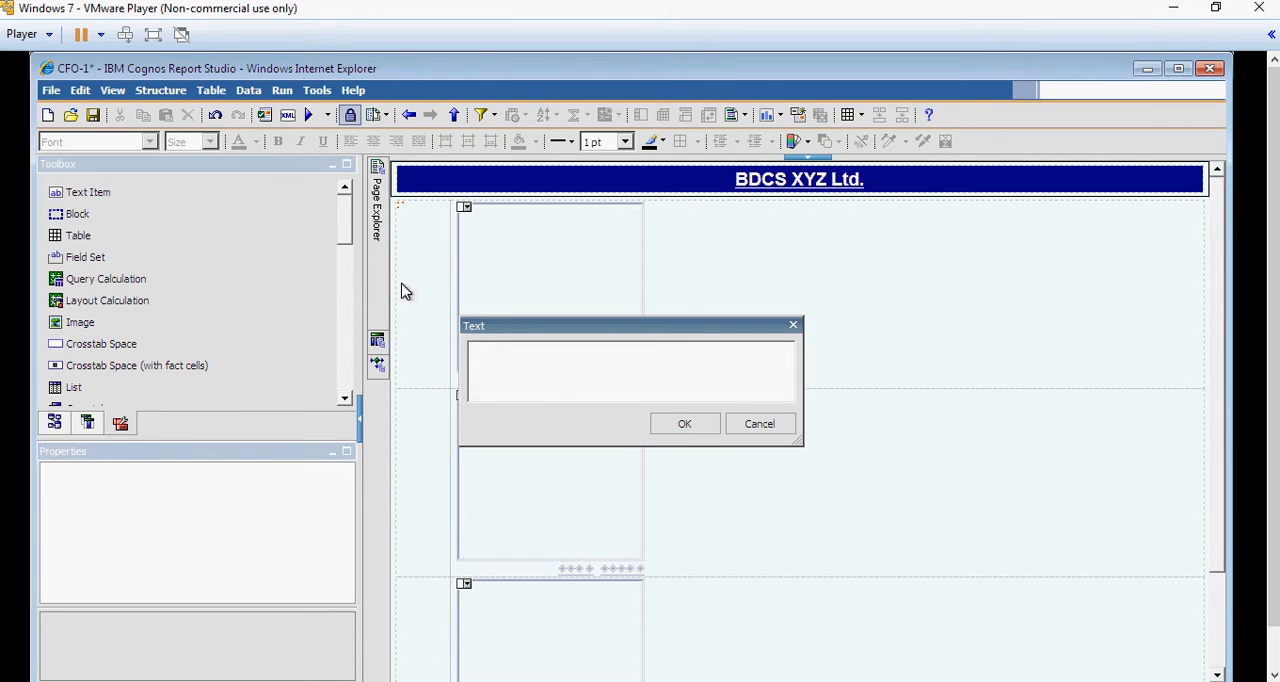
# Add the 'Country:' text label and start the label for the next row.
pyautogui.write('Country')
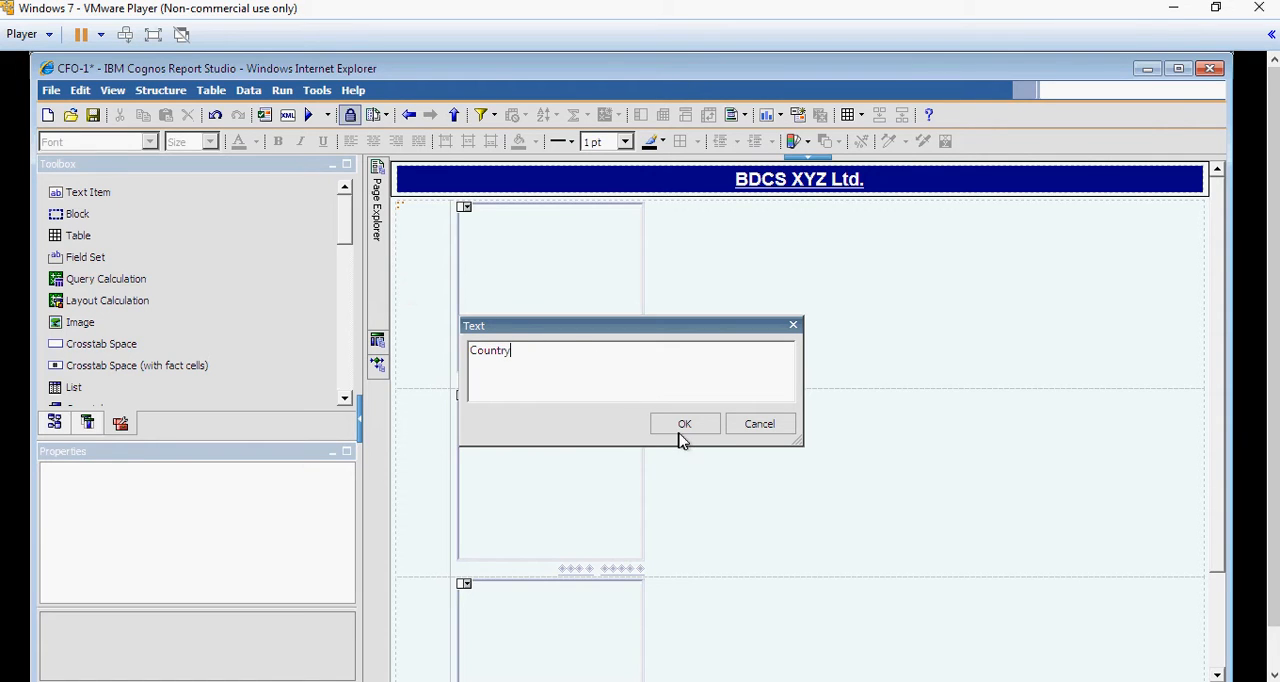
pyautogui.write(':')
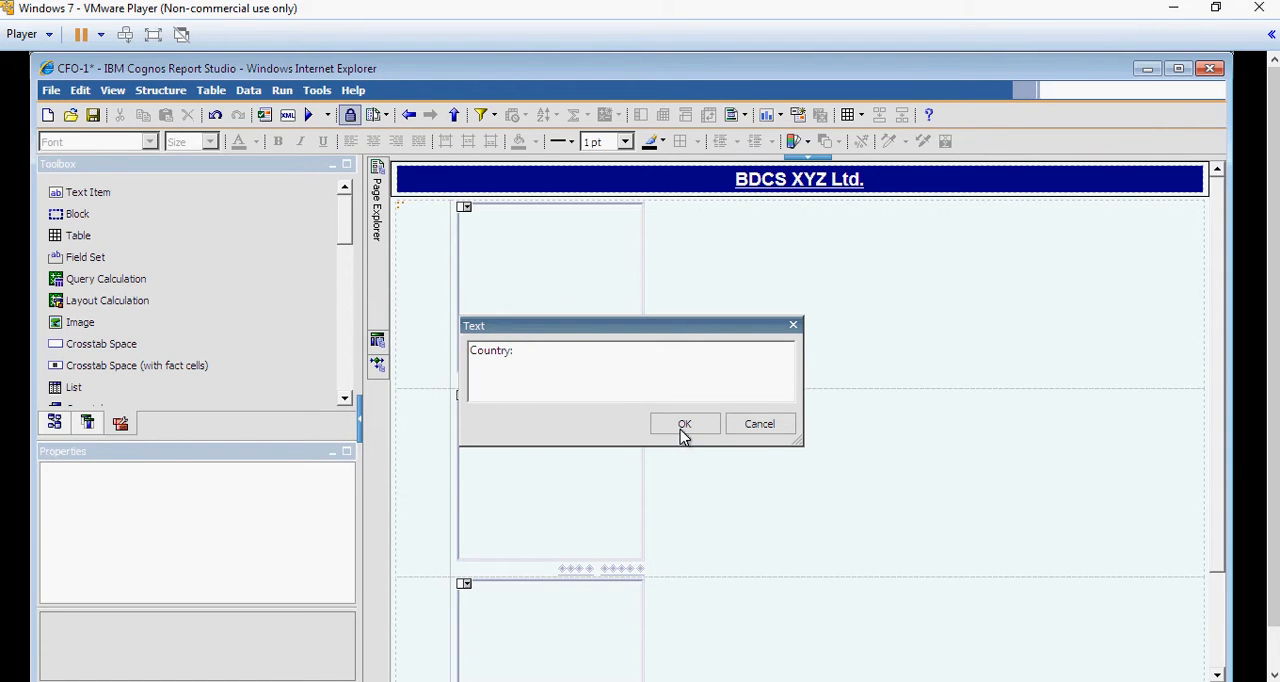
pyautogui.click(684, 424)
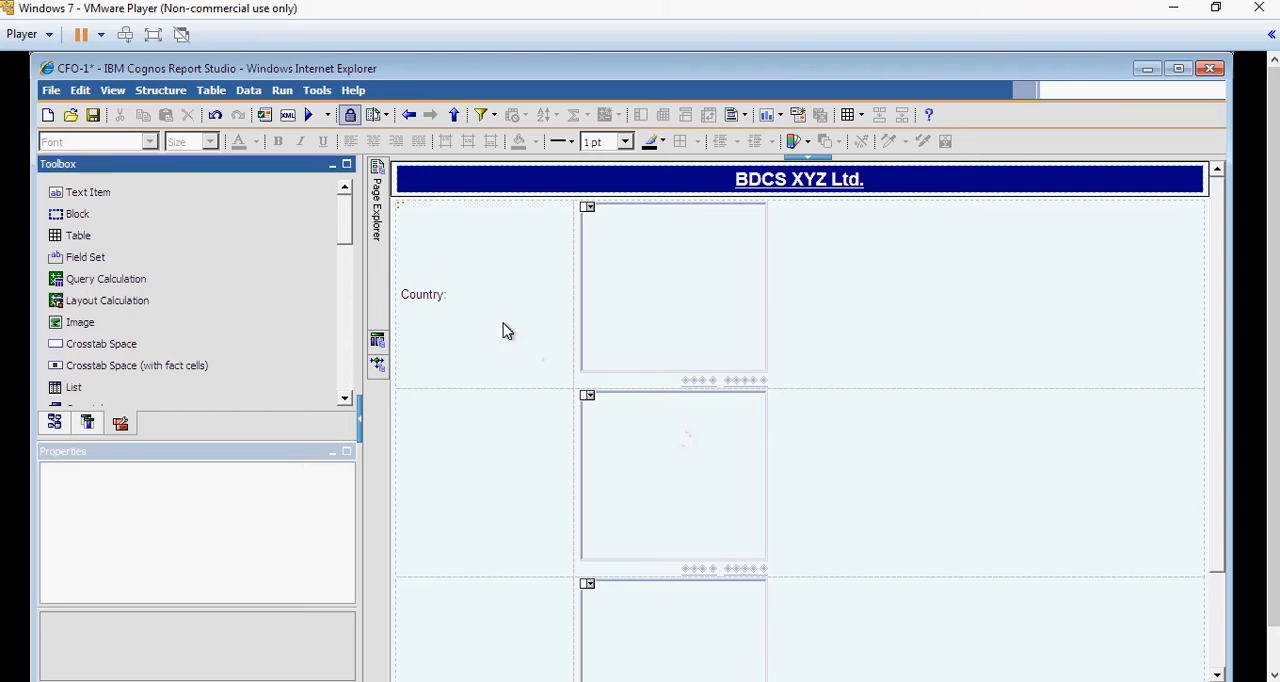
pyautogui.click(480, 294)
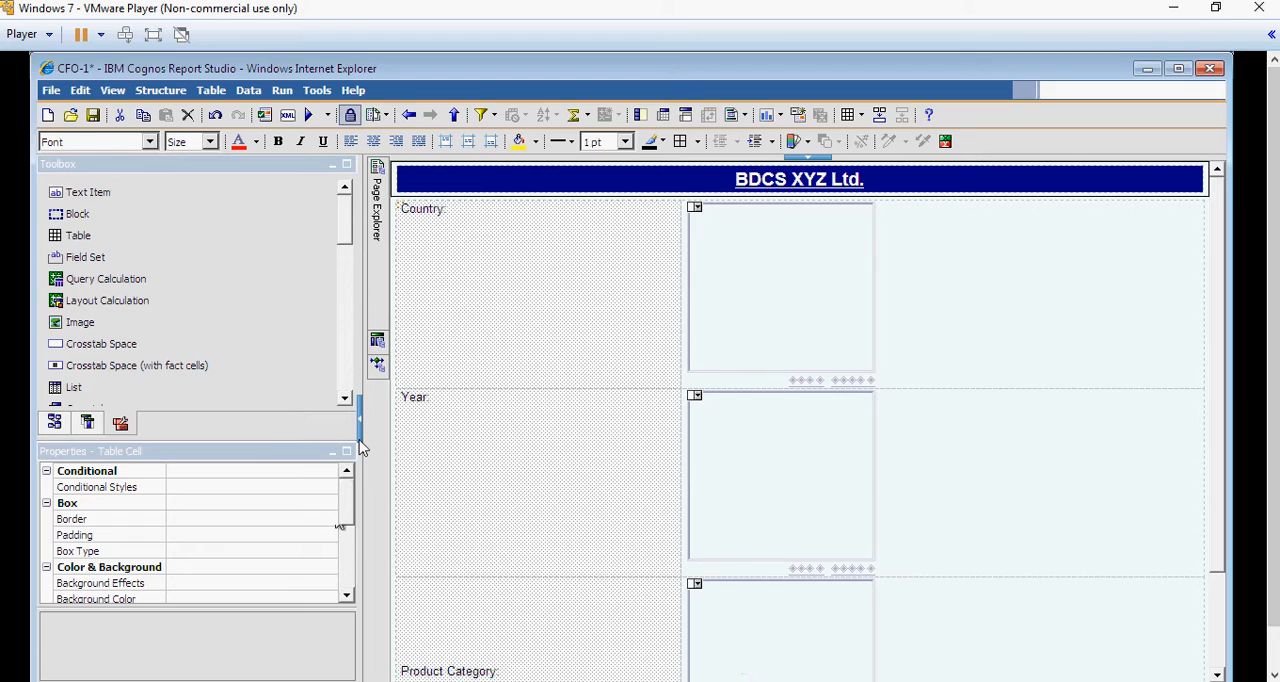
pyautogui.moveTo(500, 324)
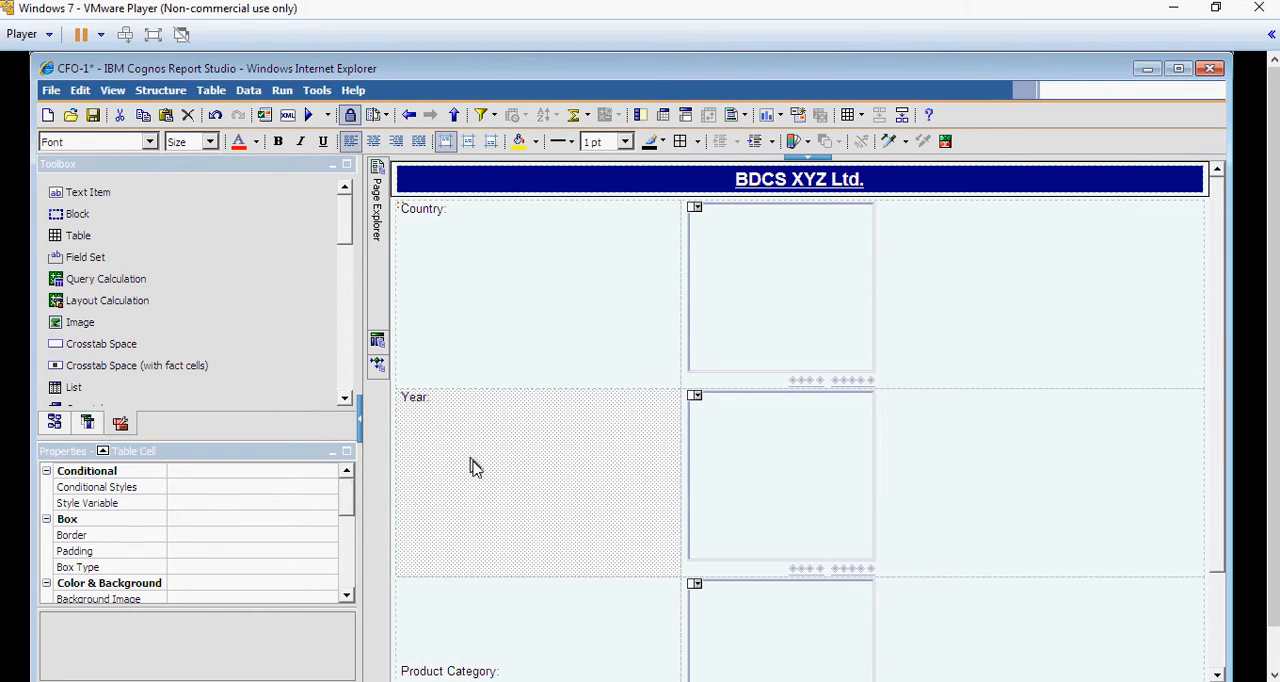
# Make the prompt labels bold and right-aligned.
pyautogui.scroll(-3)
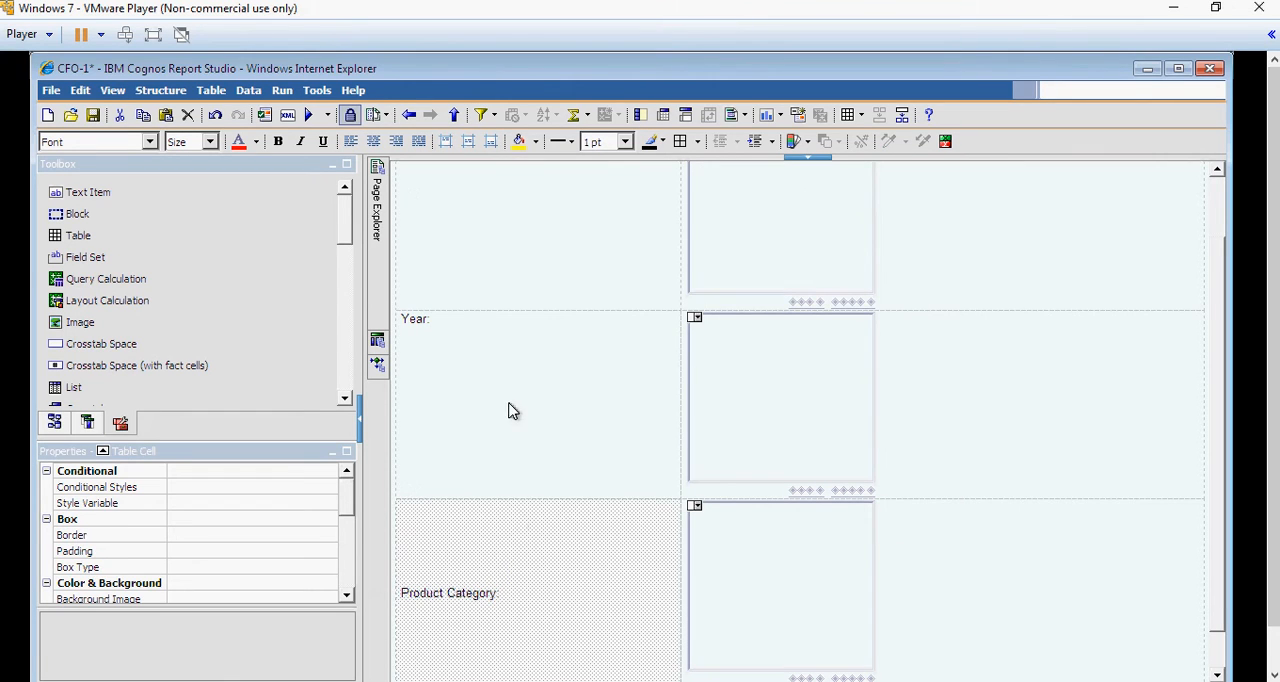
pyautogui.scroll(3)
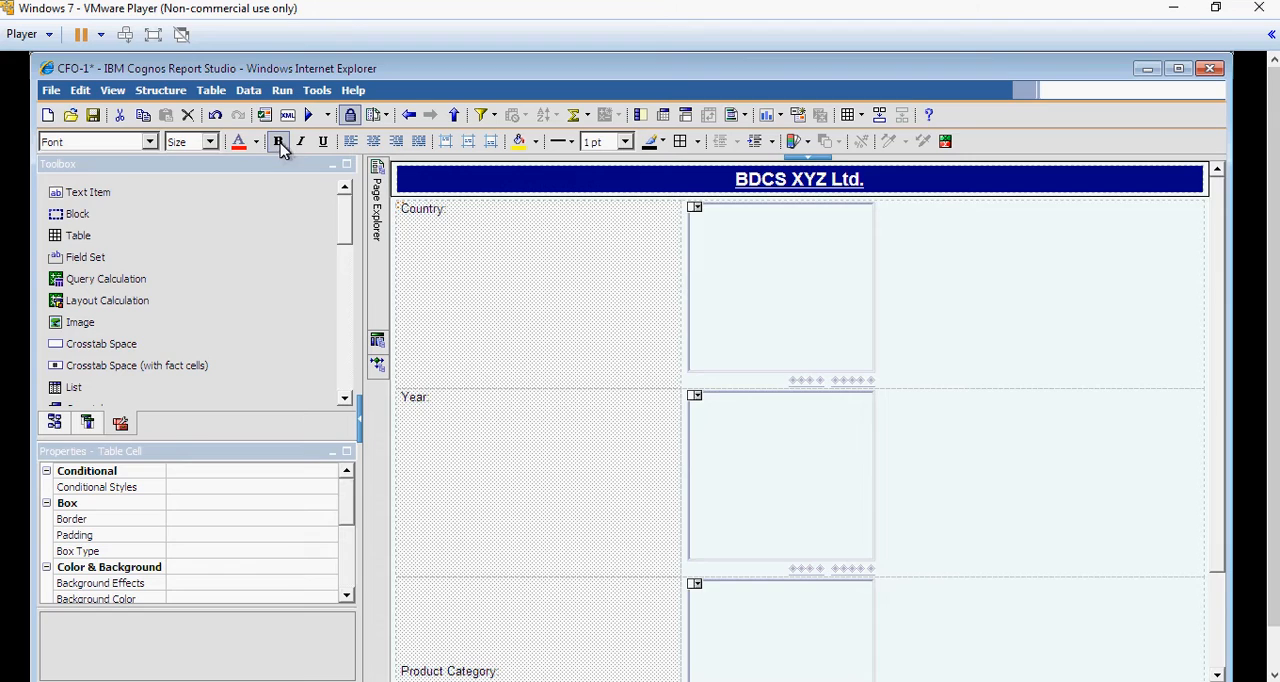
pyautogui.click(396, 140)
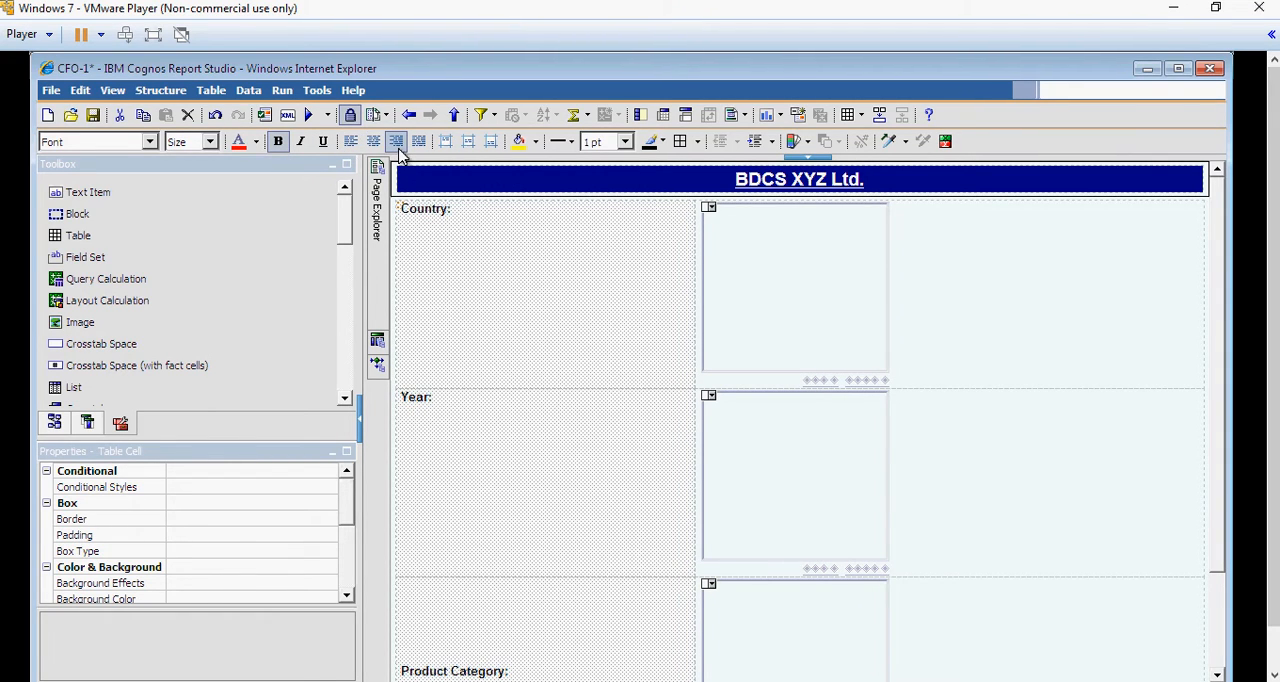
pyautogui.click(396, 140)
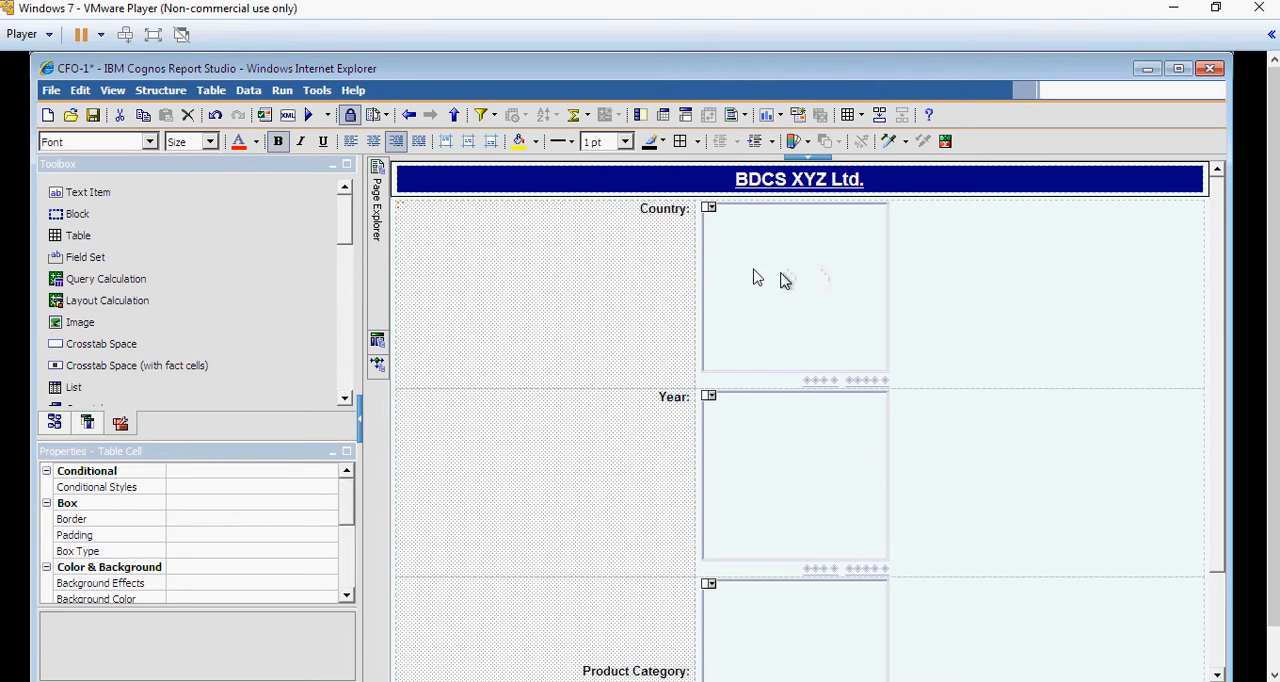
pyautogui.moveTo(612, 260)
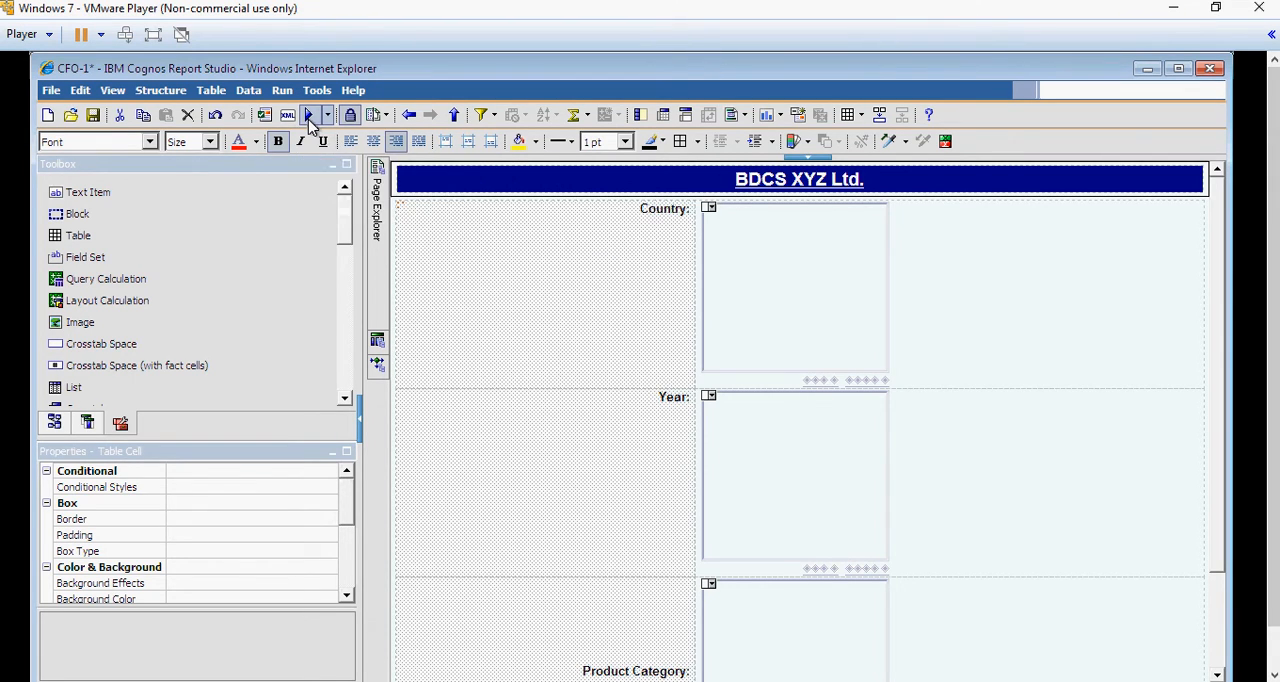
pyautogui.click(282, 114)
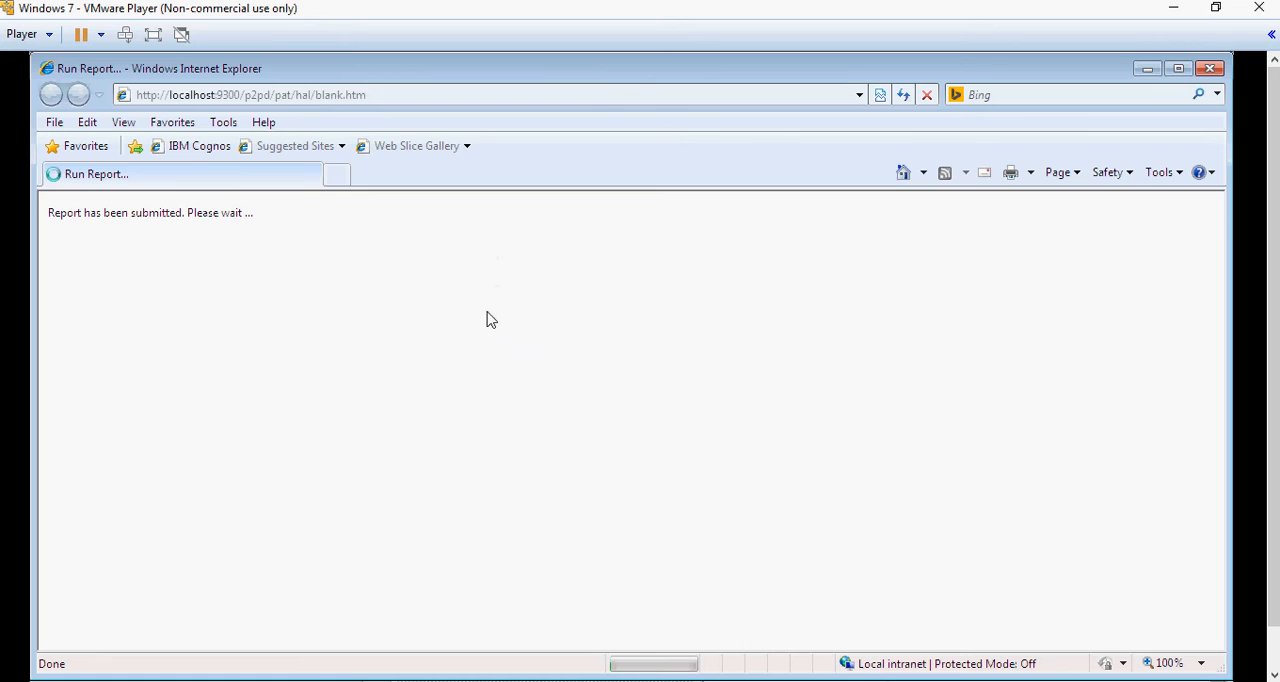
pyautogui.moveTo(488, 352)
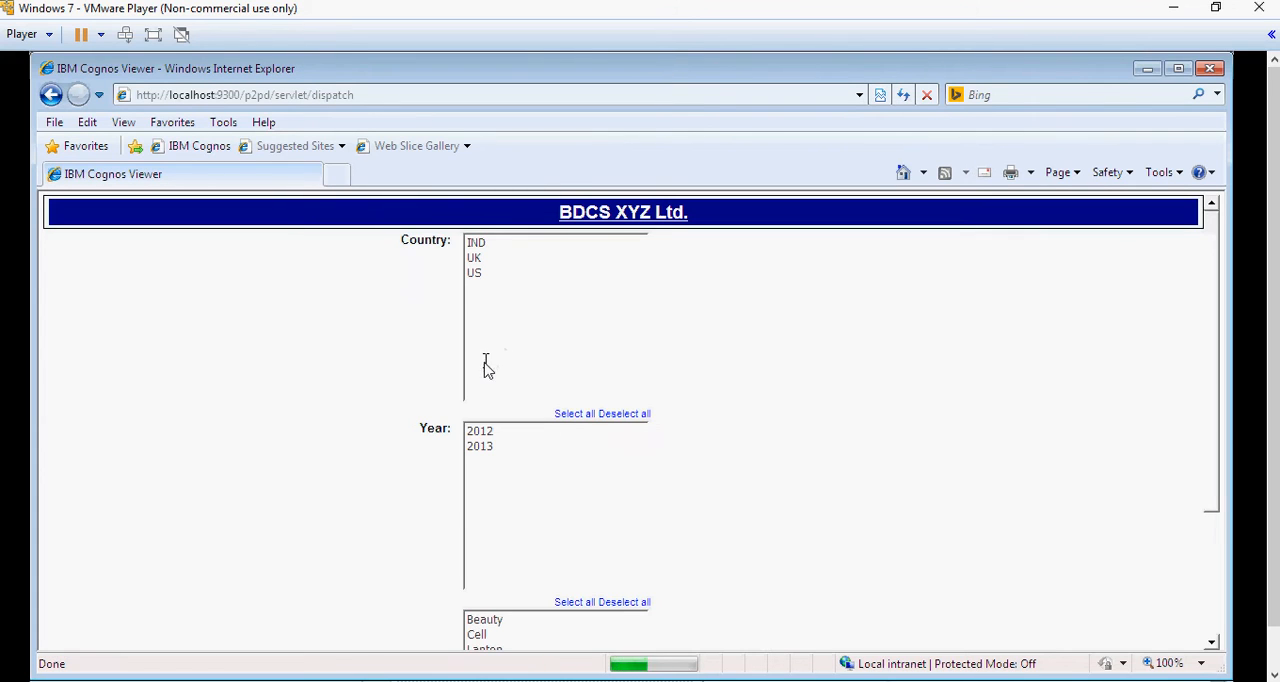
pyautogui.scroll(-3)
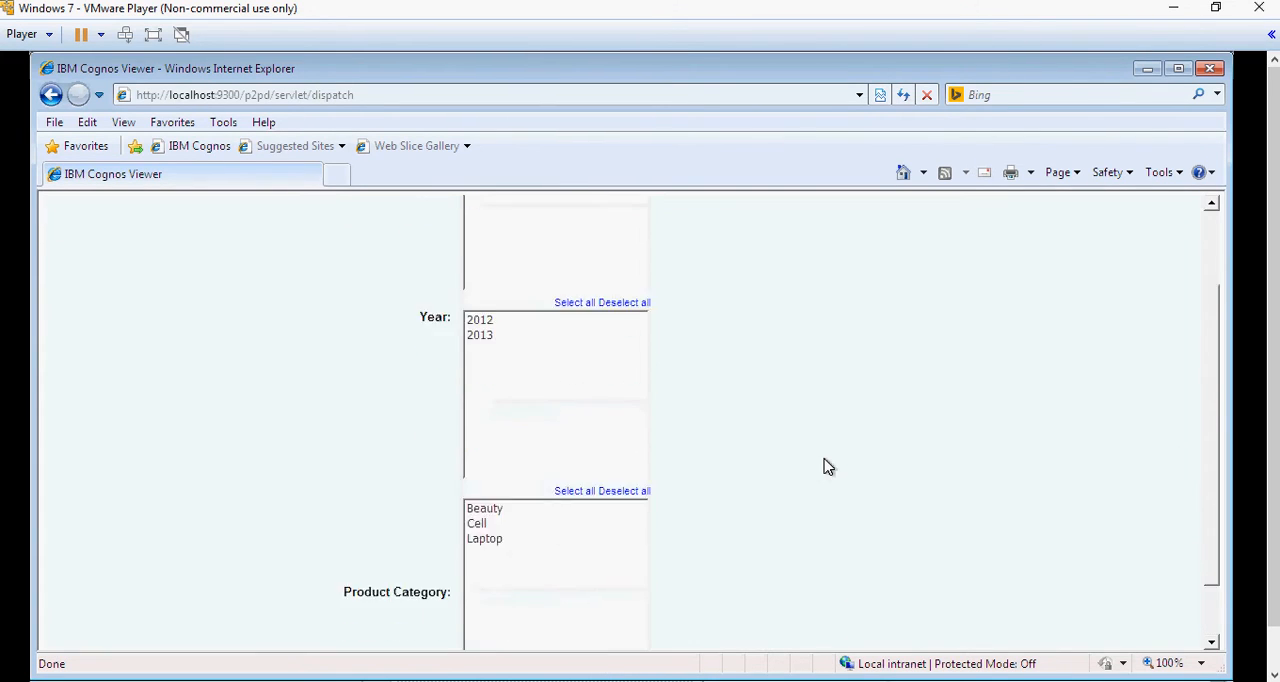
pyautogui.scroll(3)
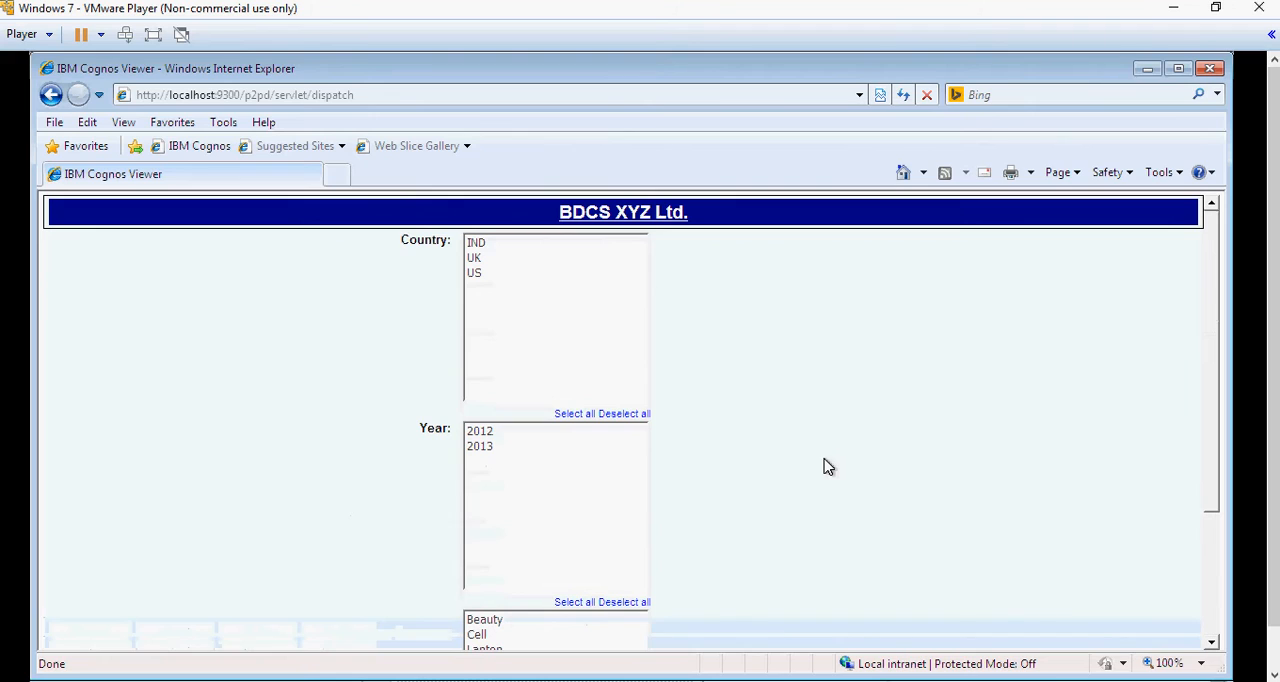
pyautogui.moveTo(596, 370)
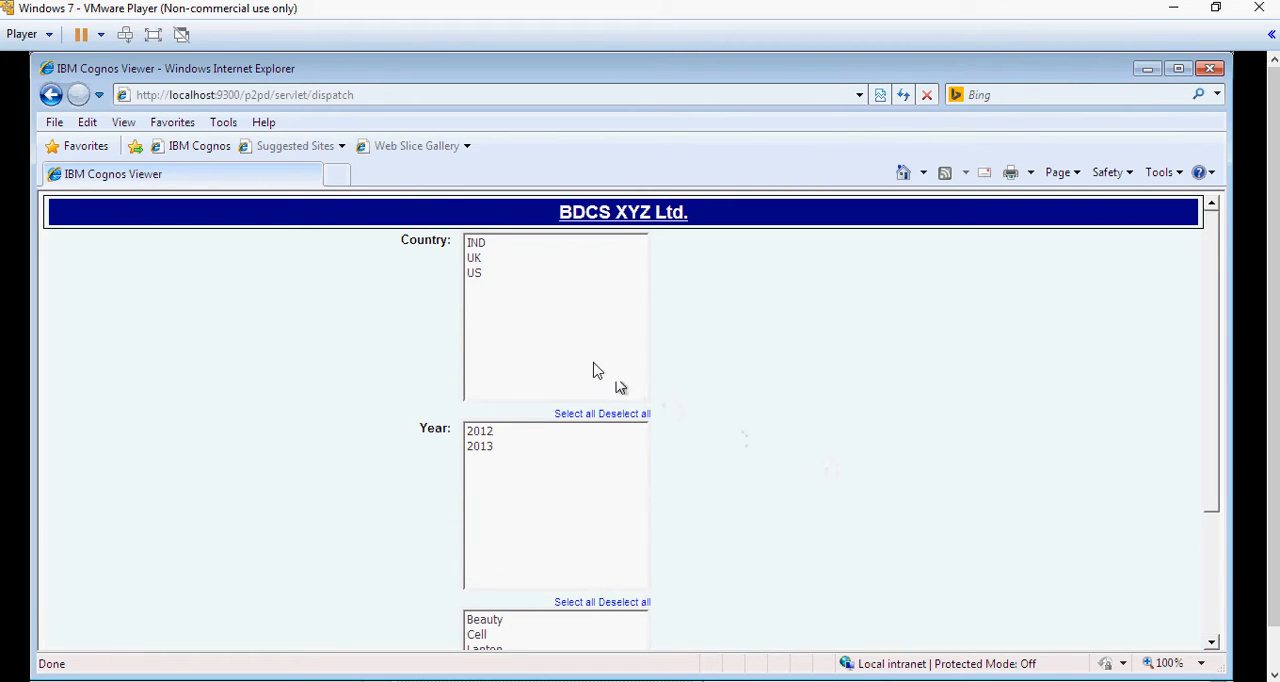
pyautogui.moveTo(556, 324)
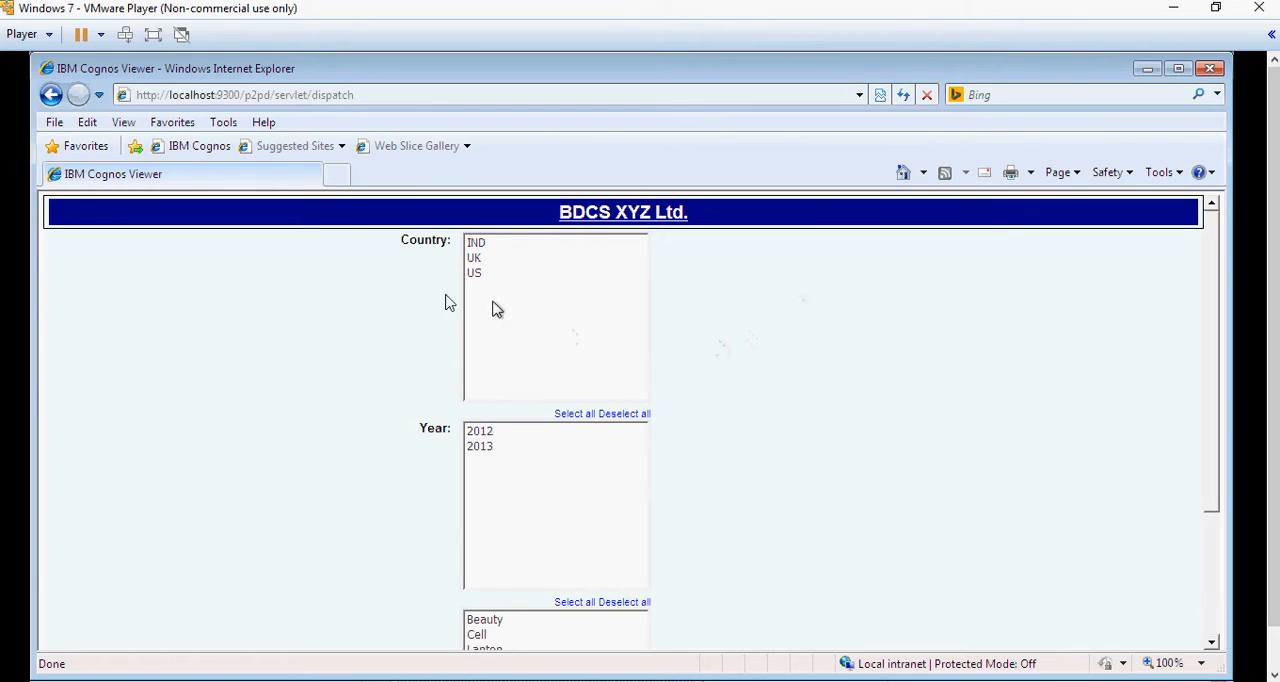
pyautogui.moveTo(240, 290)
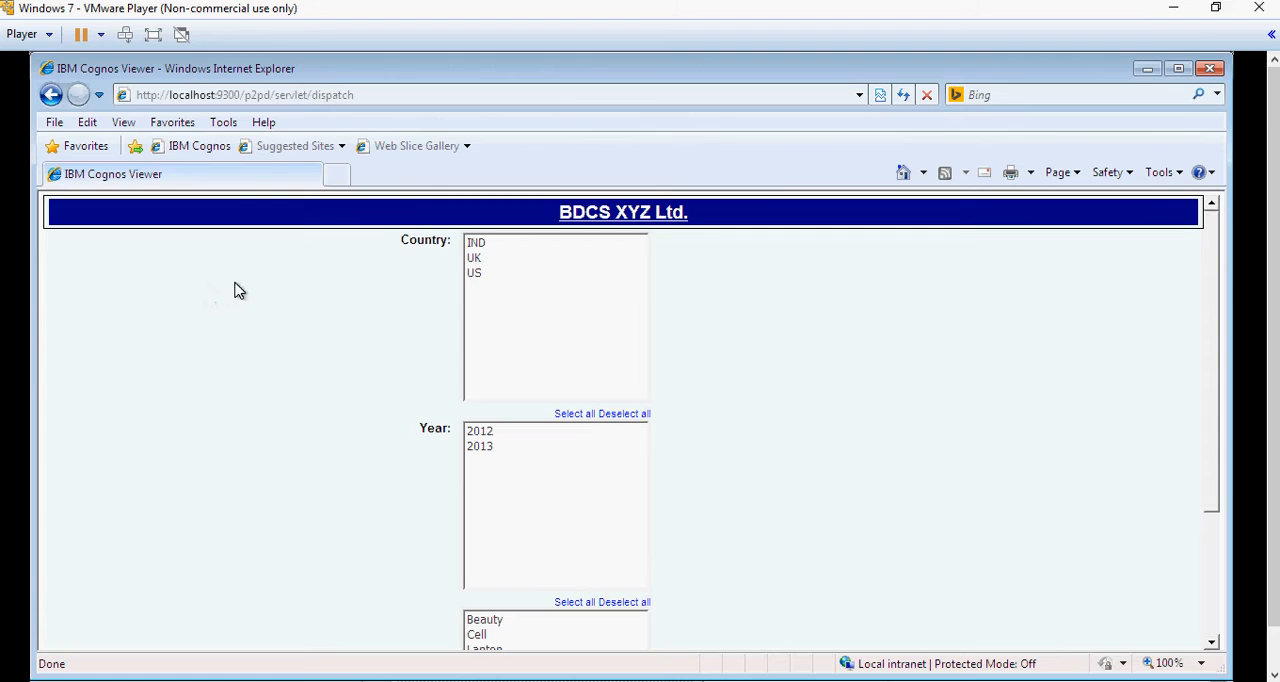
pyautogui.moveTo(784, 476)
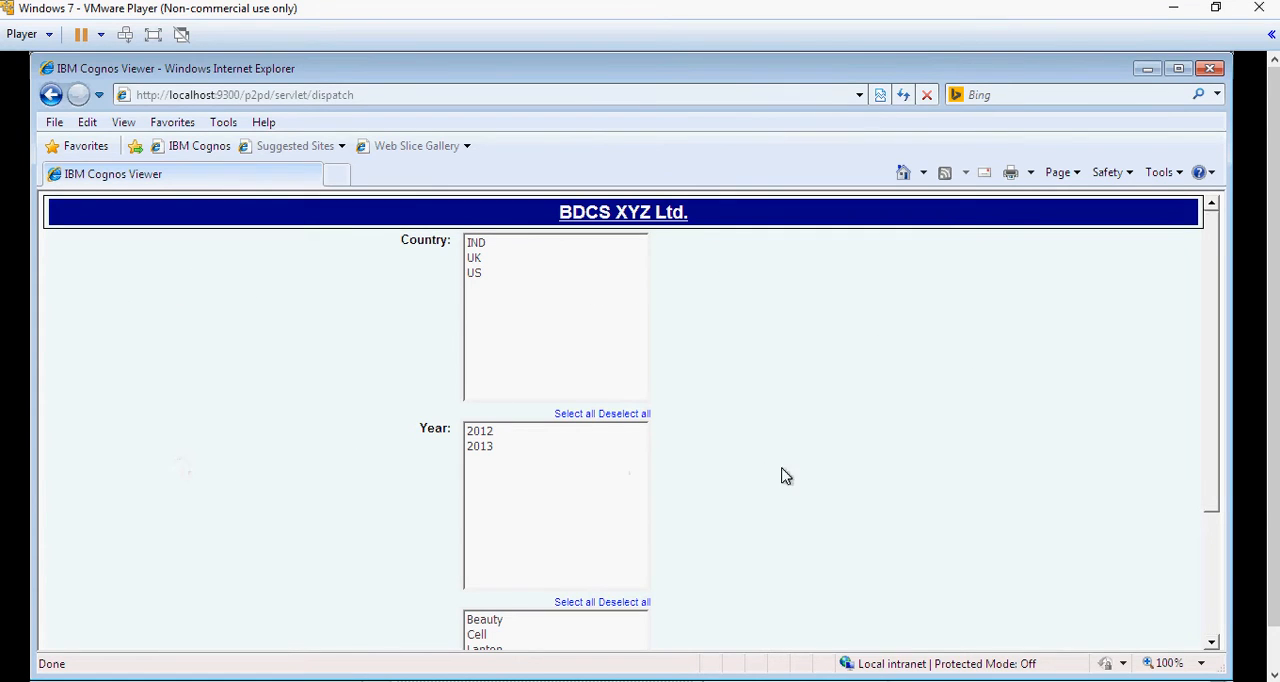
pyautogui.scroll(-3)
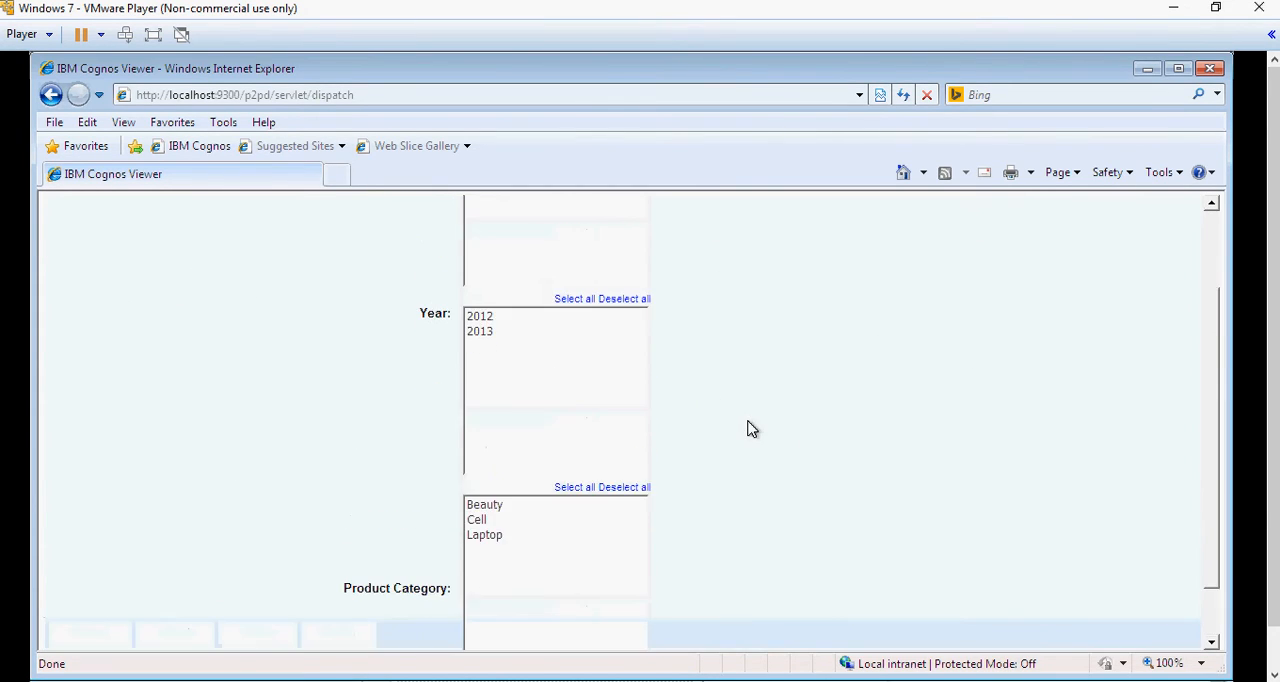
pyautogui.scroll(3)
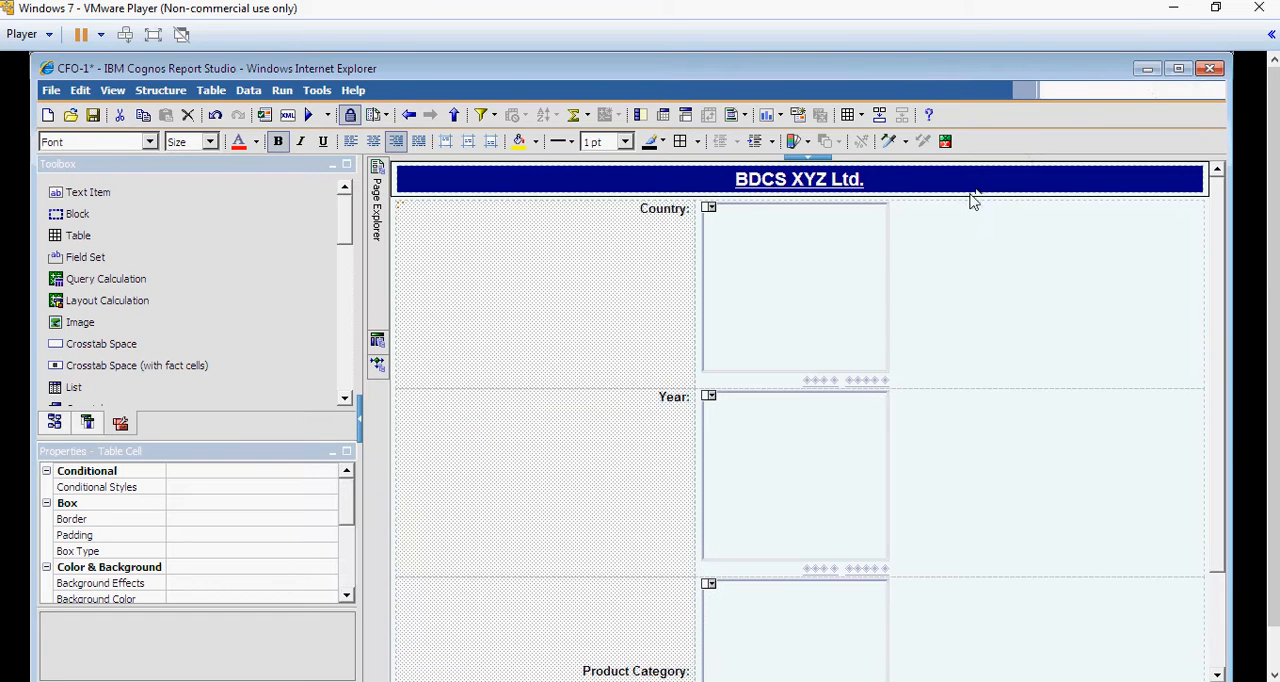
pyautogui.moveTo(776, 288)
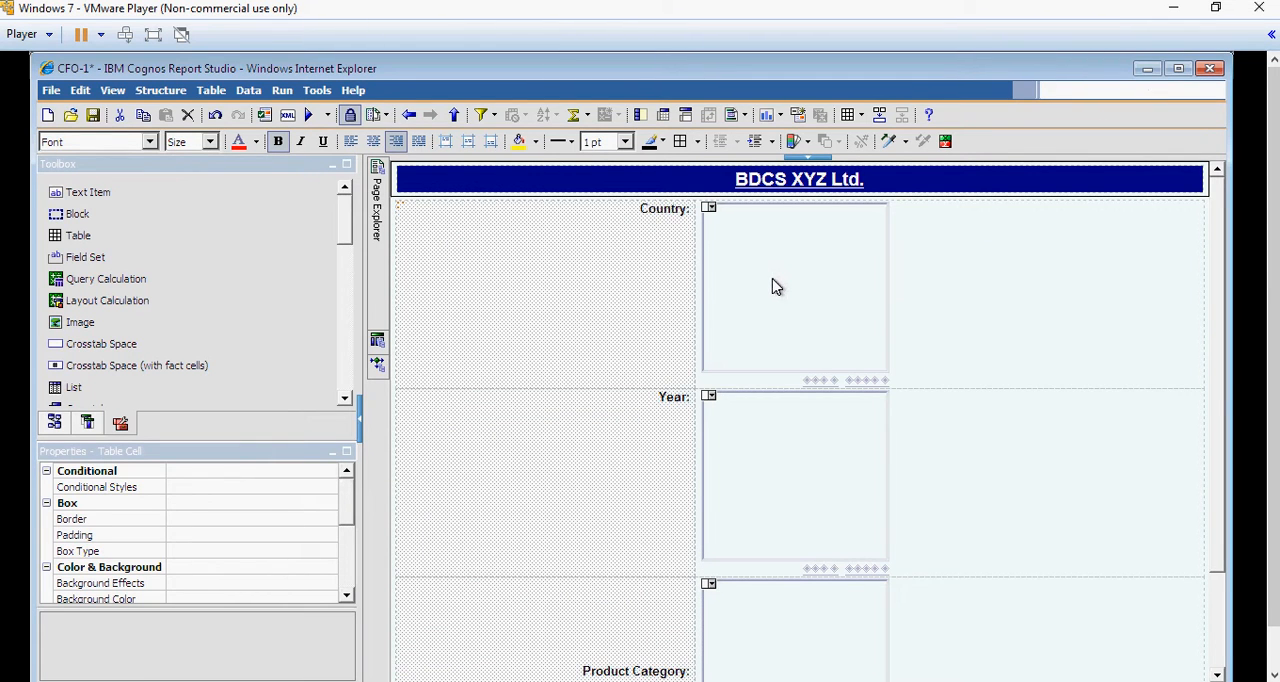
pyautogui.moveTo(360, 166)
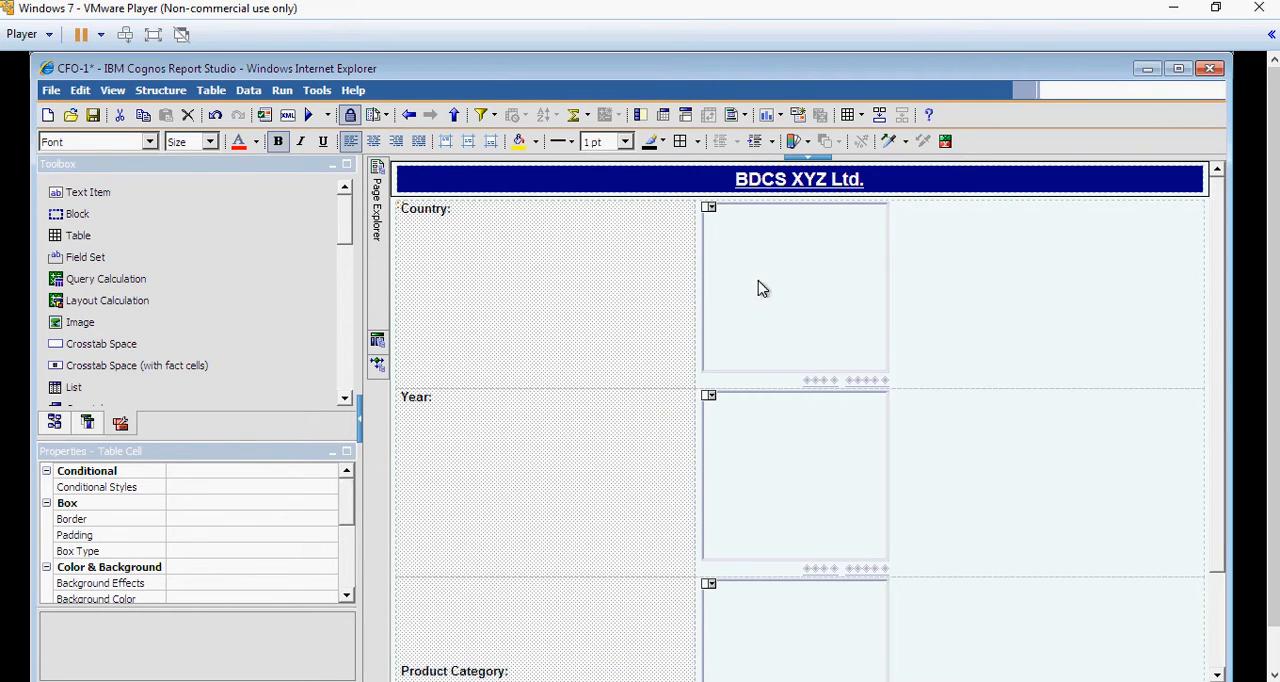
# Move the Country list beside its label and bring Product Category's label and list up to the top row.
pyautogui.click(792, 288)
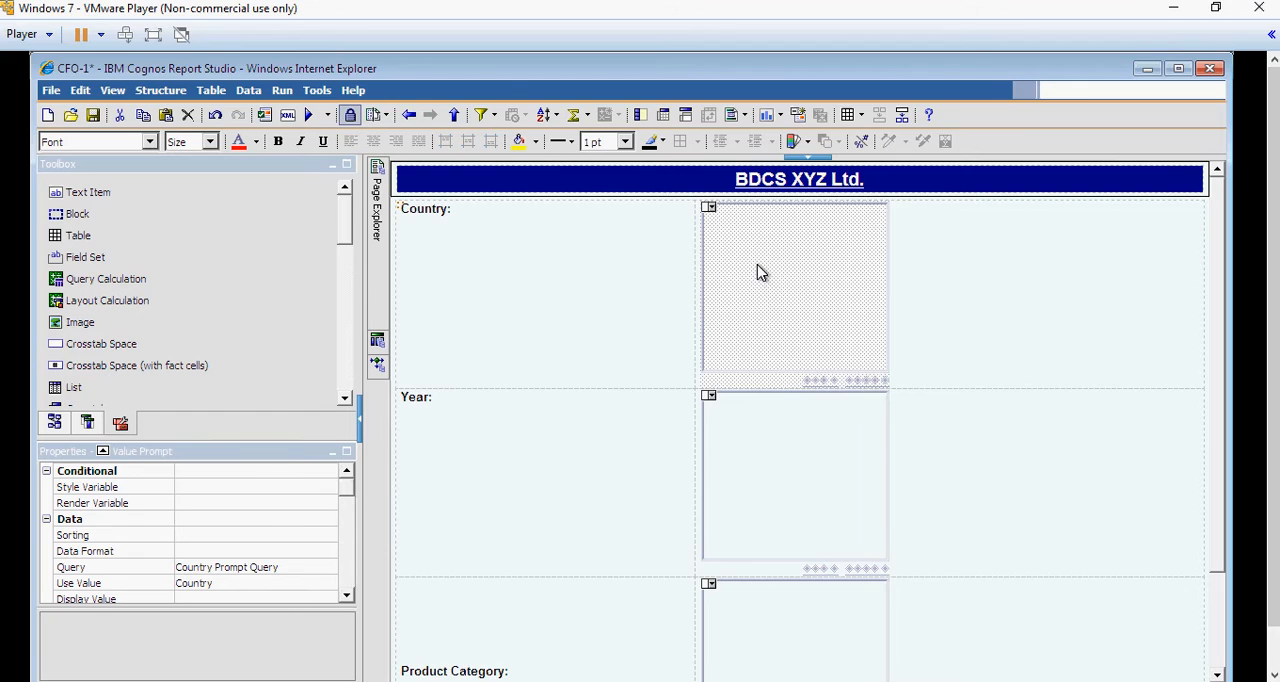
pyautogui.click(544, 290)
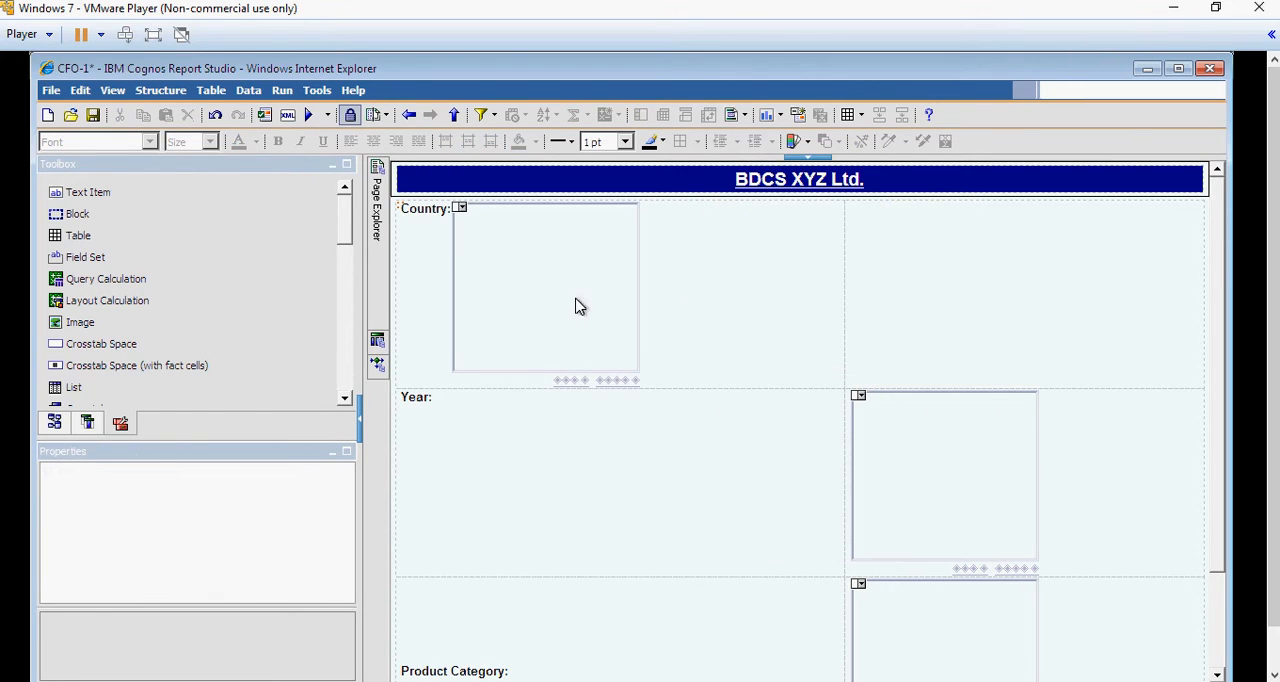
pyautogui.moveTo(896, 444)
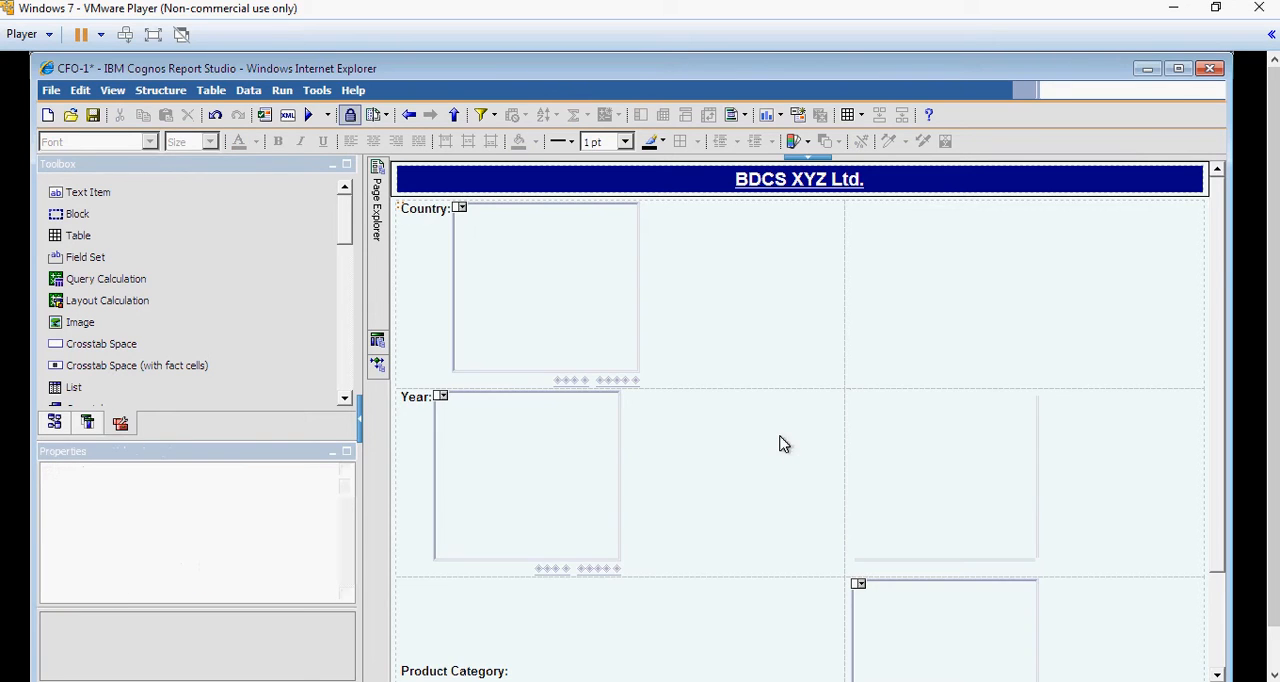
pyautogui.scroll(-3)
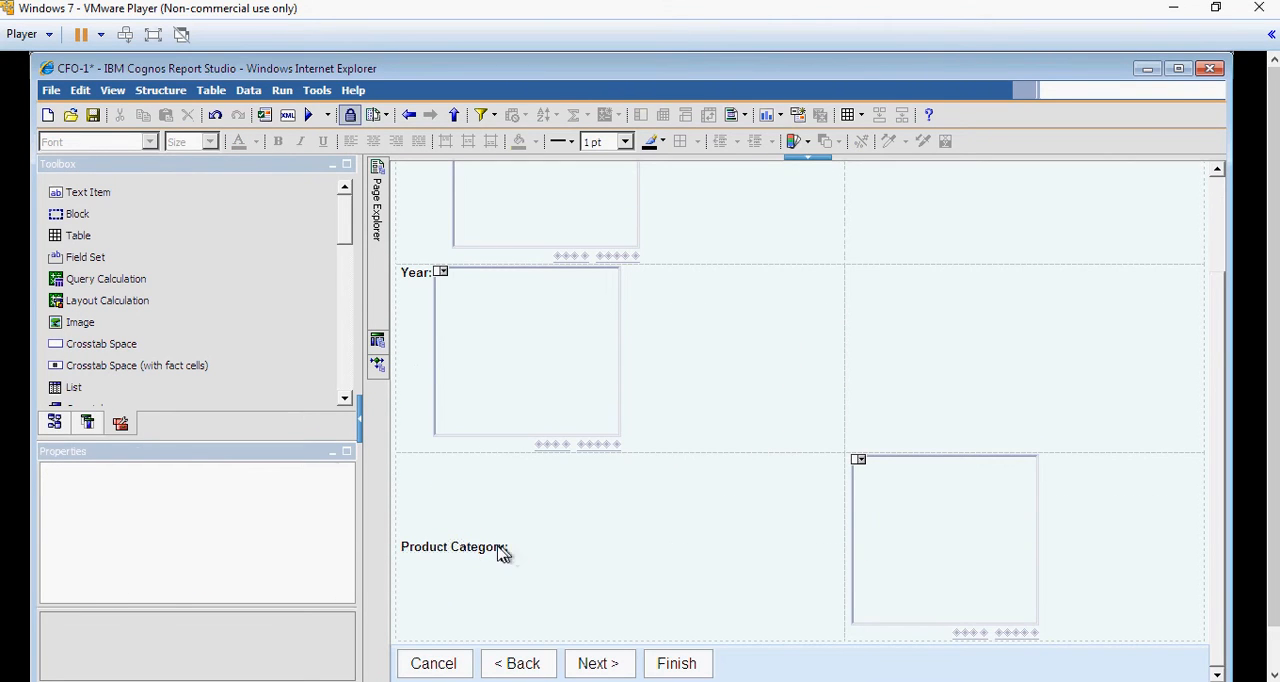
pyautogui.click(452, 546)
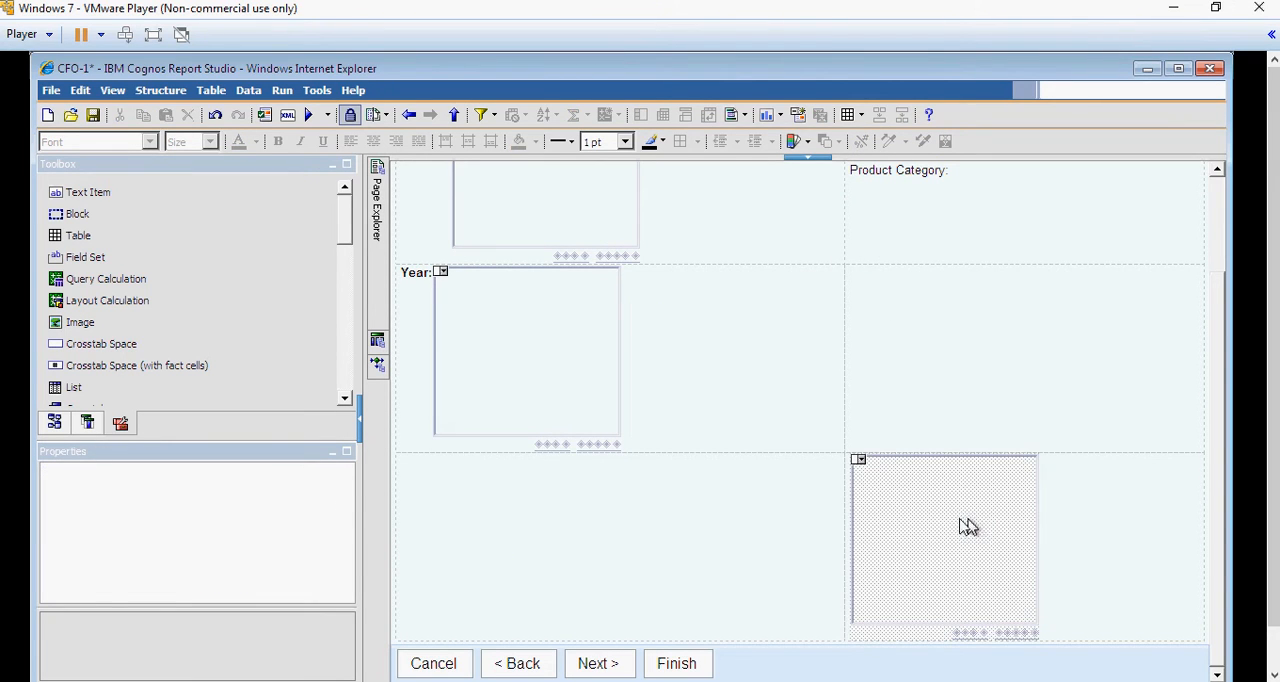
pyautogui.click(944, 544)
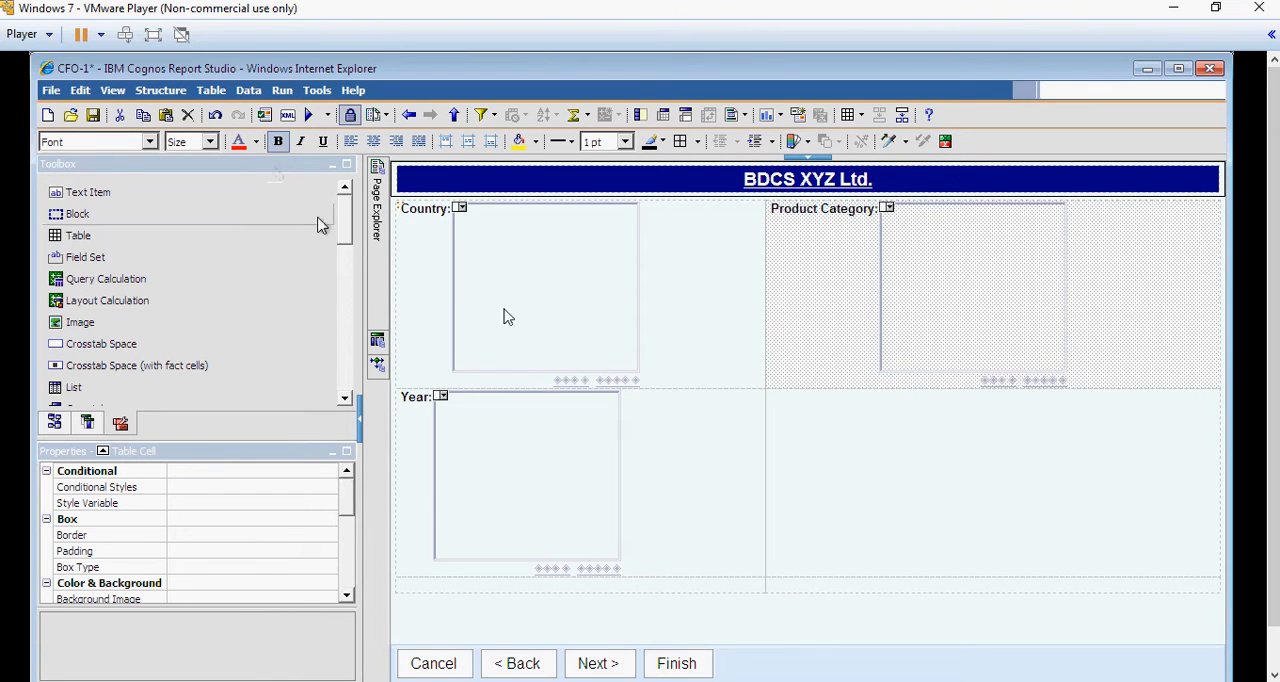
pyautogui.moveTo(730, 482)
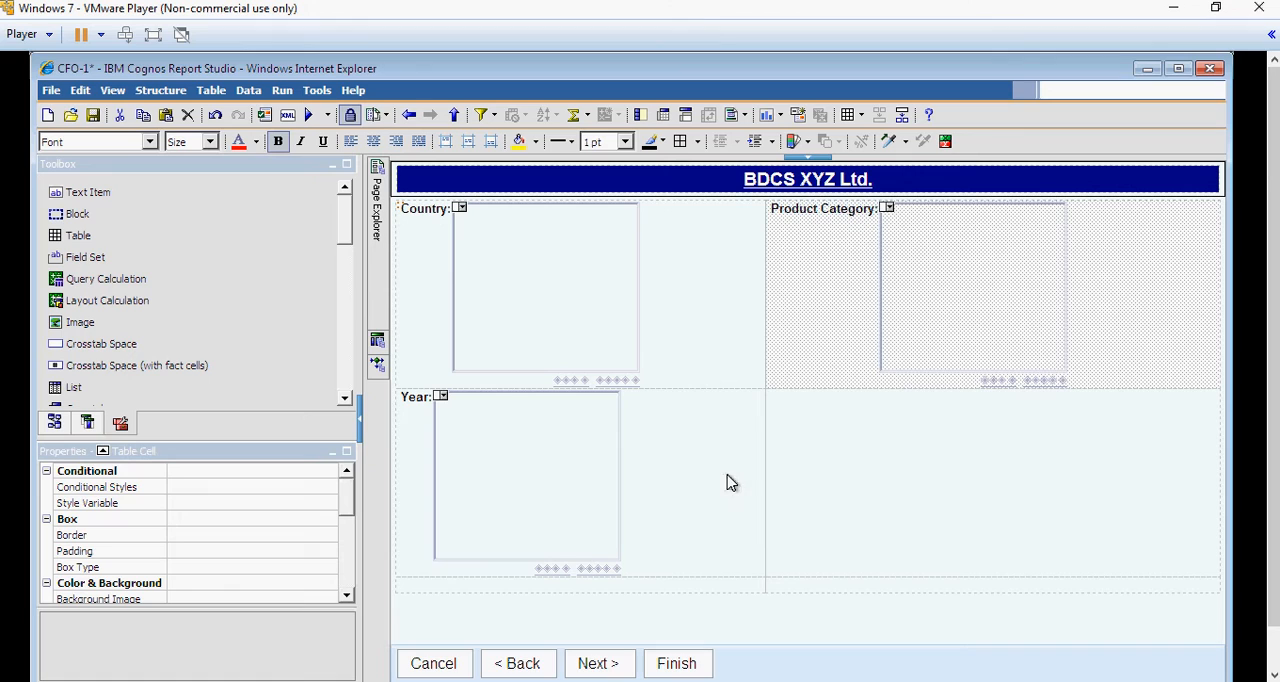
# Select the Country list and reach its sizing settings in the Properties pane.
pyautogui.click(544, 290)
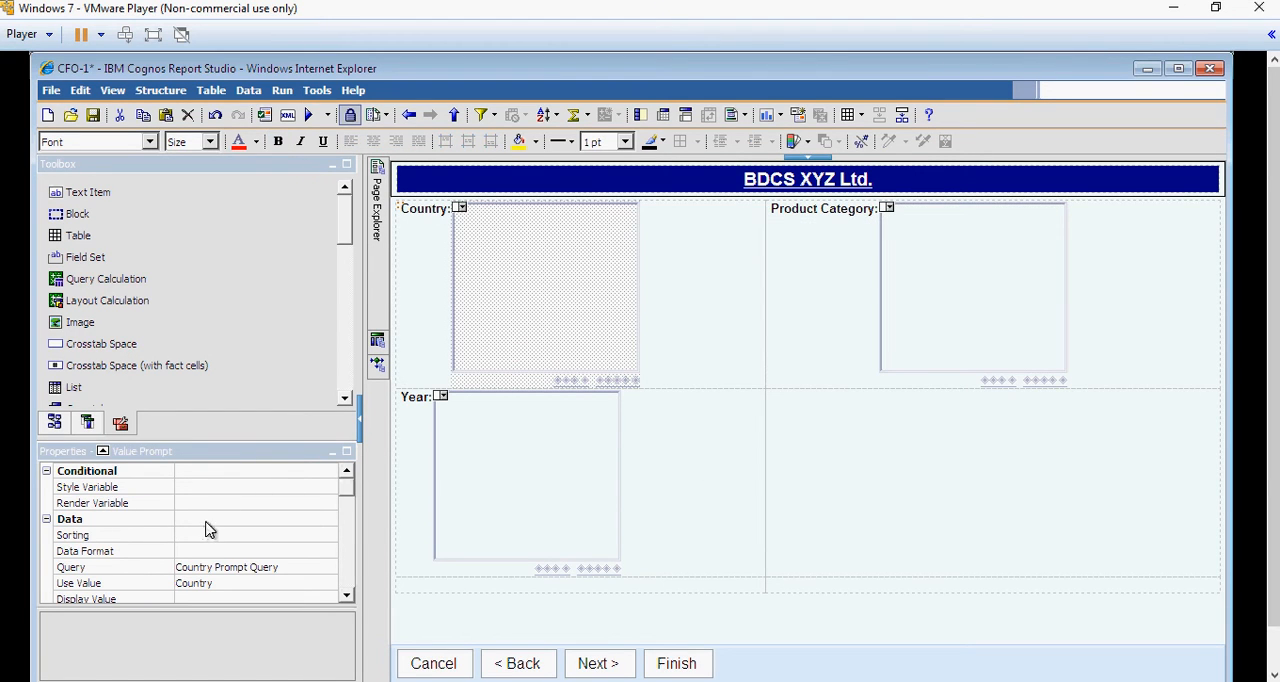
pyautogui.moveTo(278, 532)
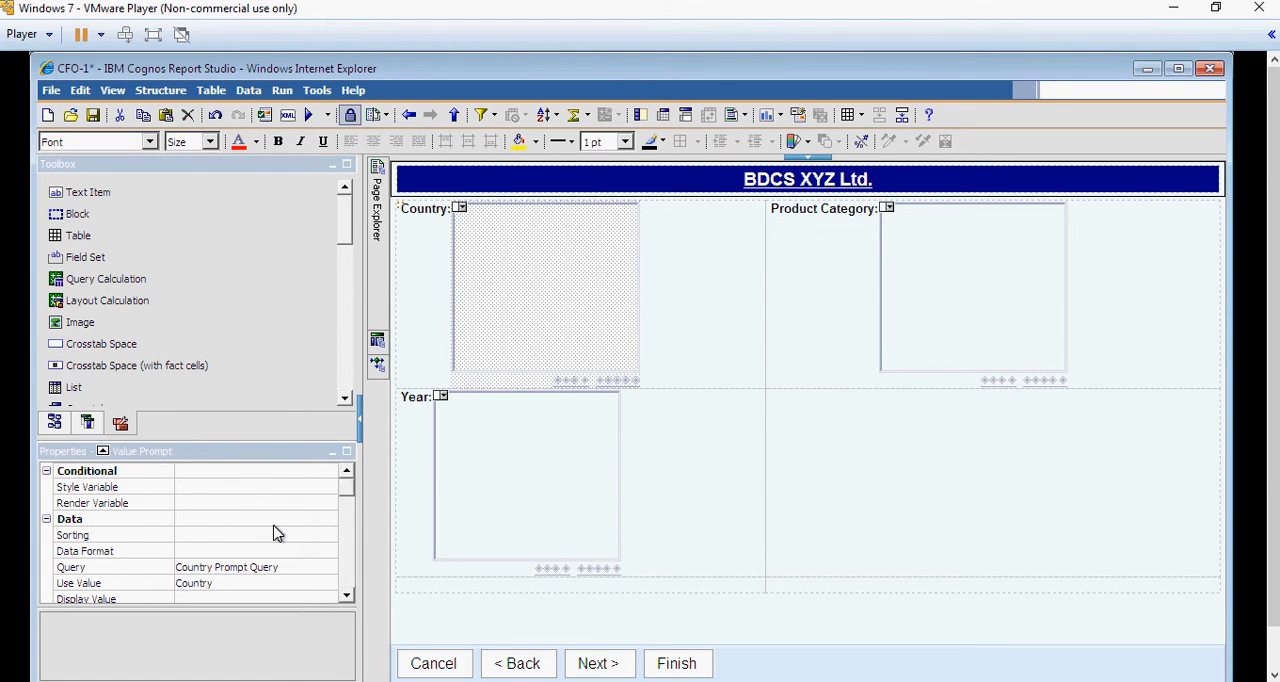
pyautogui.scroll(-3)
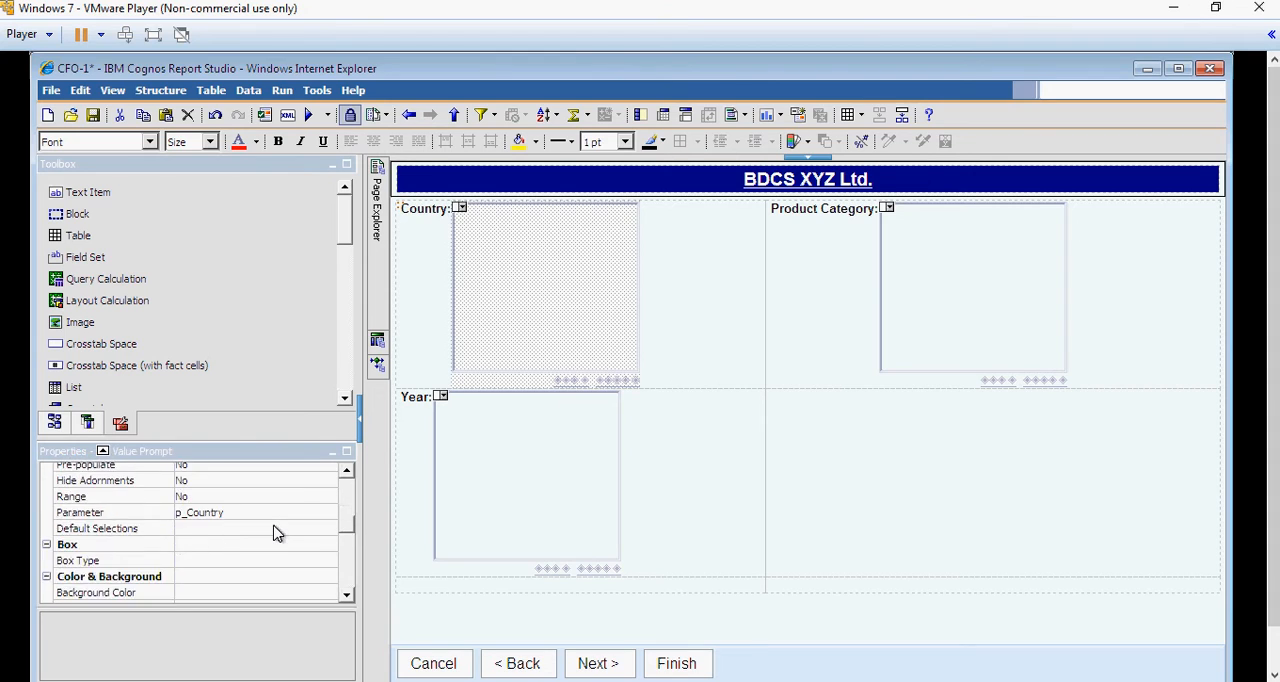
pyautogui.scroll(-3)
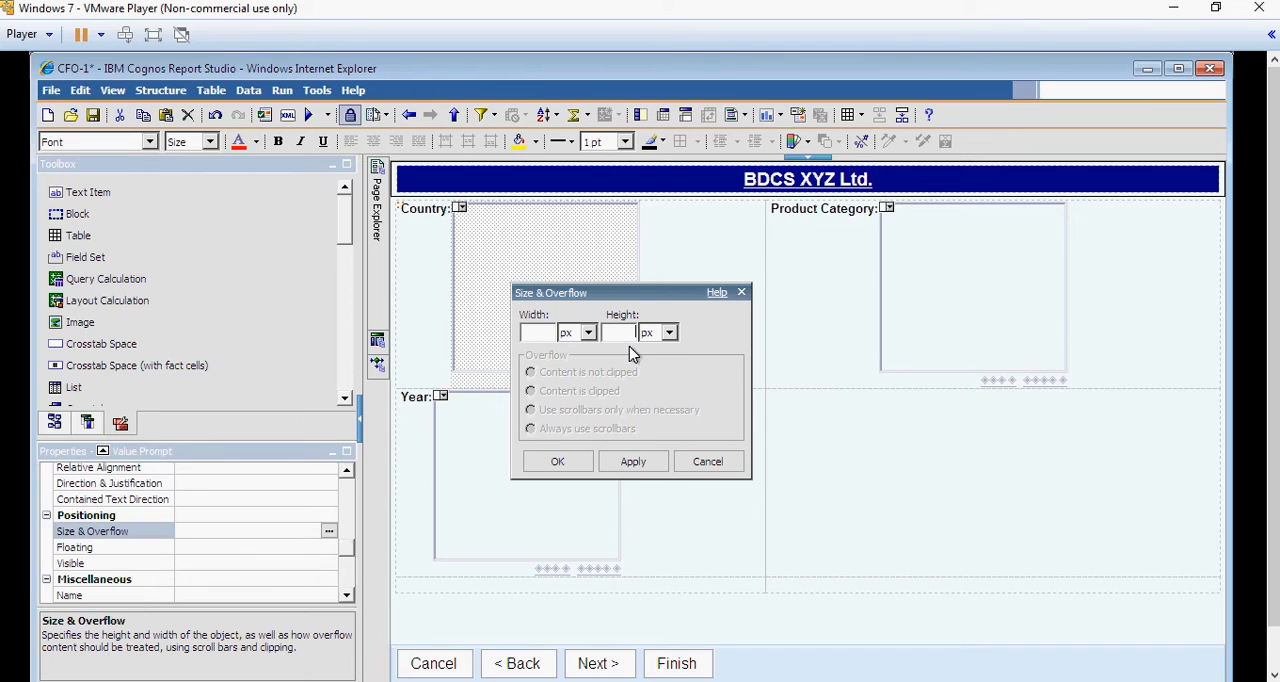
# Set the Year list's height to 2 in via Size & Overflow.
pyautogui.click(668, 332)
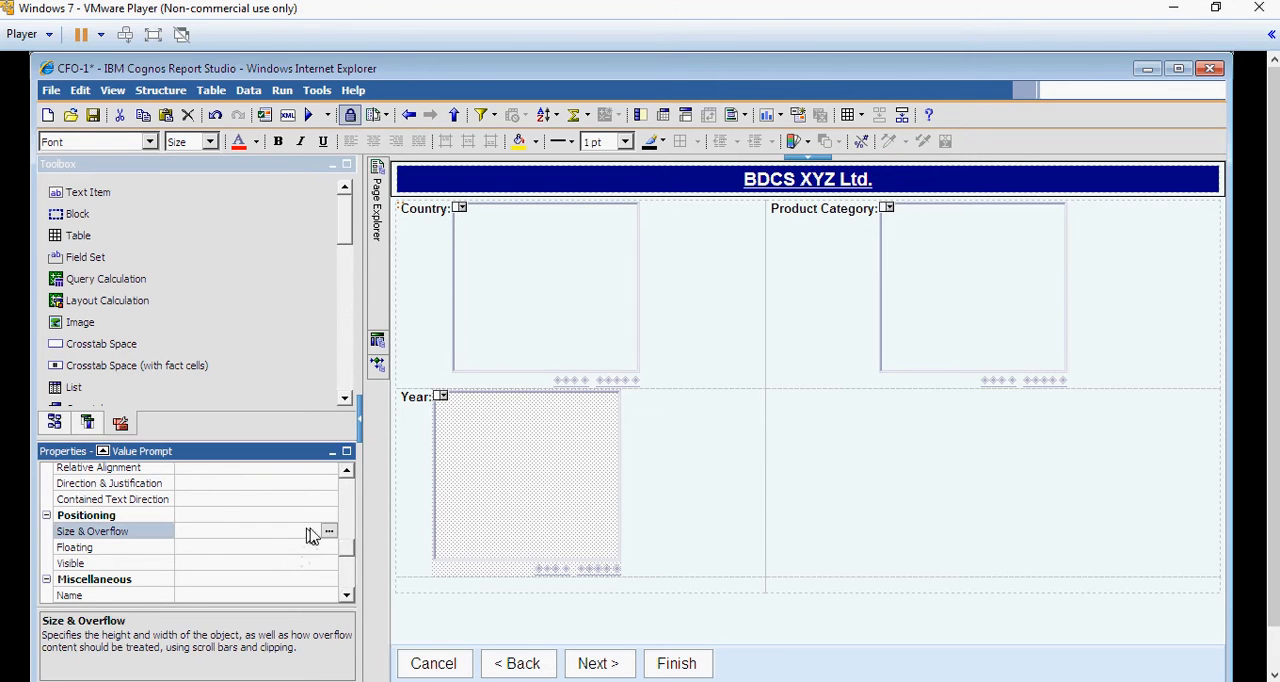
pyautogui.click(328, 532)
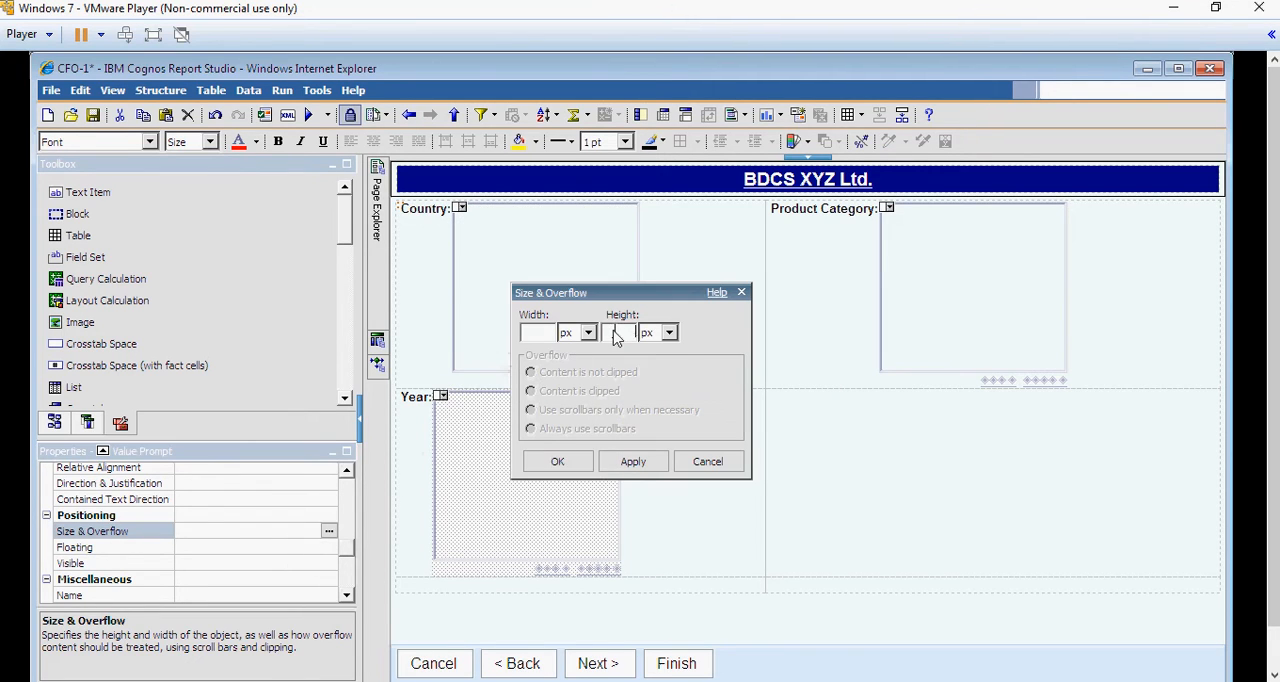
pyautogui.click(668, 332)
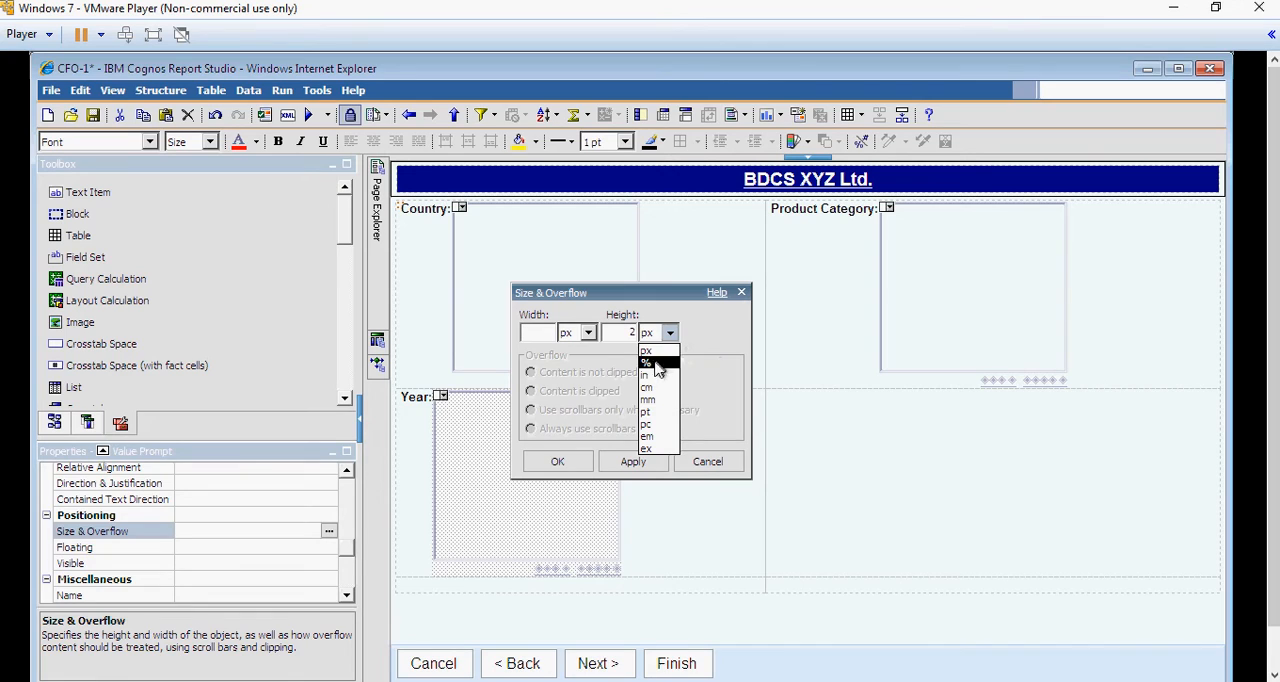
pyautogui.click(646, 374)
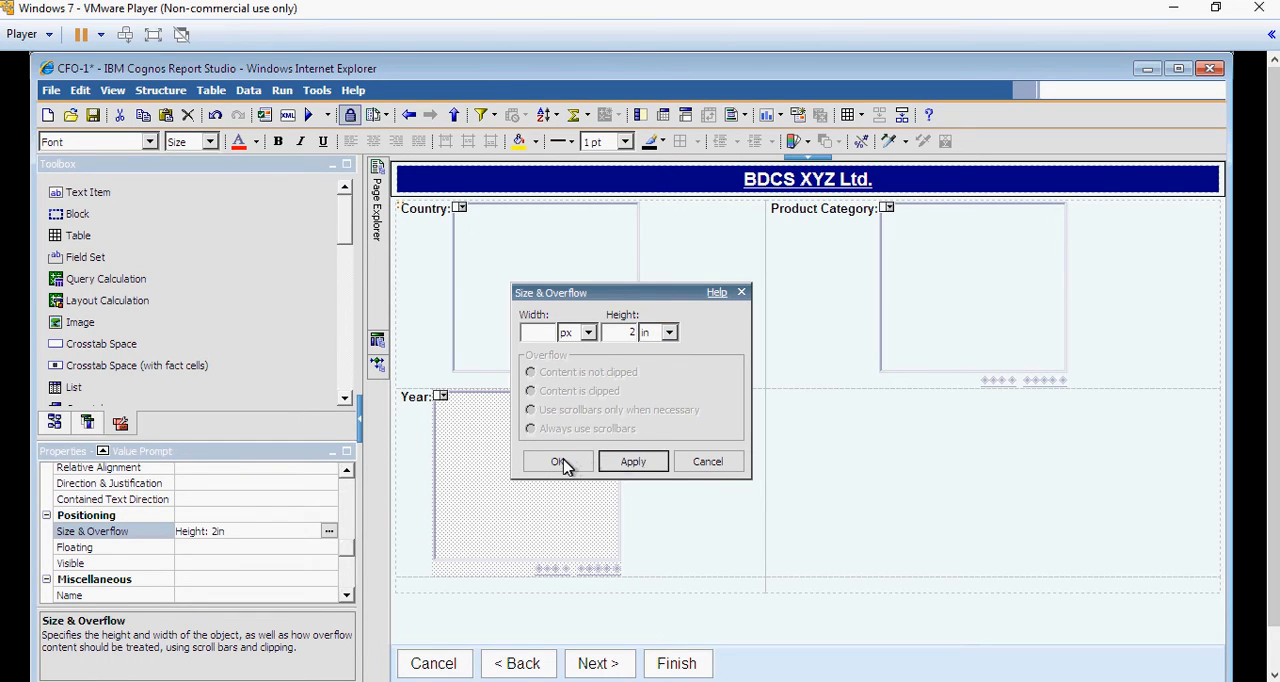
pyautogui.click(556, 460)
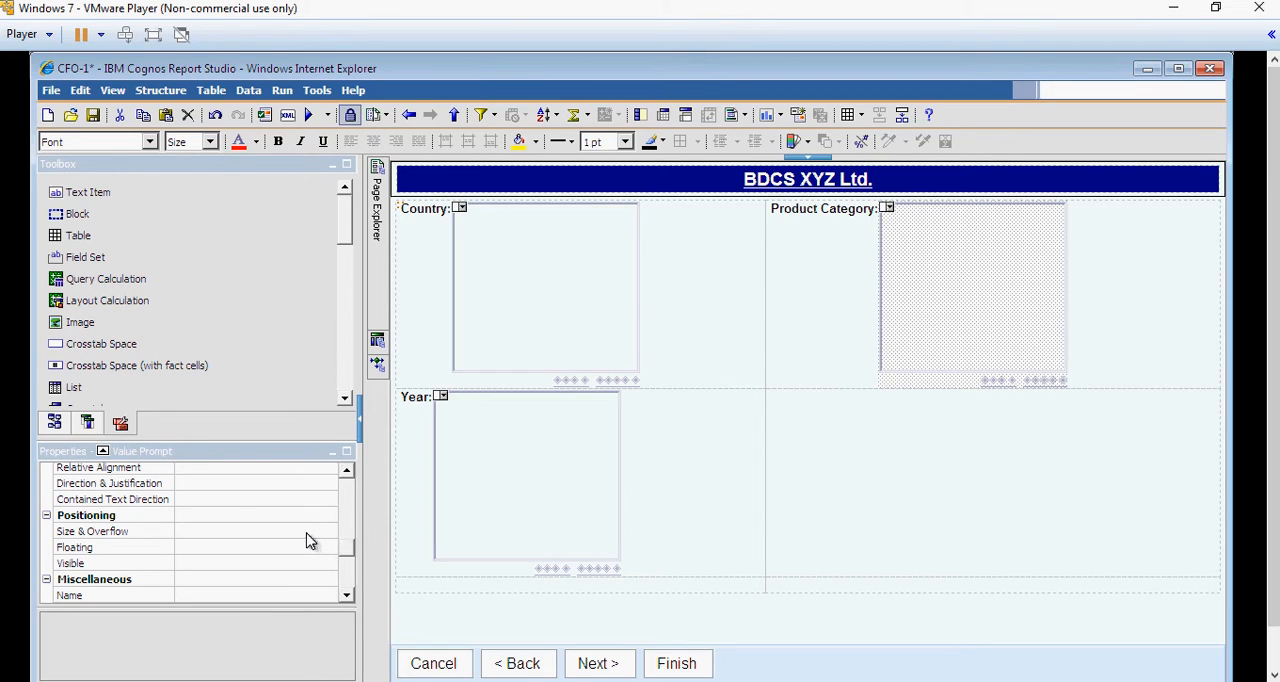
# Set the Product Category list's height to 2 in and run the report to preview the layout.
pyautogui.click(92, 532)
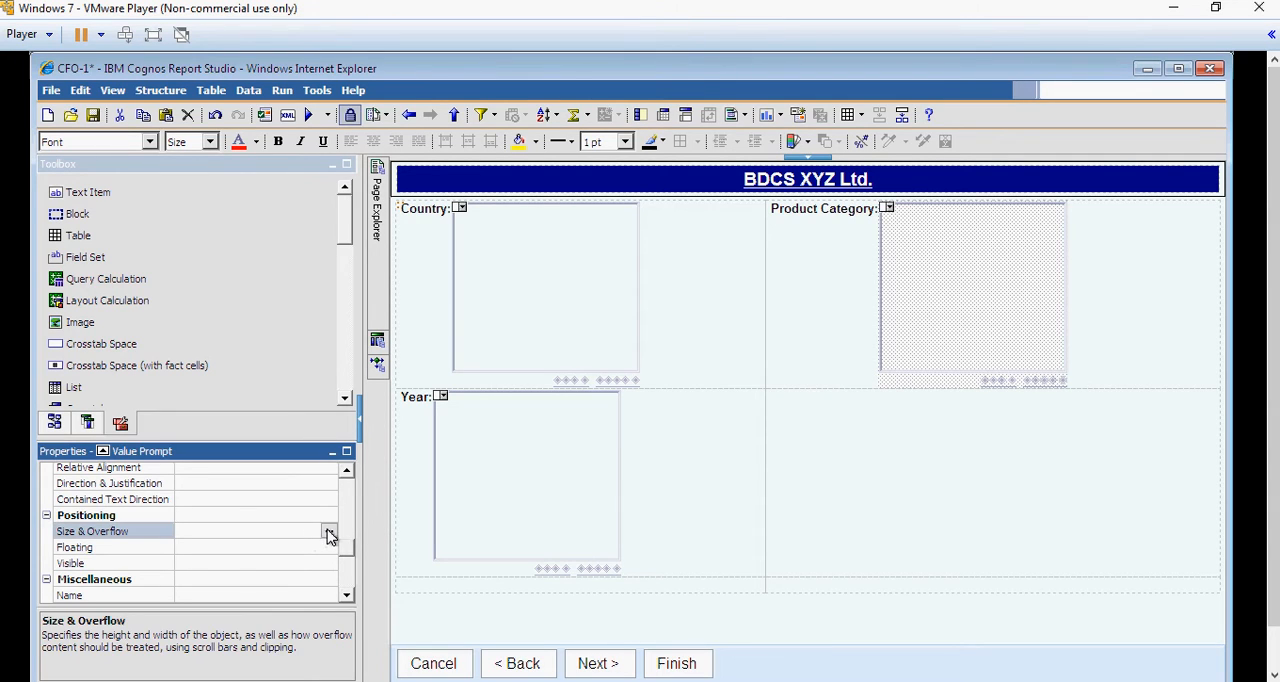
pyautogui.click(328, 532)
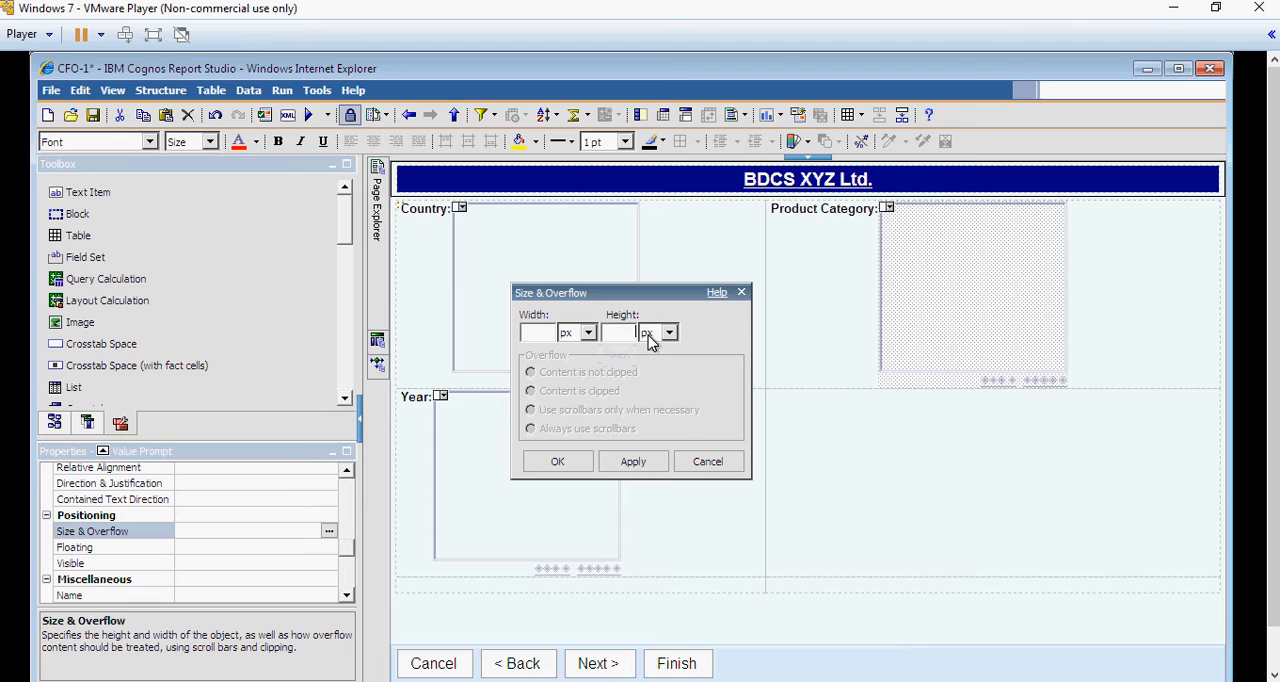
pyautogui.click(668, 332)
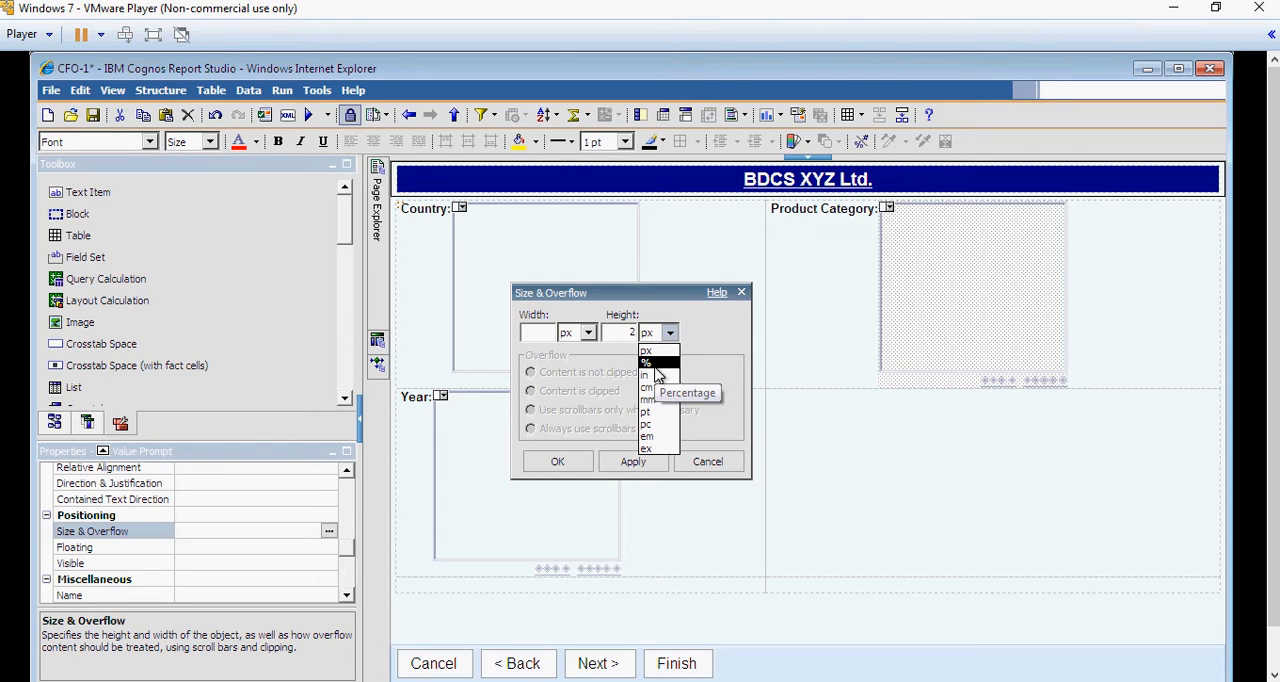
pyautogui.click(646, 376)
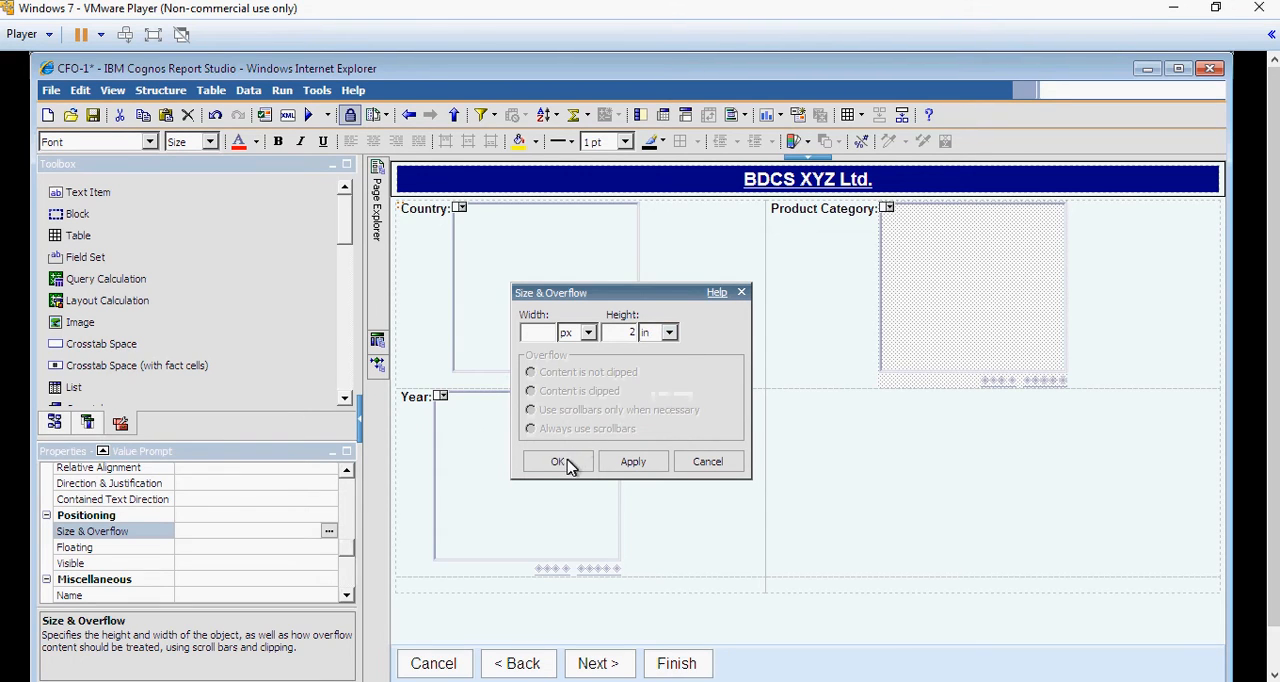
pyautogui.click(558, 460)
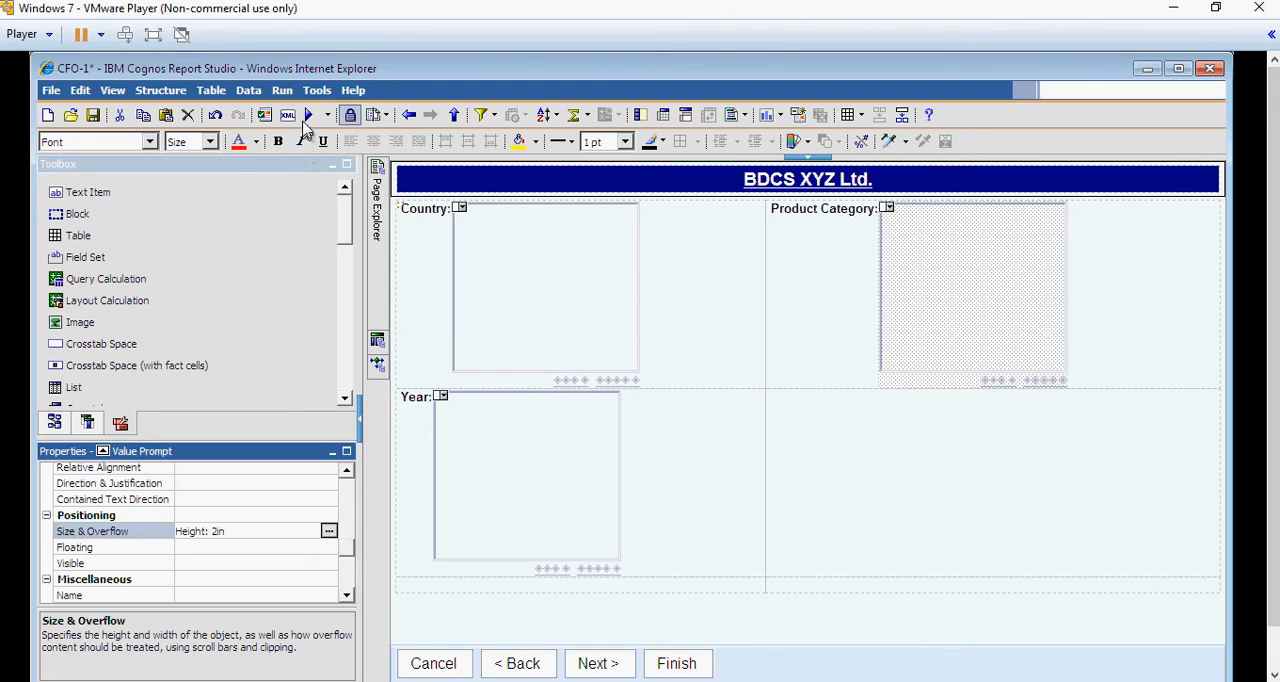
pyautogui.click(676, 664)
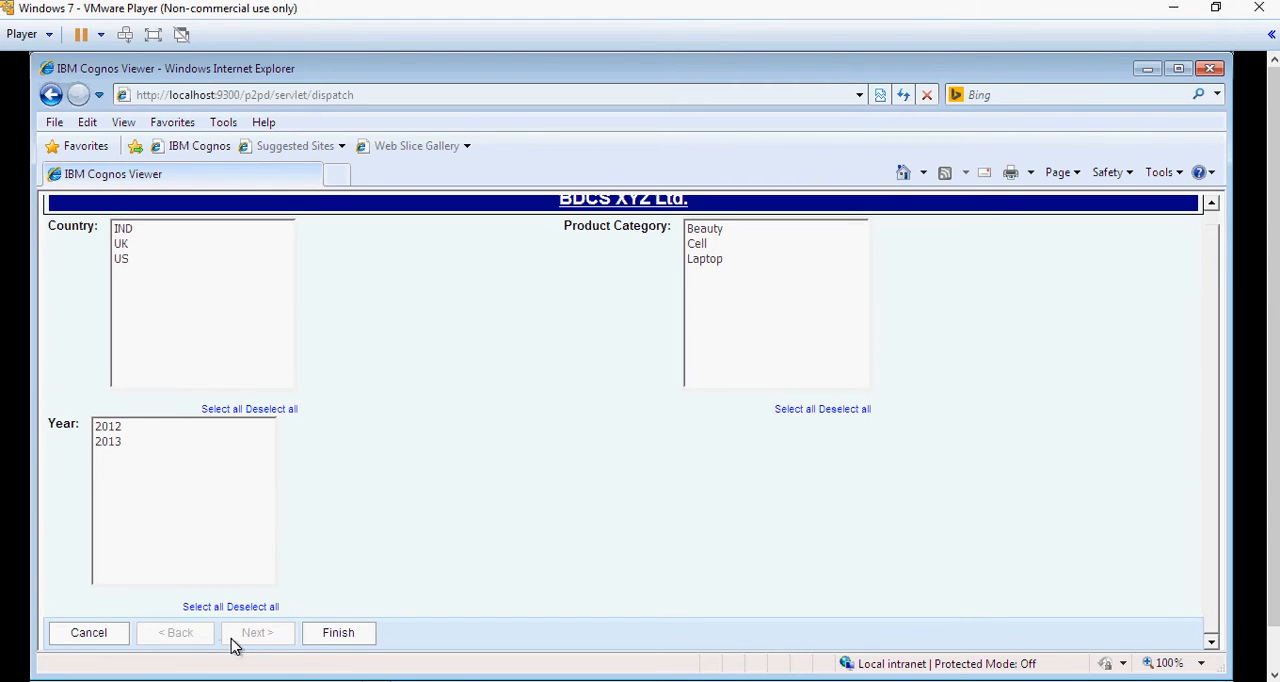
pyautogui.scroll(3)
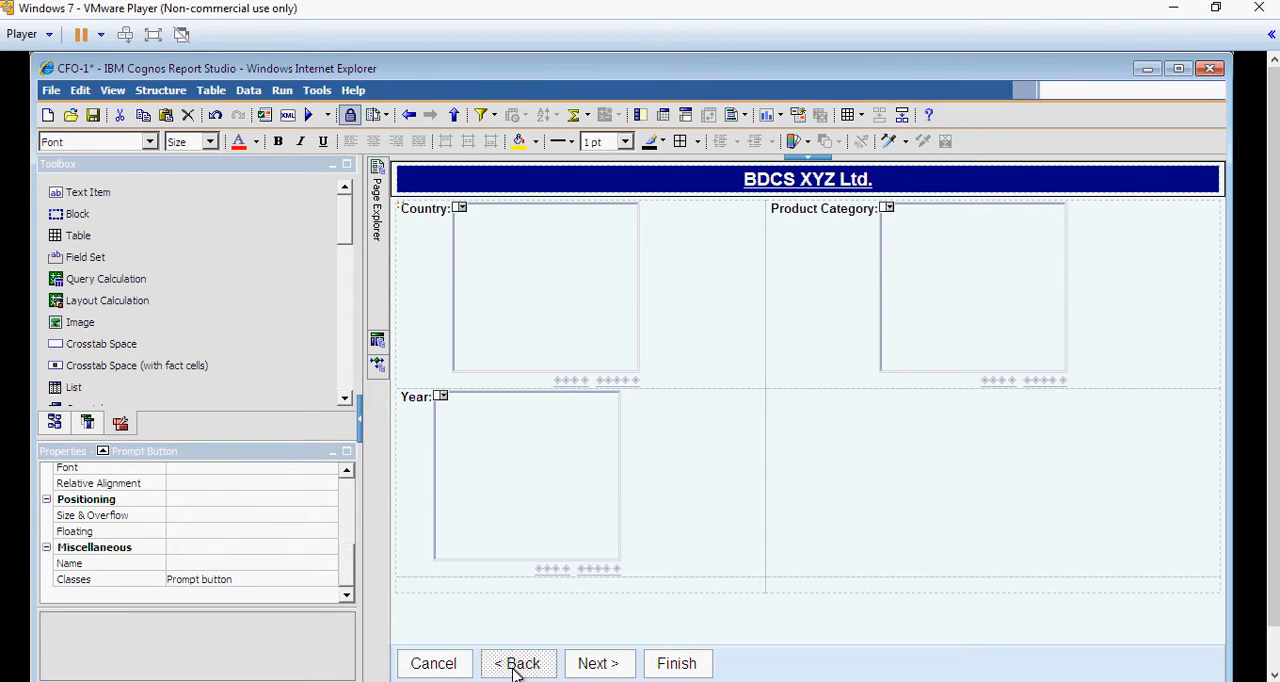
pyautogui.click(516, 664)
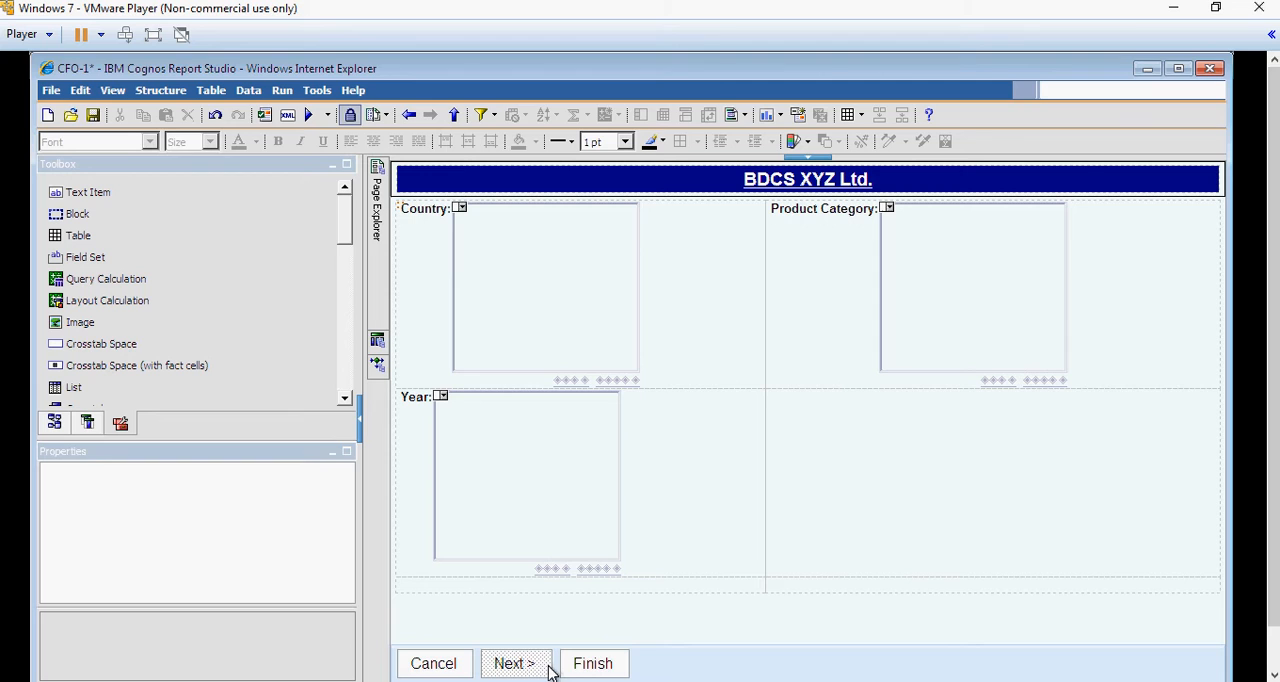
pyautogui.click(516, 664)
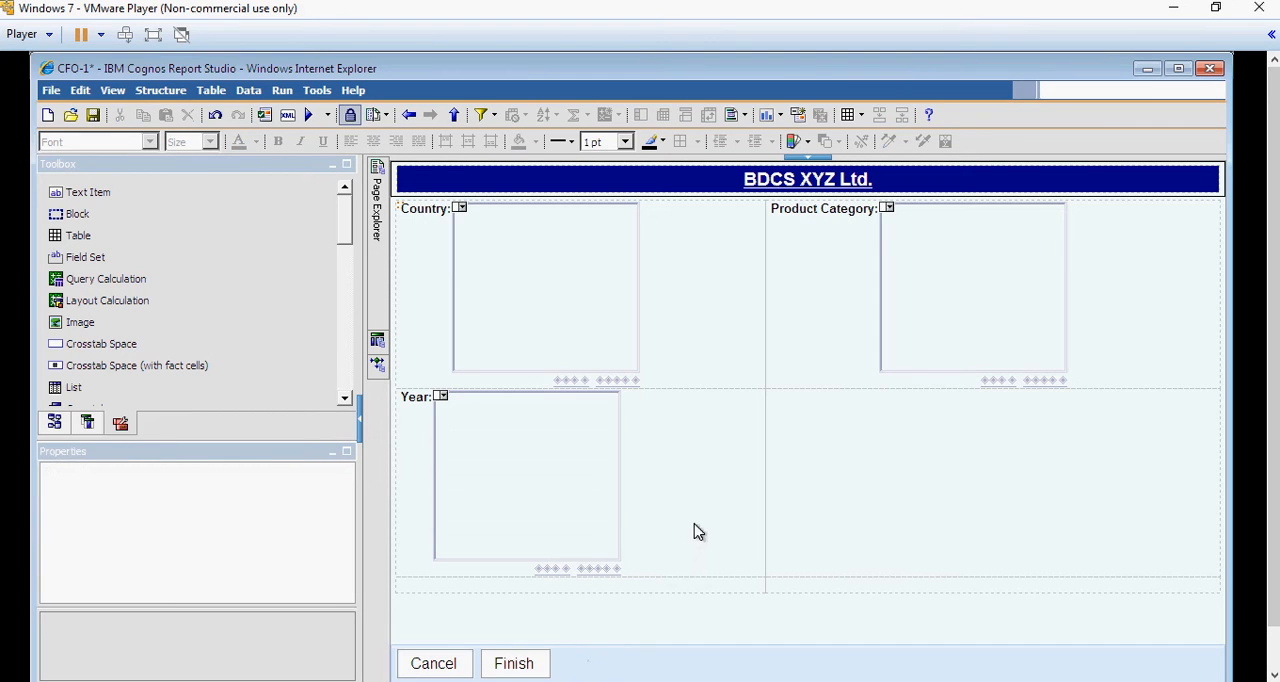
pyautogui.moveTo(420, 398)
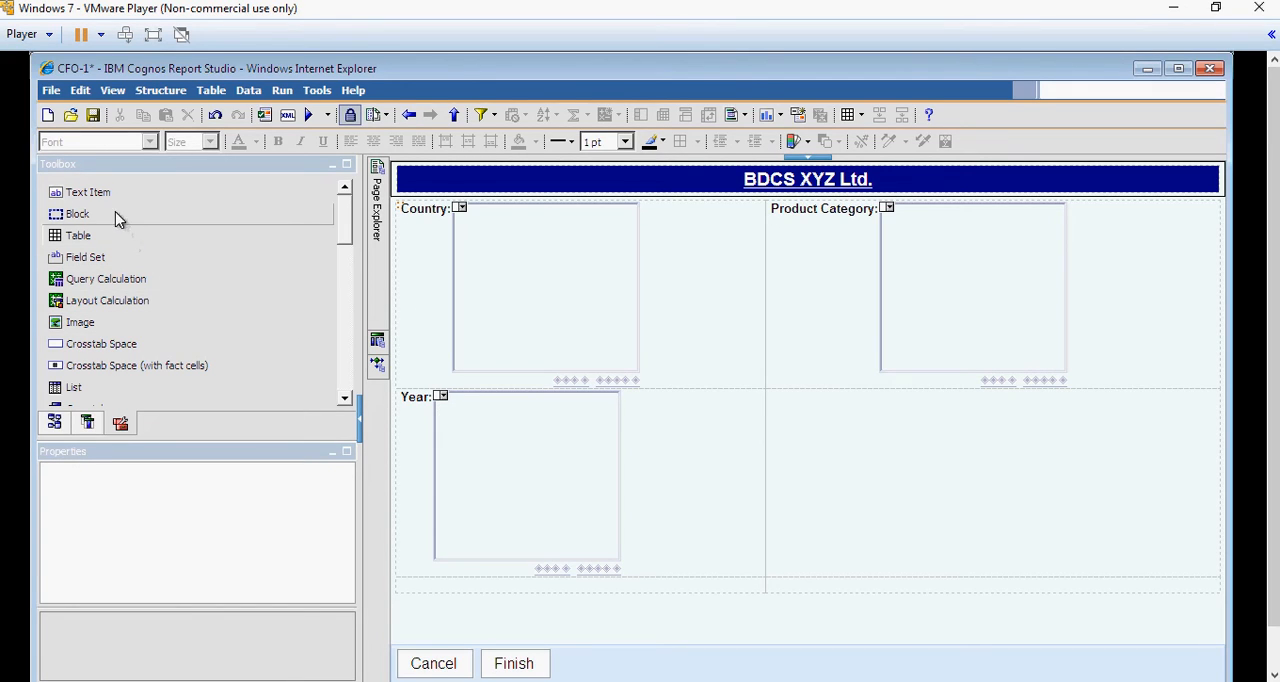
pyautogui.moveTo(106, 248)
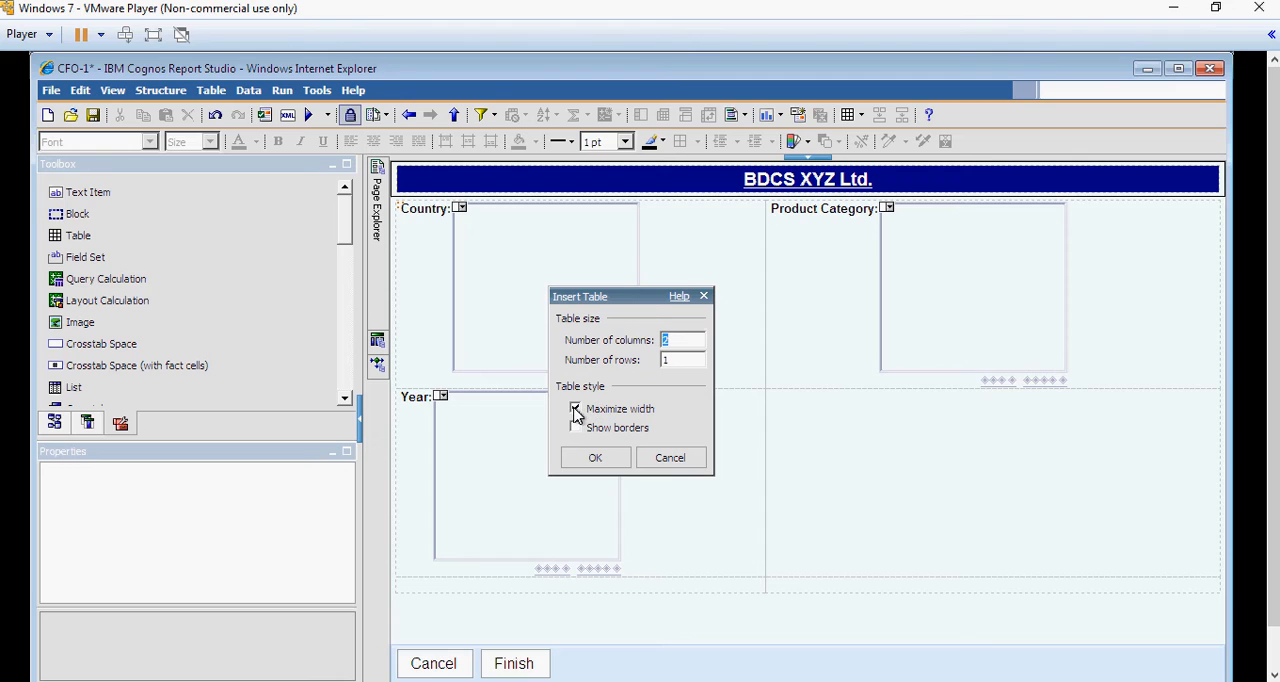
# Insert a 2-column, 1-row table with Maximize width turned off.
pyautogui.click(576, 408)
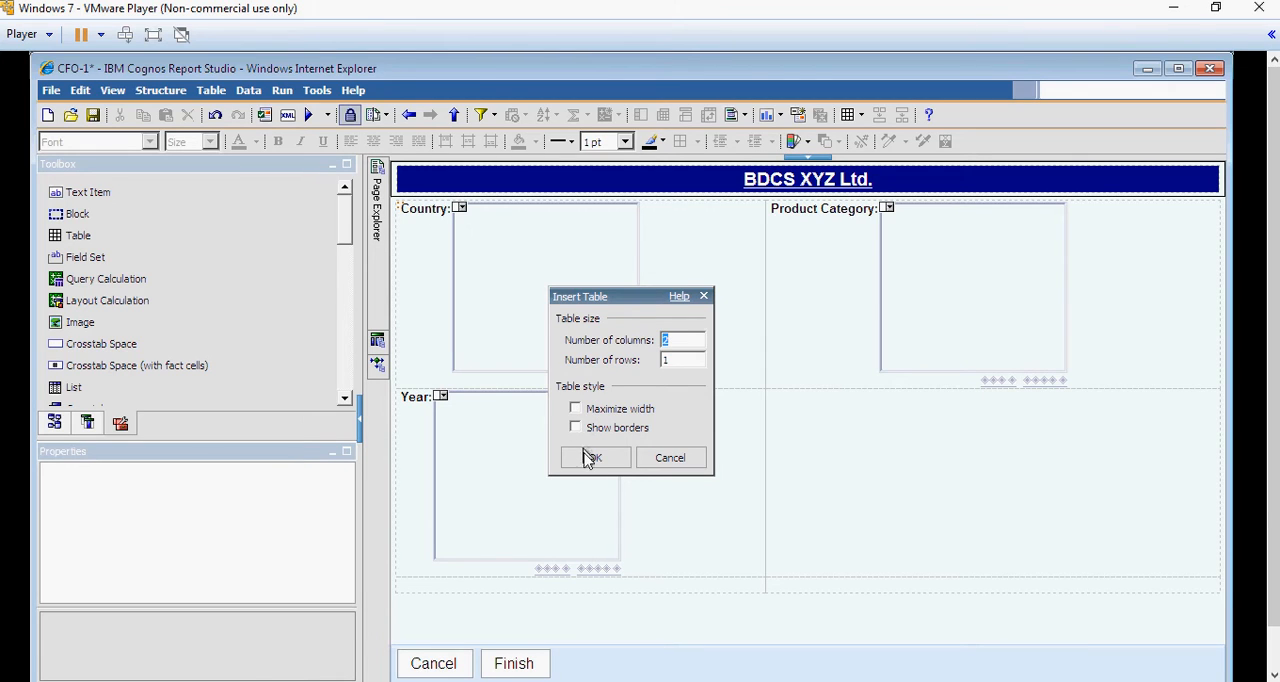
pyautogui.moveTo(588, 468)
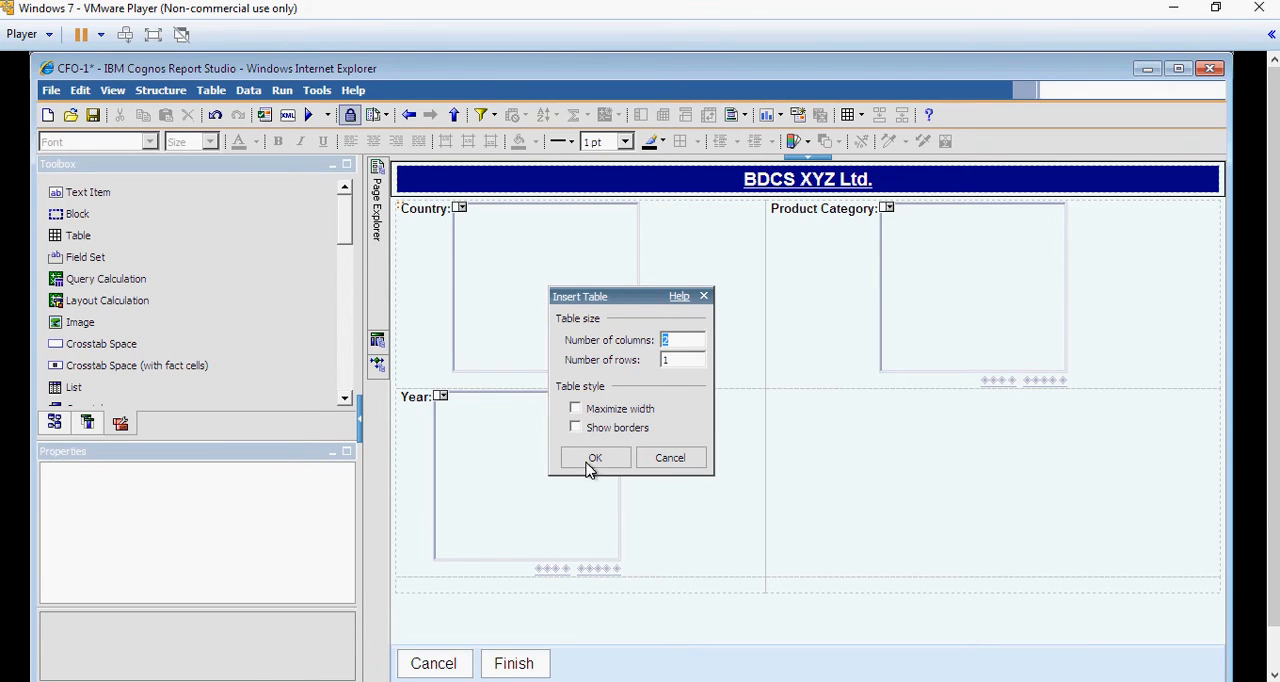
pyautogui.moveTo(664, 380)
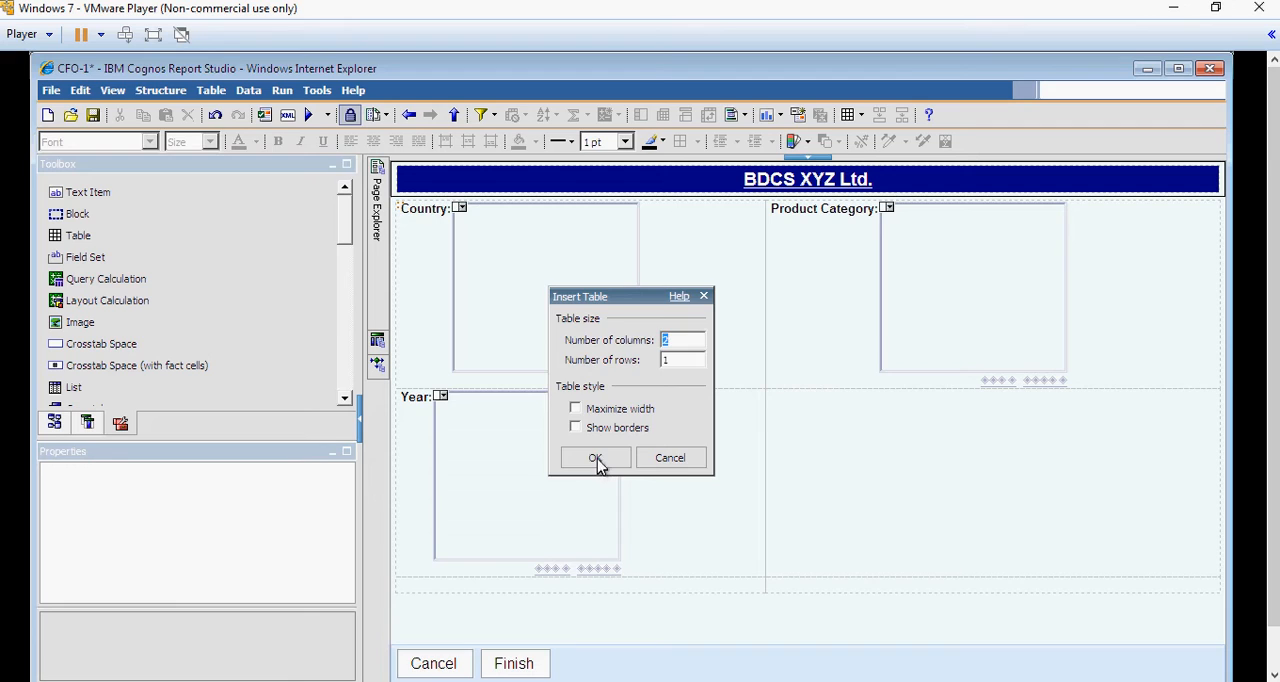
pyautogui.click(594, 456)
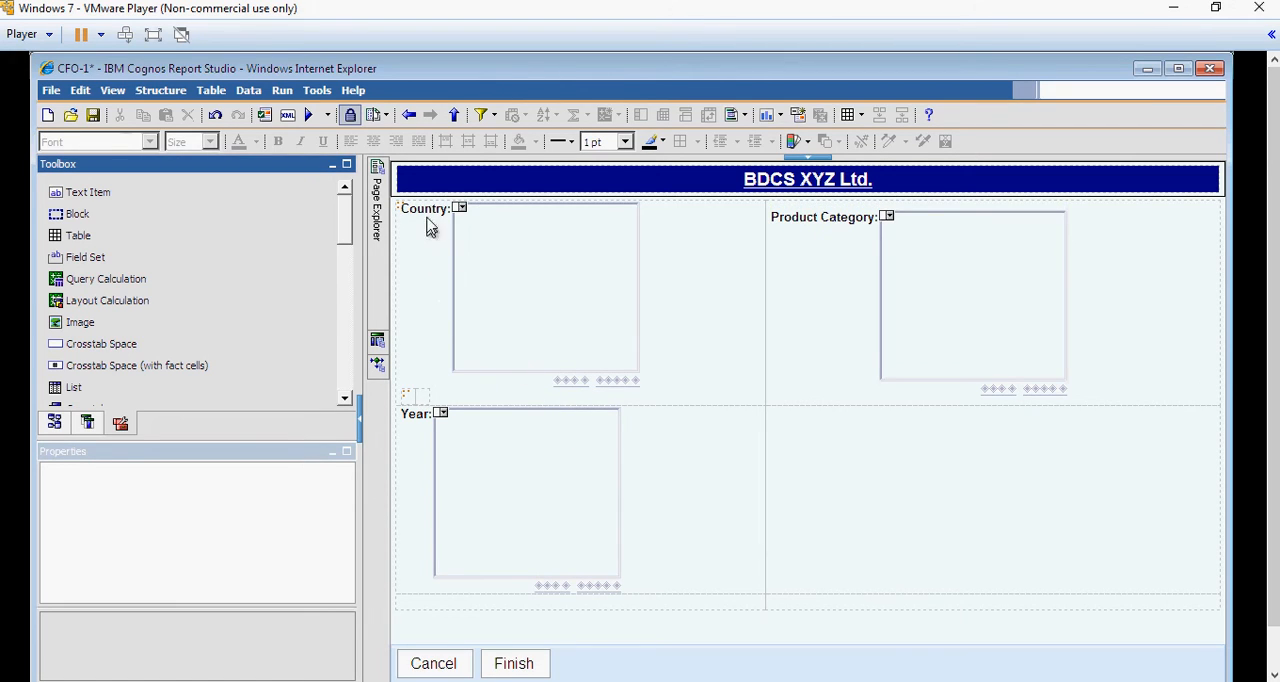
pyautogui.moveTo(416, 390)
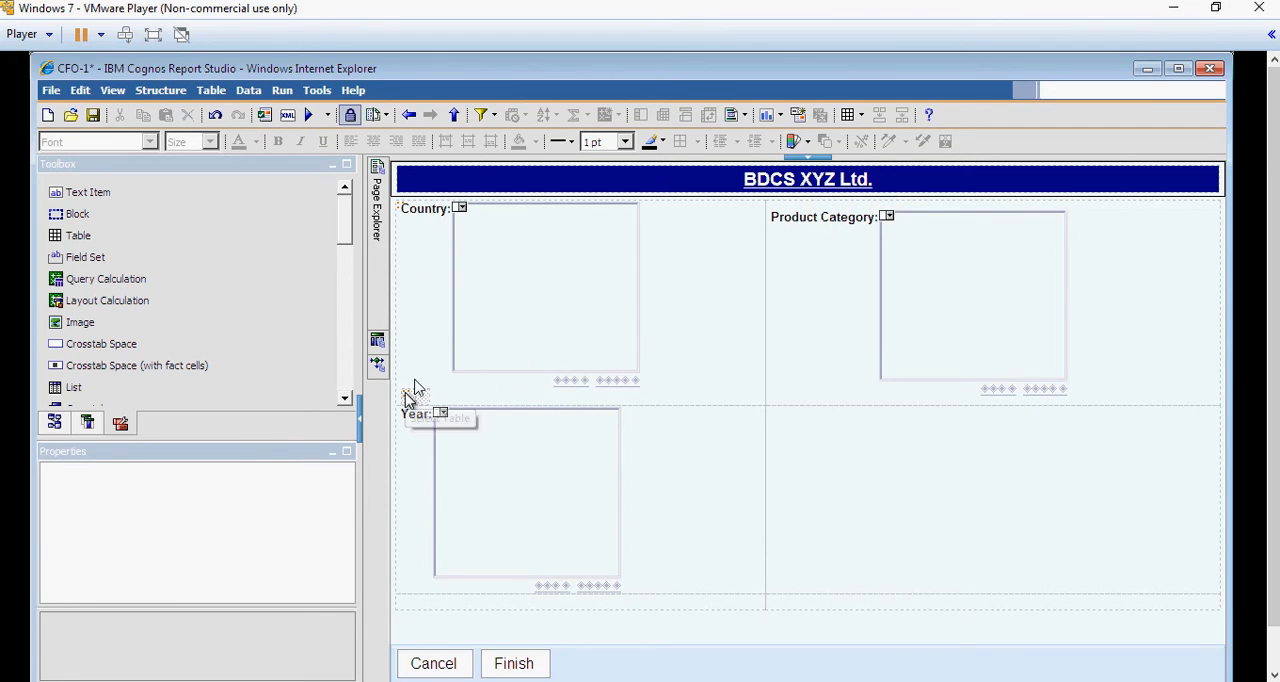
# Place the Country label in the new table with the Country prompt box beside it.
pyautogui.click(424, 208)
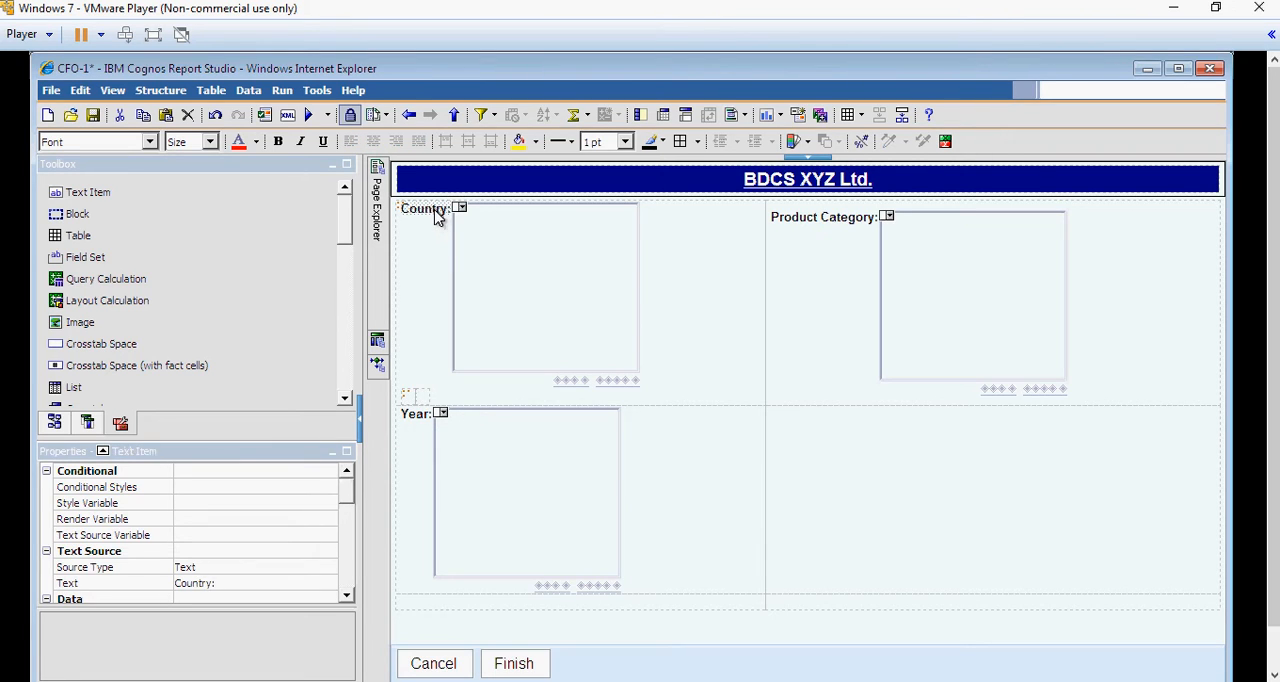
pyautogui.click(544, 290)
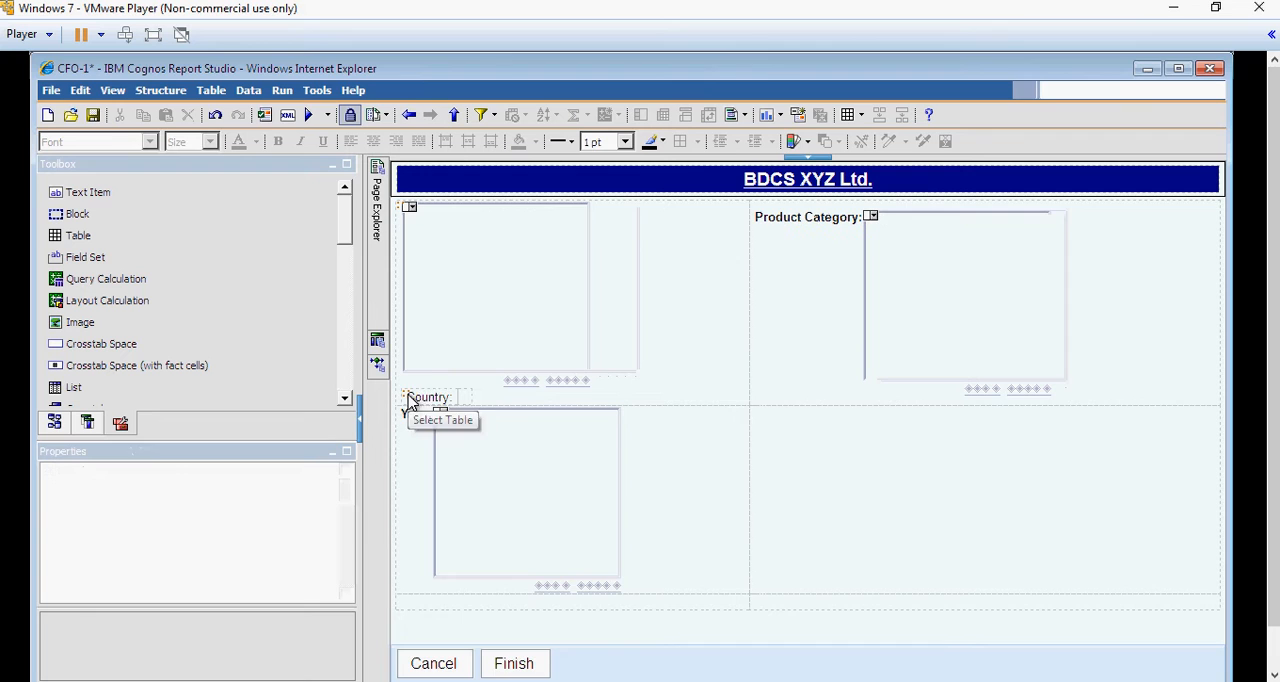
pyautogui.click(496, 290)
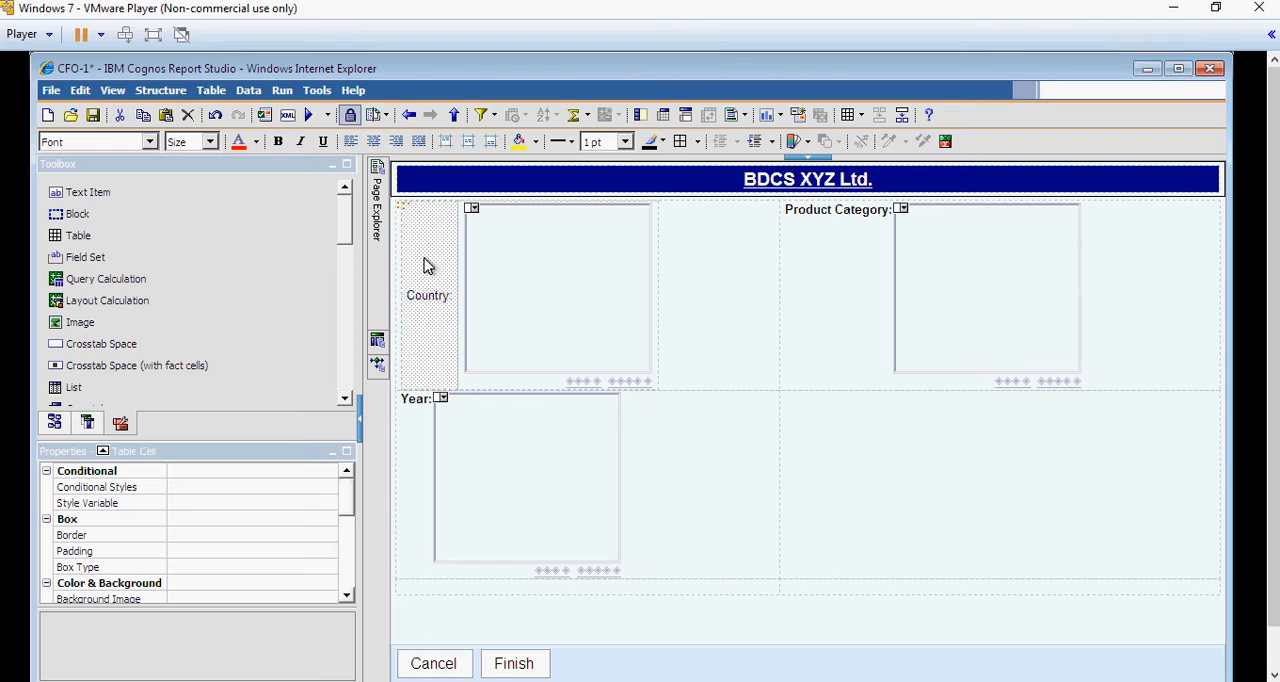
pyautogui.moveTo(448, 336)
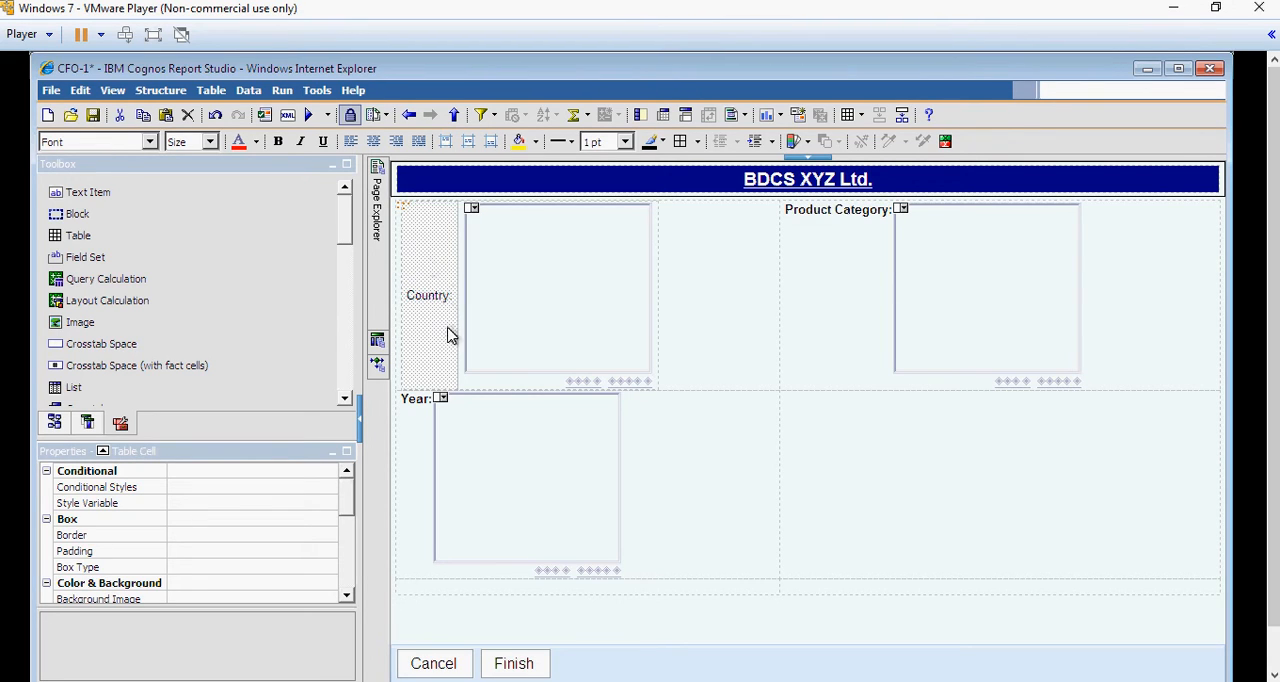
pyautogui.moveTo(512, 272)
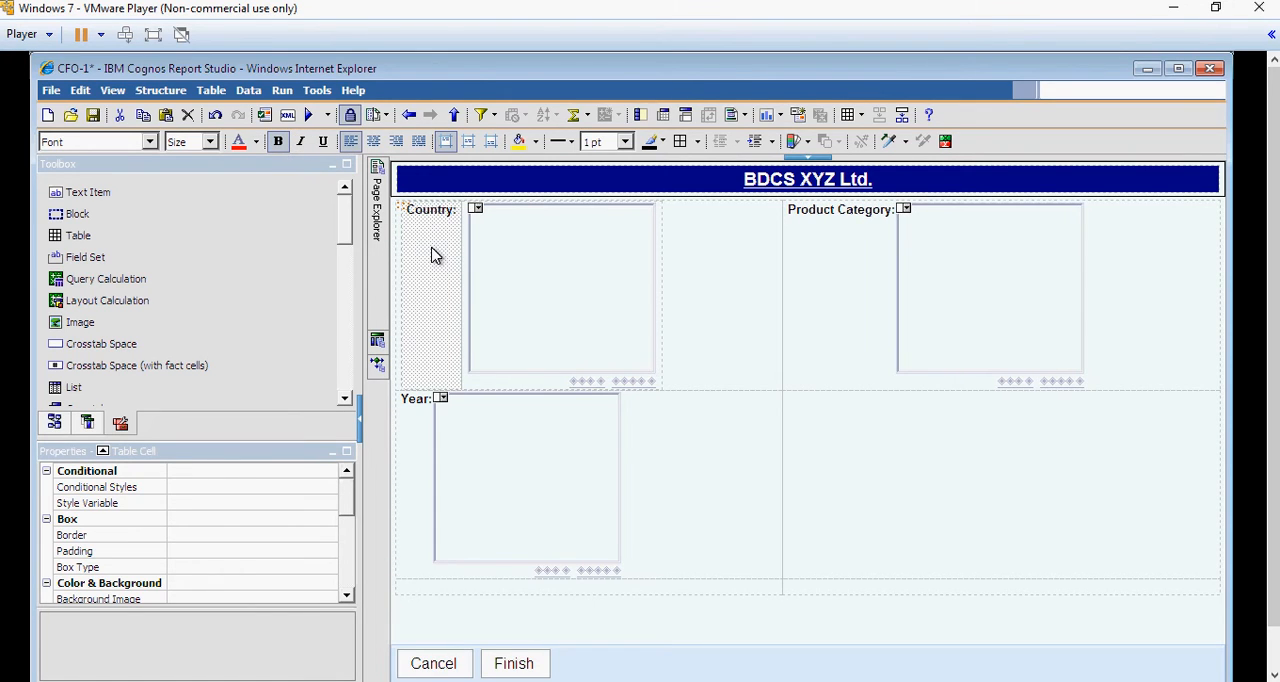
pyautogui.moveTo(420, 222)
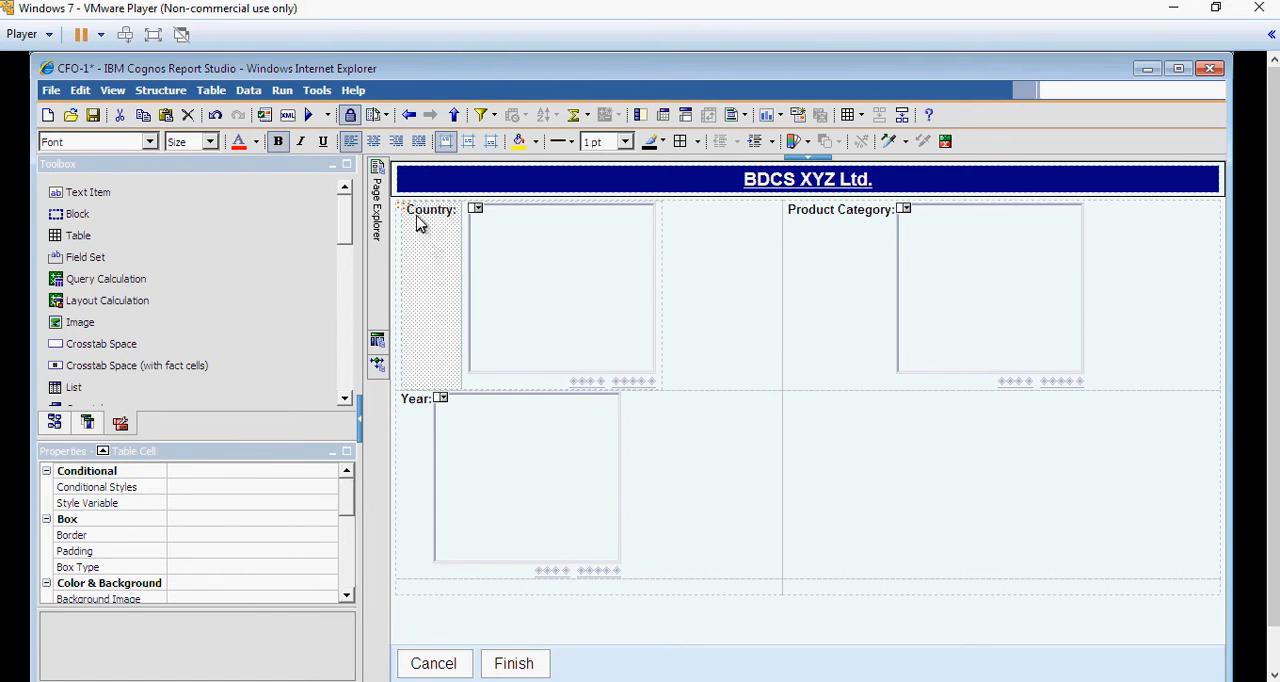
pyautogui.moveTo(428, 248)
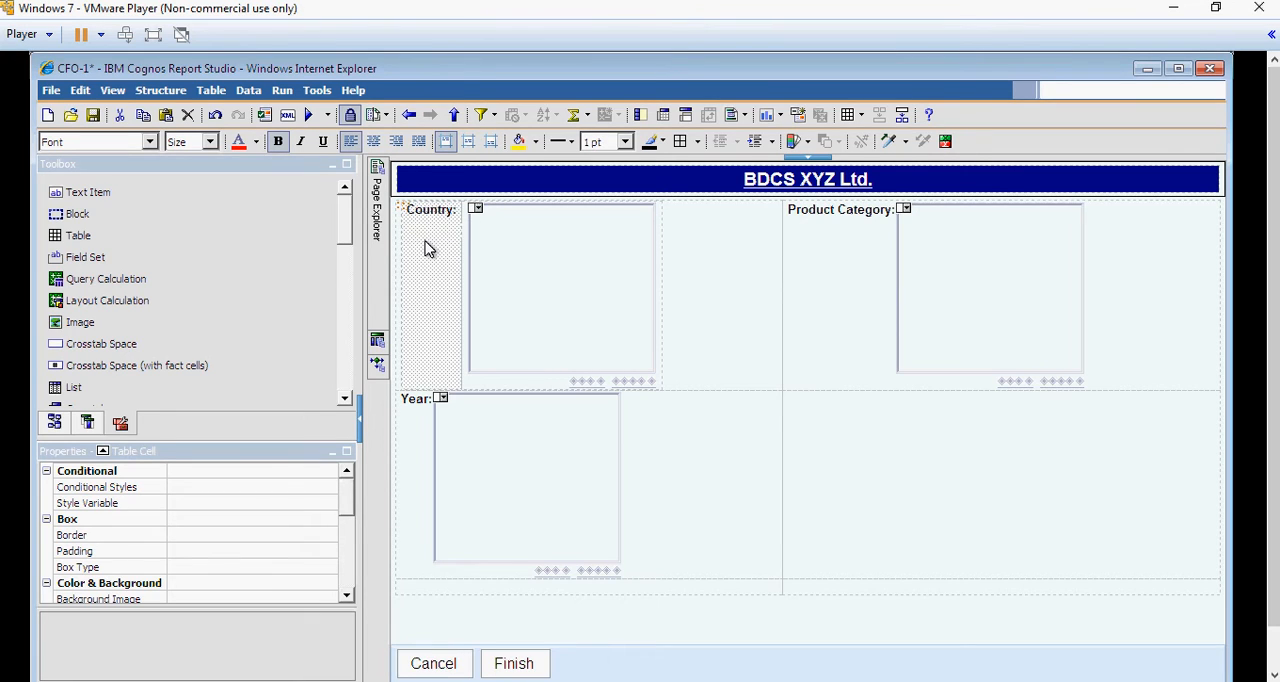
pyautogui.moveTo(212, 90)
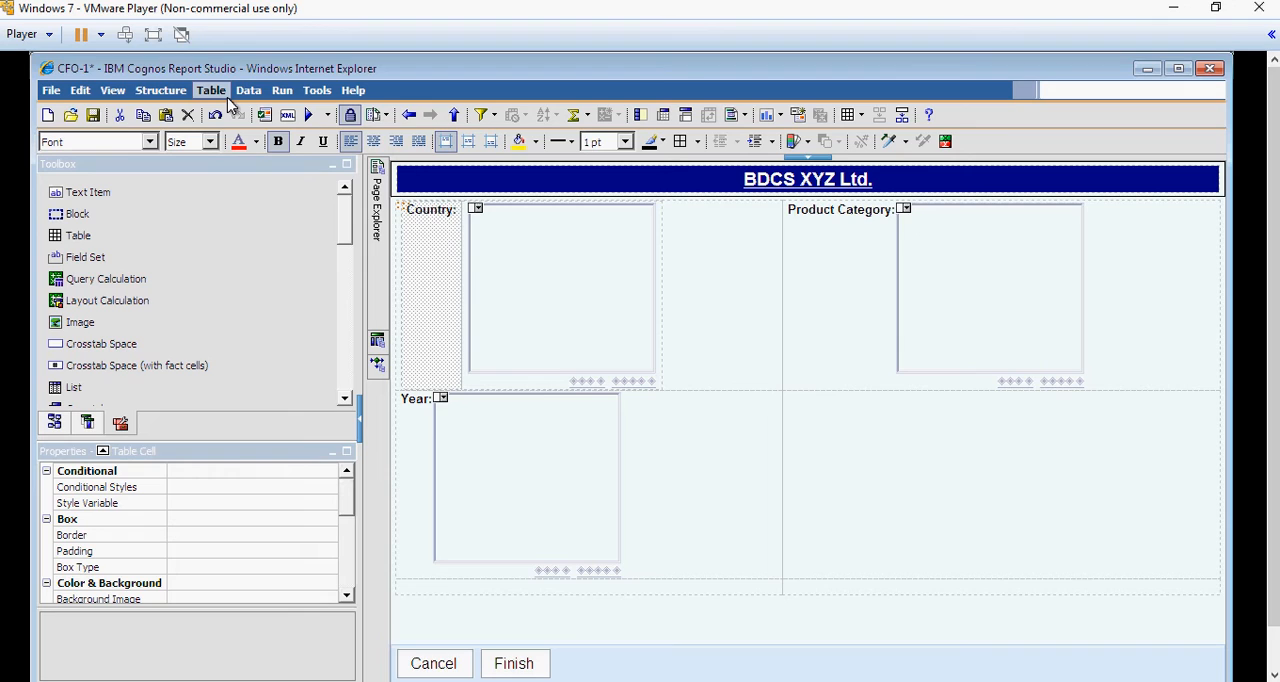
# Insert one row below Country and put the Year label and its prompt box in it.
pyautogui.click(212, 90)
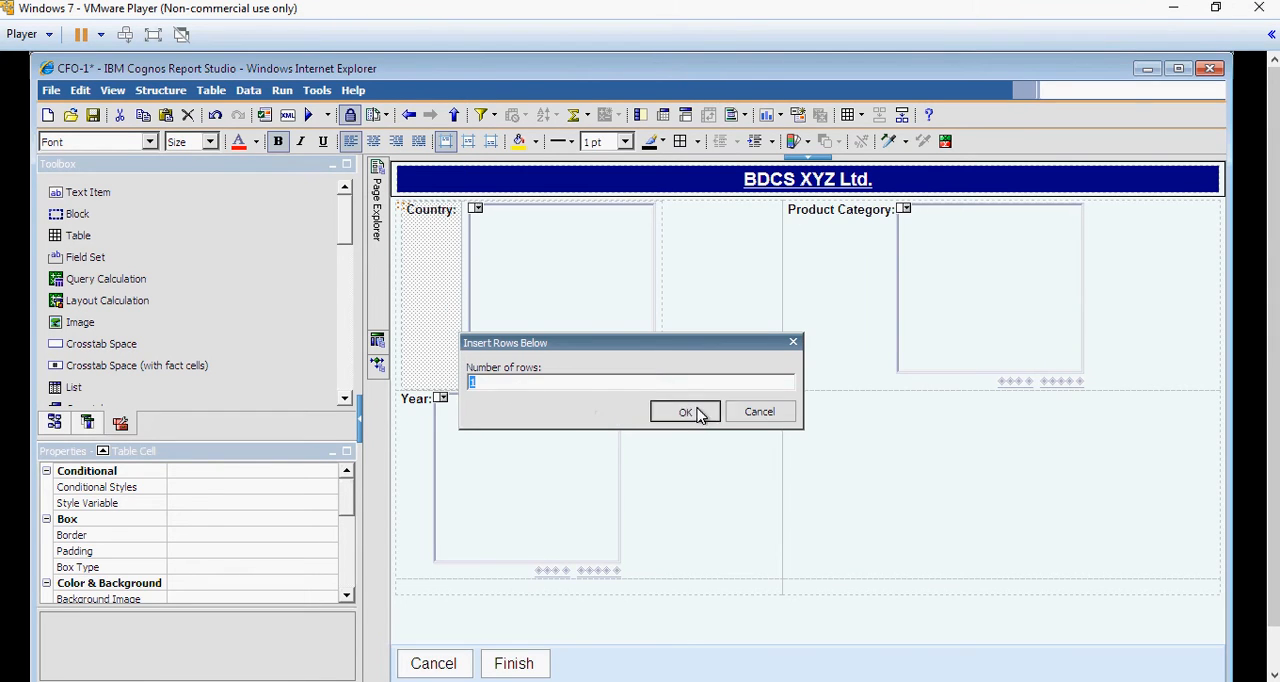
pyautogui.click(684, 412)
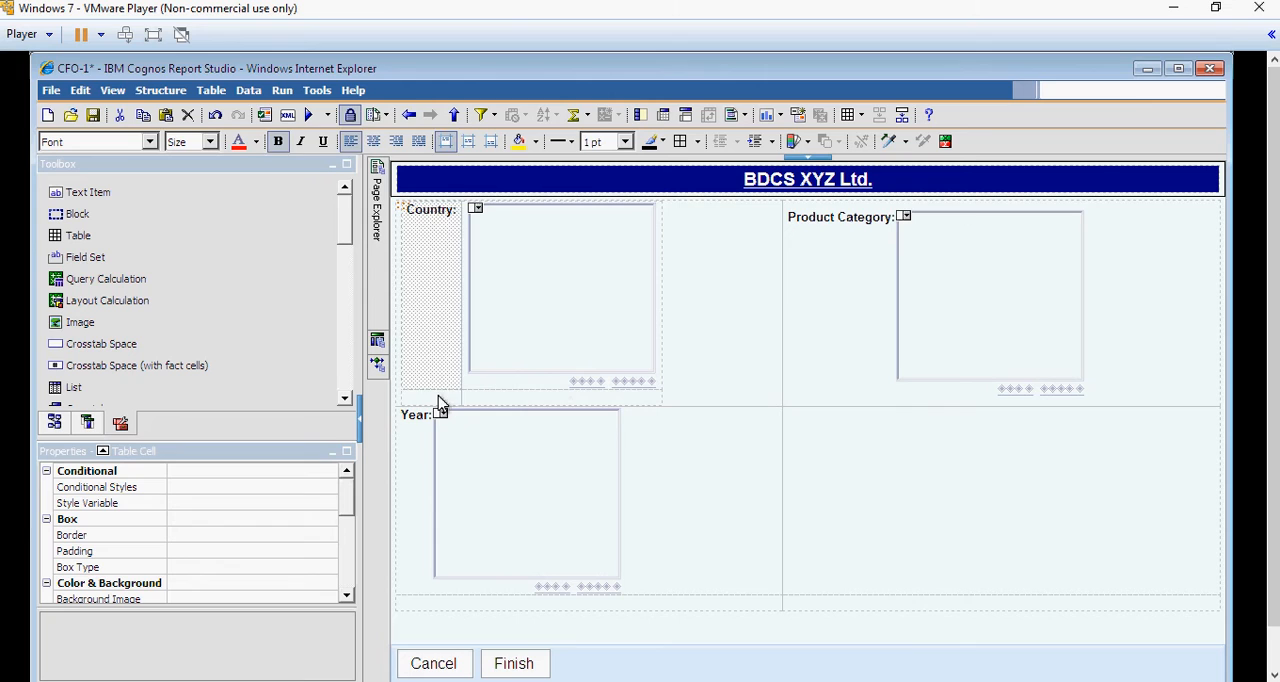
pyautogui.click(412, 416)
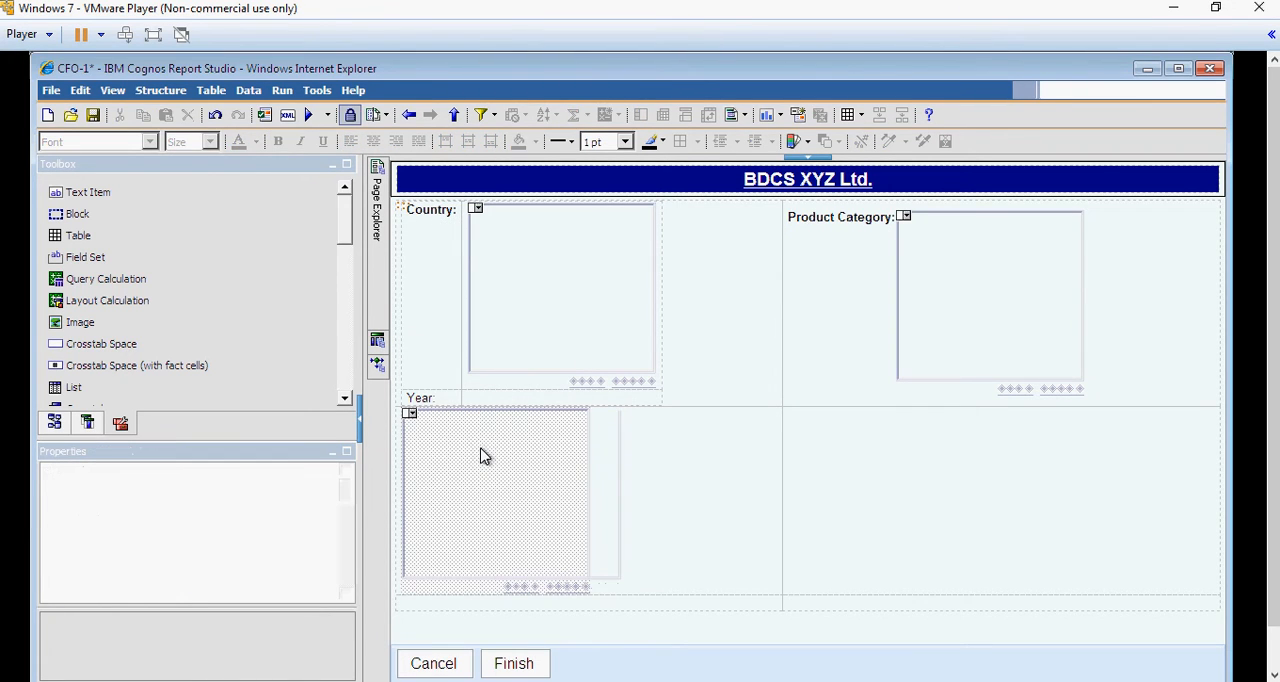
pyautogui.click(560, 396)
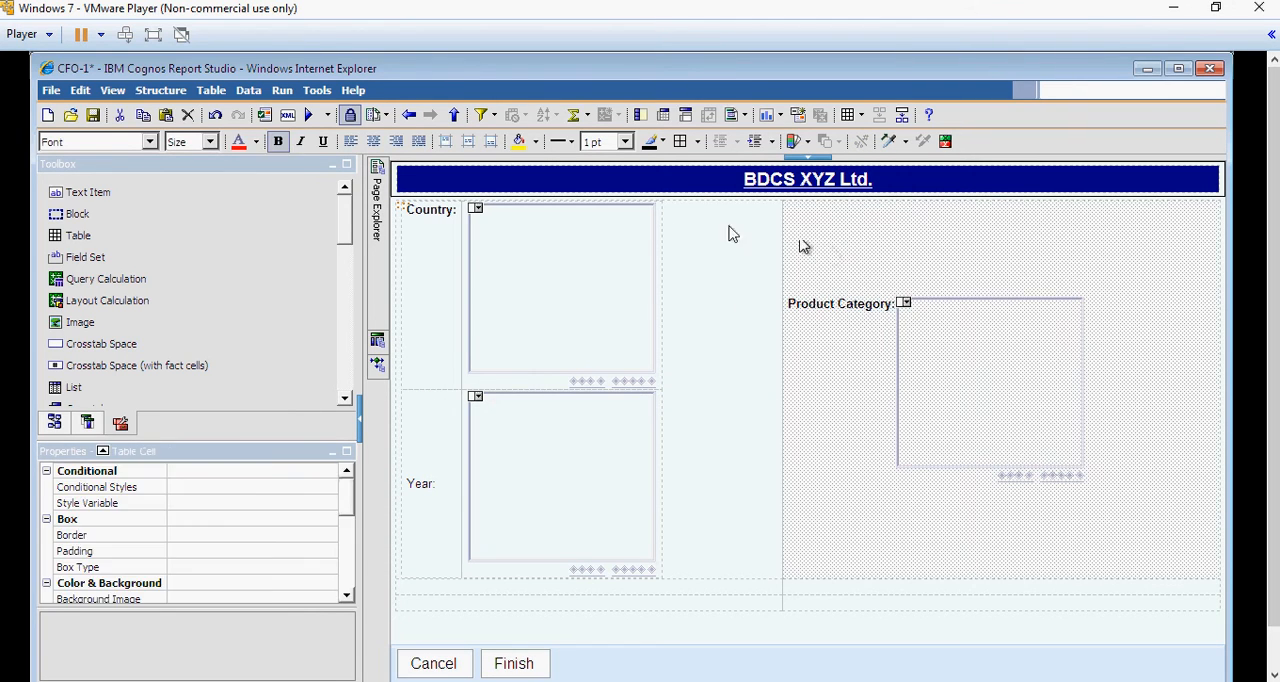
pyautogui.click(444, 140)
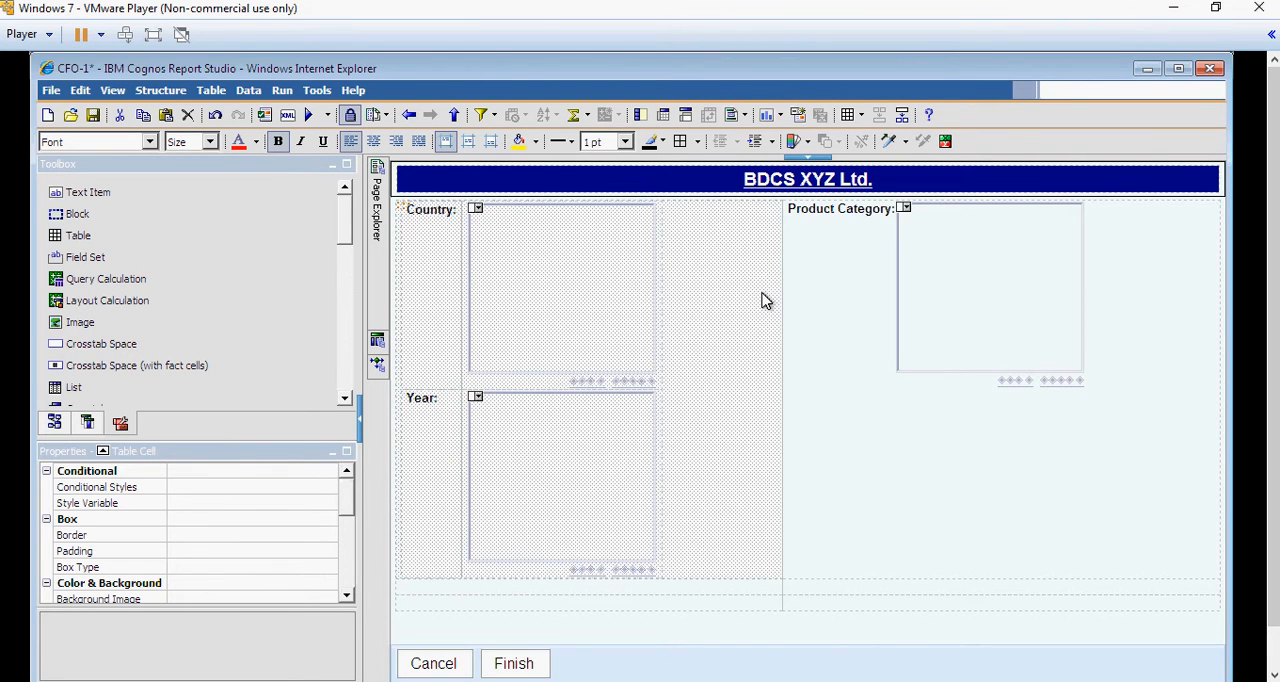
pyautogui.moveTo(672, 184)
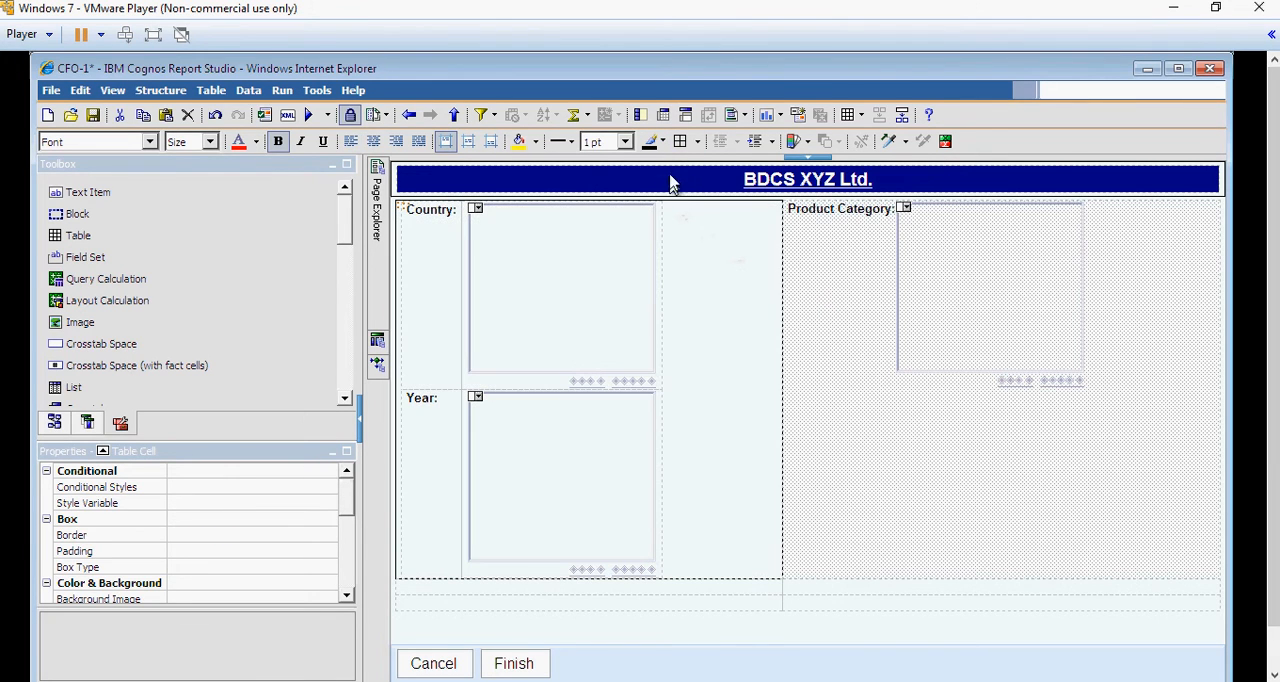
# Apply borders to the whole prompt layout, the Country cell and the Year cell.
pyautogui.click(680, 140)
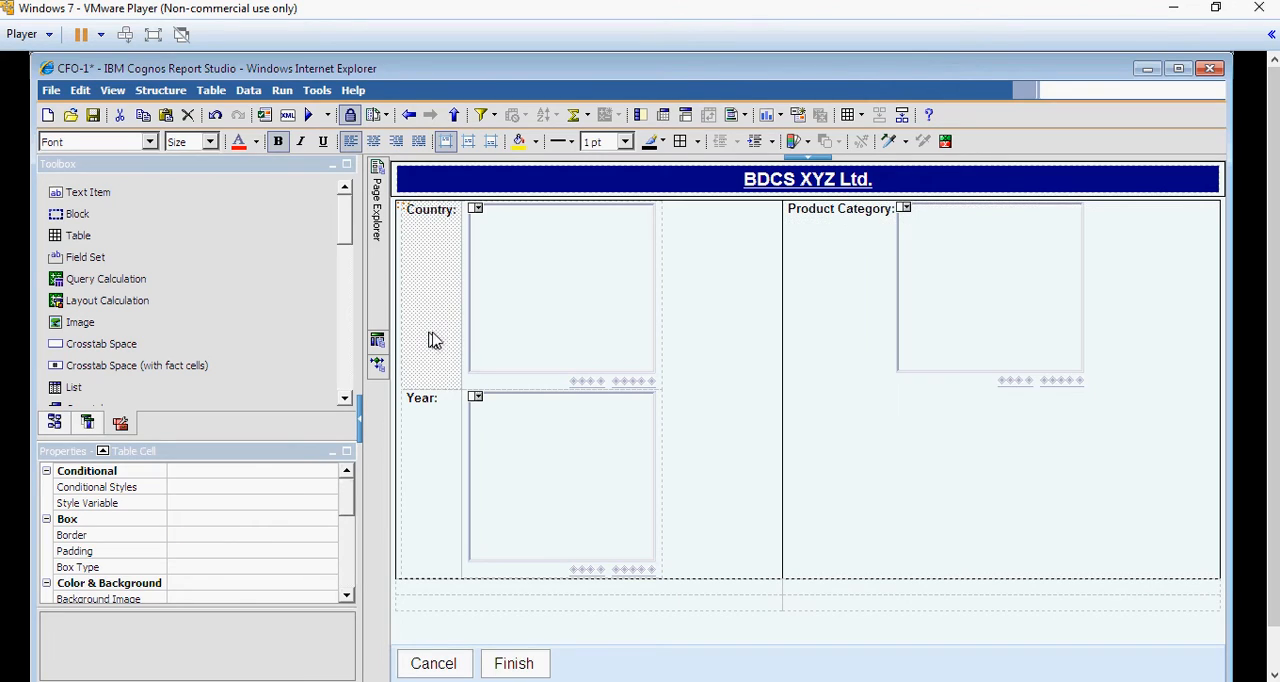
pyautogui.moveTo(472, 382)
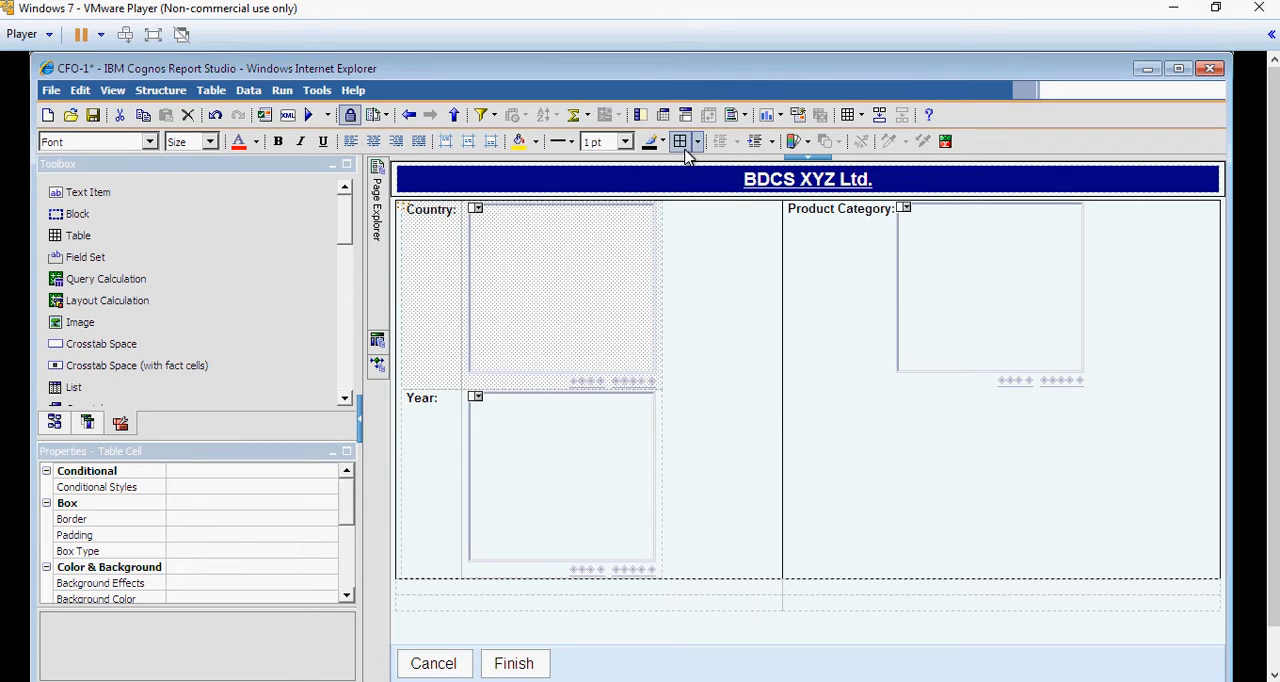
pyautogui.click(680, 140)
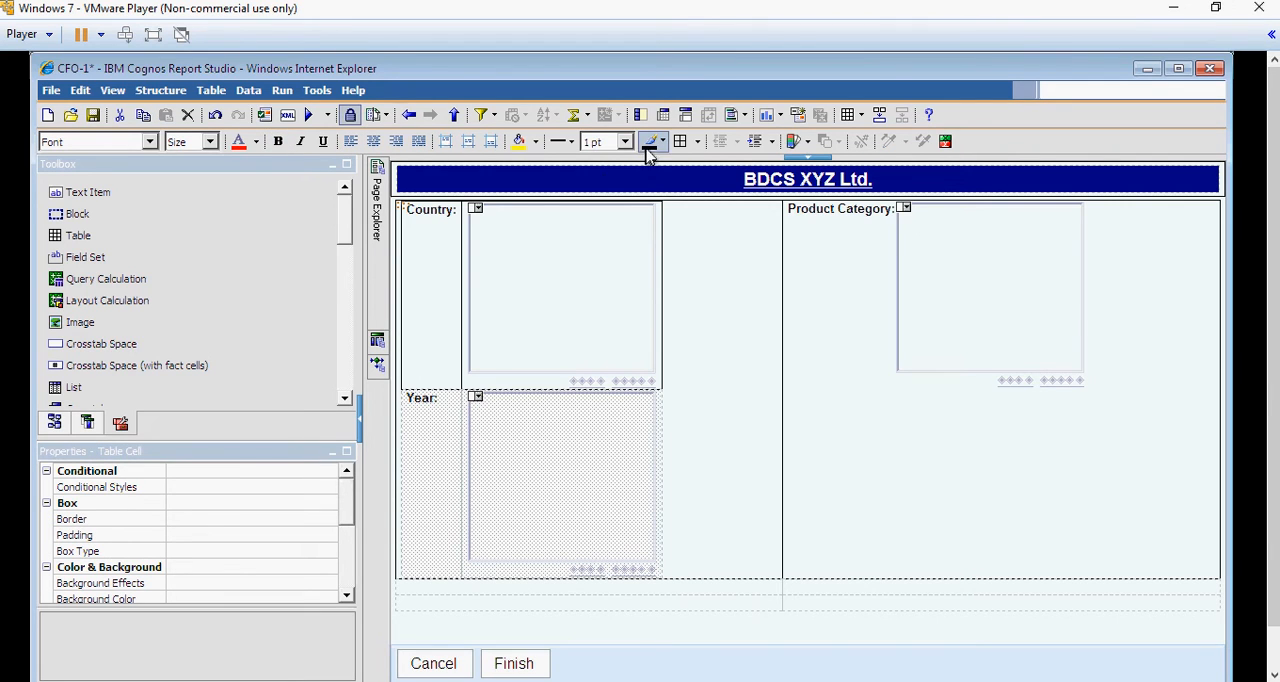
pyautogui.click(680, 140)
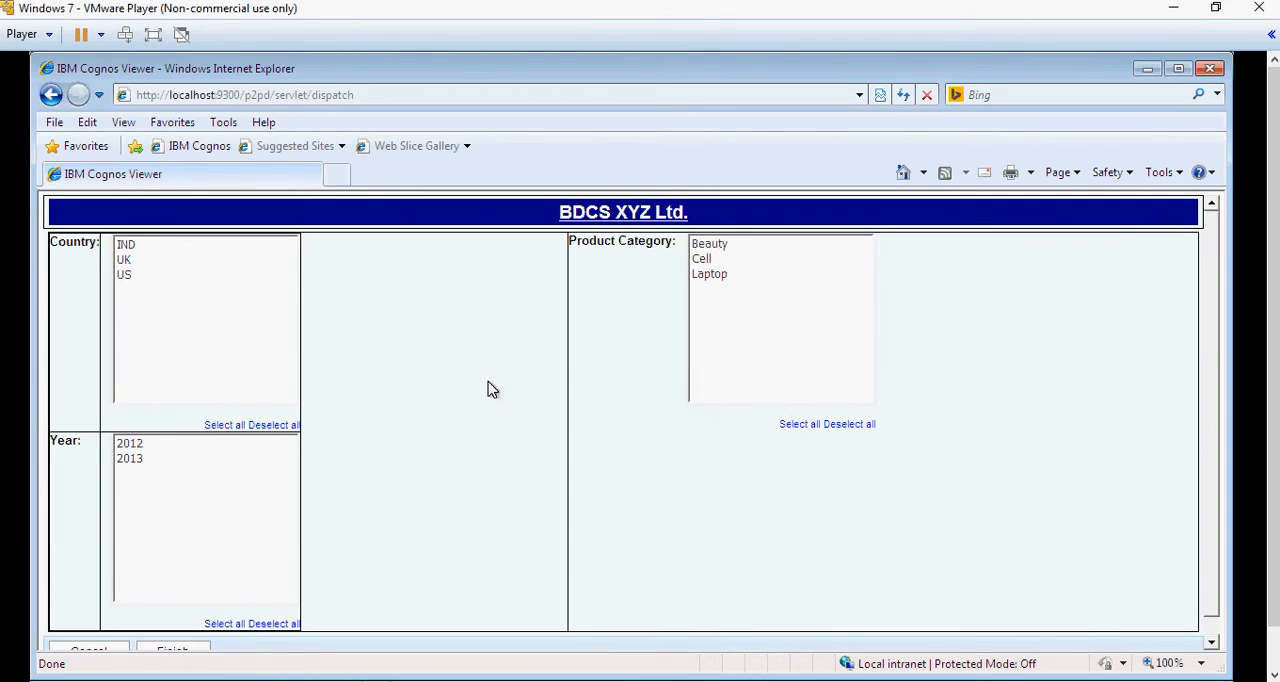
pyautogui.moveTo(368, 410)
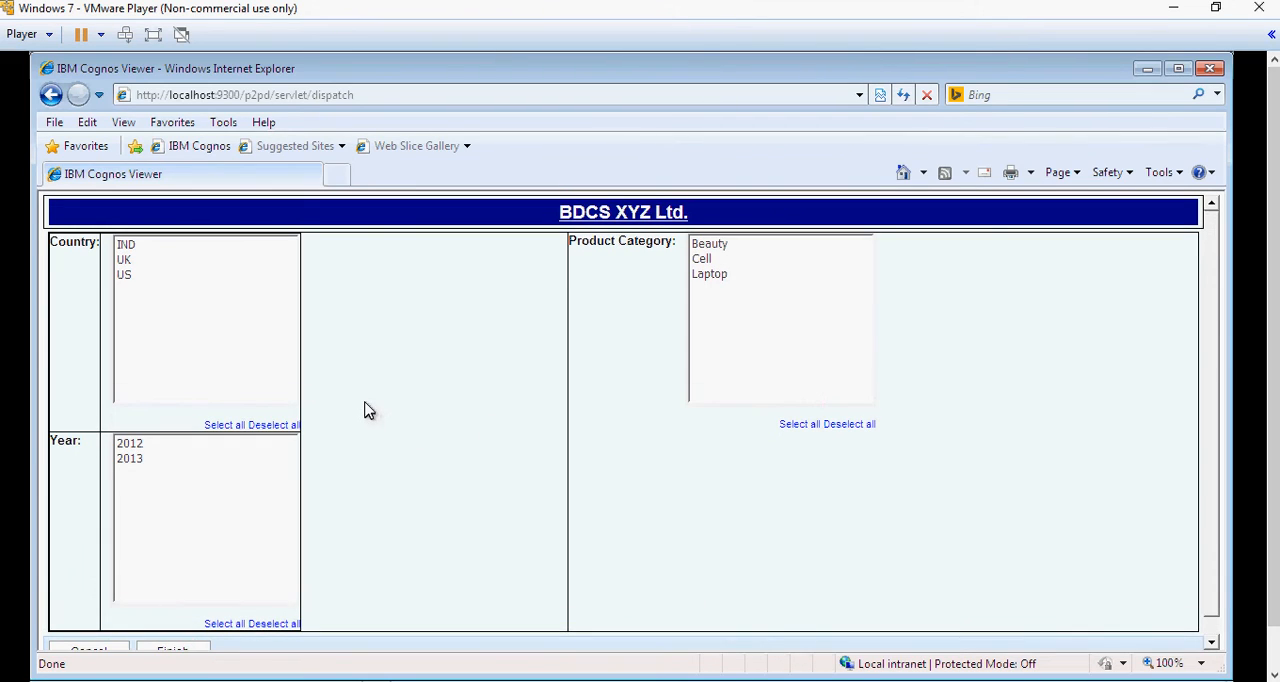
pyautogui.moveTo(142, 288)
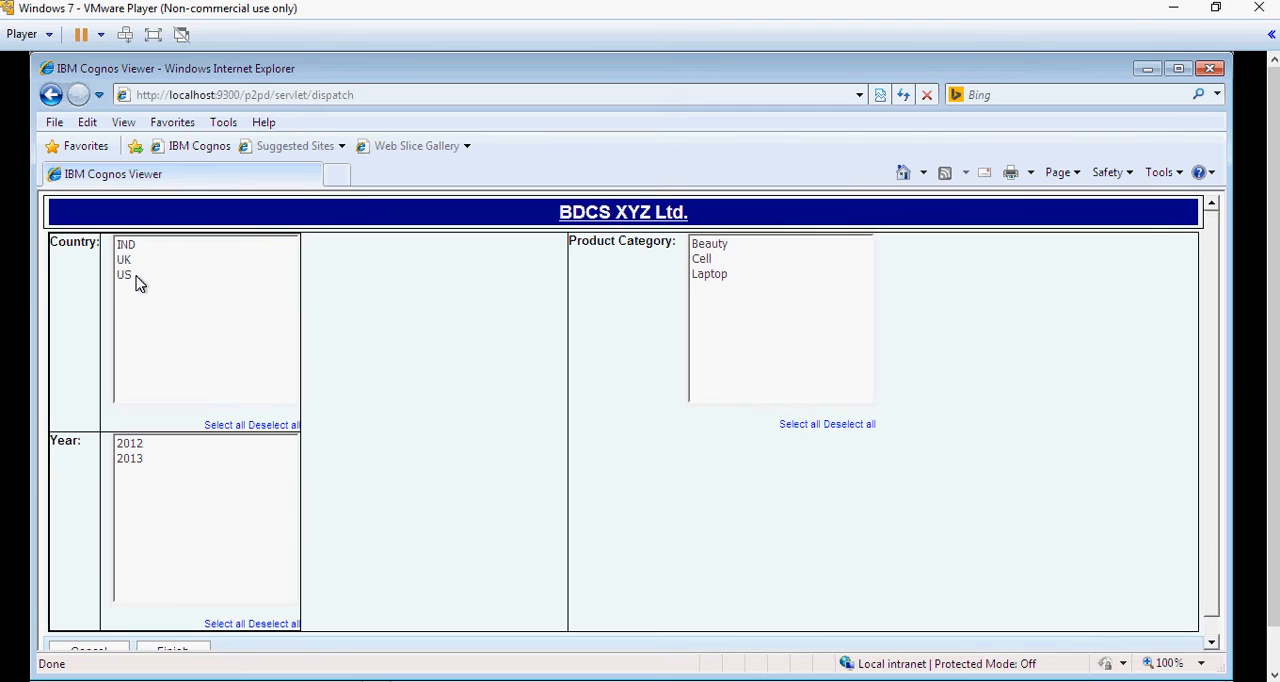
# Scroll the prompt page in Cognos Viewer and finish viewing the bordered lists.
pyautogui.scroll(-3)
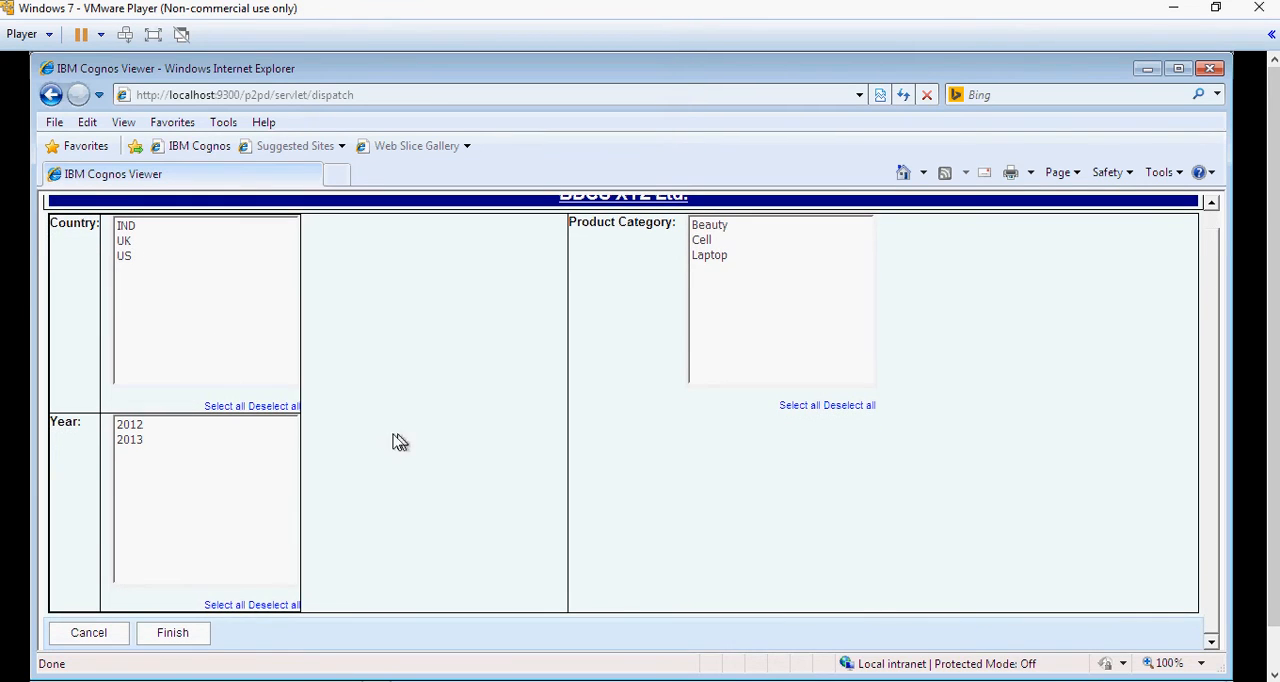
pyautogui.click(172, 632)
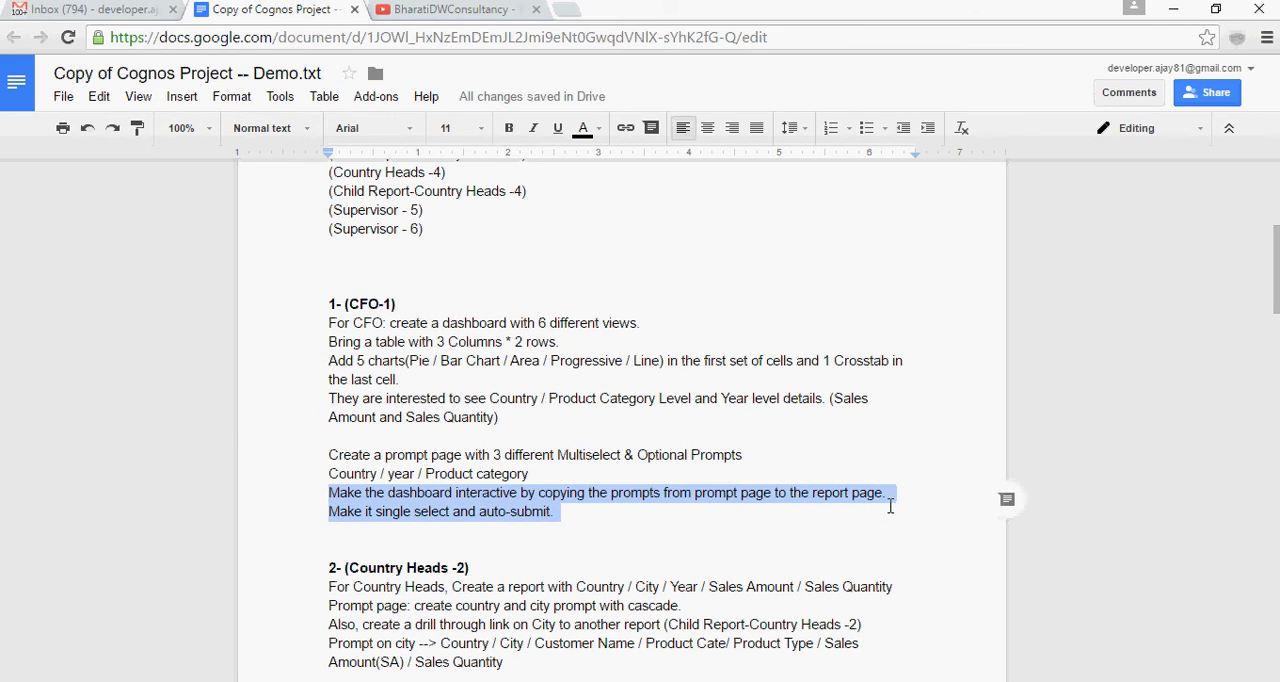
pyautogui.moveTo(432, 512)
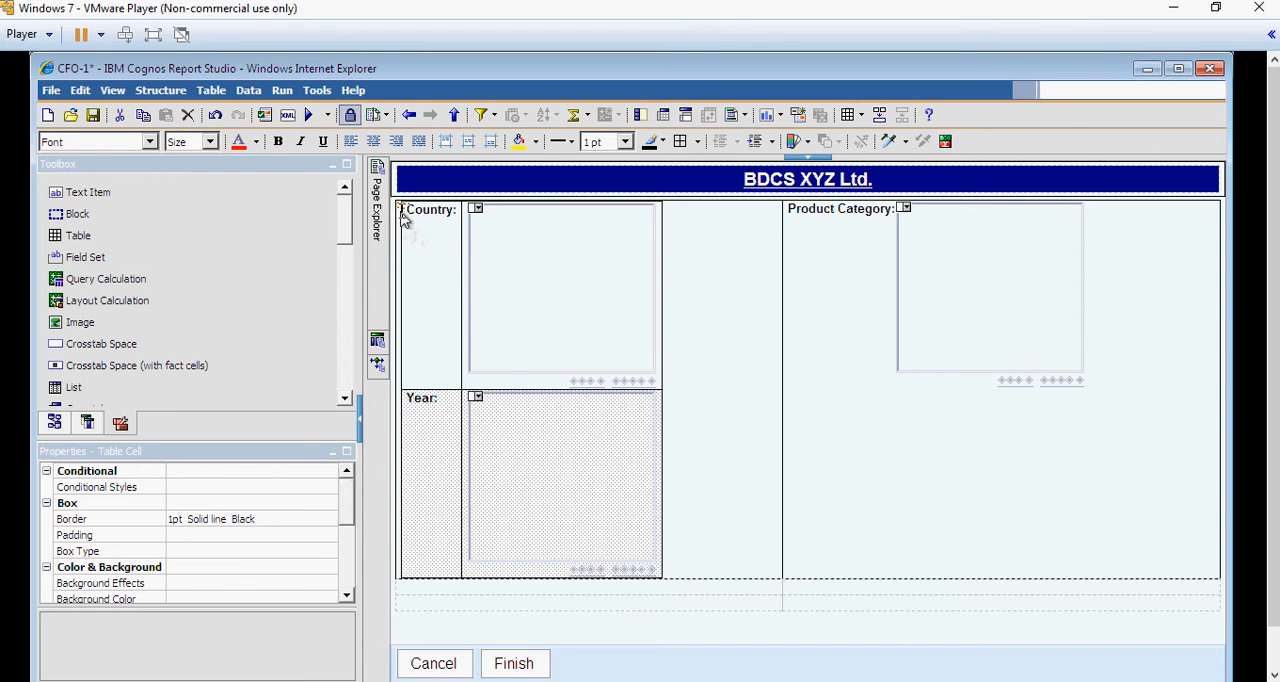
pyautogui.moveTo(400, 210)
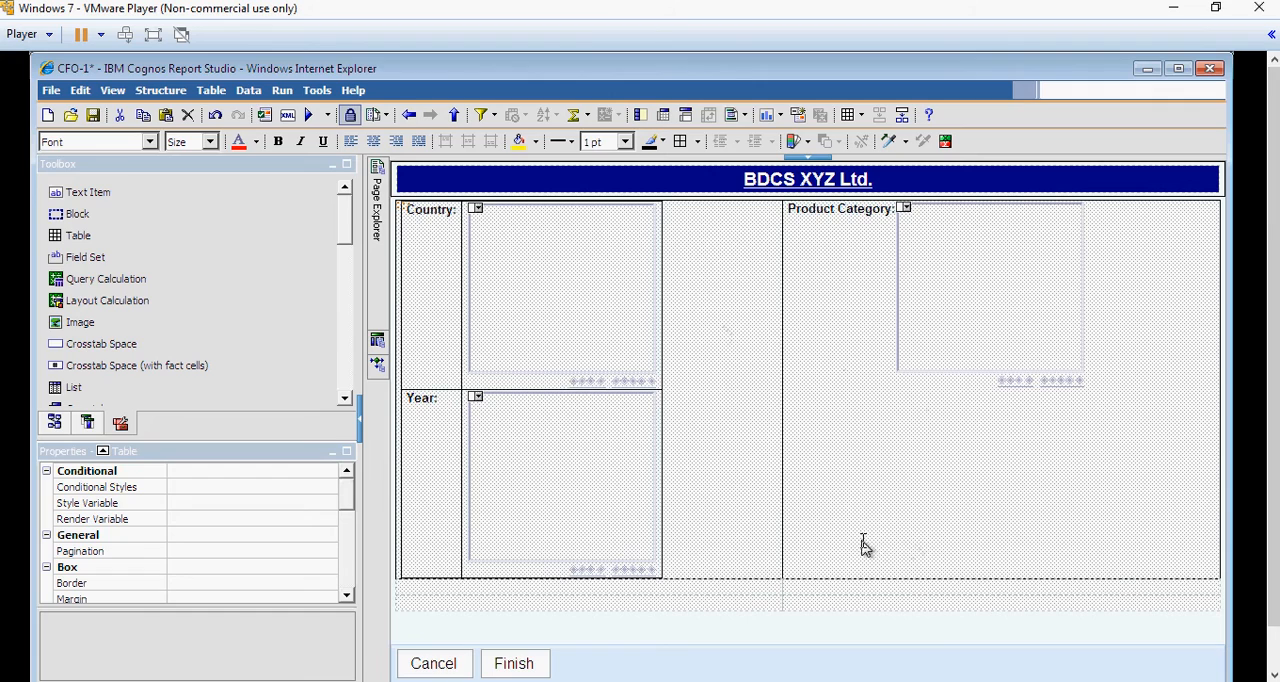
pyautogui.moveTo(716, 474)
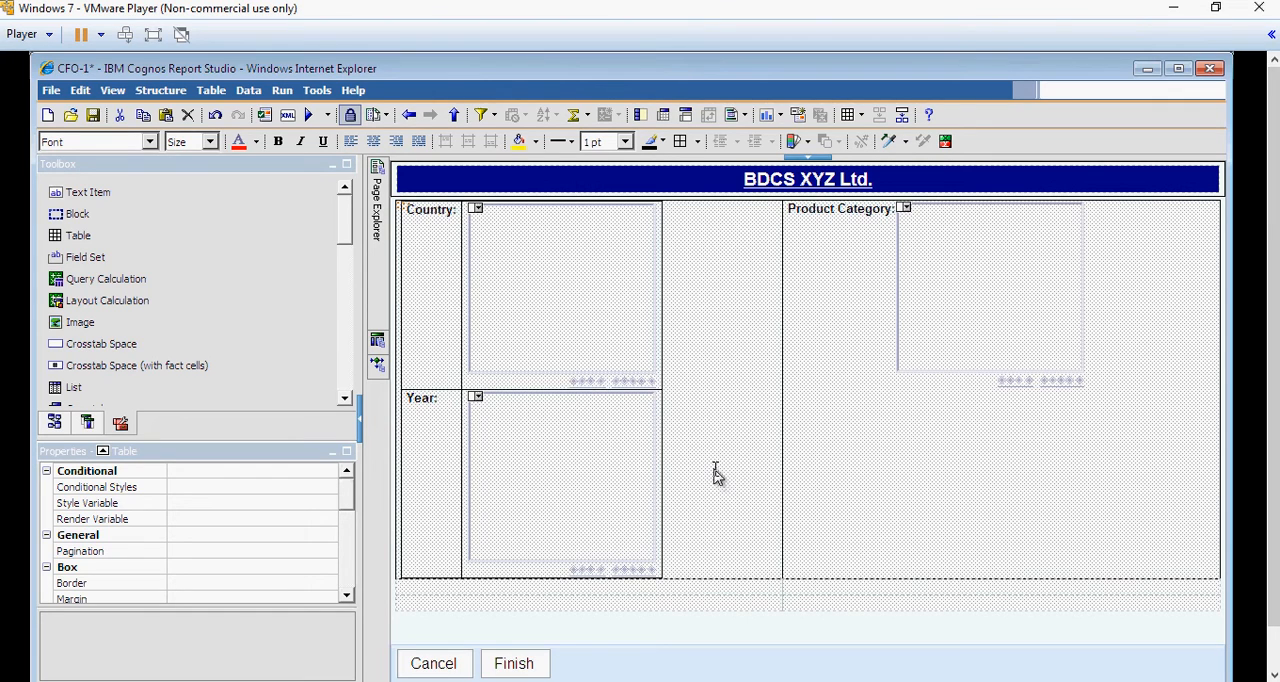
# Go to Page1 via Page Explorer and move the prompt table from below the charts to the top of the page body.
pyautogui.rightClick(716, 472)
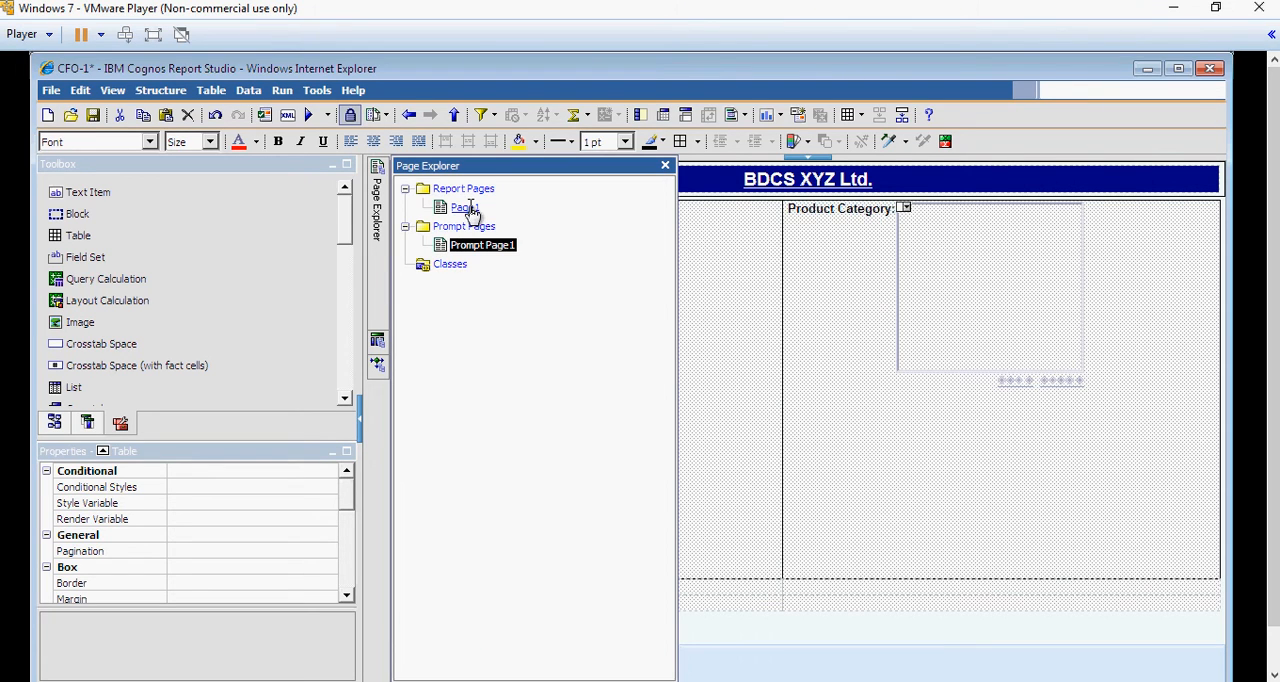
pyautogui.doubleClick(462, 208)
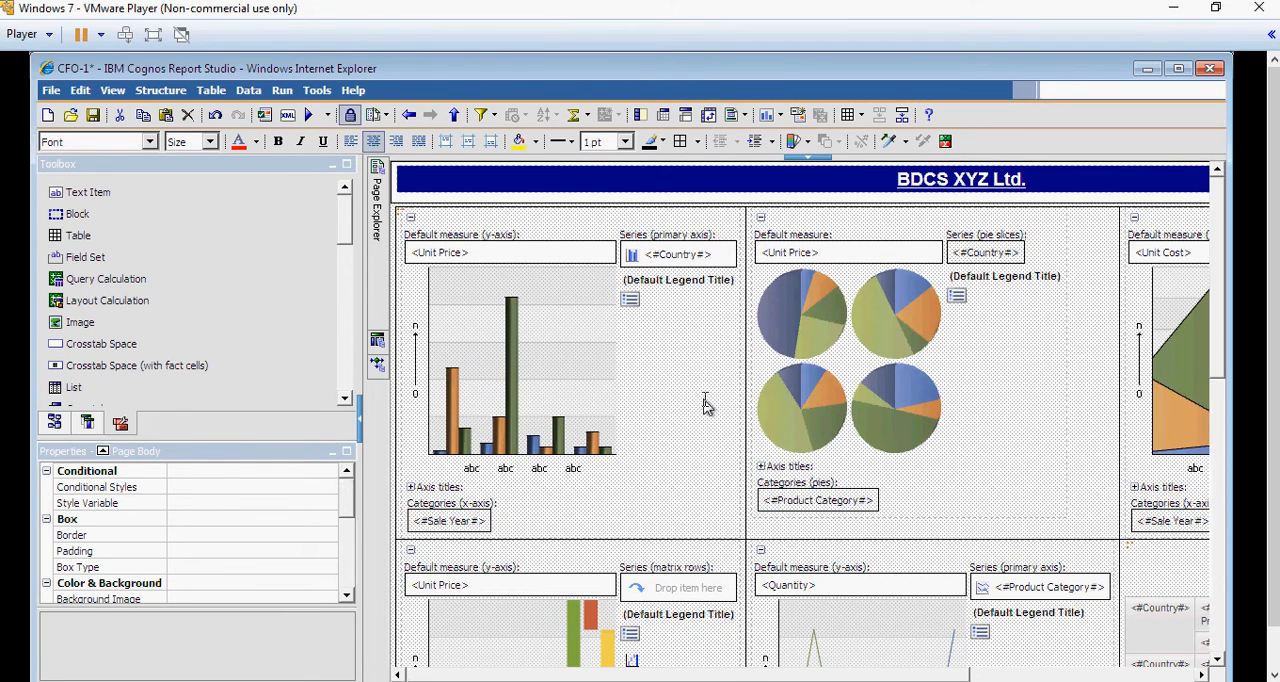
pyautogui.scroll(-3)
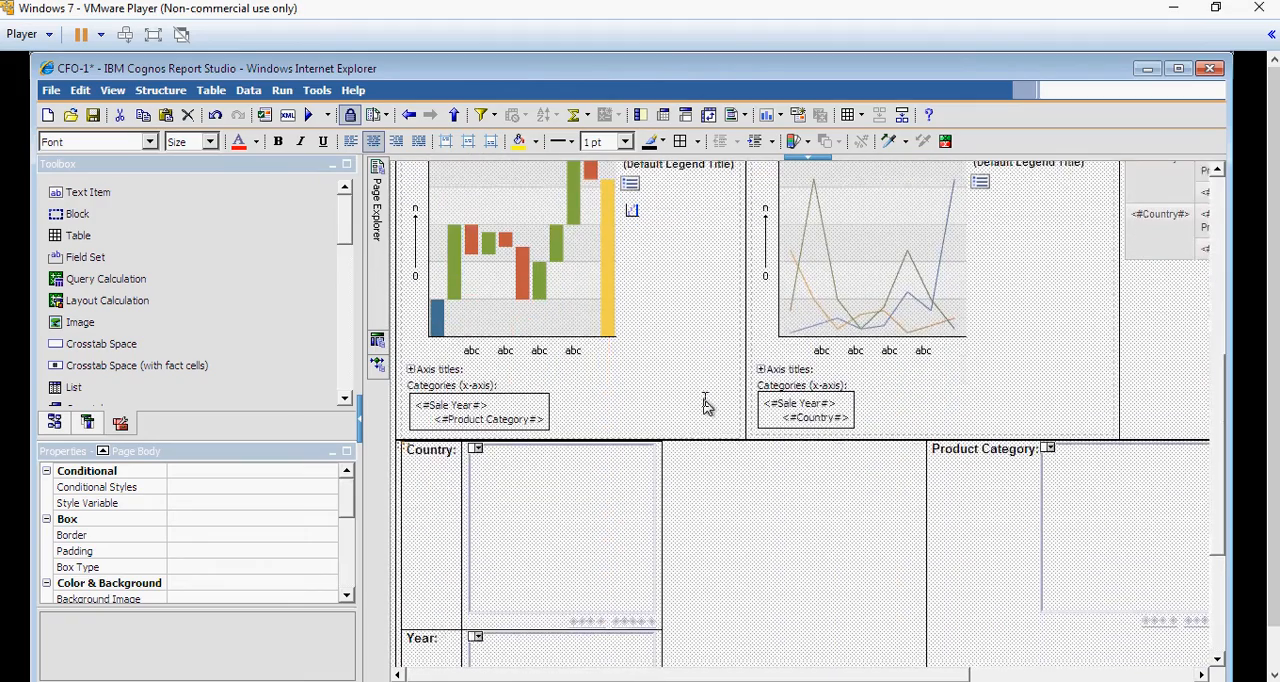
pyautogui.scroll(-3)
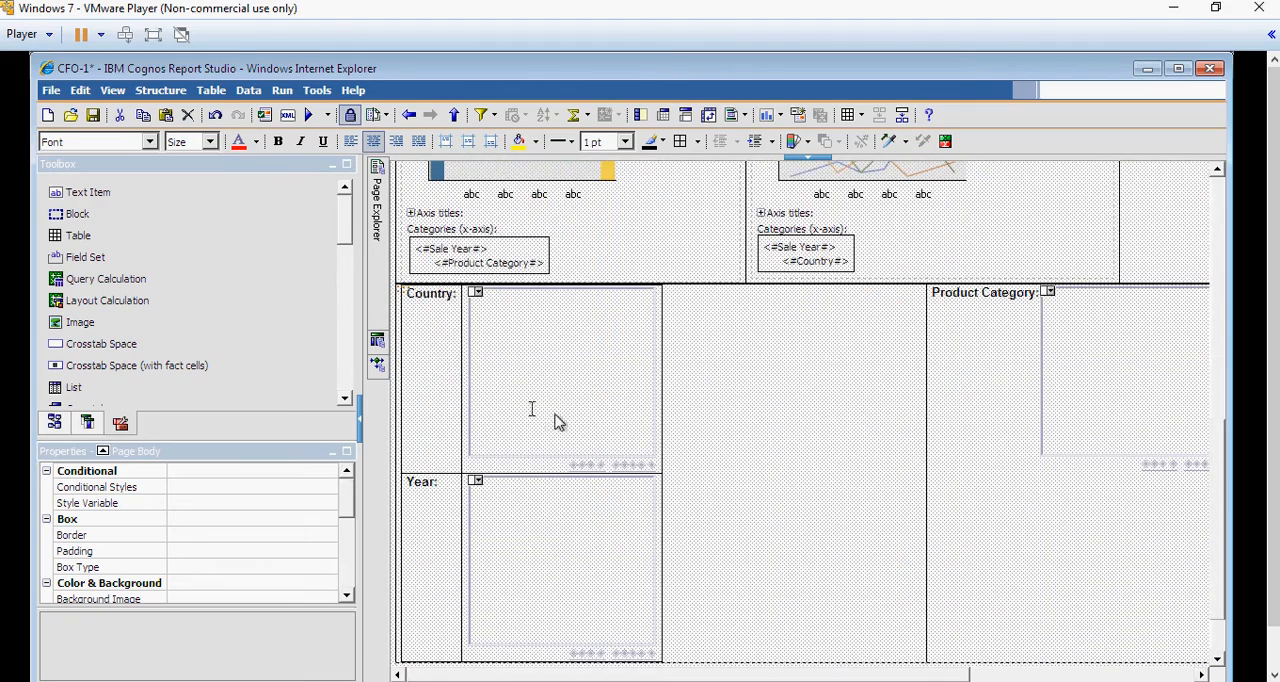
pyautogui.moveTo(400, 288)
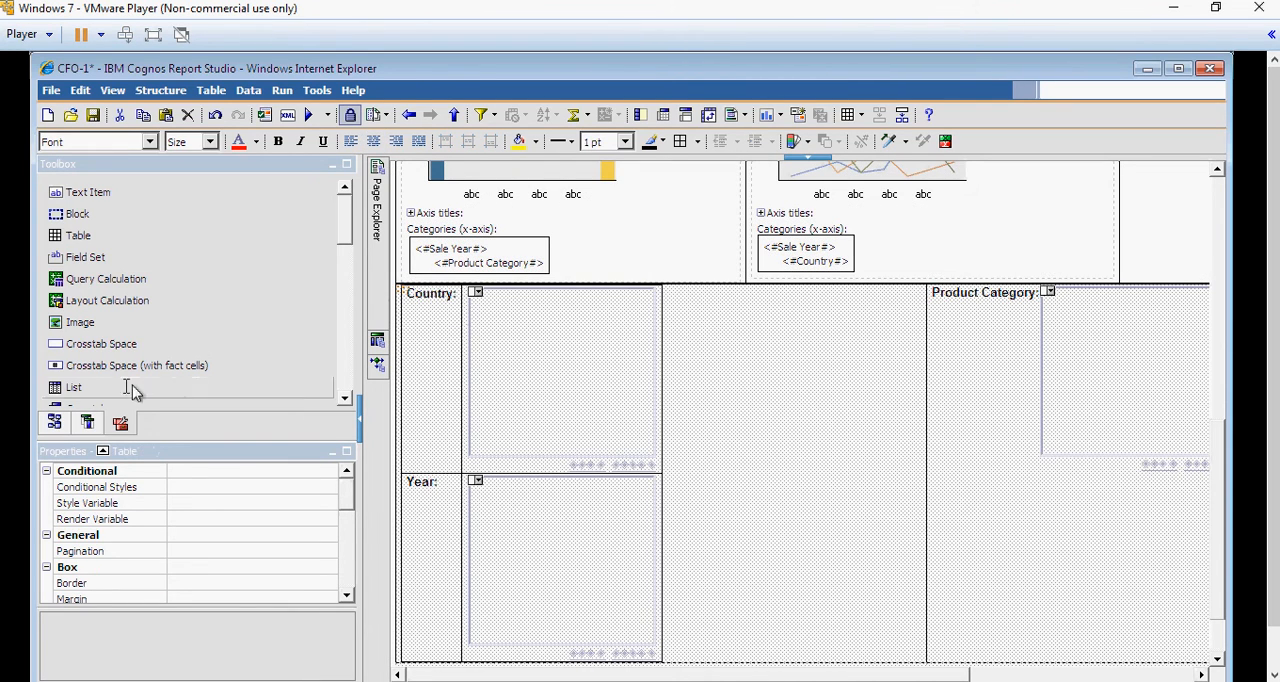
pyautogui.moveTo(128, 460)
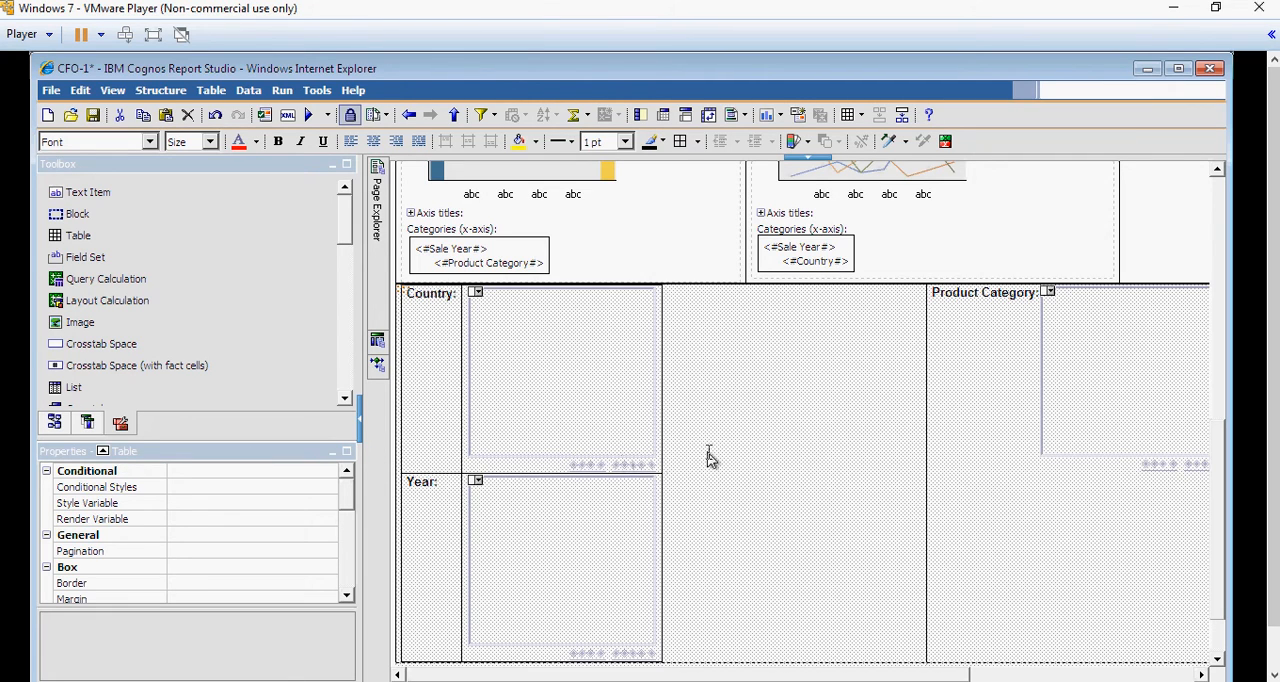
pyautogui.click(430, 292)
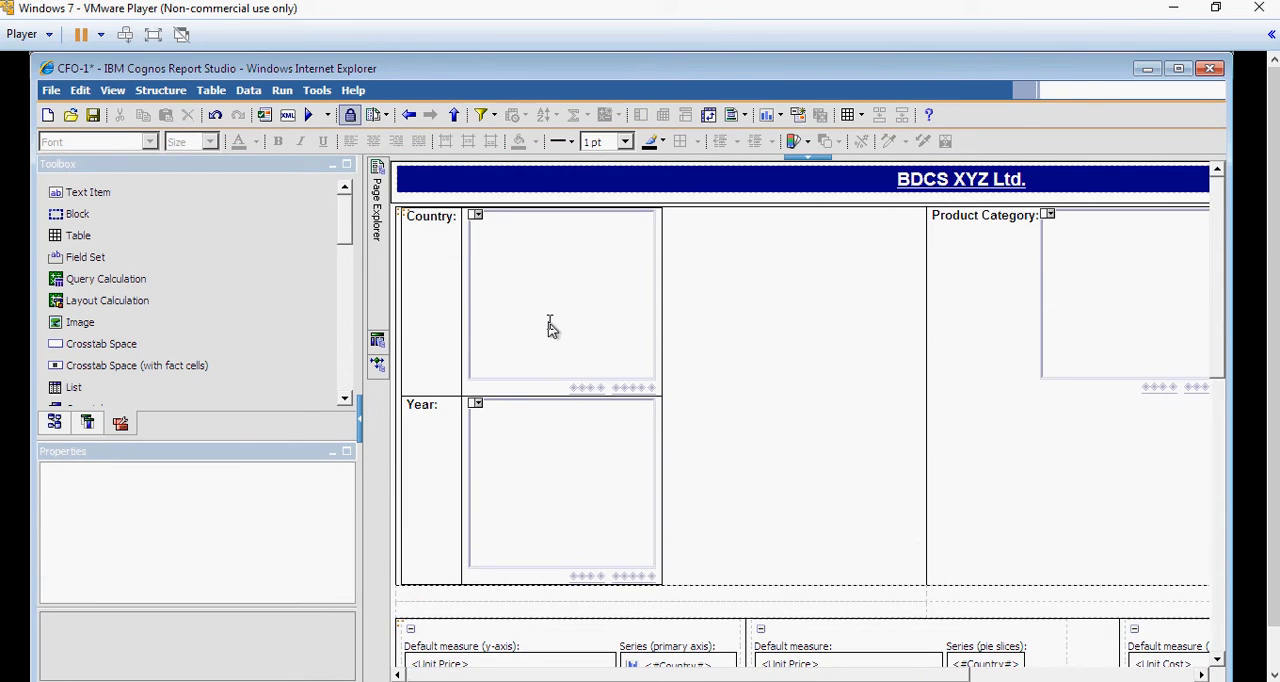
pyautogui.moveTo(612, 292)
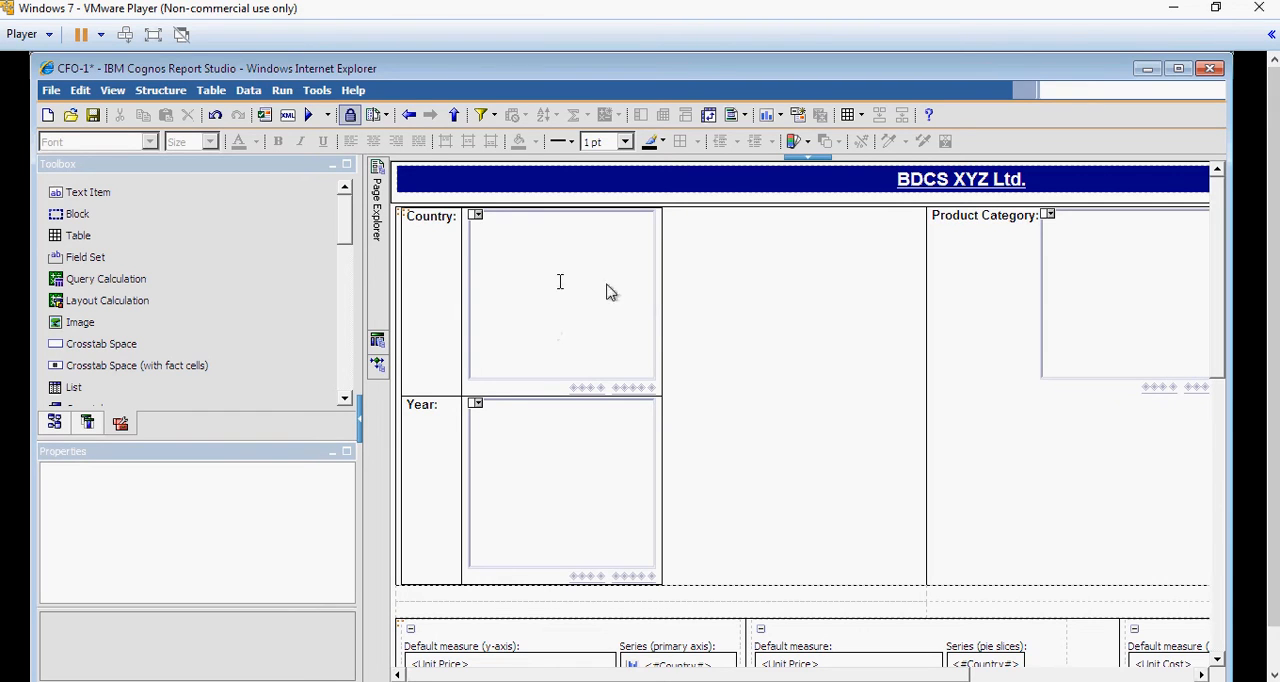
pyautogui.moveTo(560, 332)
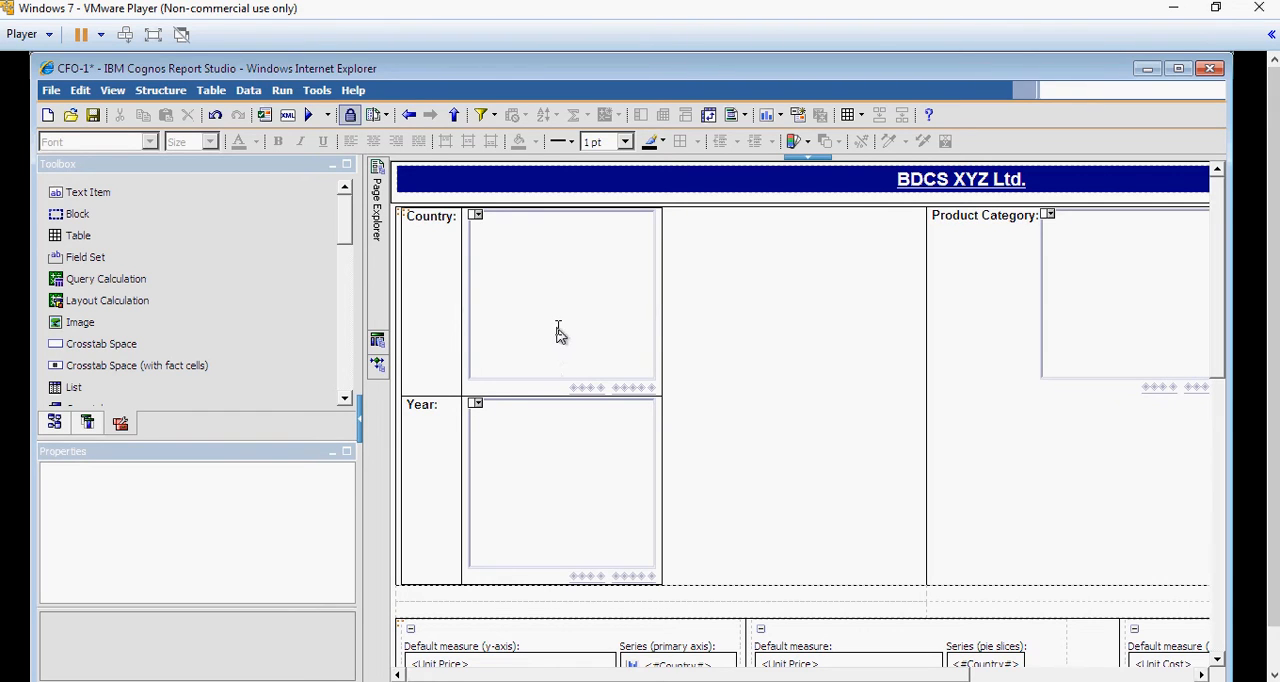
# Set the Country prompt's Select UI to Drop down list.
pyautogui.click(560, 300)
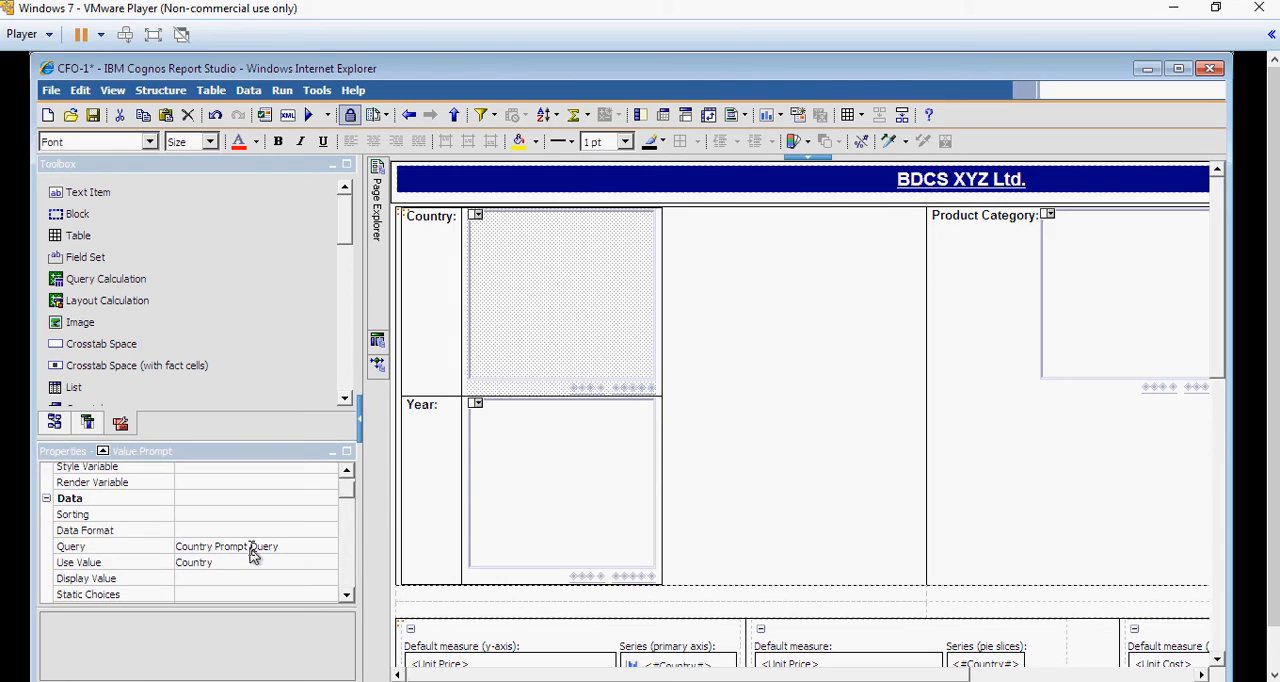
pyautogui.scroll(-3)
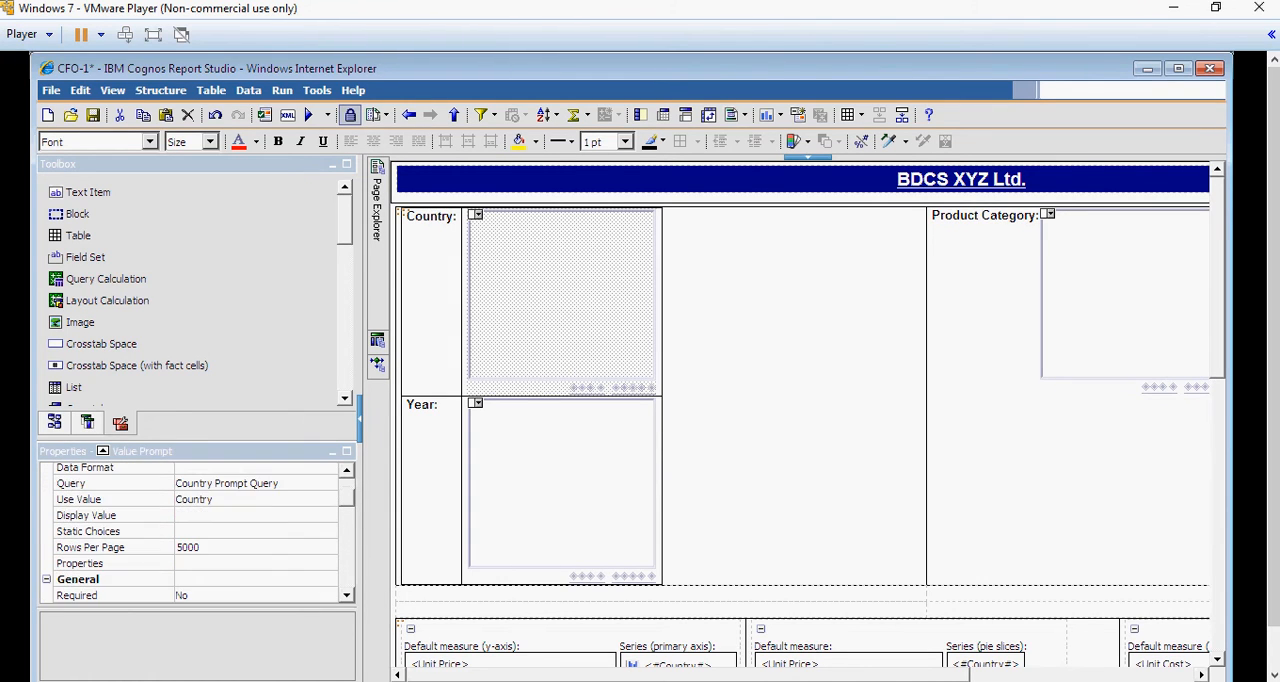
pyautogui.scroll(-3)
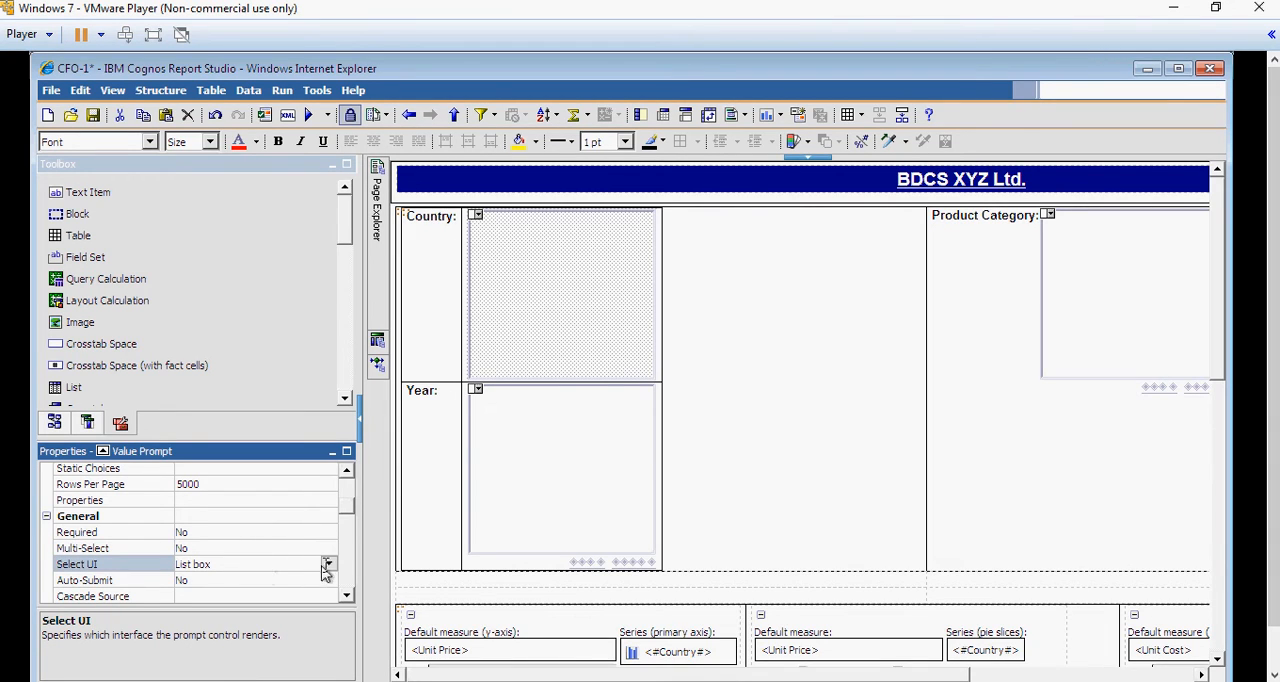
pyautogui.click(328, 564)
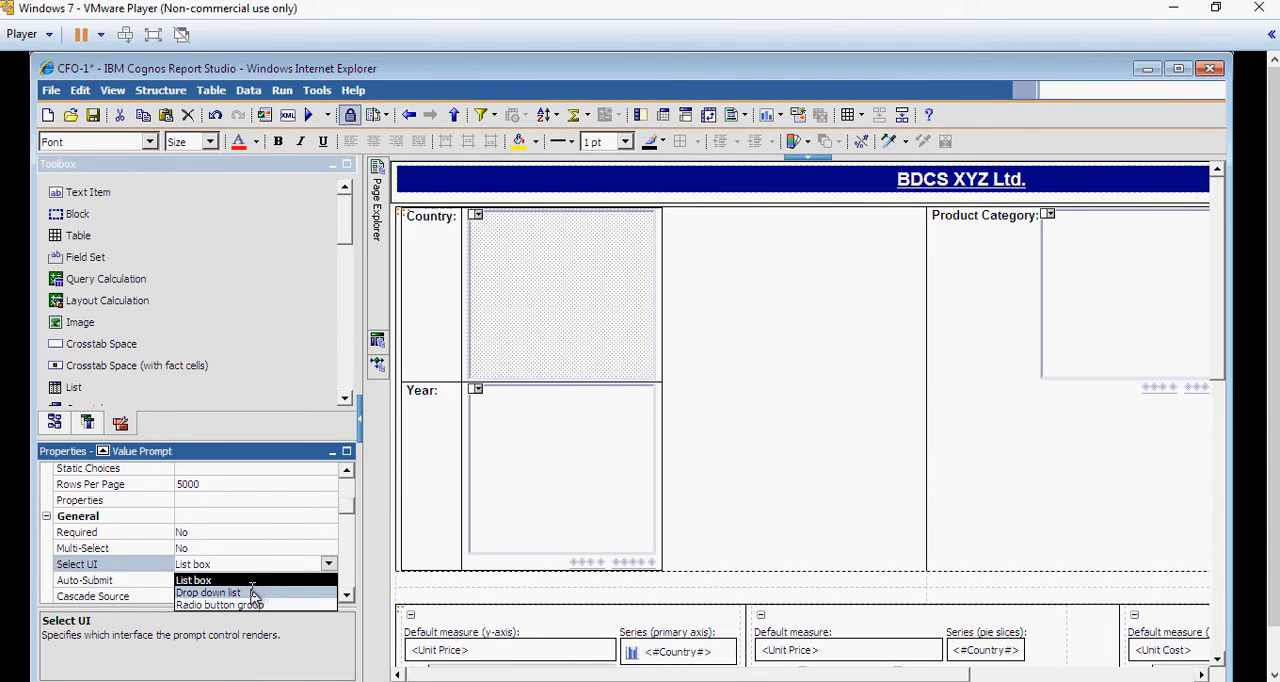
pyautogui.click(208, 592)
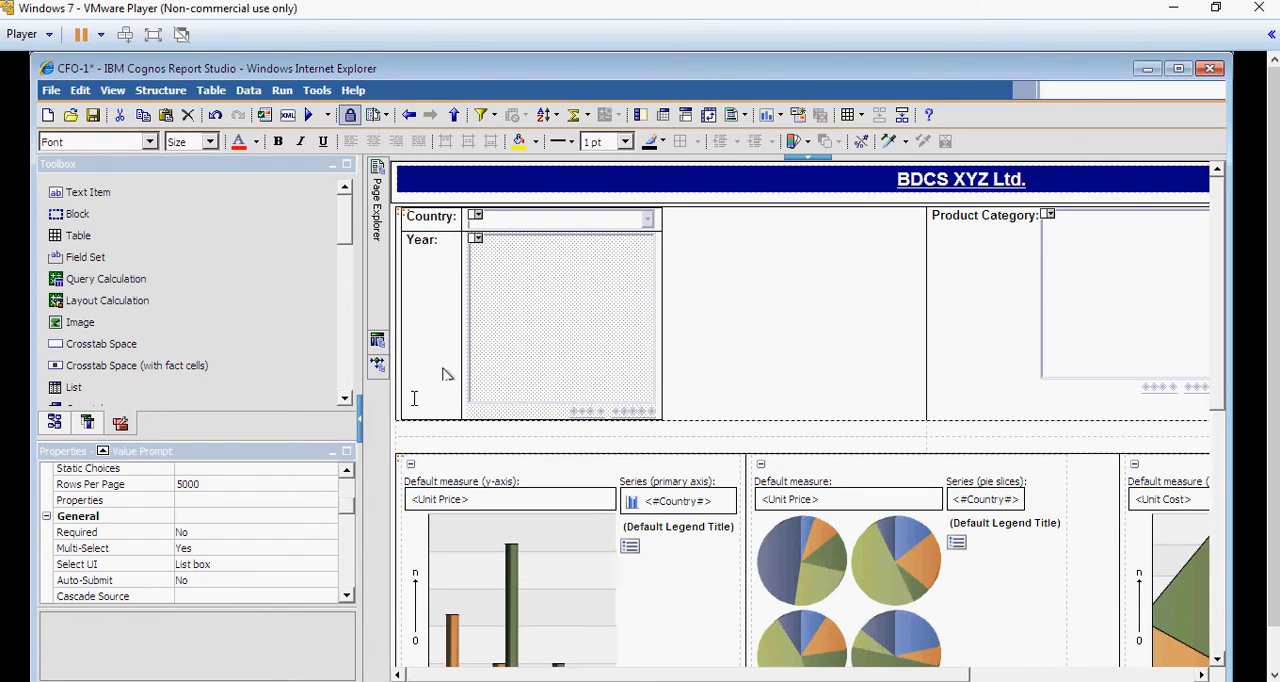
# Make the Year prompt a drop-down list with Multi-Select set to No.
pyautogui.click(112, 564)
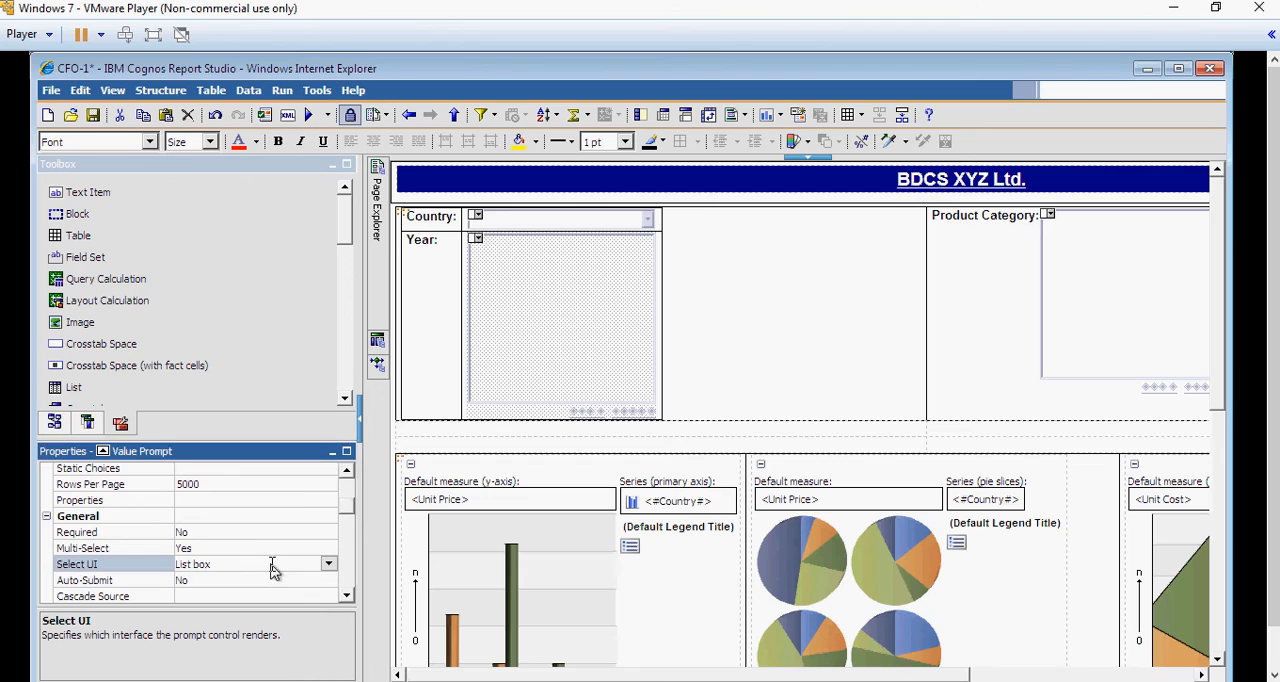
pyautogui.click(328, 564)
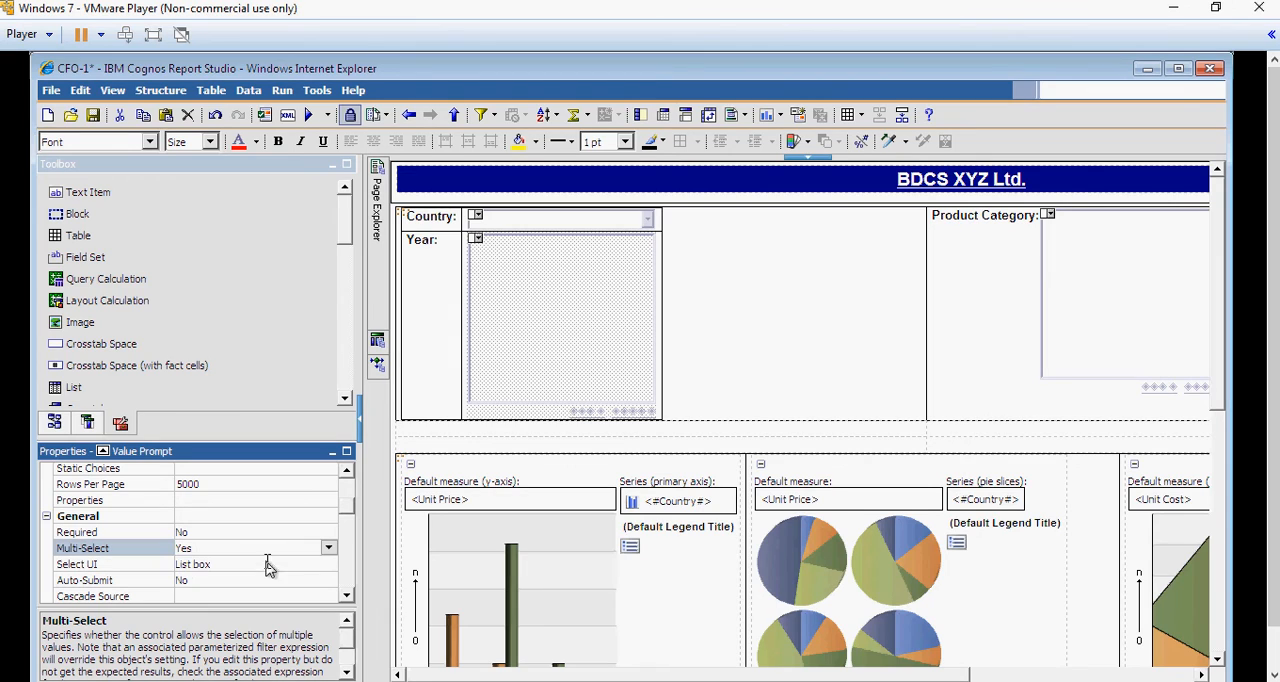
pyautogui.click(328, 564)
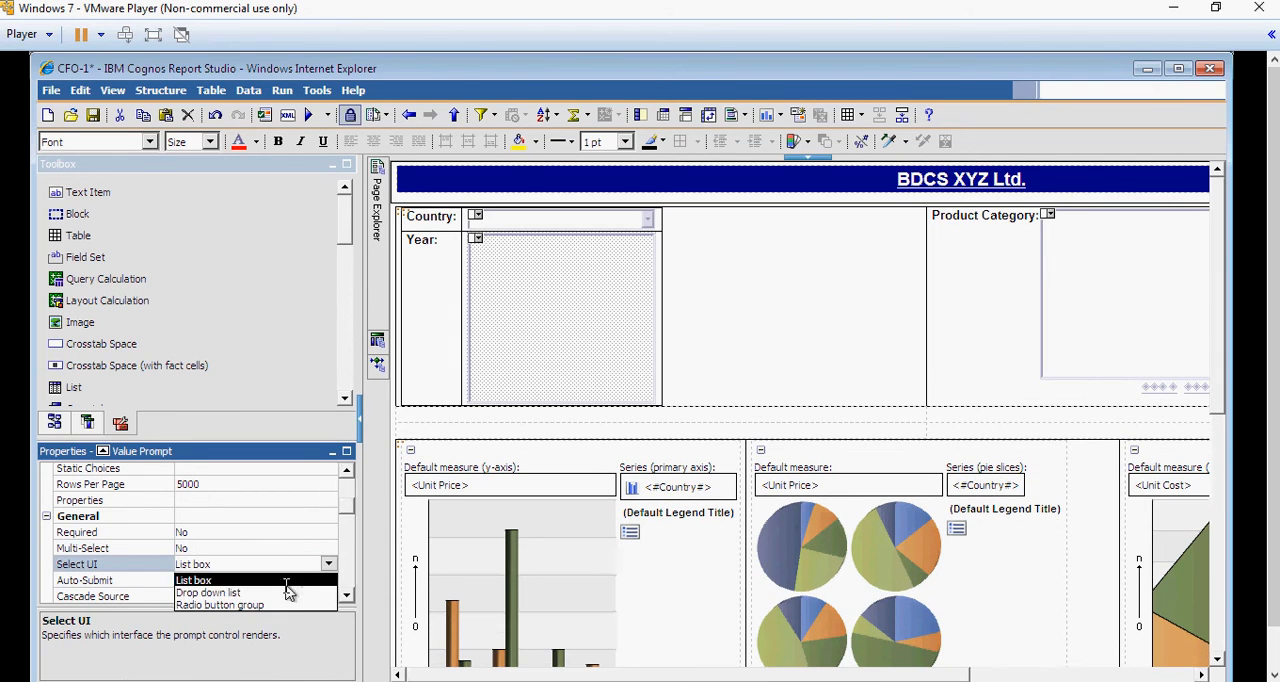
pyautogui.click(208, 592)
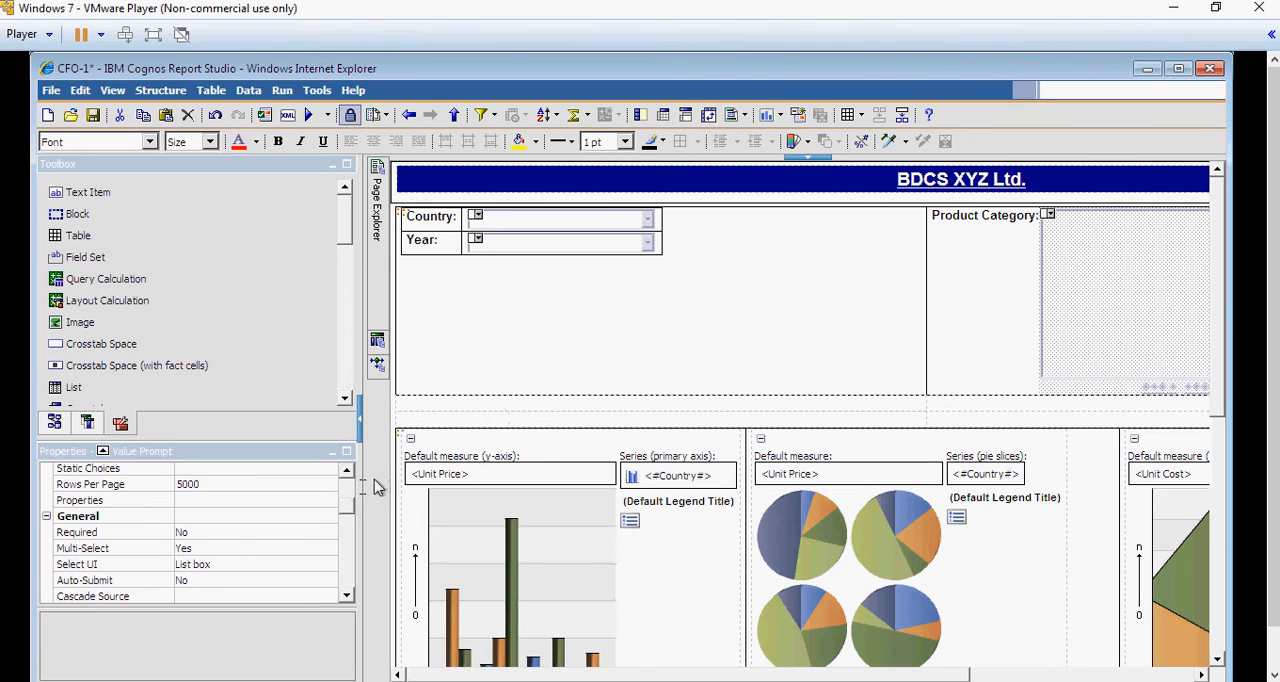
pyautogui.click(82, 548)
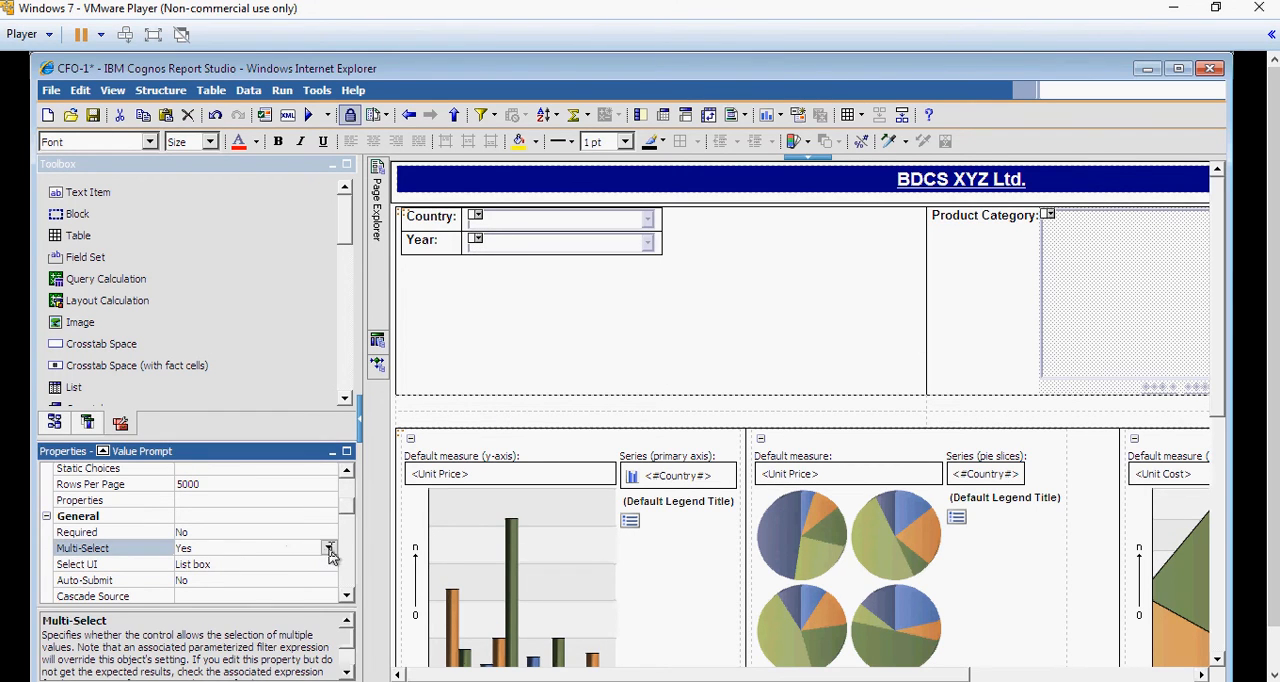
pyautogui.click(328, 548)
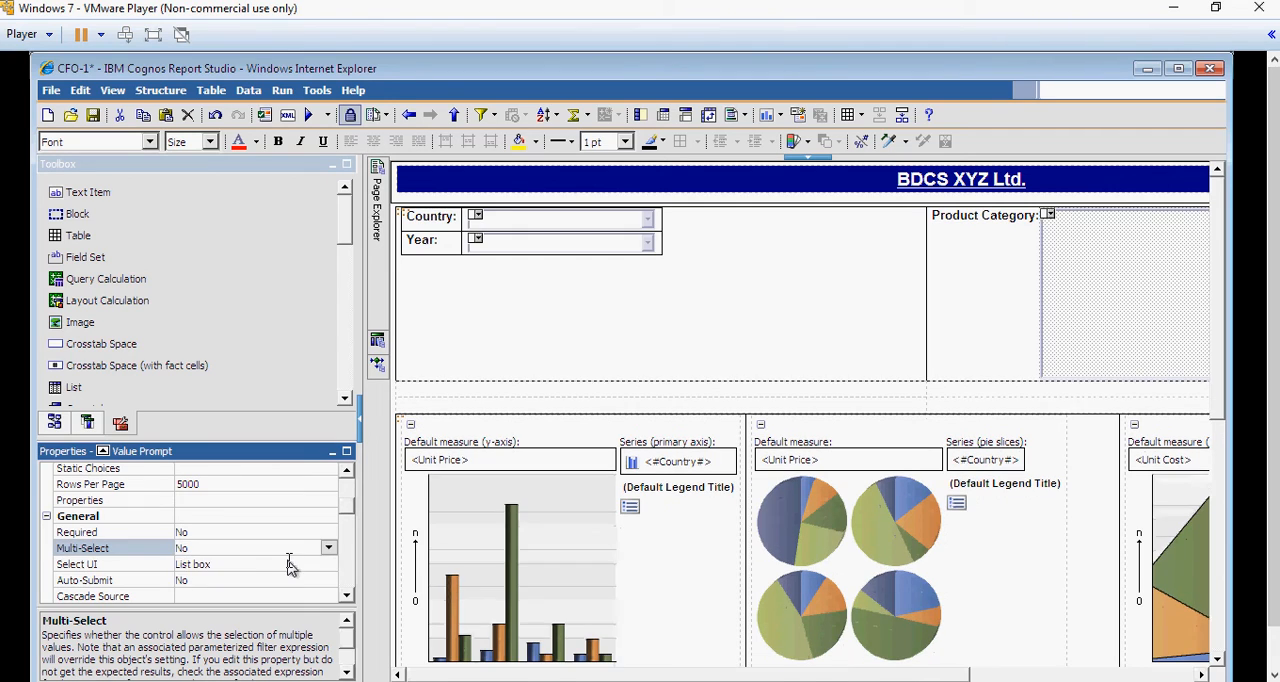
pyautogui.click(328, 564)
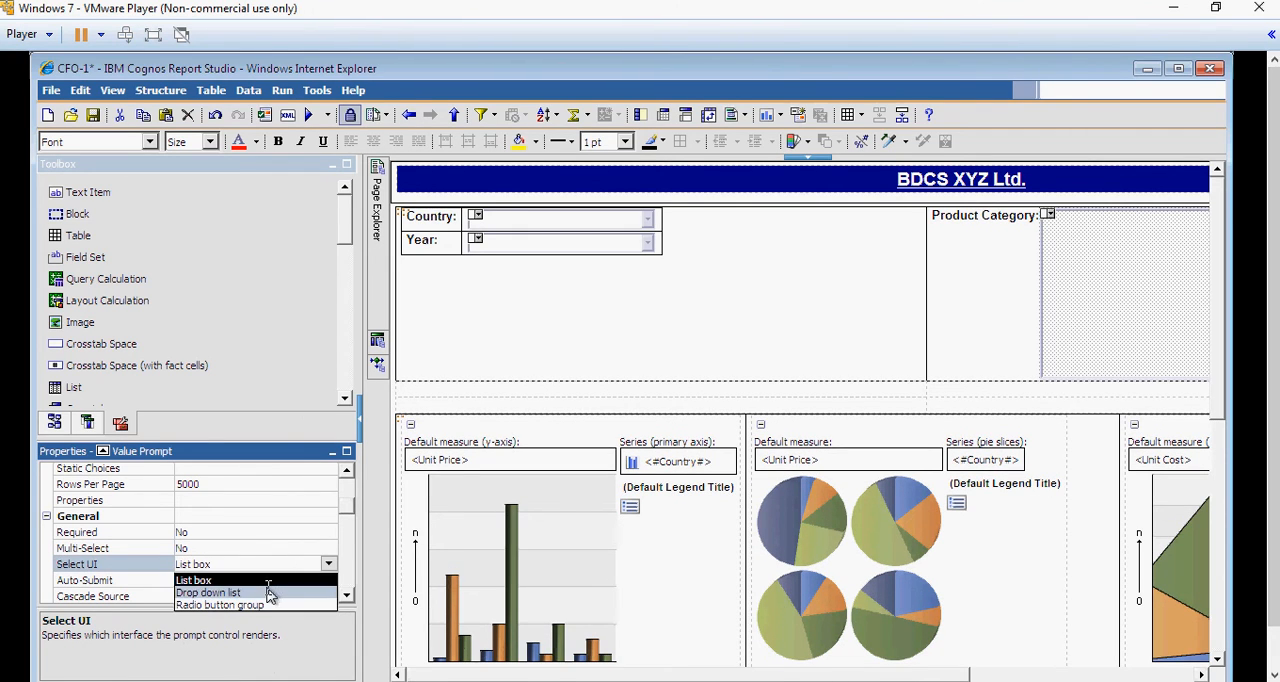
pyautogui.click(208, 592)
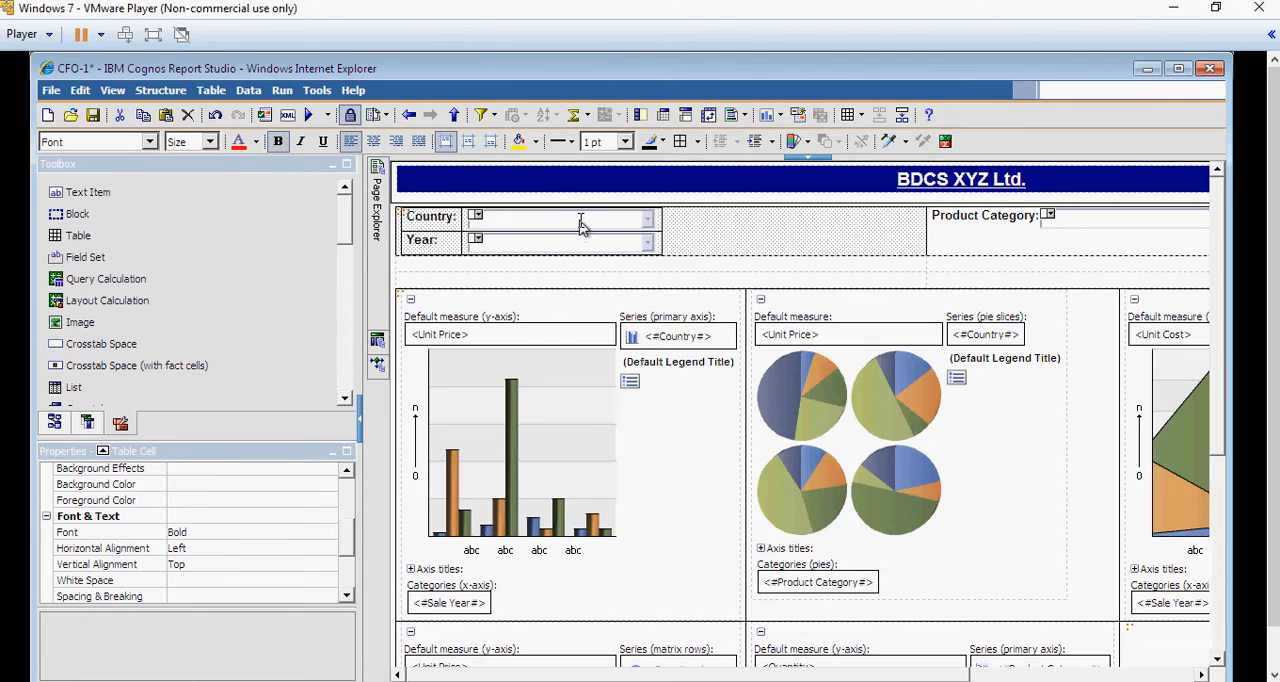
pyautogui.moveTo(522, 244)
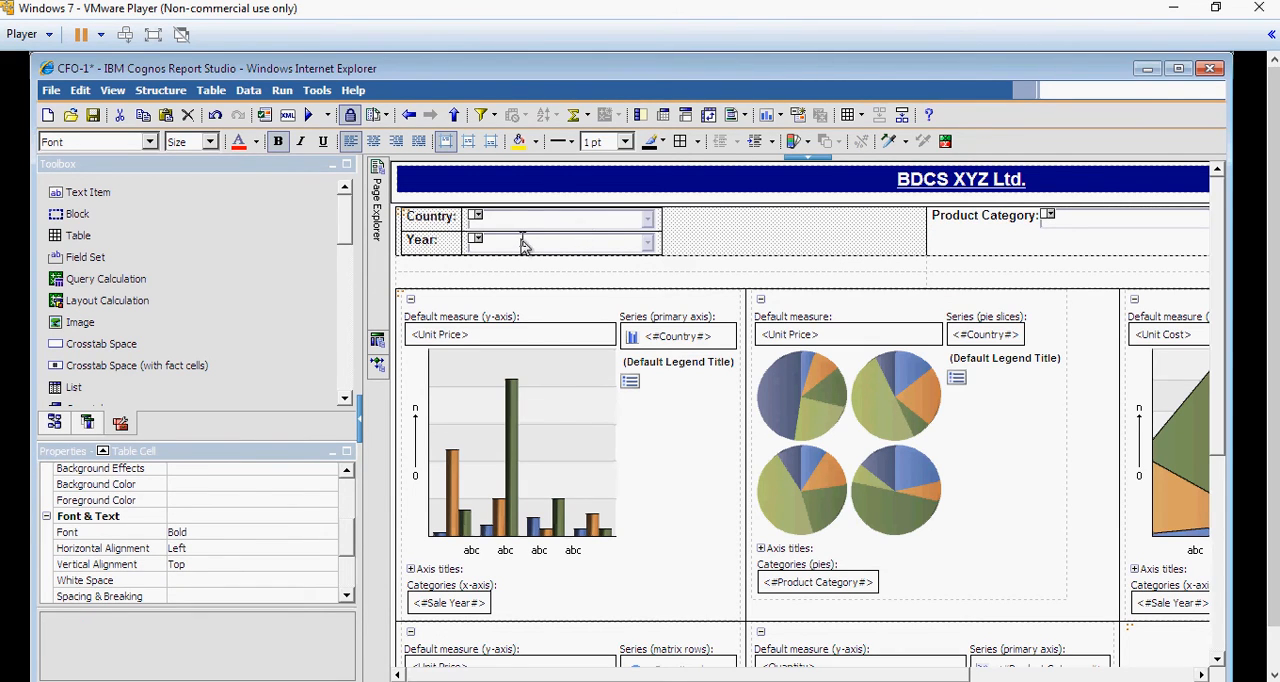
pyautogui.click(560, 216)
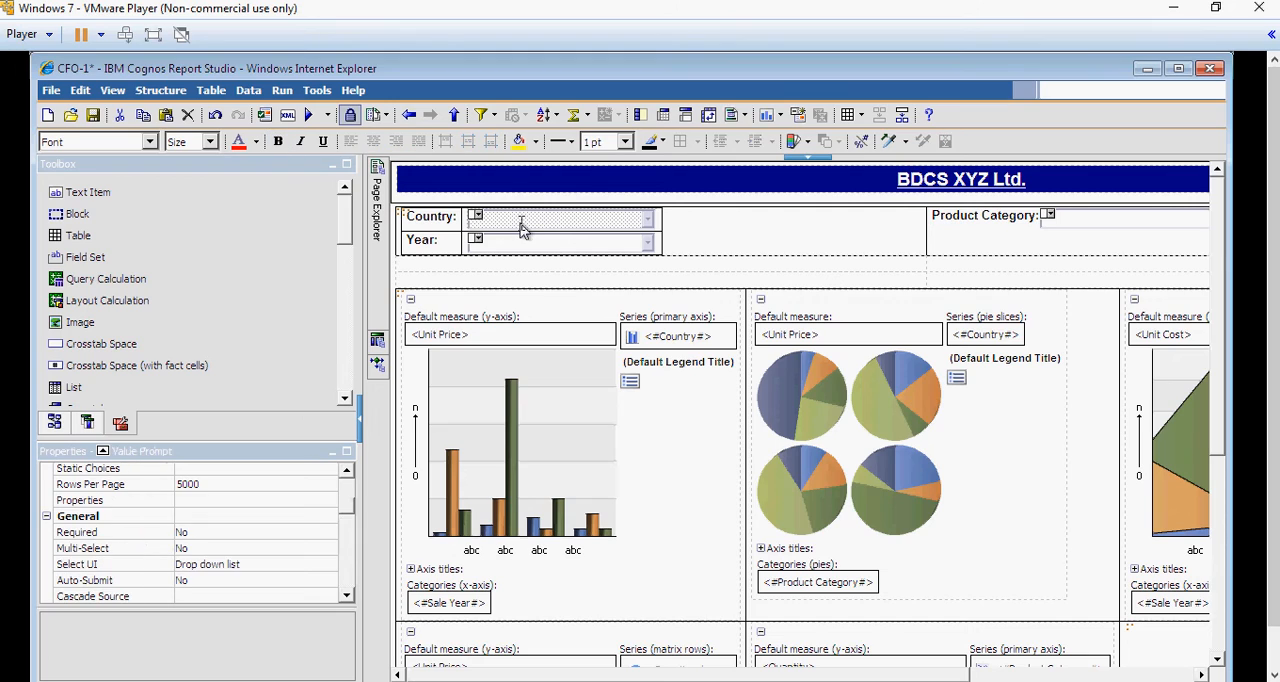
pyautogui.moveTo(516, 234)
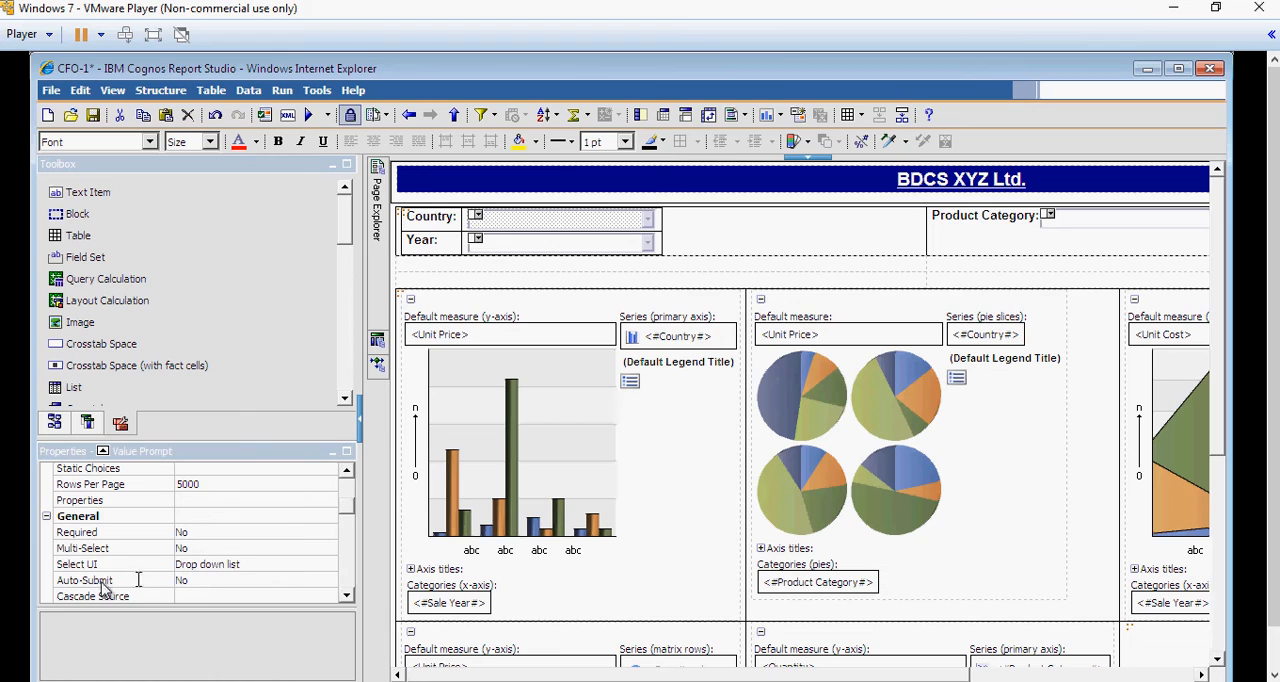
# Set Auto-Submit to Yes for the Country and Year prompts.
pyautogui.click(84, 580)
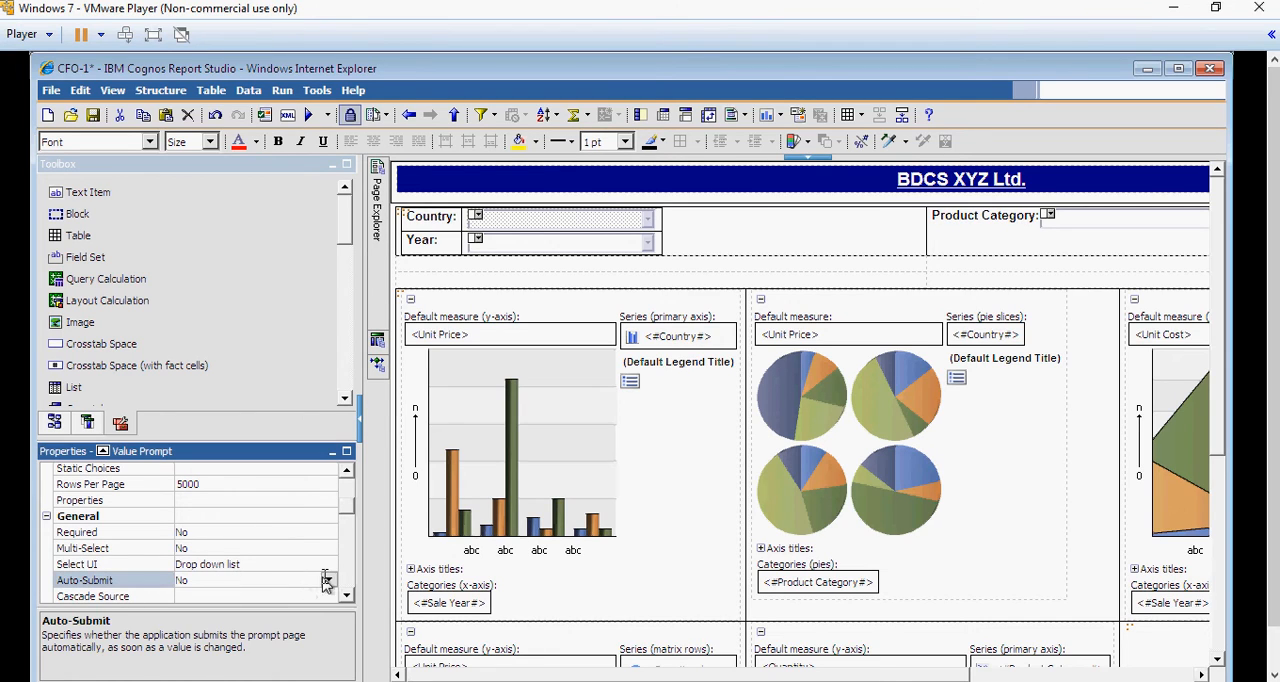
pyautogui.moveTo(250, 610)
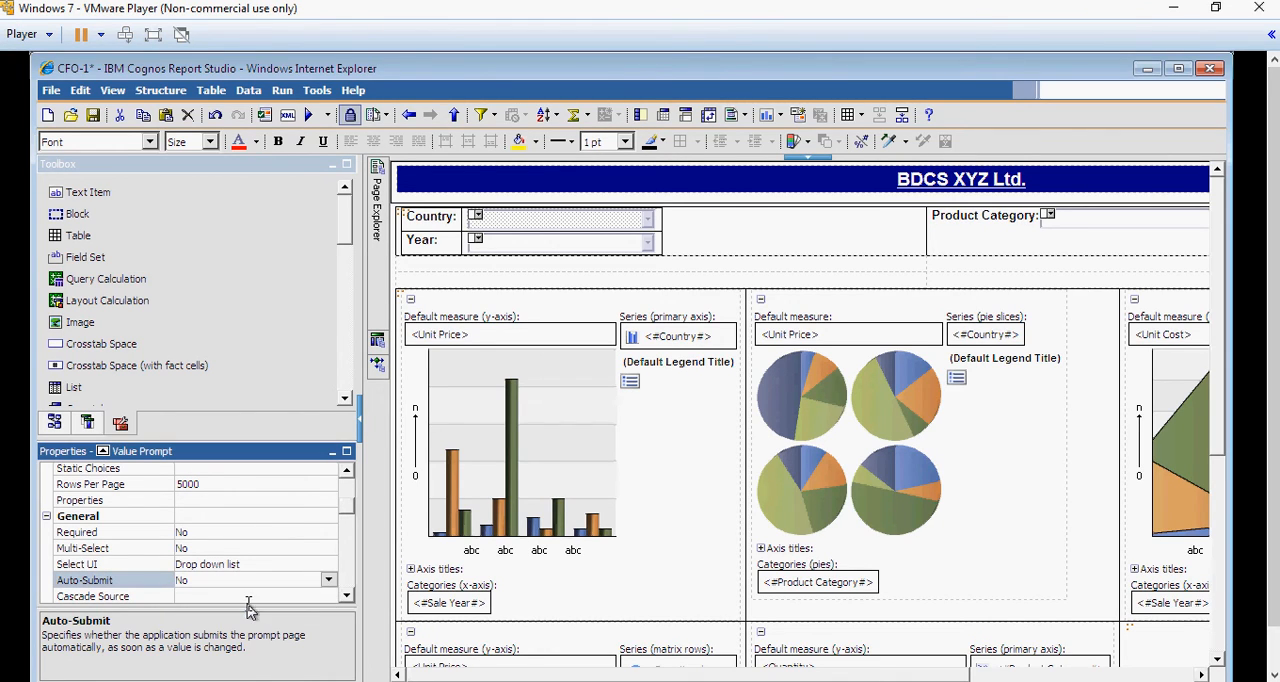
pyautogui.click(328, 580)
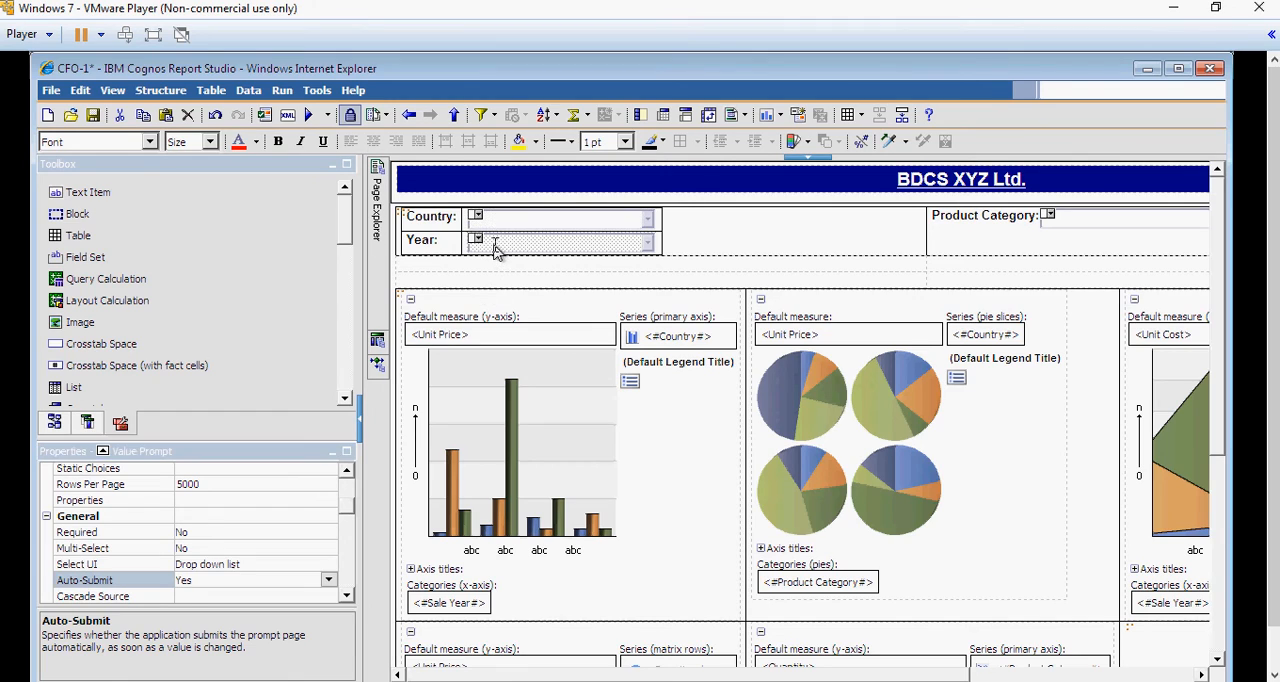
pyautogui.click(328, 580)
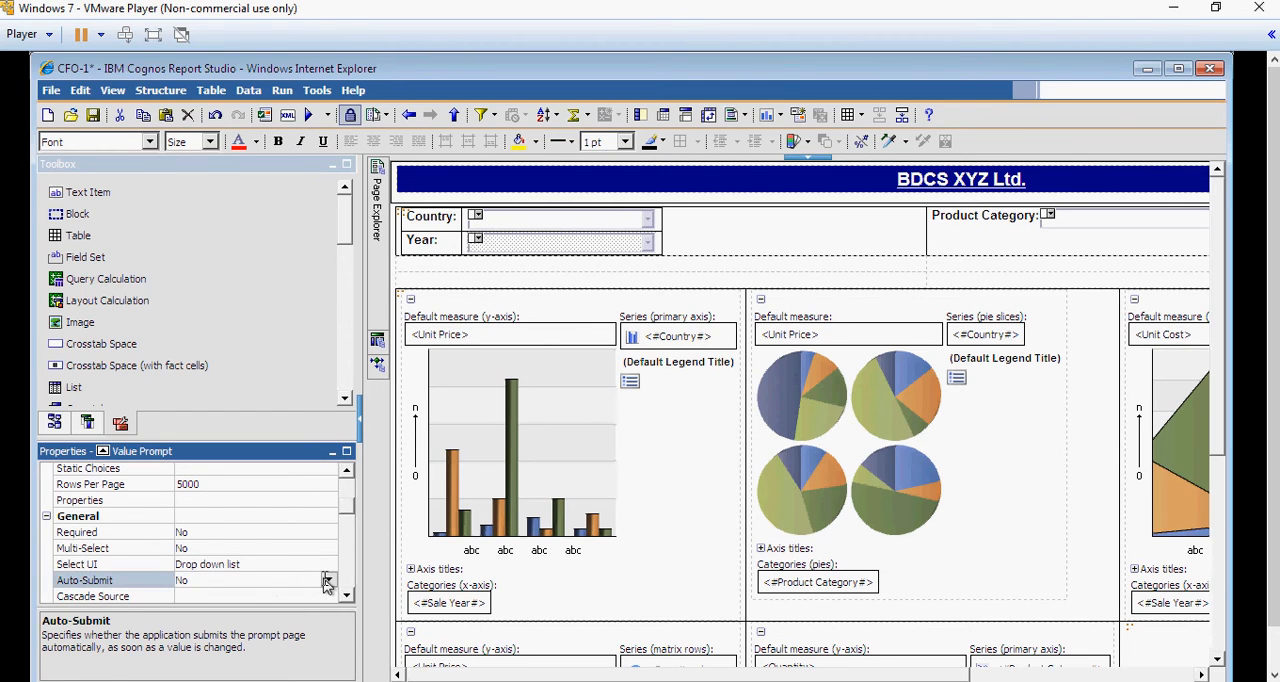
pyautogui.click(328, 580)
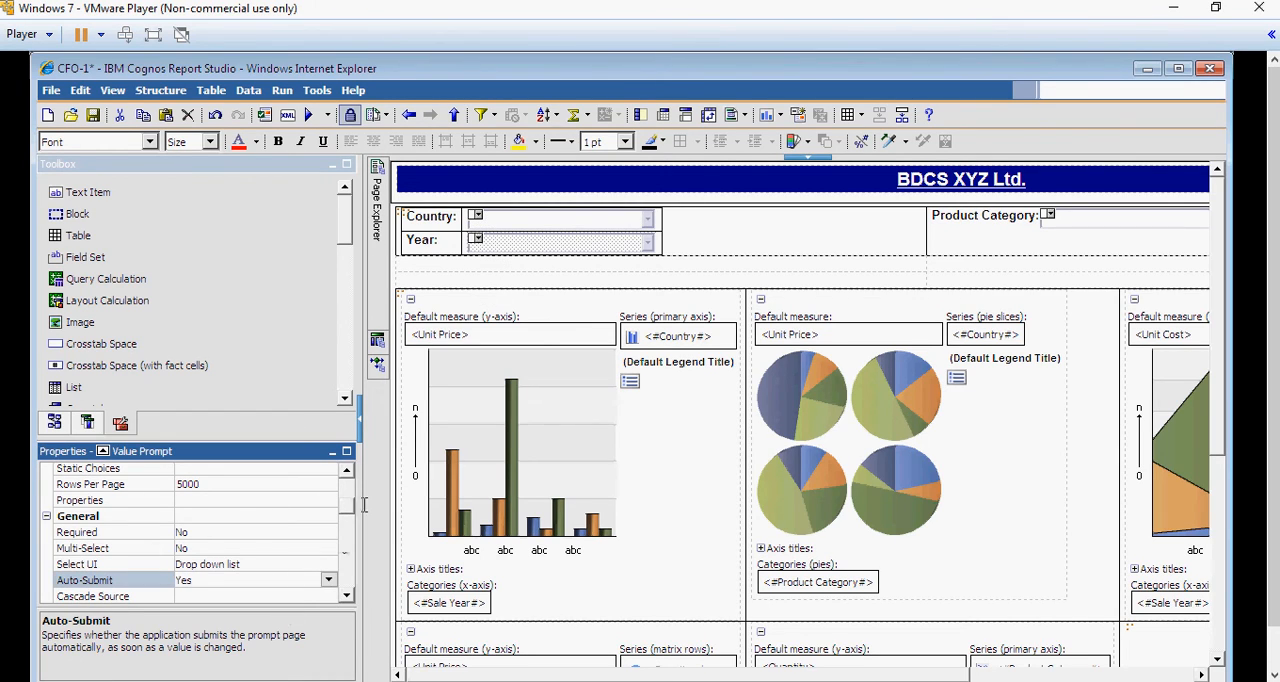
pyautogui.moveTo(776, 280)
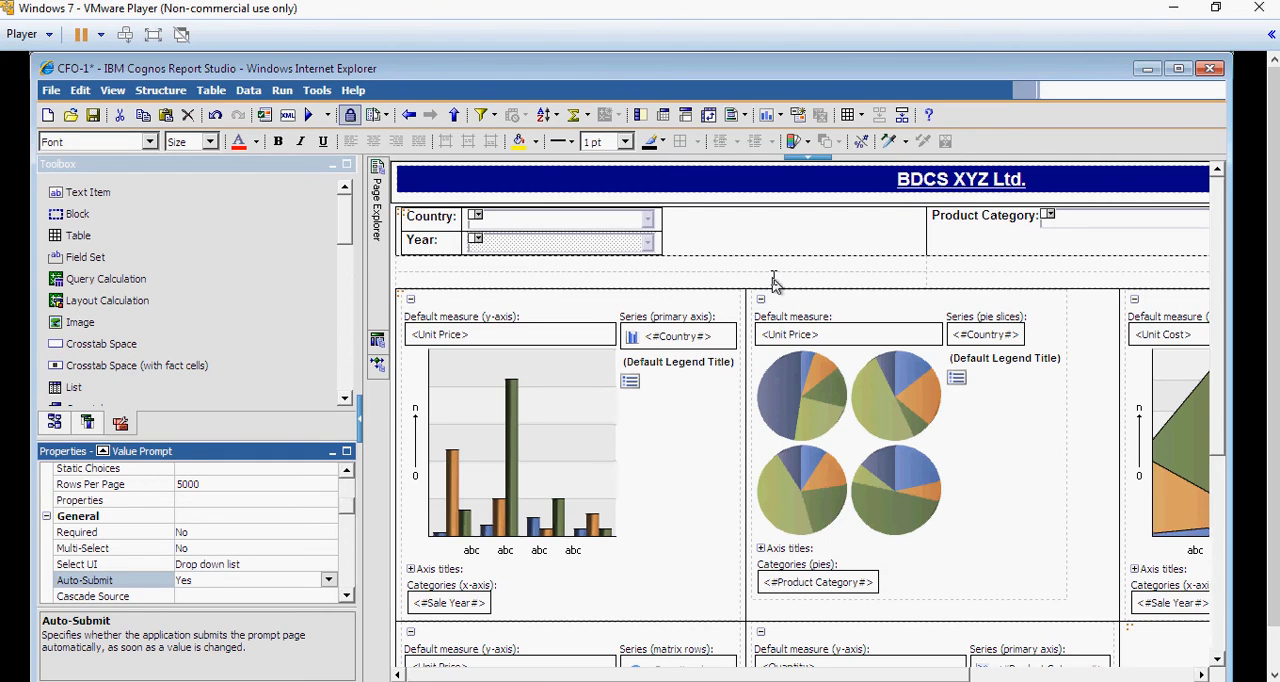
pyautogui.moveTo(850, 270)
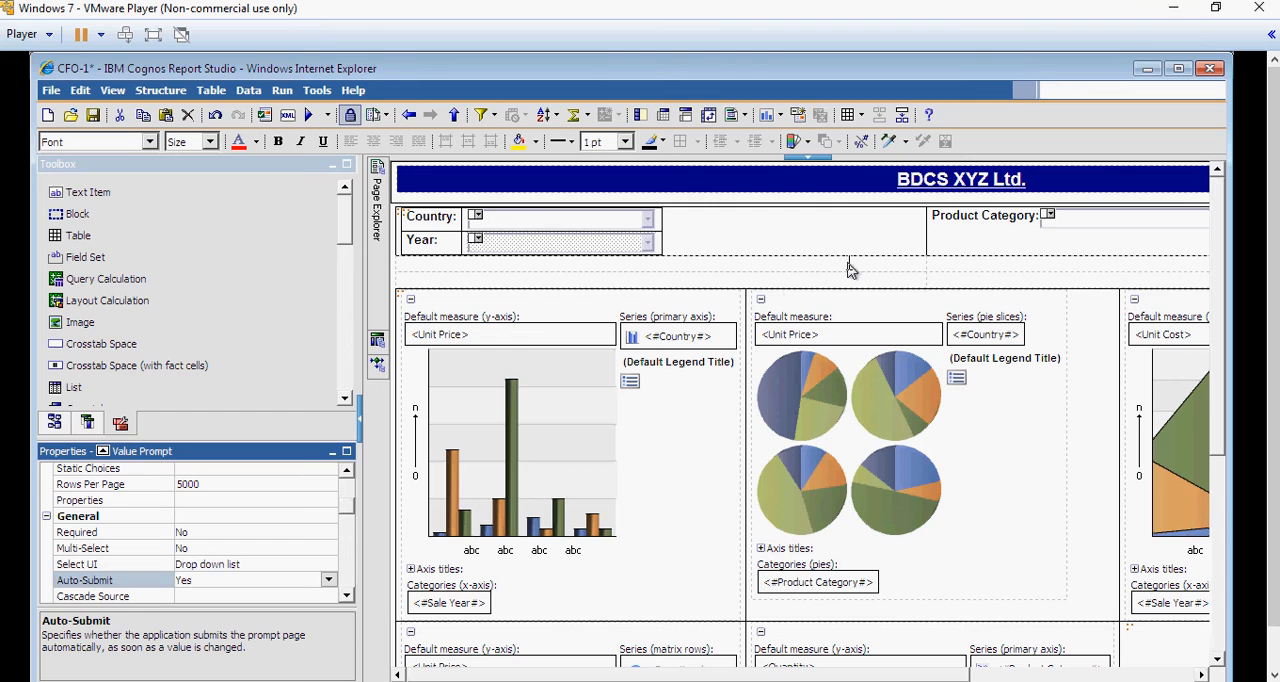
pyautogui.moveTo(1076, 232)
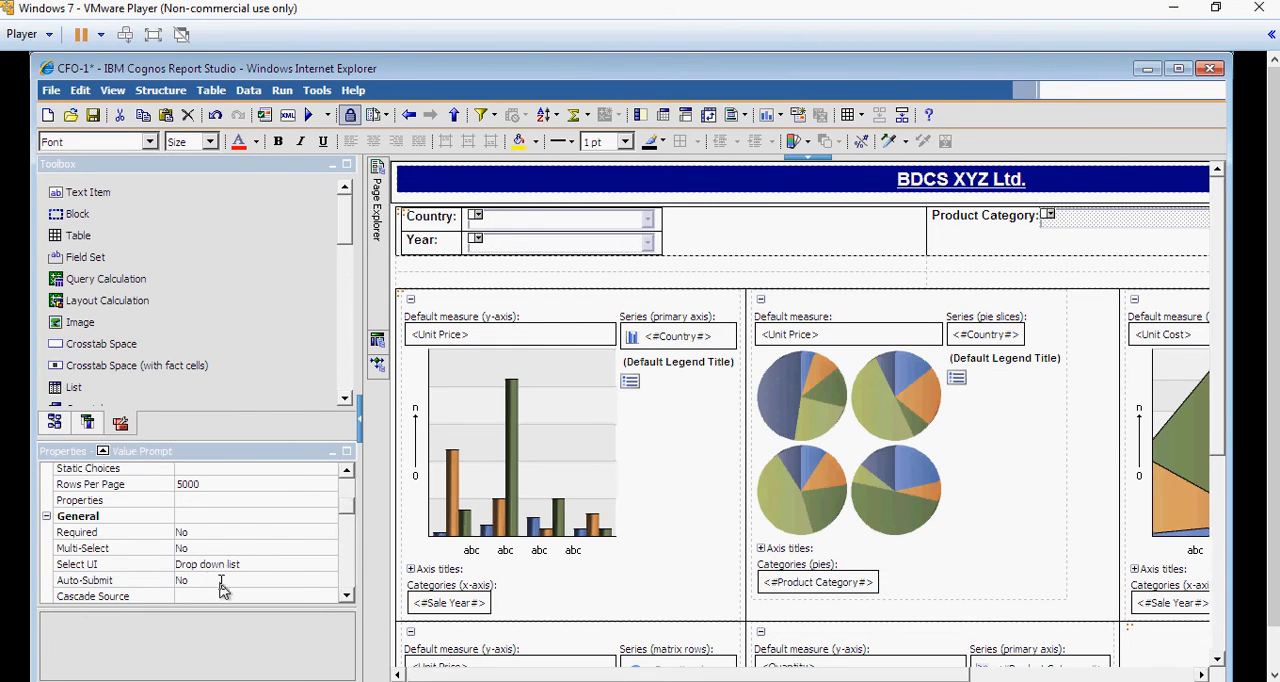
# Confirm Auto-Submit is on for the prompt and return to the Report Studio virtual machine.
pyautogui.click(328, 580)
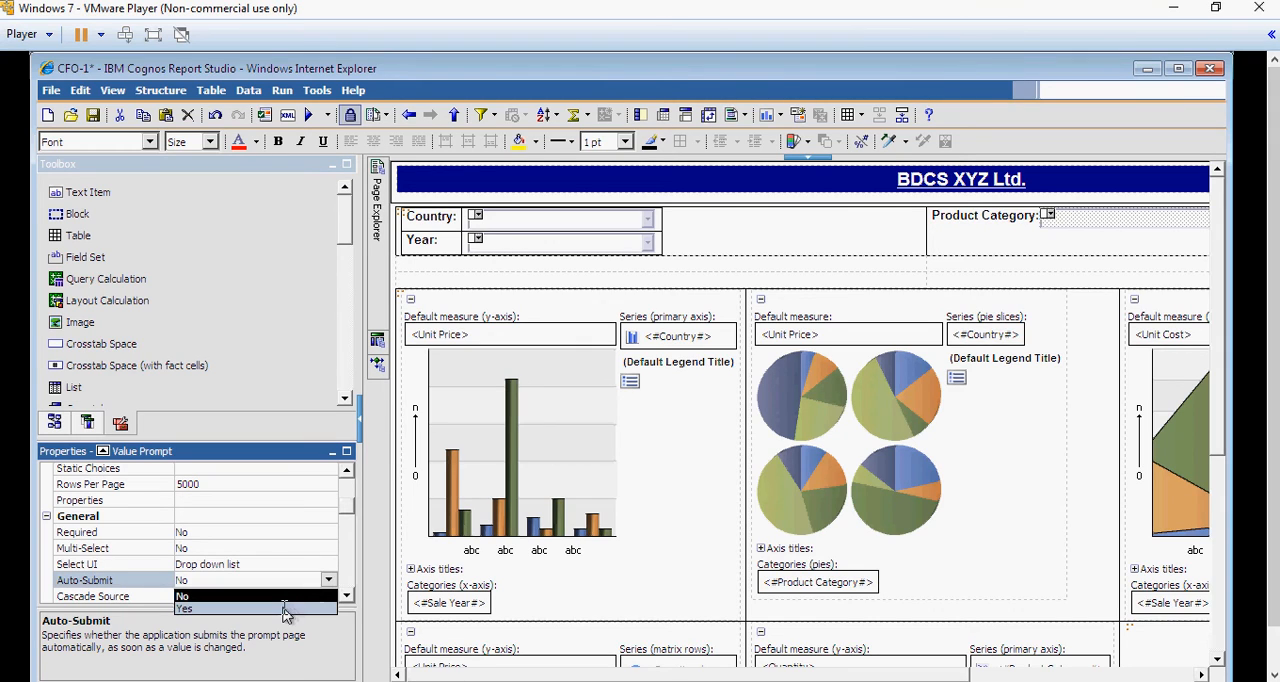
pyautogui.click(184, 608)
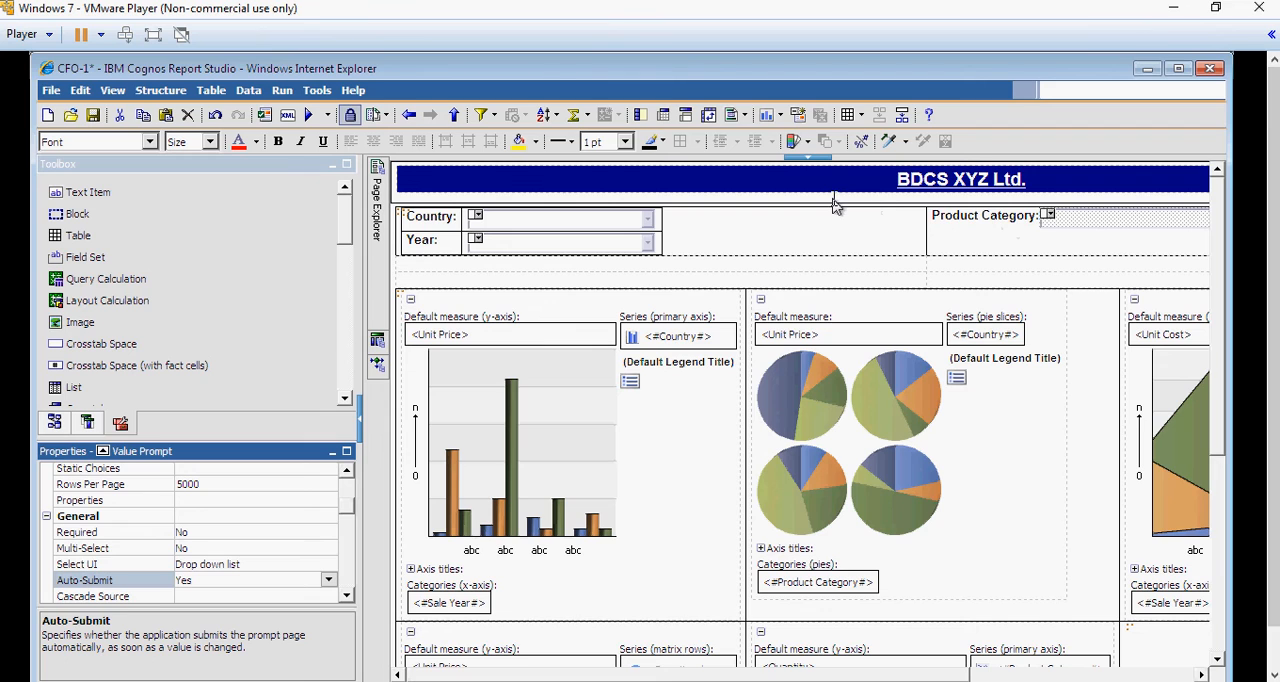
pyautogui.moveTo(550, 596)
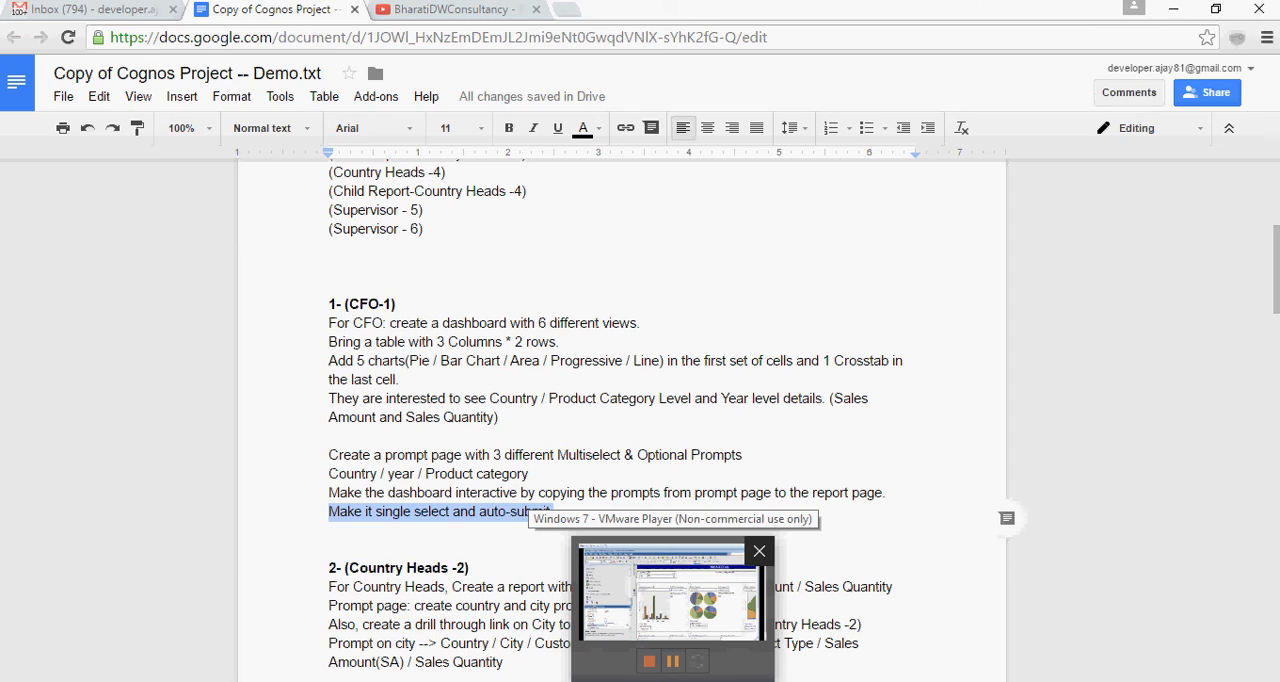
pyautogui.click(672, 590)
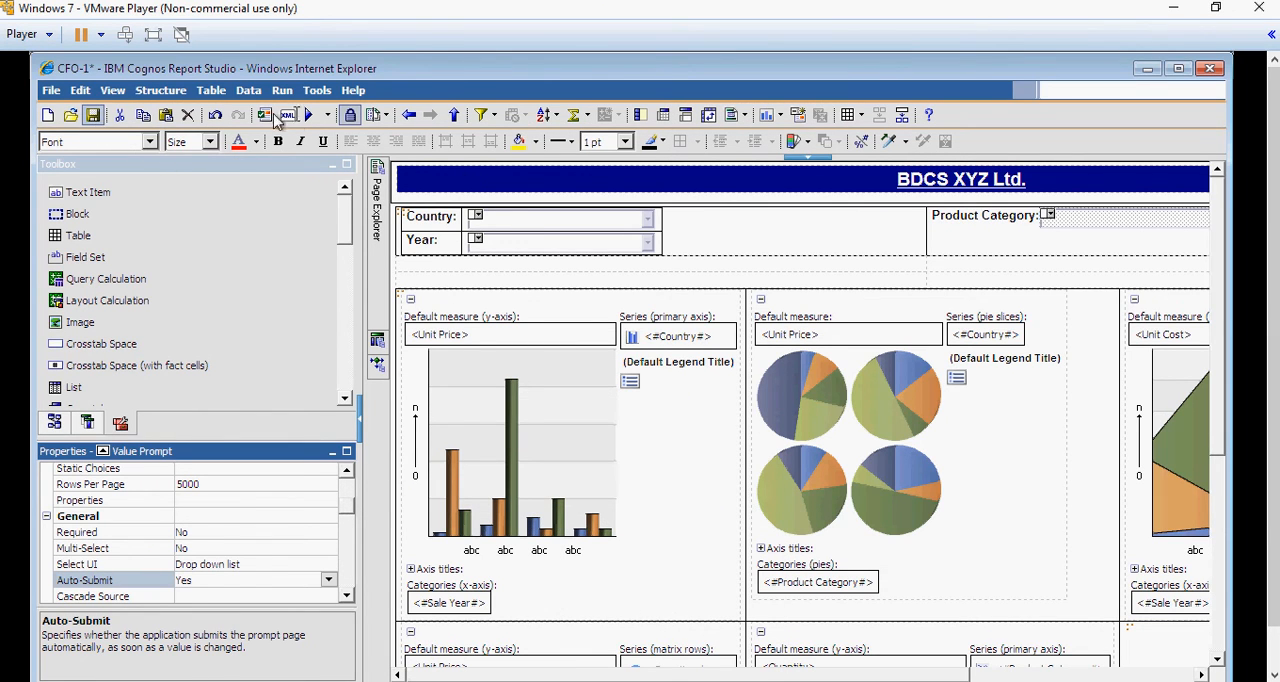
# Run the report, finish the prompt page and scroll through the dashboard charts.
pyautogui.click(92, 114)
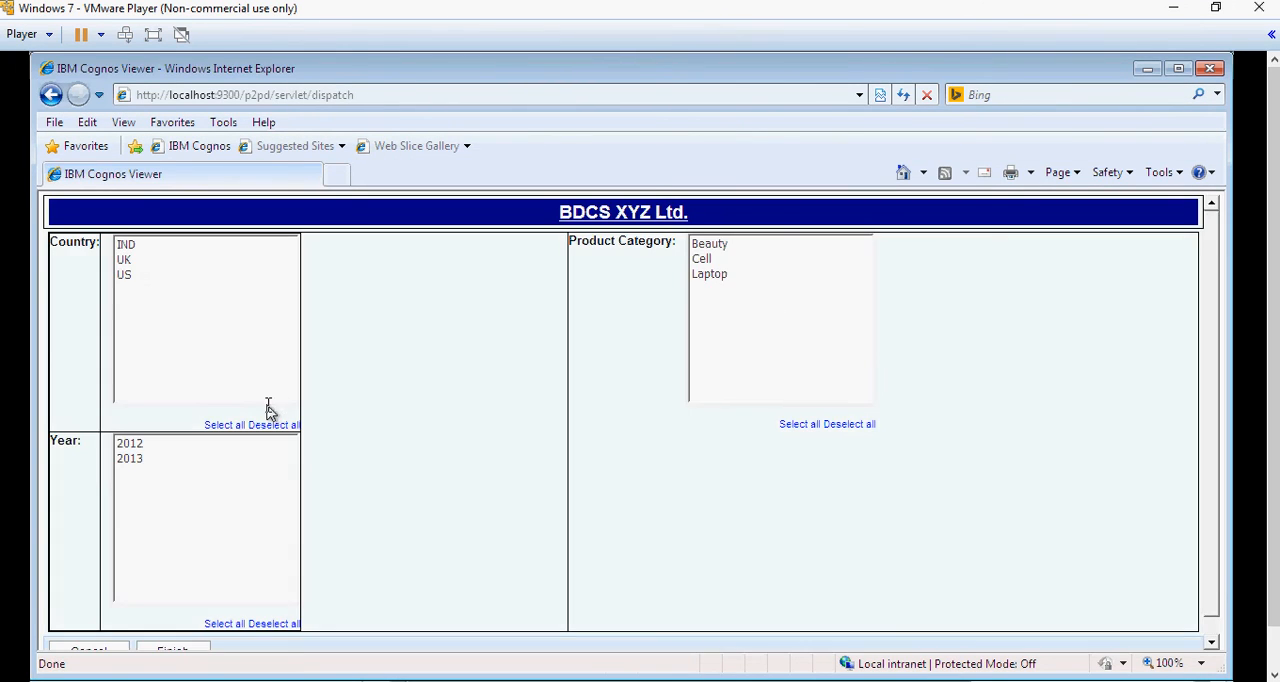
pyautogui.click(172, 632)
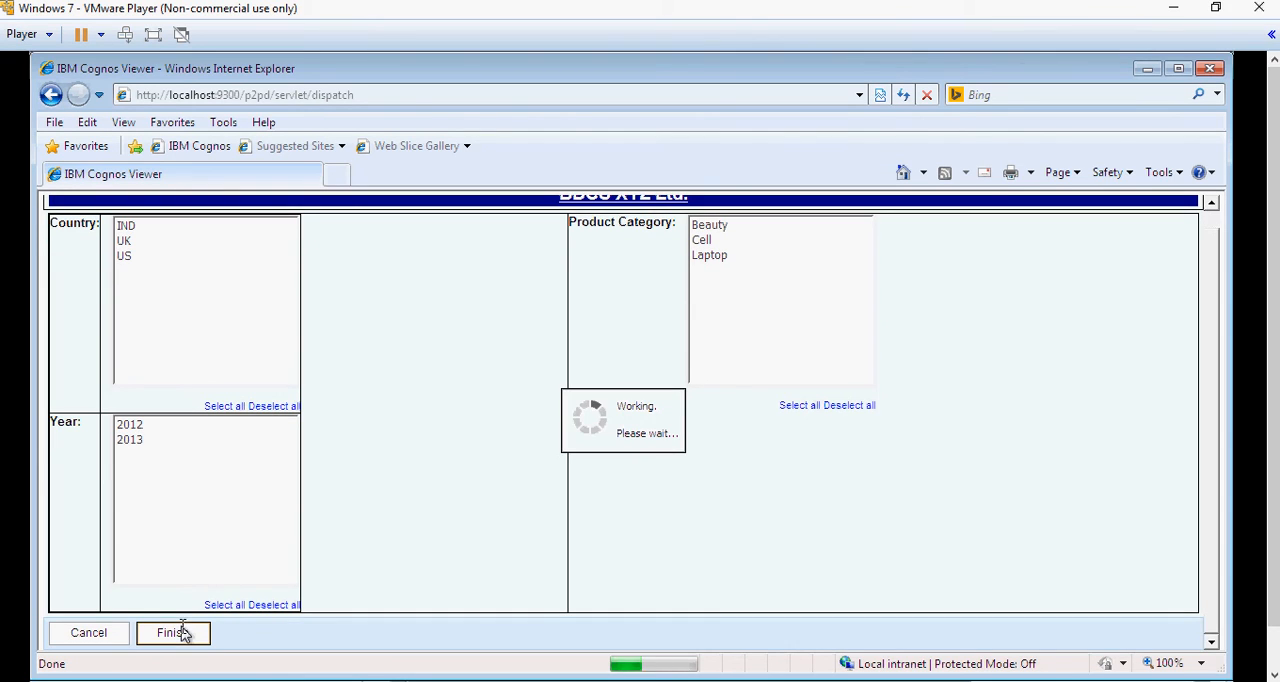
pyautogui.moveTo(388, 470)
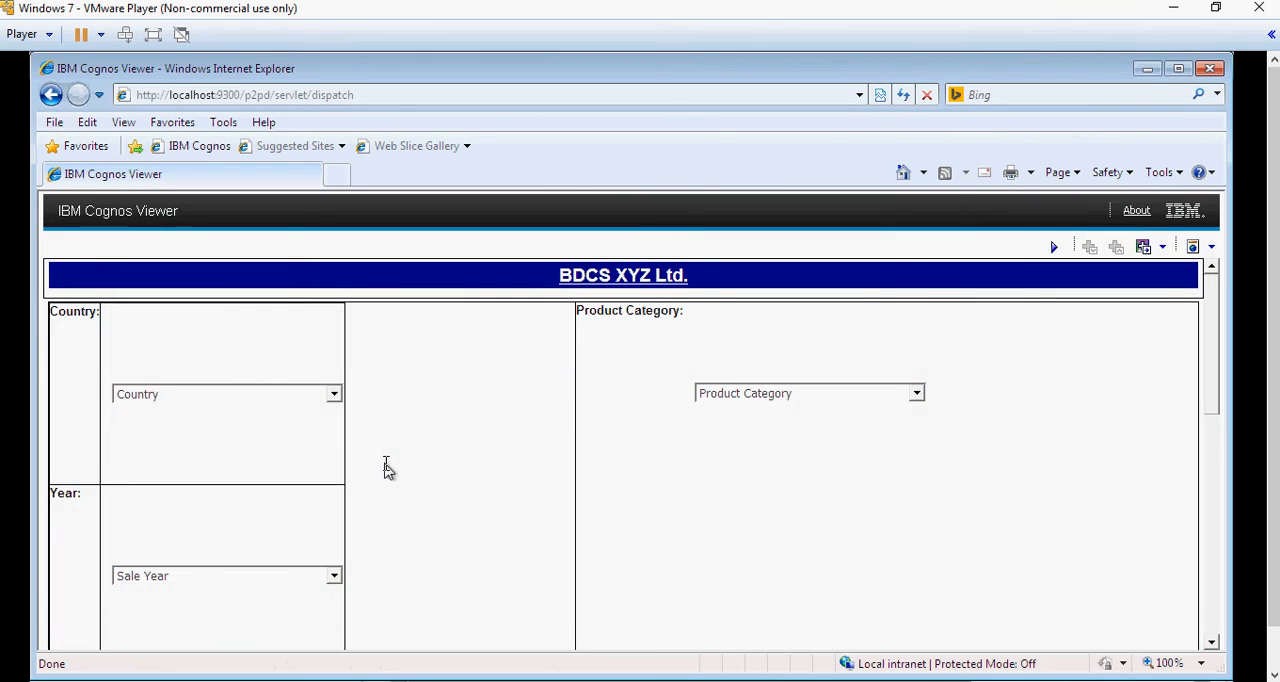
pyautogui.scroll(-3)
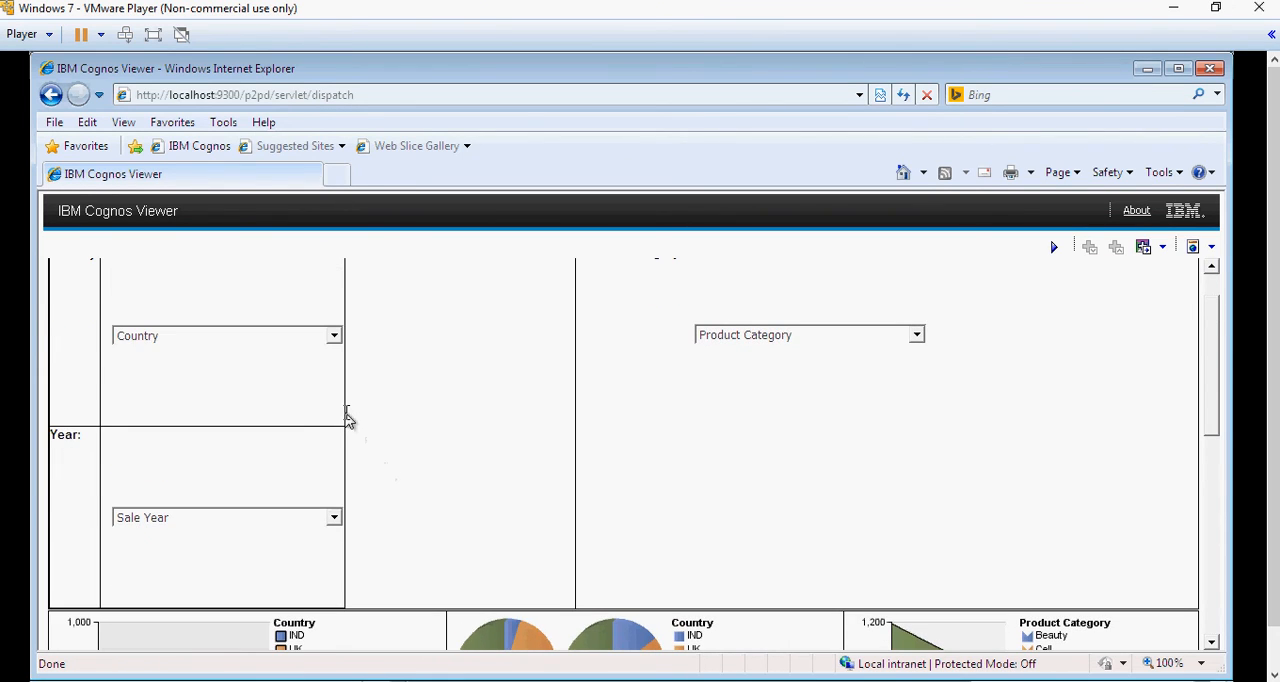
pyautogui.moveTo(496, 422)
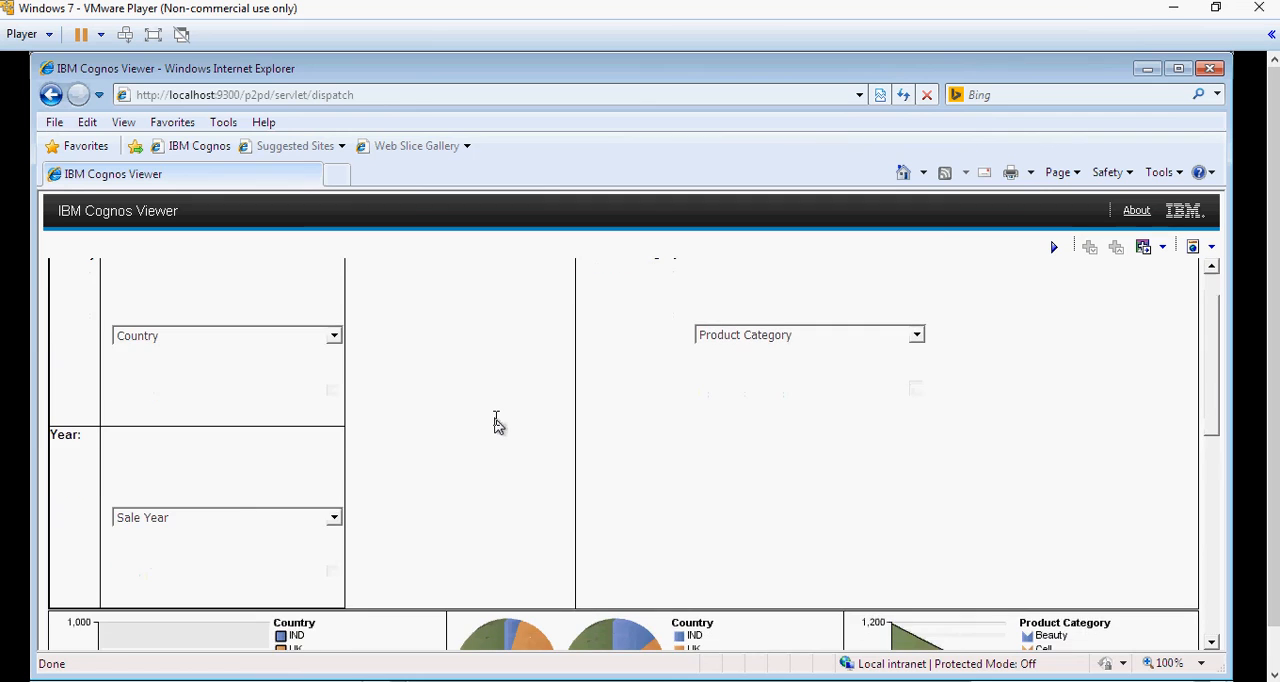
pyautogui.scroll(-3)
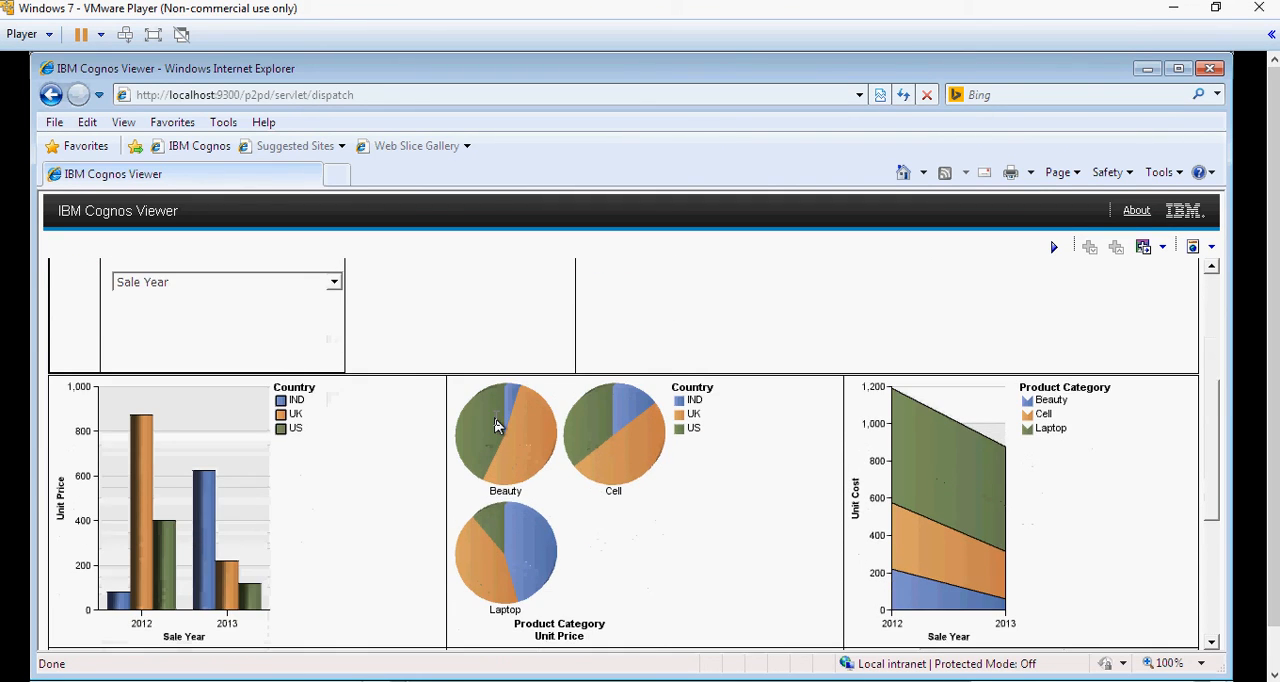
pyautogui.scroll(-3)
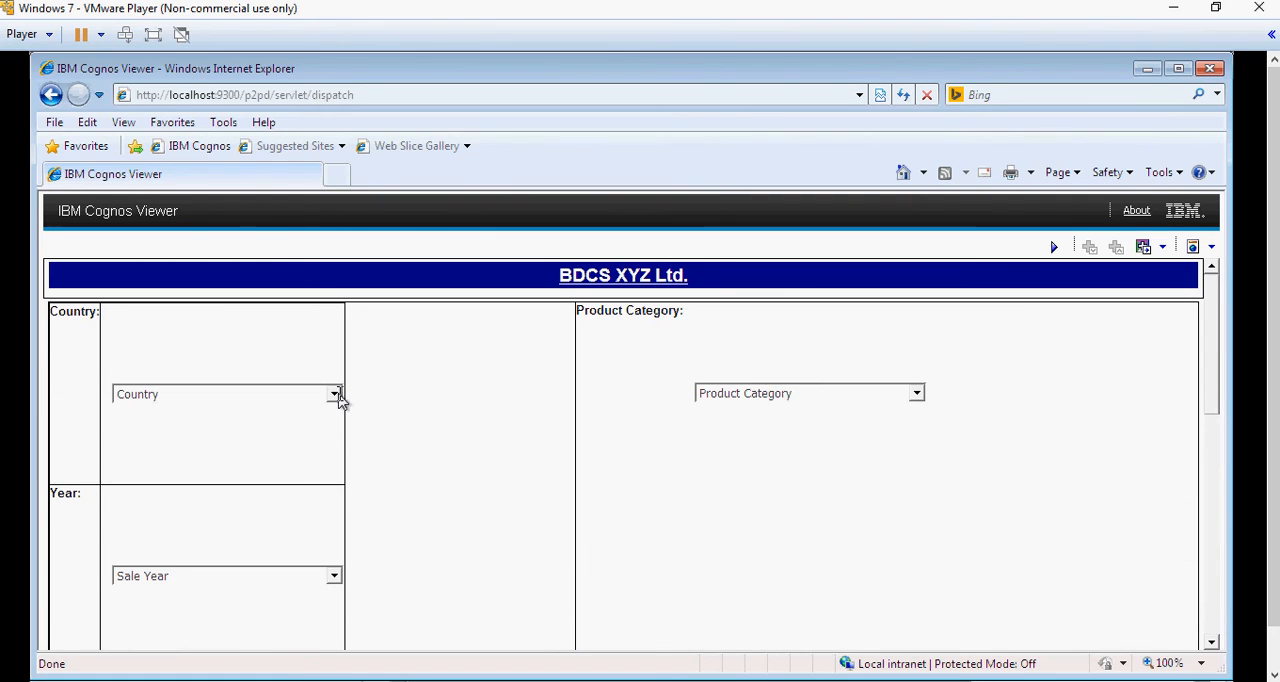
# Choose US from the Country drop-down so the charts refresh to US-only data.
pyautogui.click(336, 394)
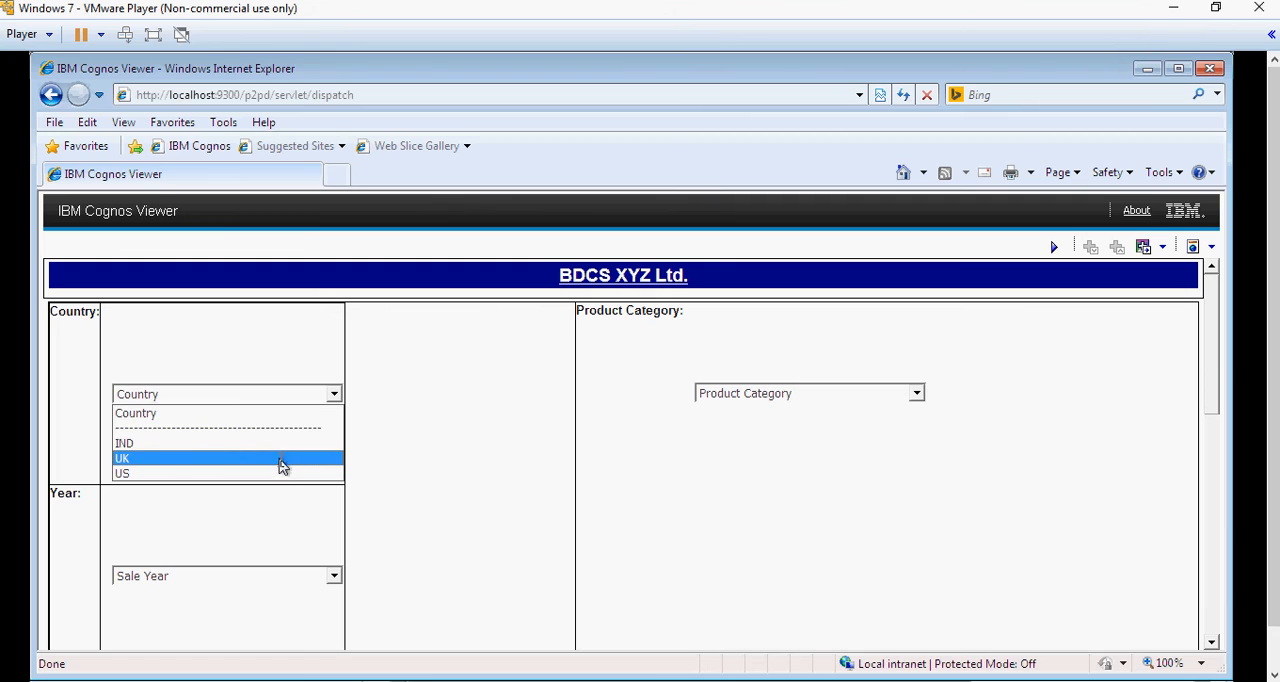
pyautogui.moveTo(284, 474)
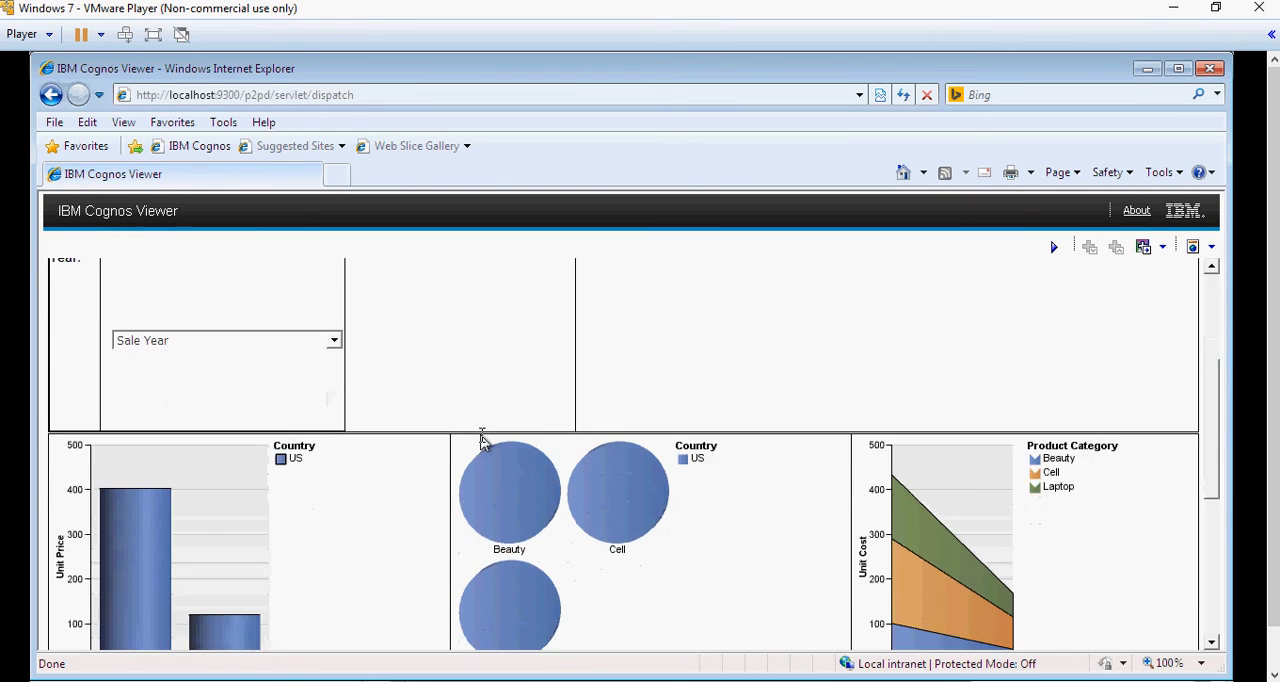
pyautogui.scroll(3)
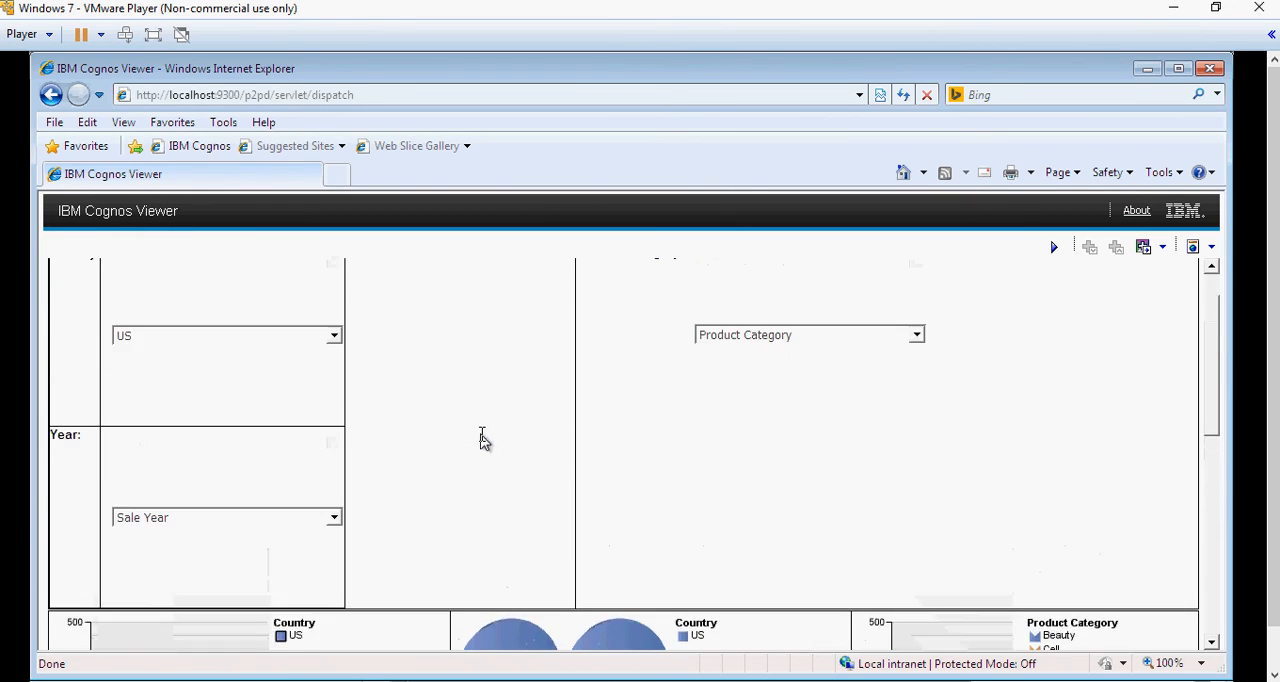
pyautogui.scroll(3)
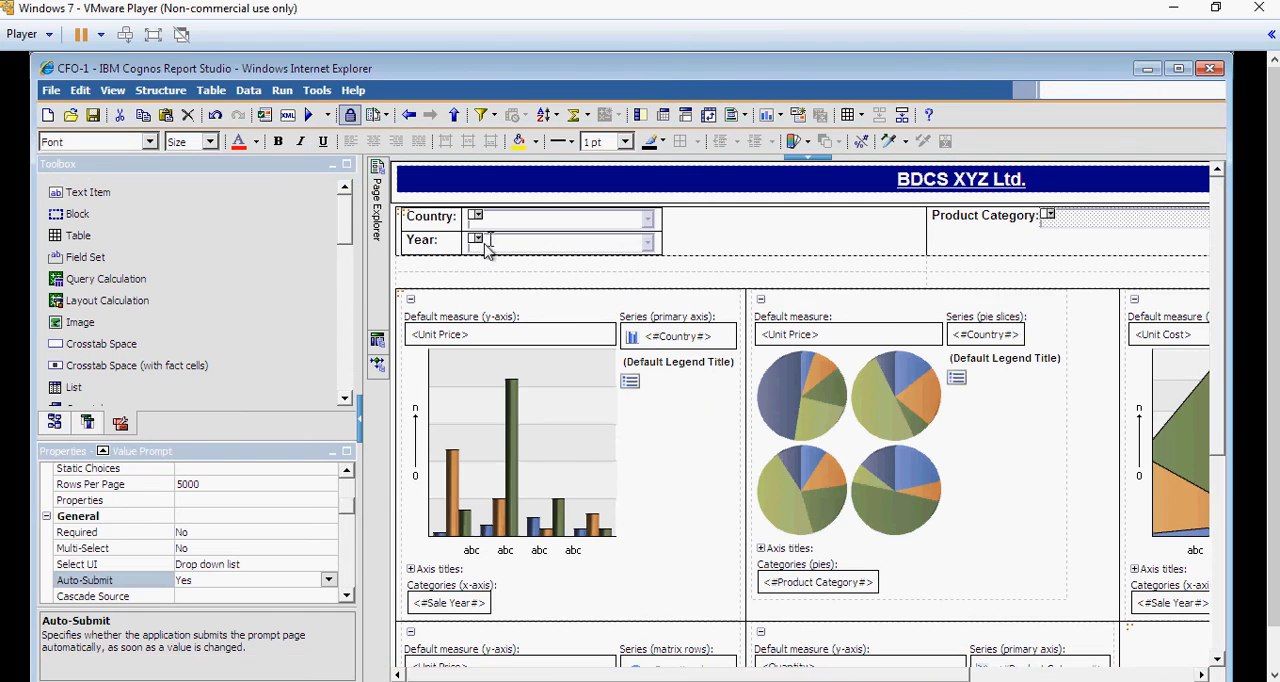
# Clear the prompt table's 100% width in Size & Overflow so it shrinks to its contents.
pyautogui.click(430, 216)
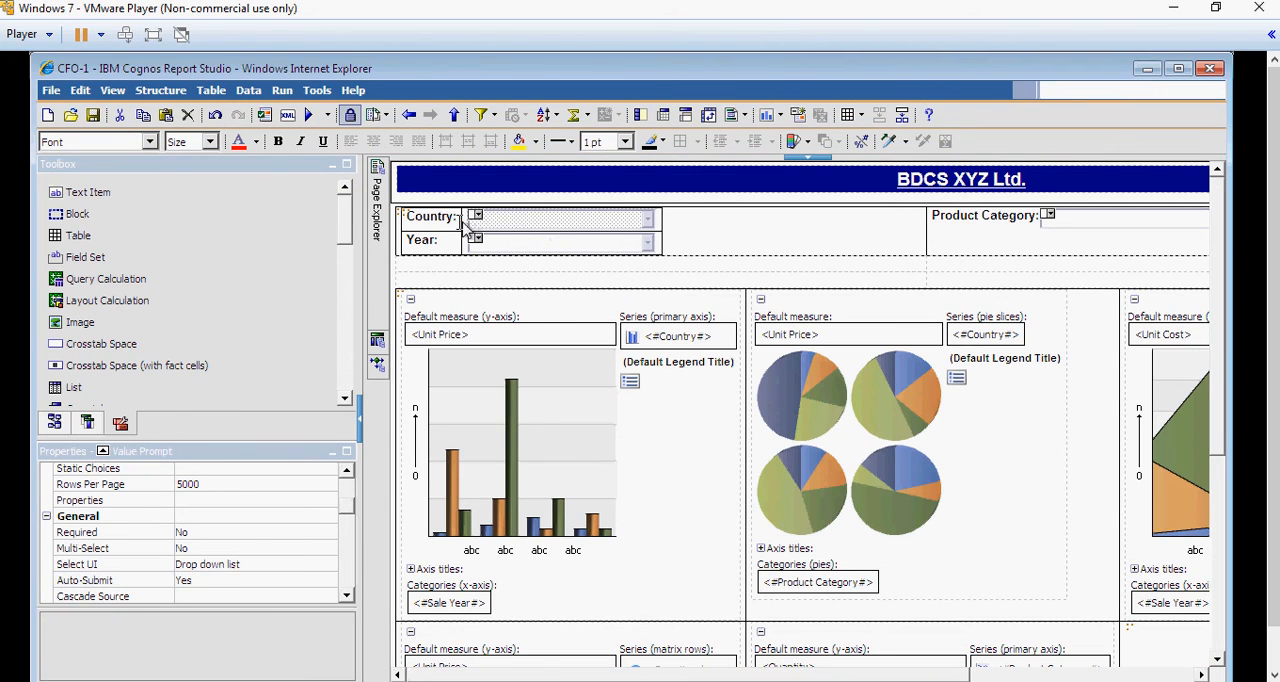
pyautogui.moveTo(658, 240)
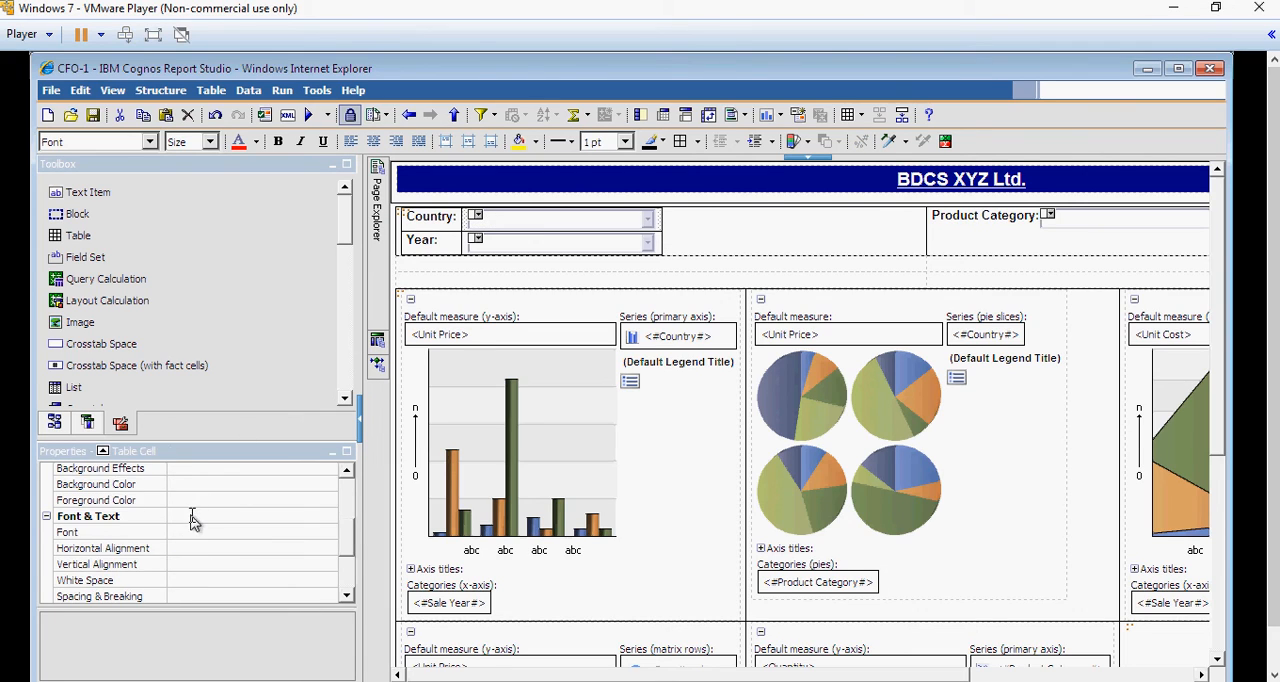
pyautogui.scroll(-3)
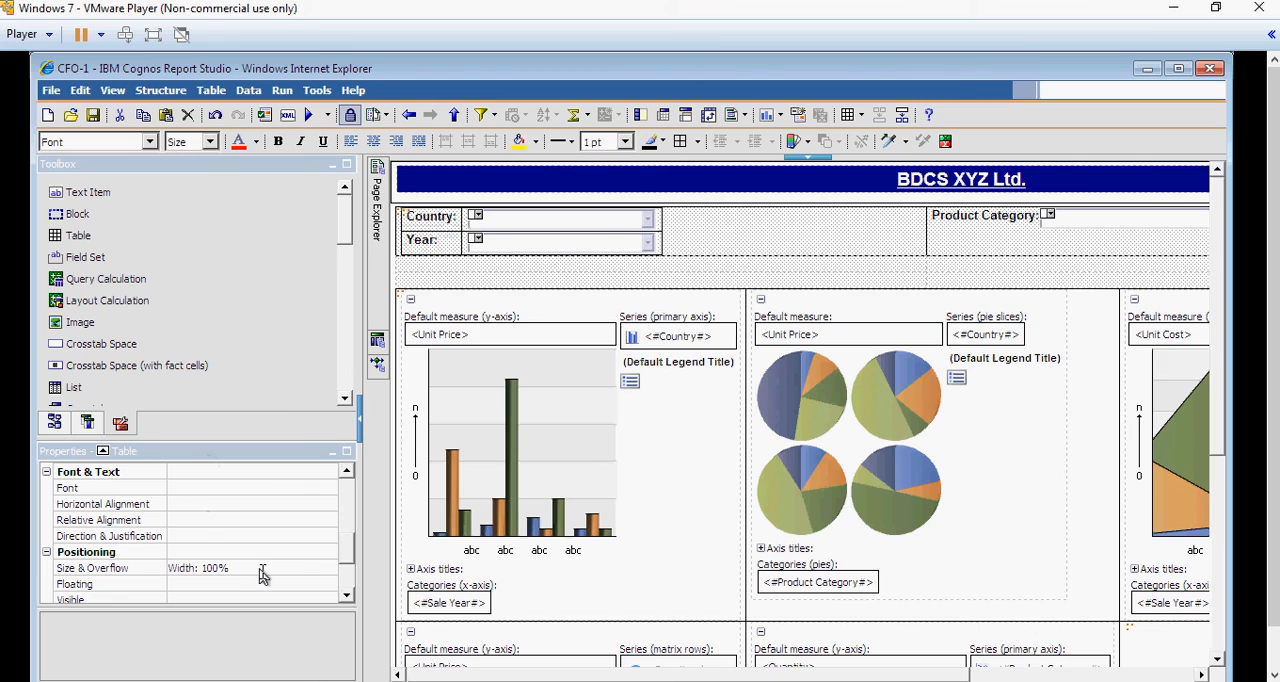
pyautogui.click(92, 568)
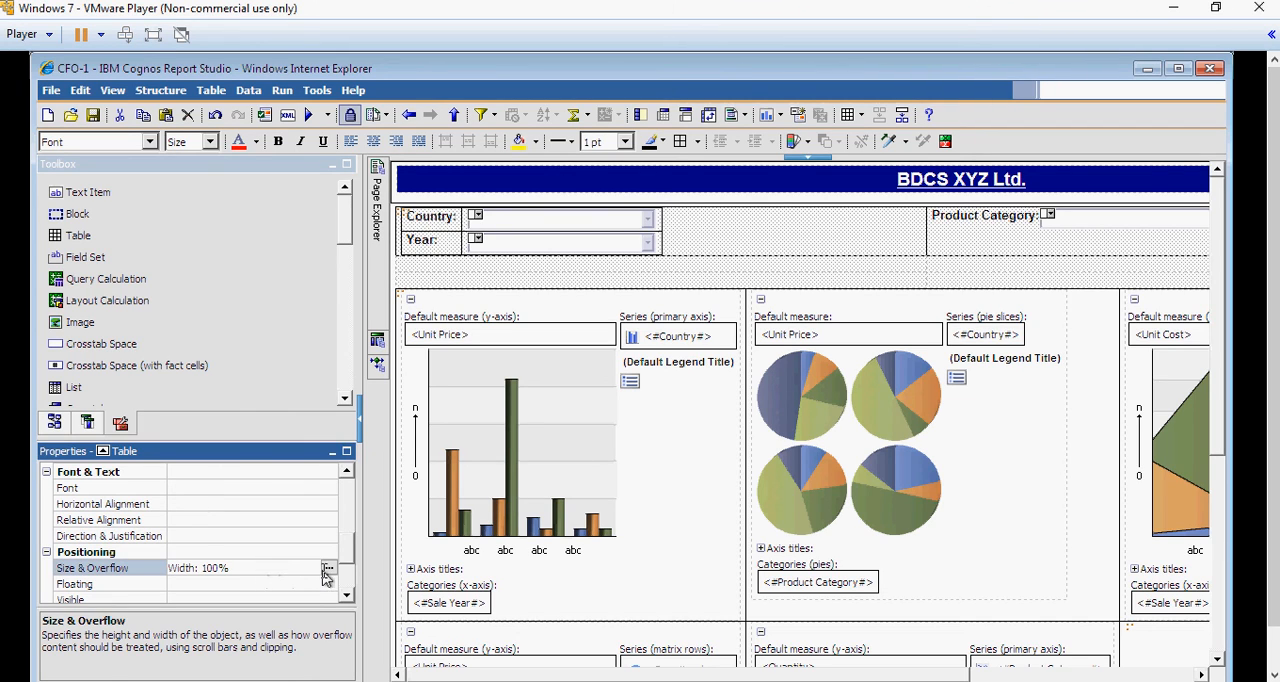
pyautogui.click(328, 568)
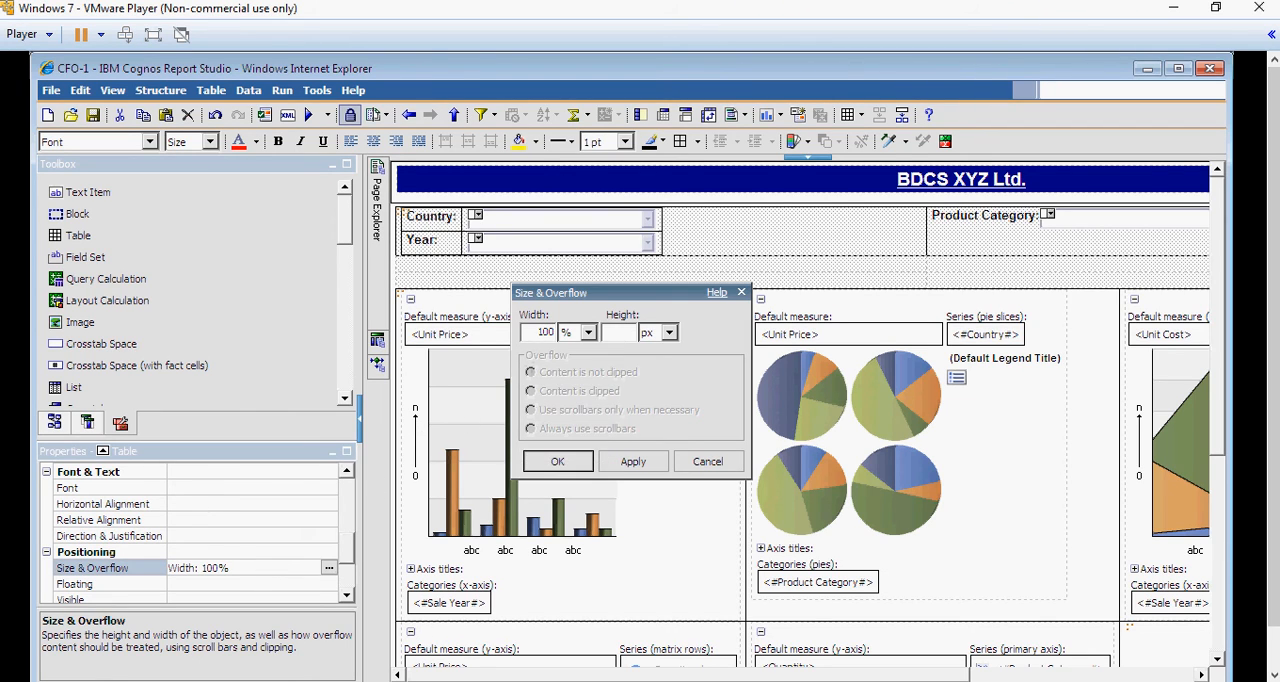
pyautogui.tripleClick(544, 332)
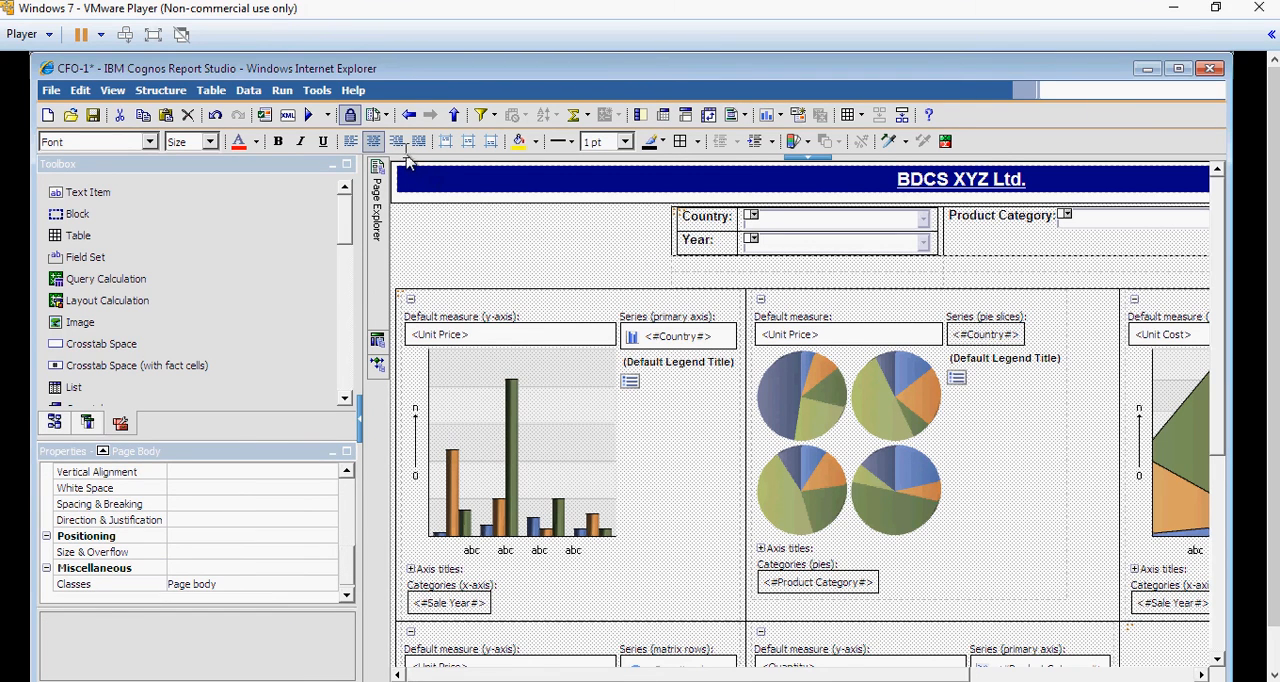
# Left-align the prompt table and select the Product Category value prompt.
pyautogui.click(350, 140)
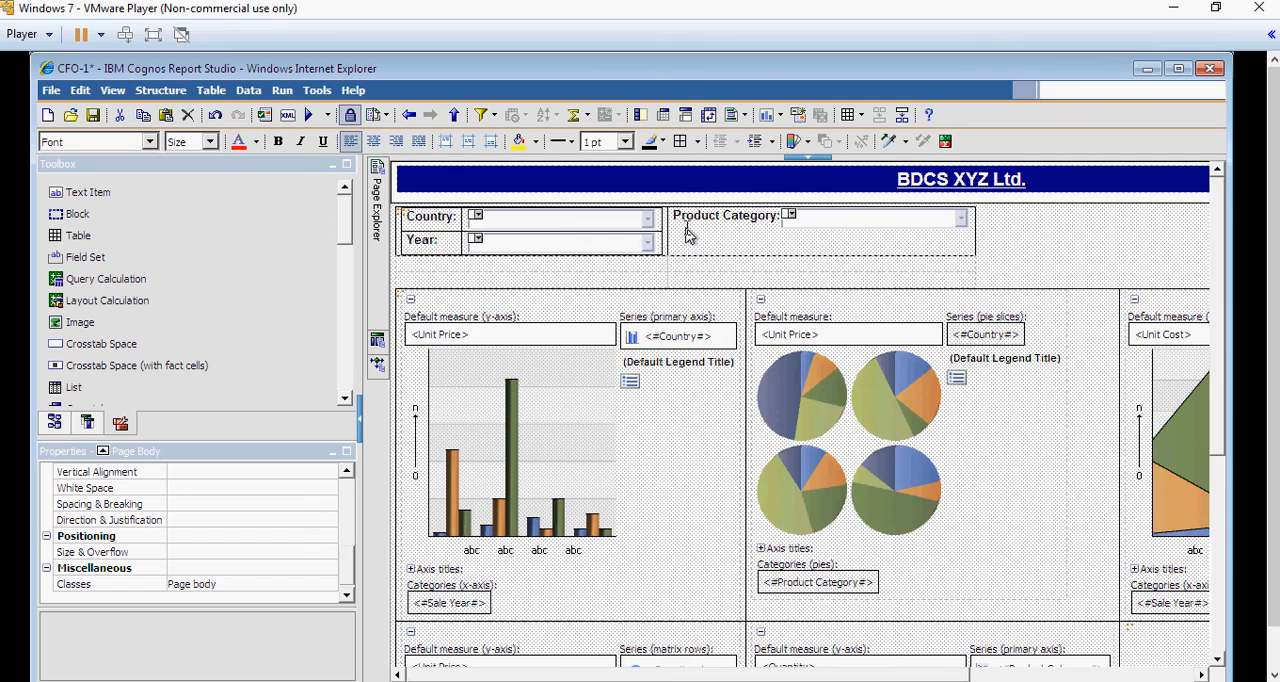
pyautogui.click(820, 230)
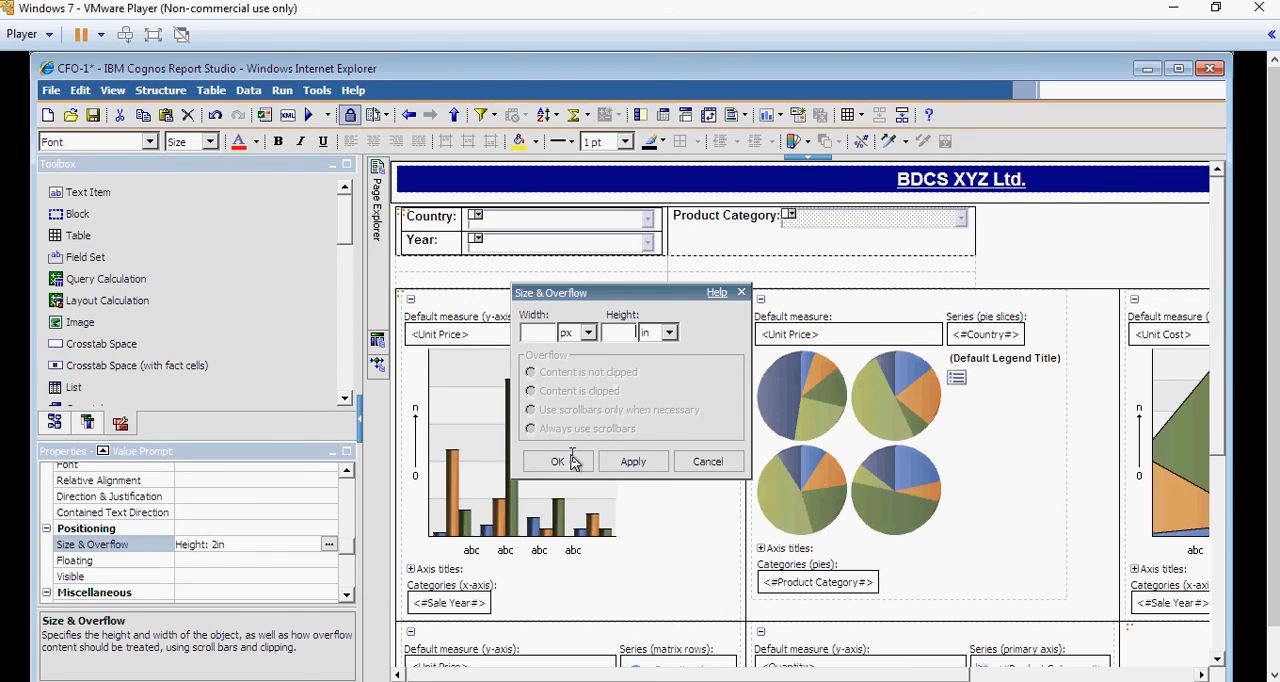
pyautogui.click(556, 460)
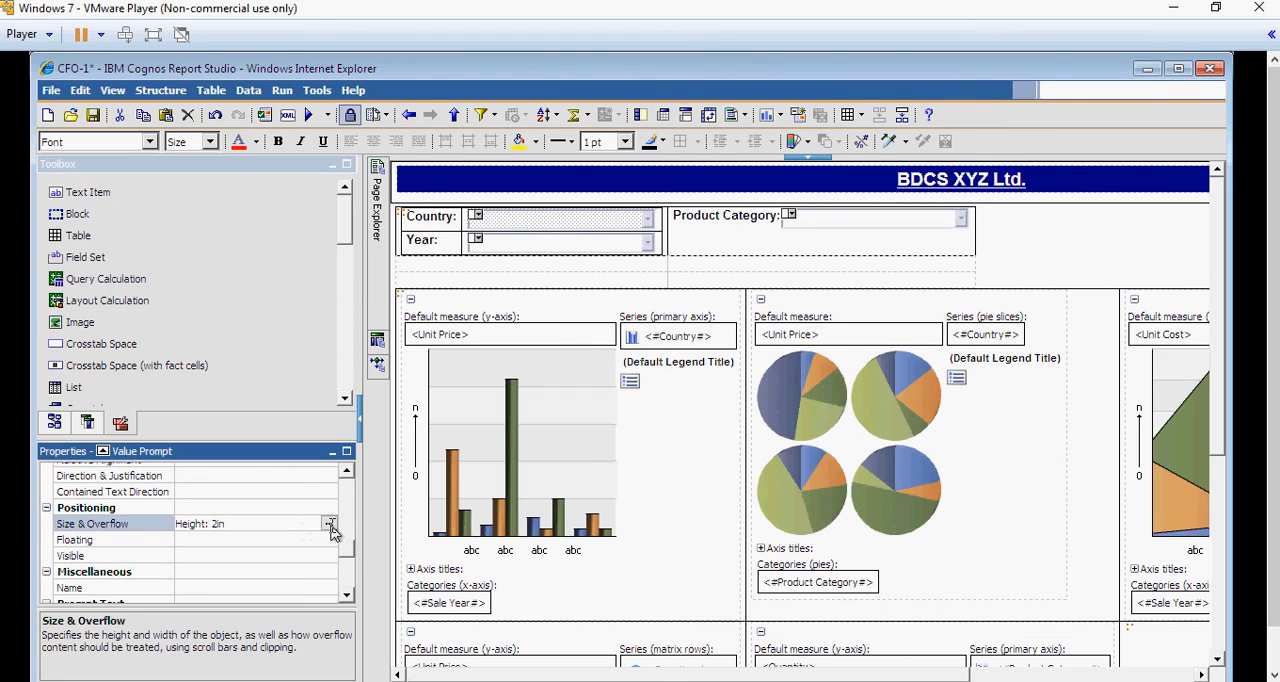
# Set the value prompt's height to 1 in through Size & Overflow.
pyautogui.click(328, 524)
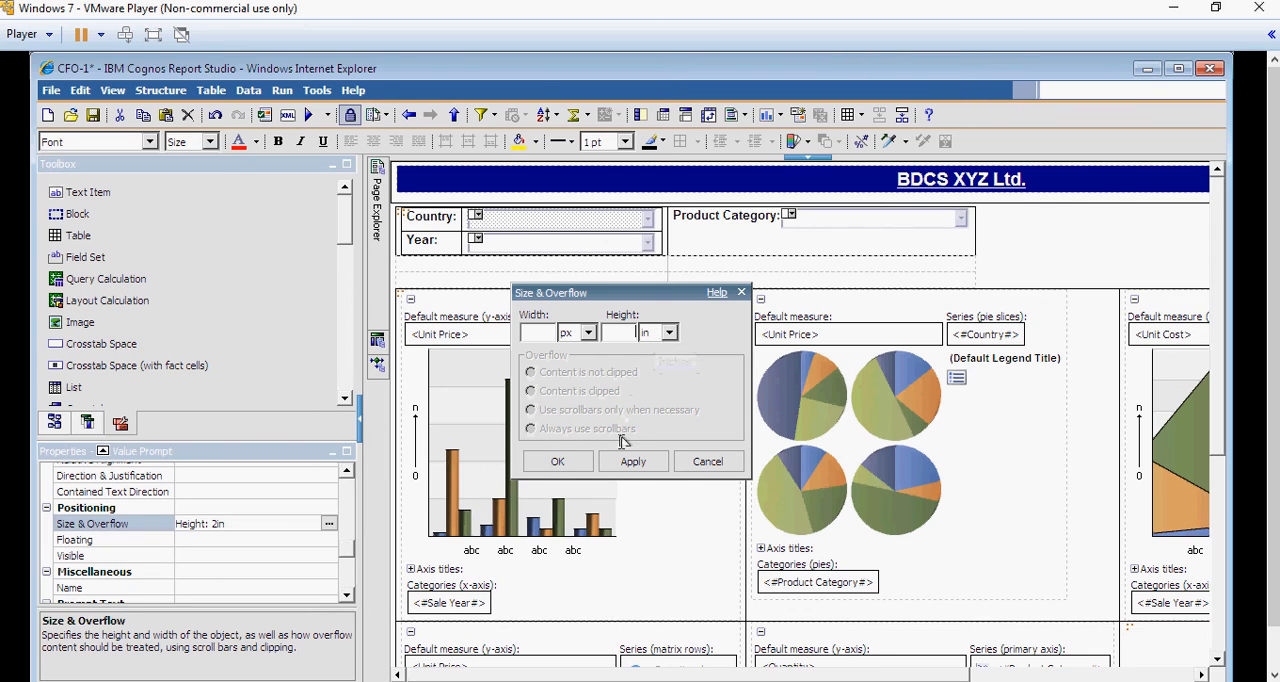
pyautogui.click(708, 460)
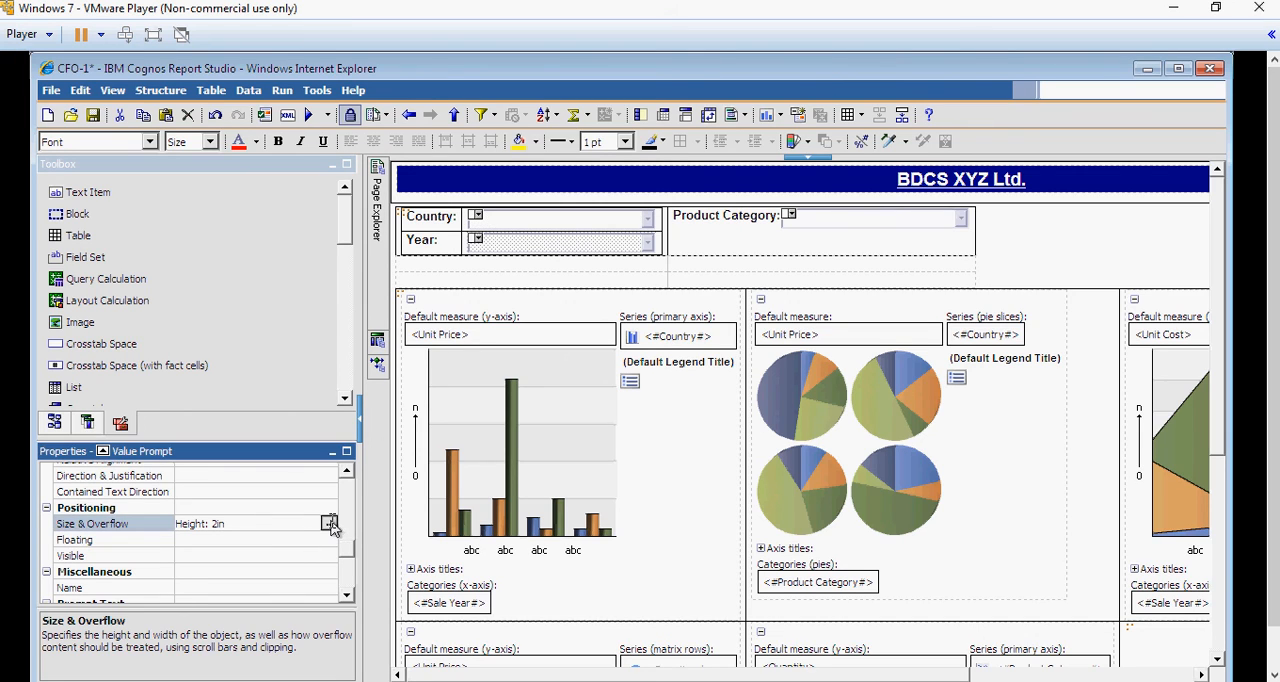
pyautogui.click(330, 524)
pyautogui.write('1')
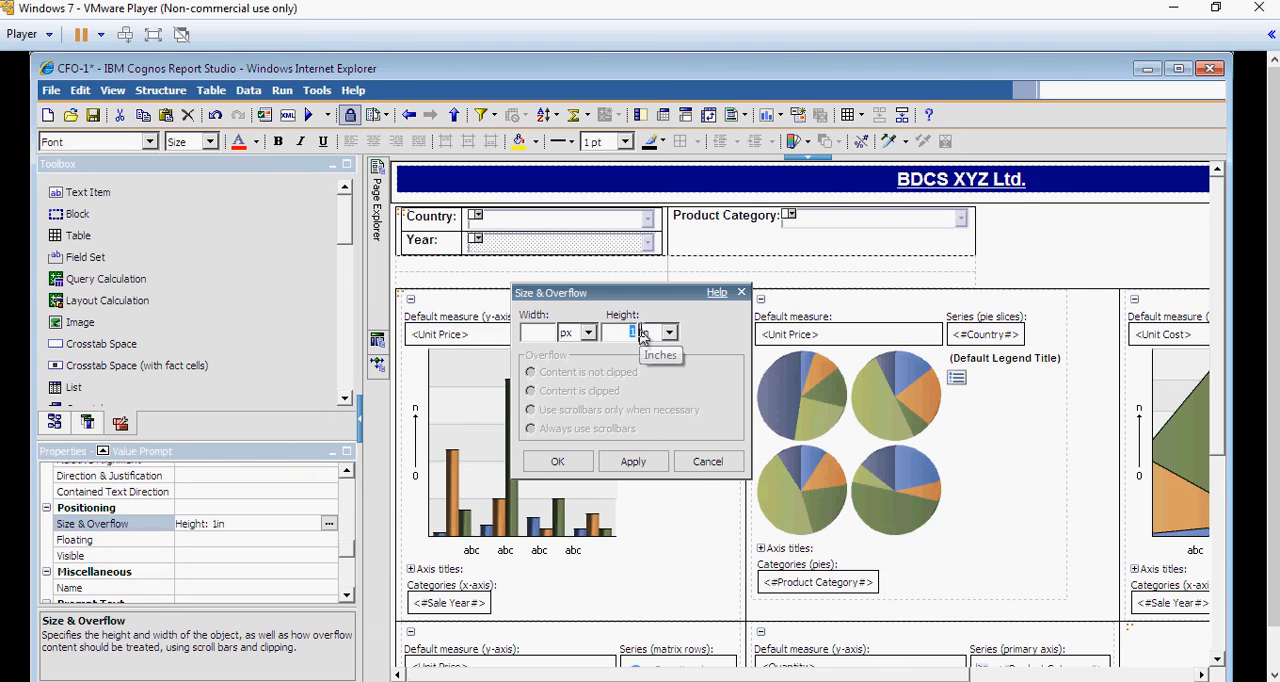
pyautogui.click(556, 460)
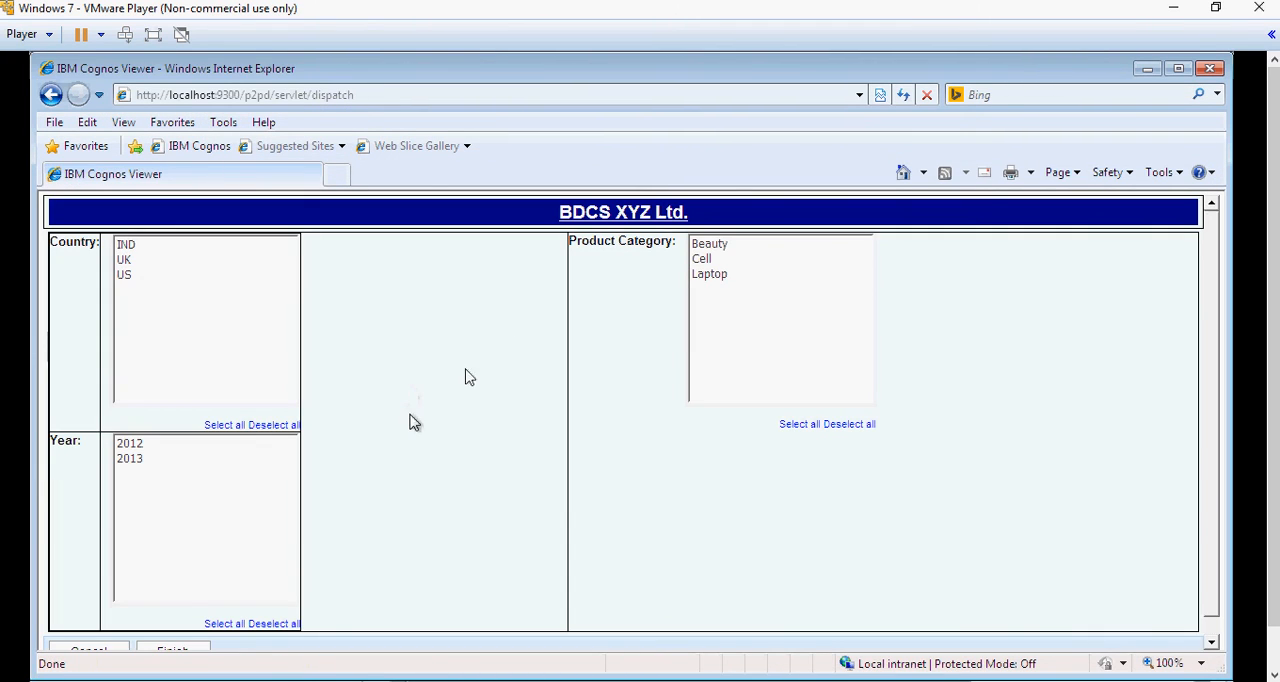
pyautogui.moveTo(140, 676)
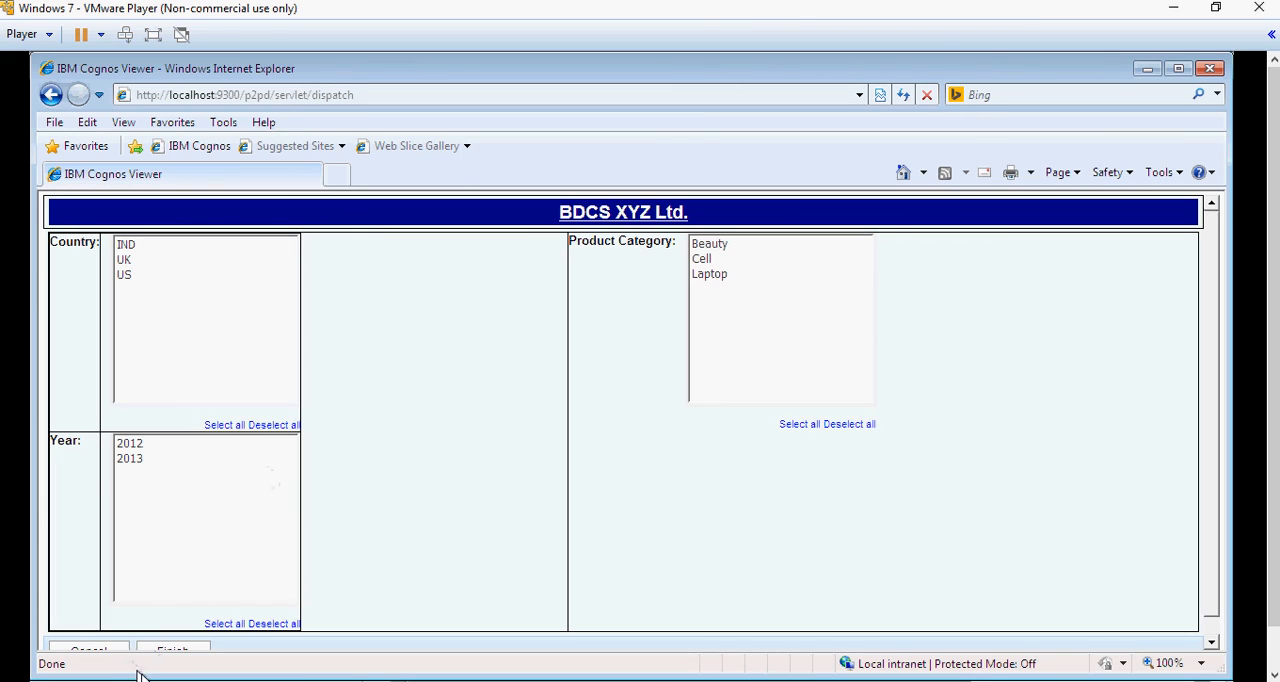
# Finish the prompt page, choose 2013 as the sale year and review the filtered charts.
pyautogui.click(172, 650)
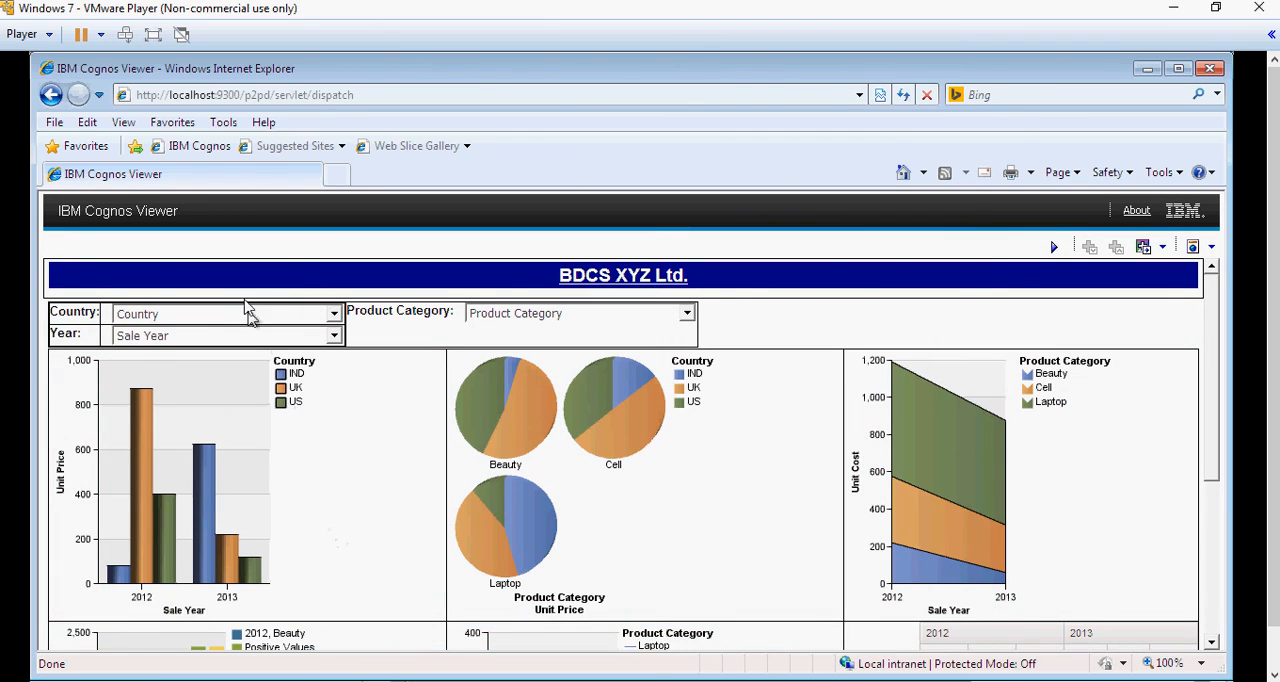
pyautogui.moveTo(312, 328)
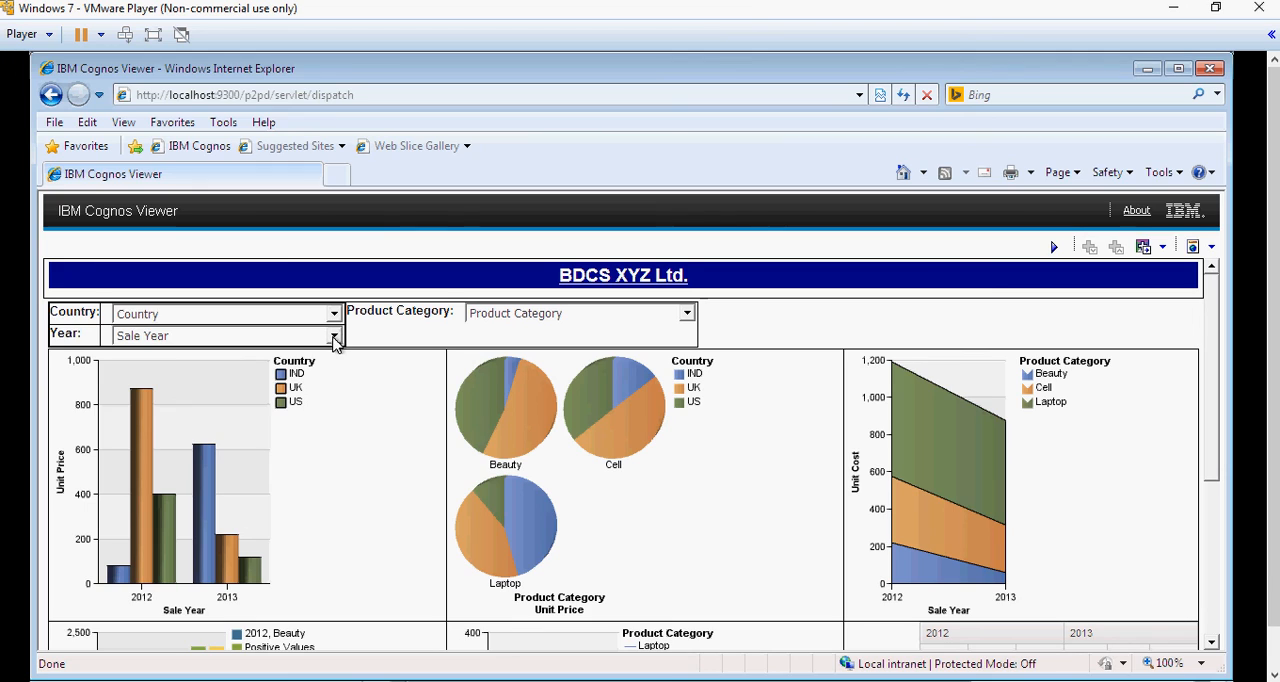
pyautogui.click(334, 336)
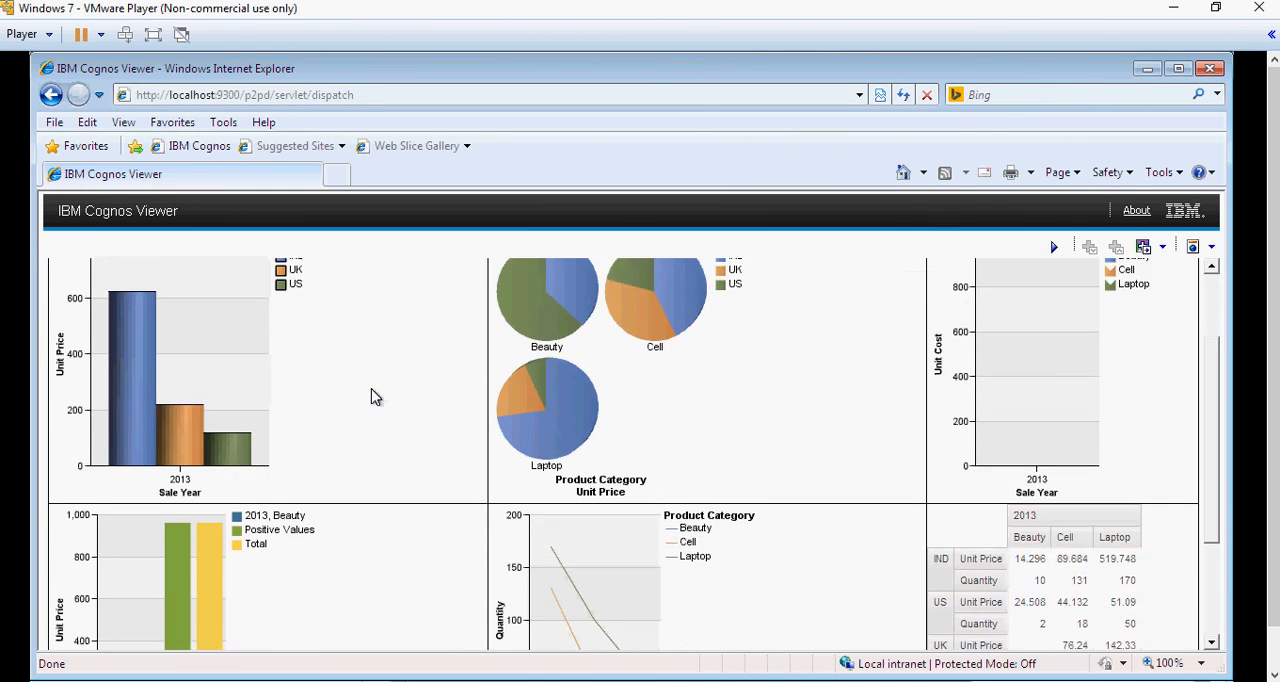
pyautogui.scroll(3)
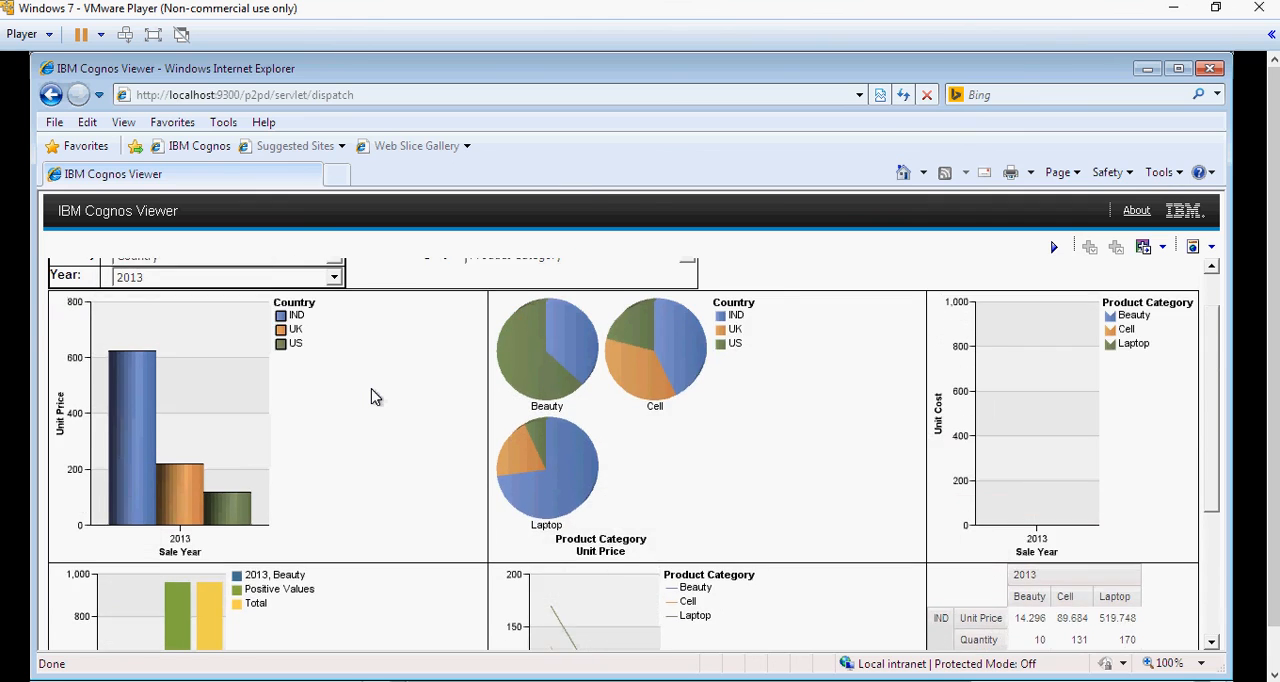
pyautogui.scroll(3)
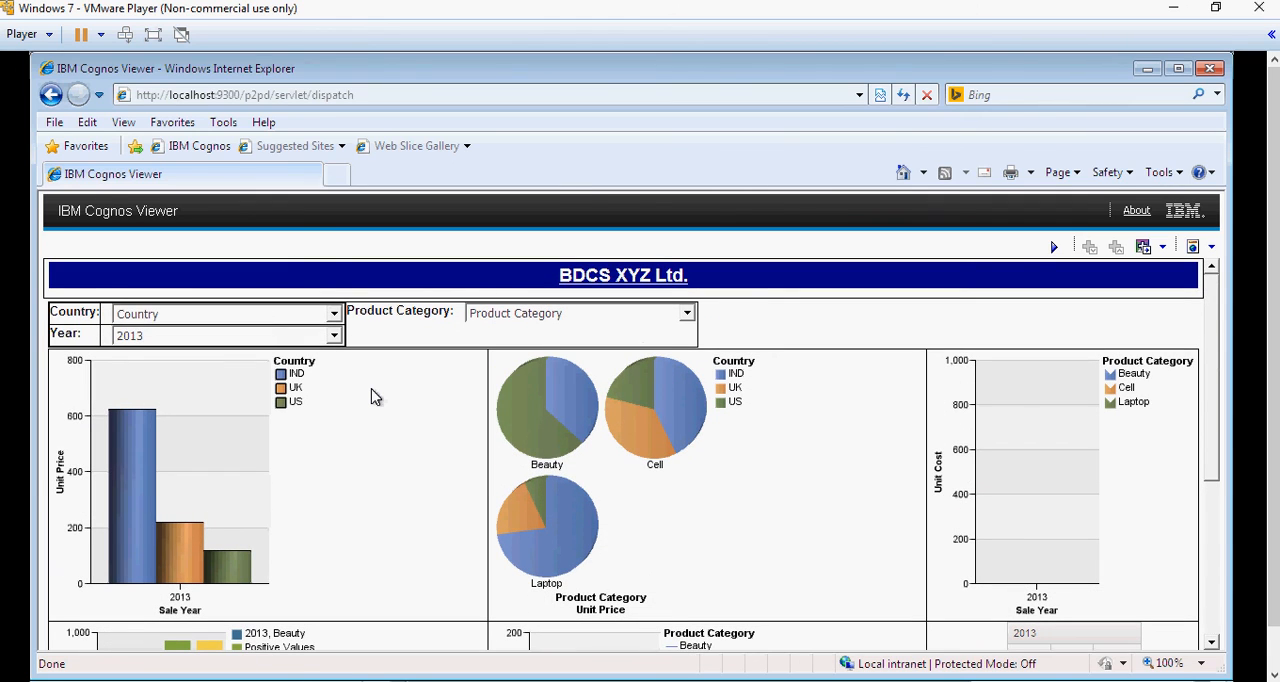
pyautogui.moveTo(712, 292)
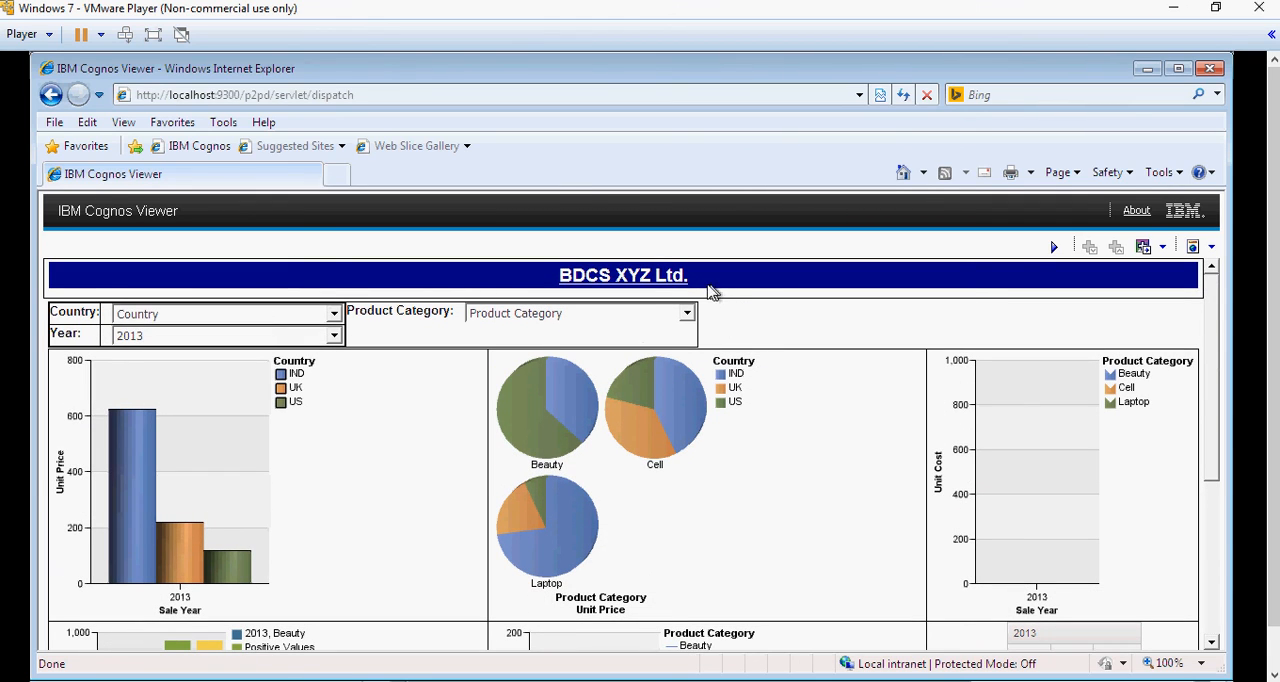
pyautogui.moveTo(756, 284)
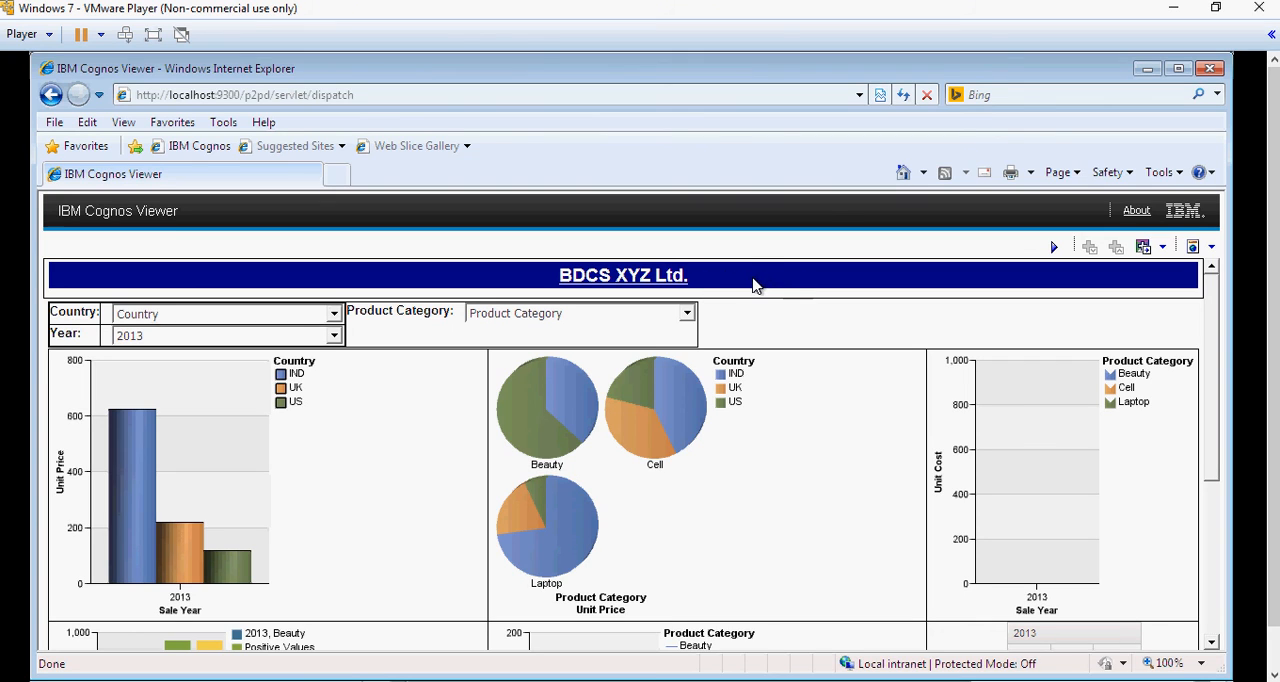
pyautogui.moveTo(684, 312)
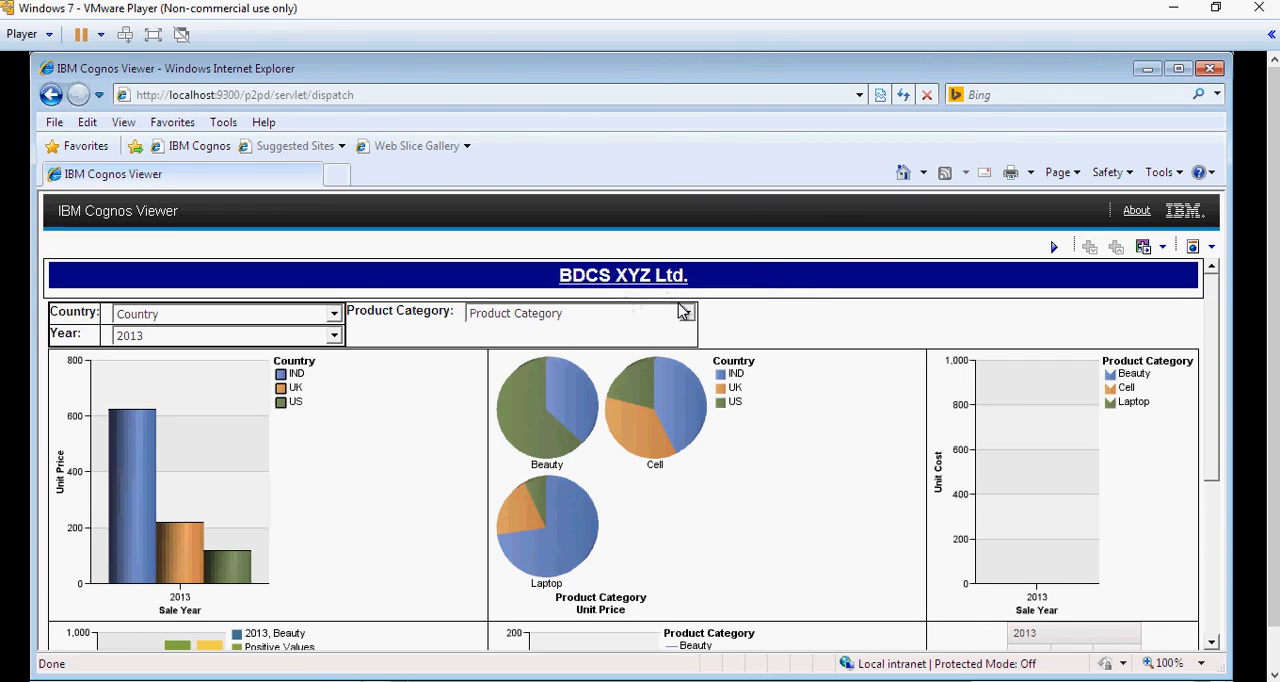
pyautogui.moveTo(1164, 140)
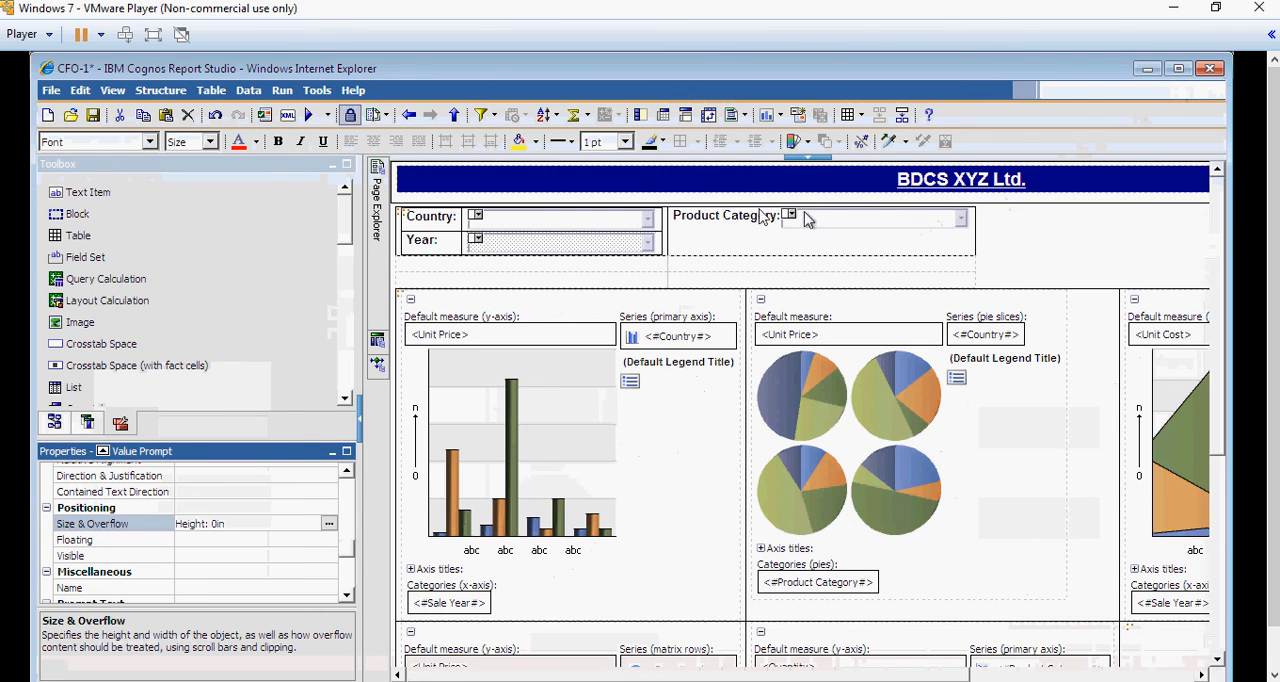
pyautogui.moveTo(78, 212)
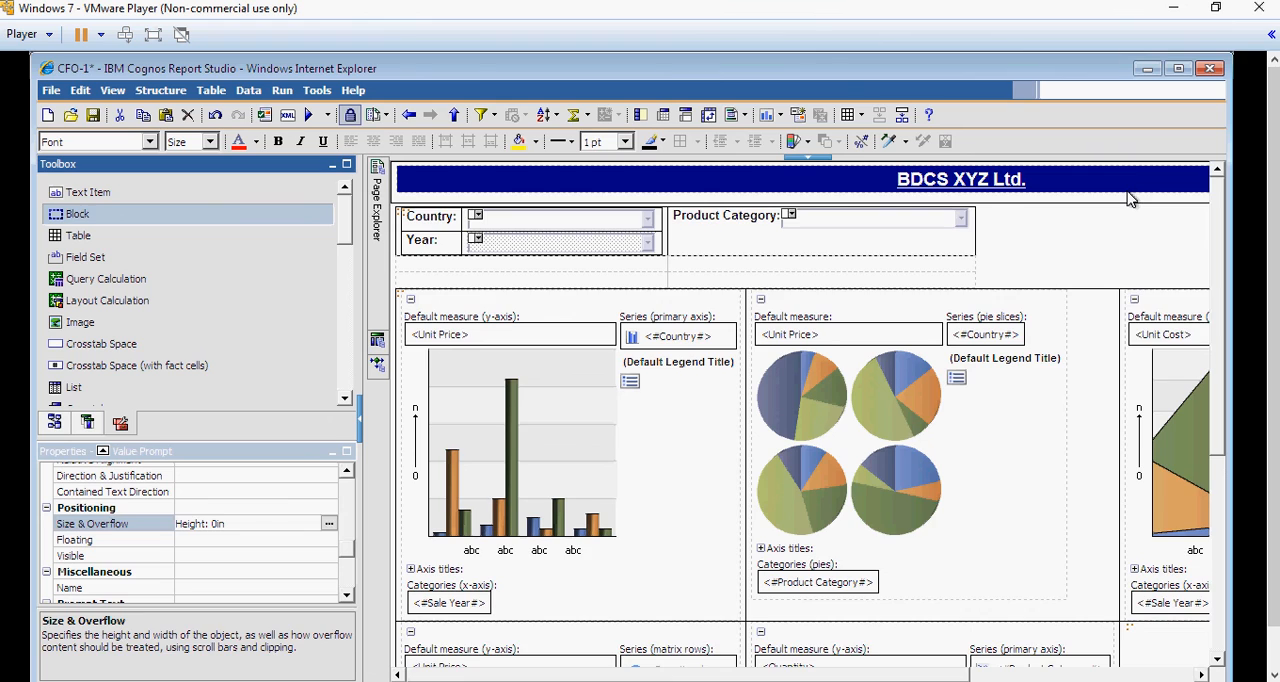
# Insert a text item reading 'CFO - 1' beneath the BDCS XYZ Ltd. heading.
pyautogui.click(960, 190)
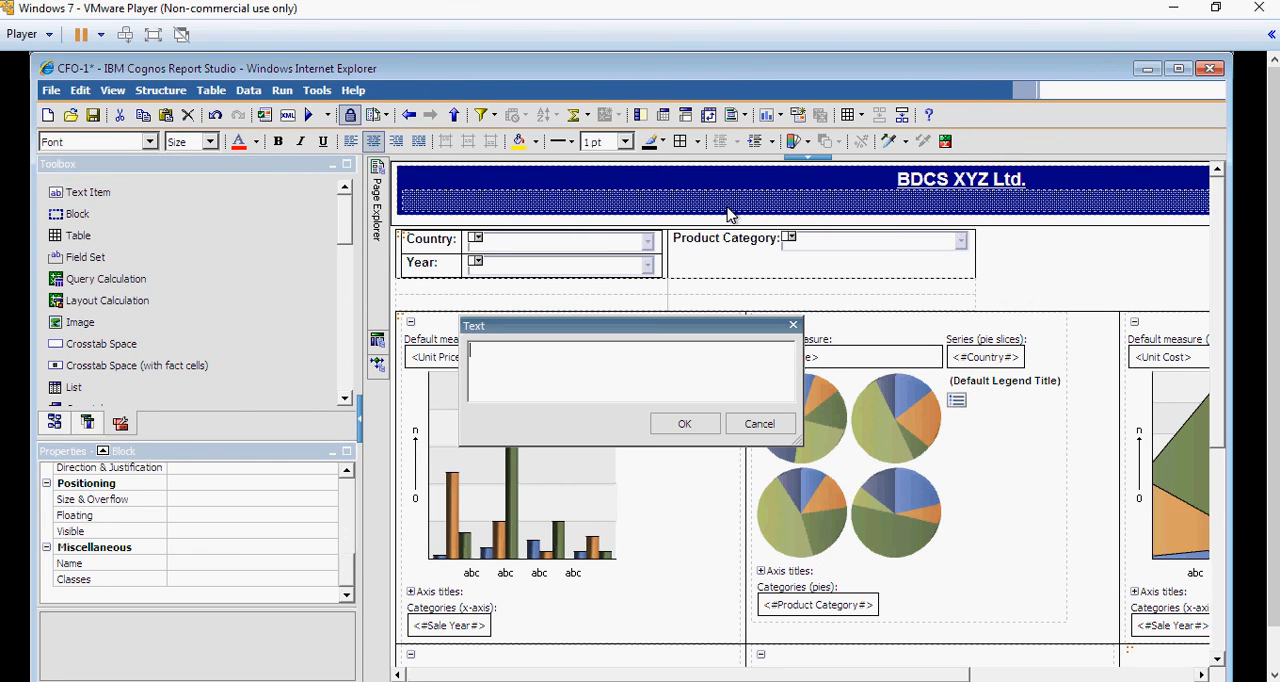
pyautogui.write('CFO')
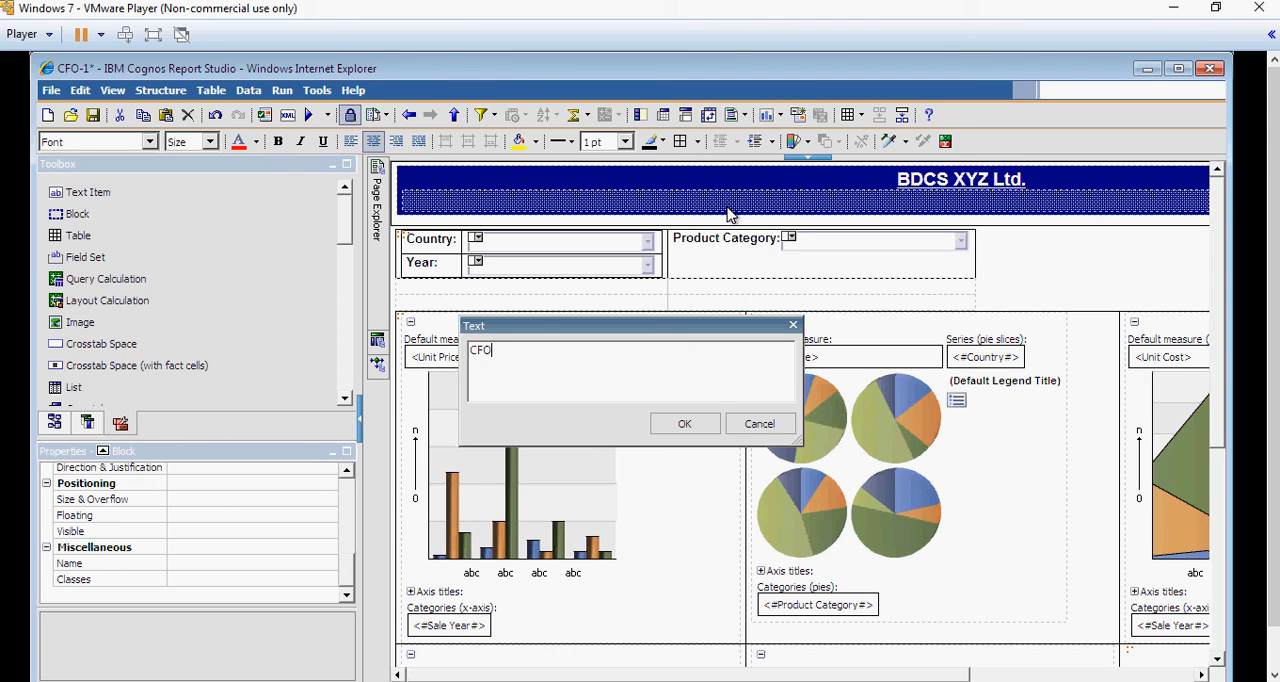
pyautogui.write('- 1')
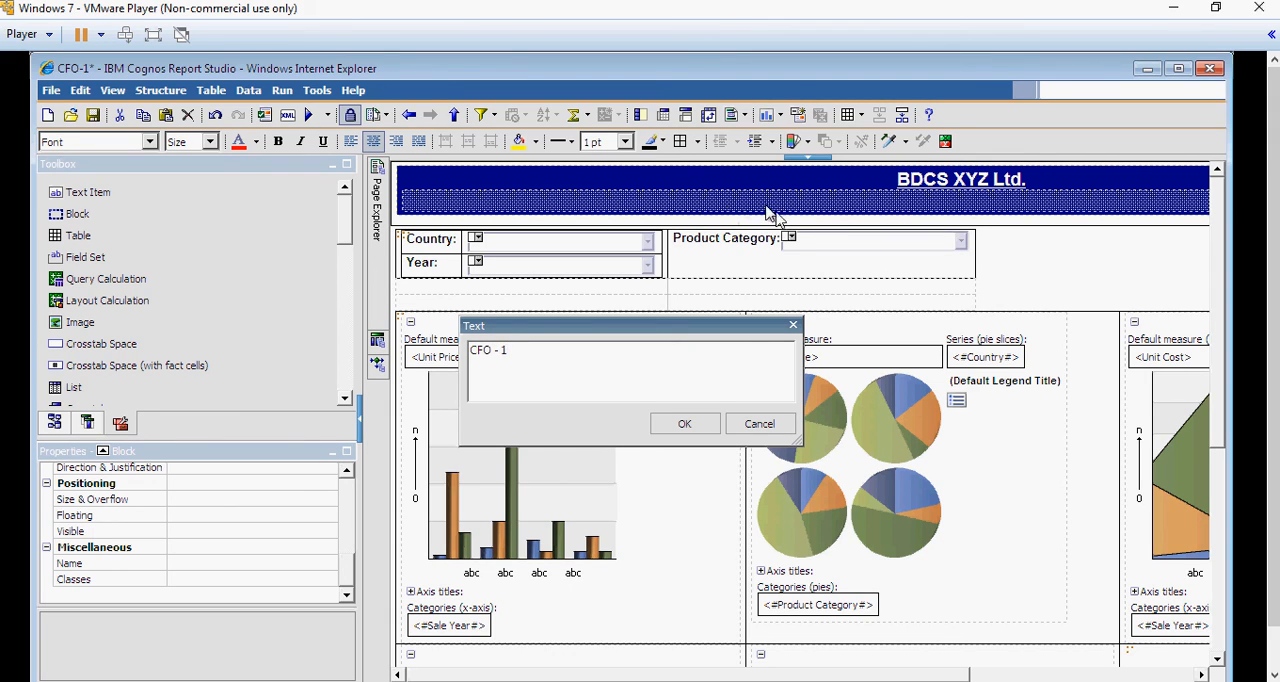
pyautogui.click(684, 424)
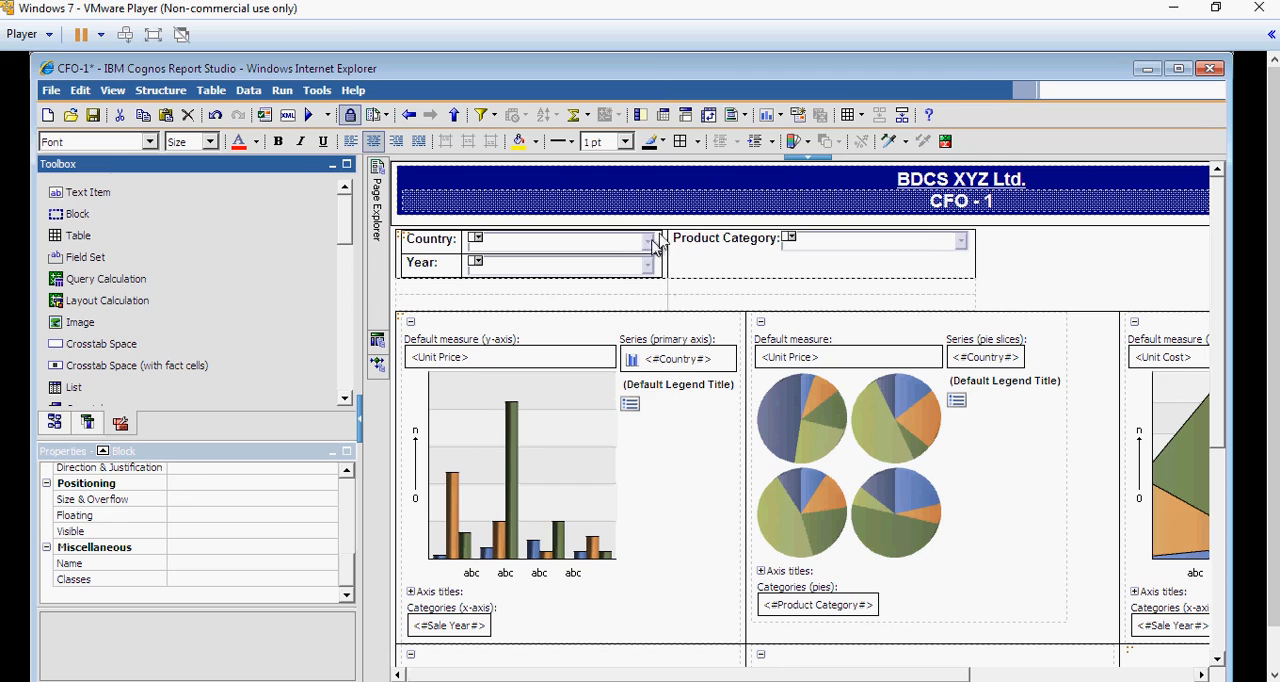
pyautogui.moveTo(420, 210)
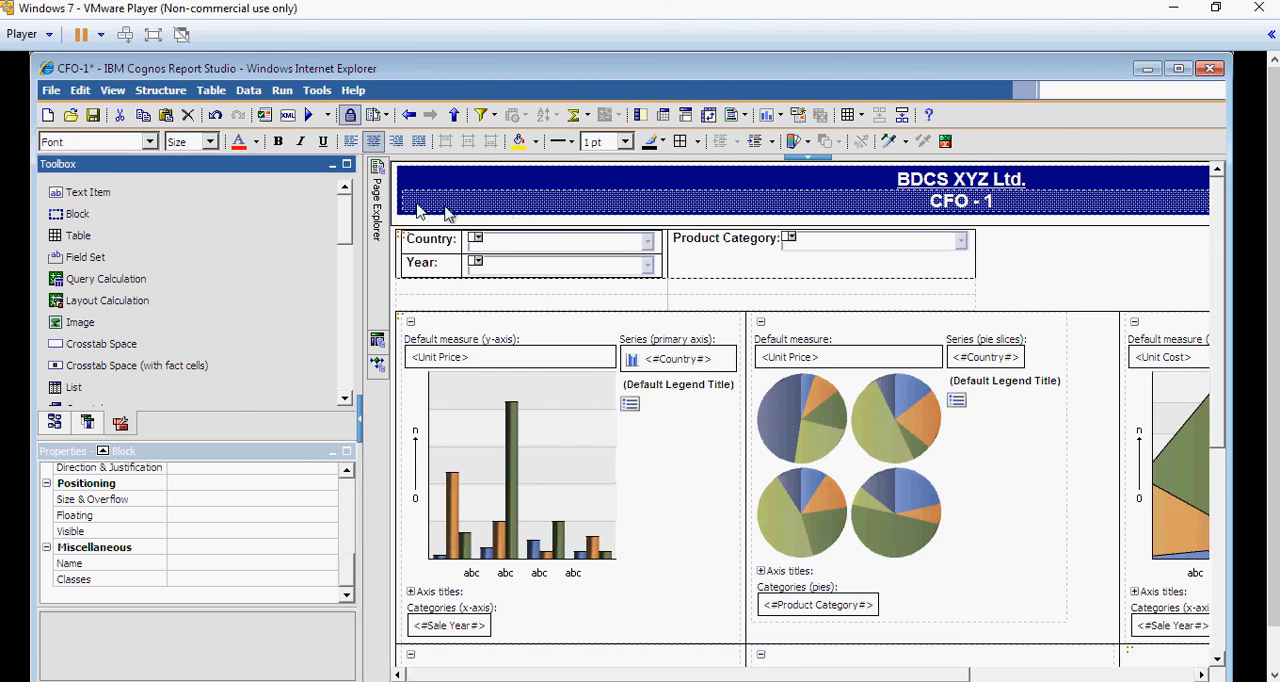
# Shrink the CFO - 1 subtitle to 11 pt and run the report to preview it.
pyautogui.click(210, 140)
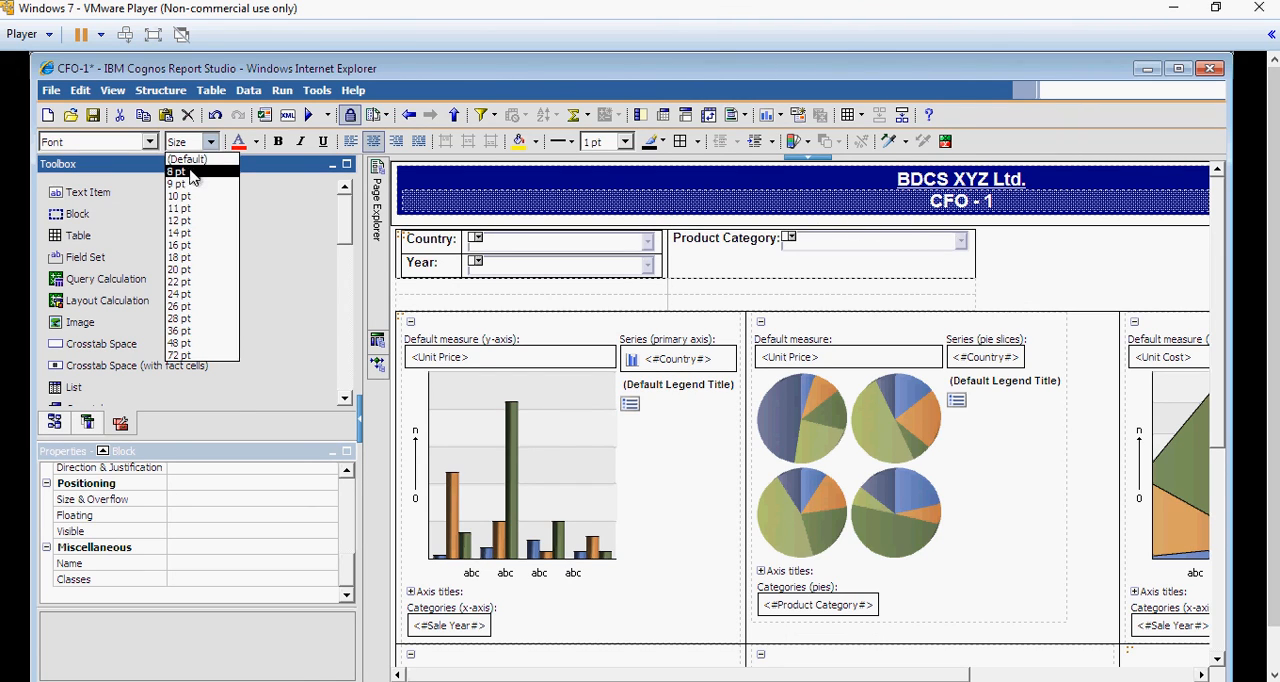
pyautogui.click(180, 208)
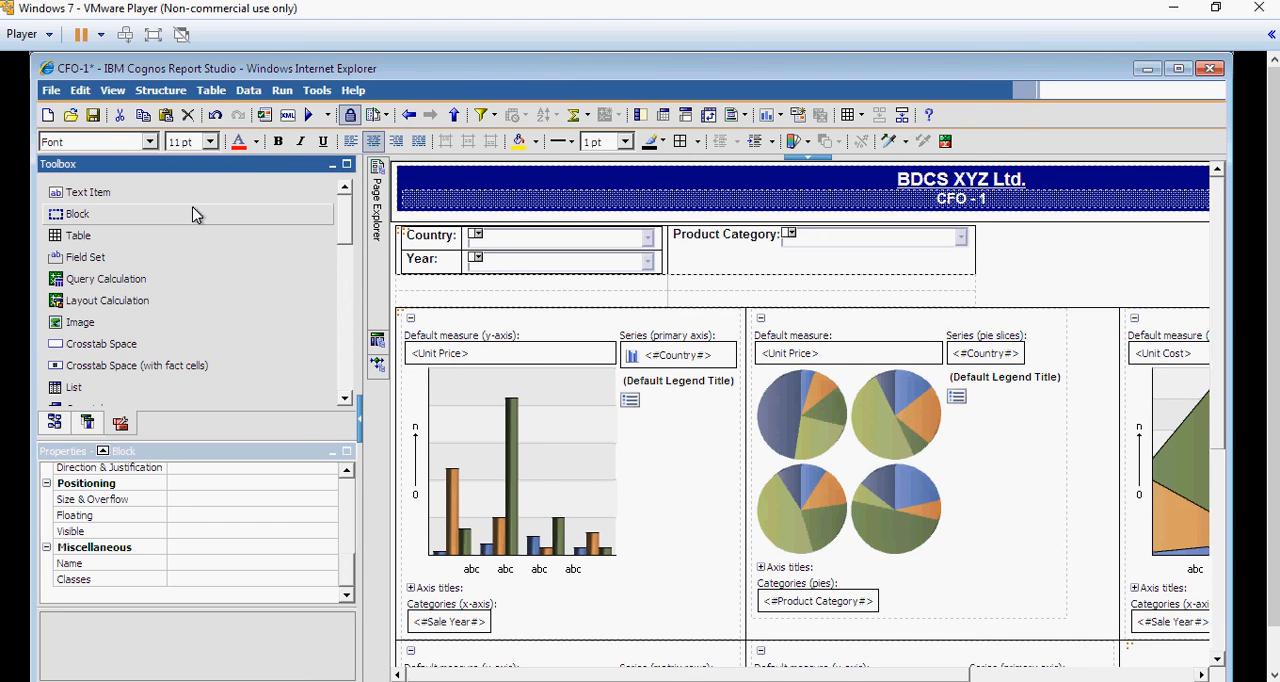
pyautogui.click(1056, 284)
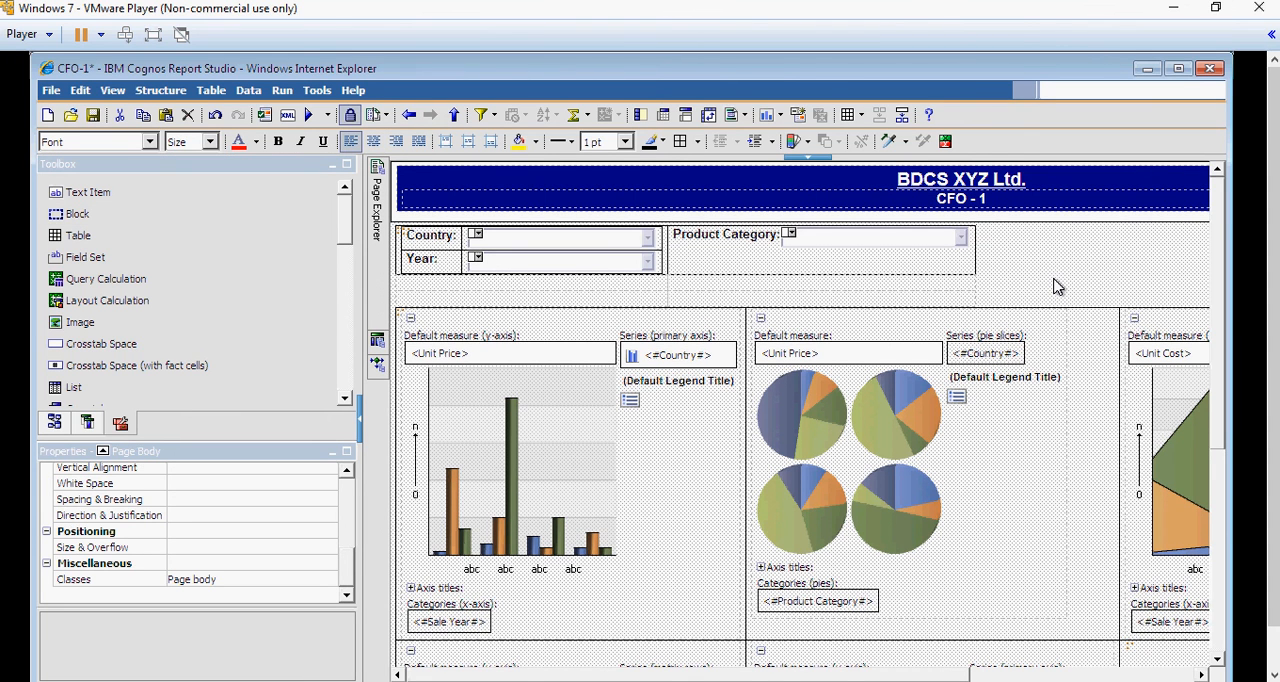
pyautogui.moveTo(136, 164)
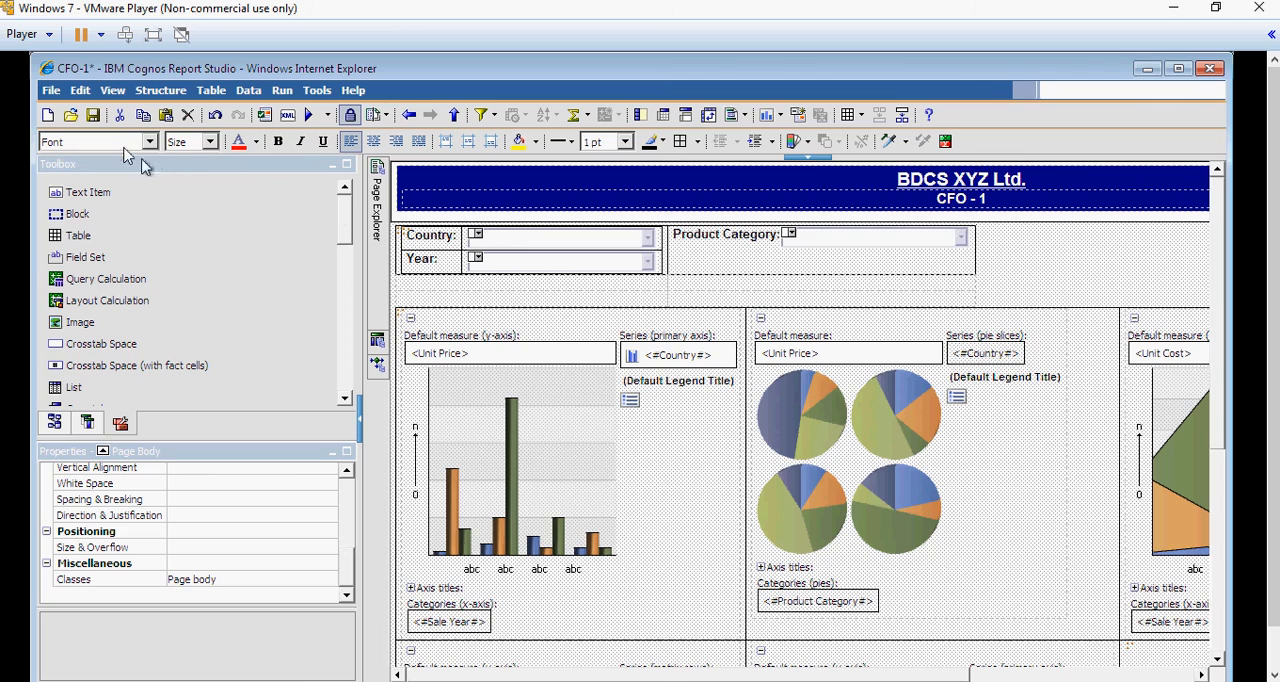
pyautogui.click(92, 114)
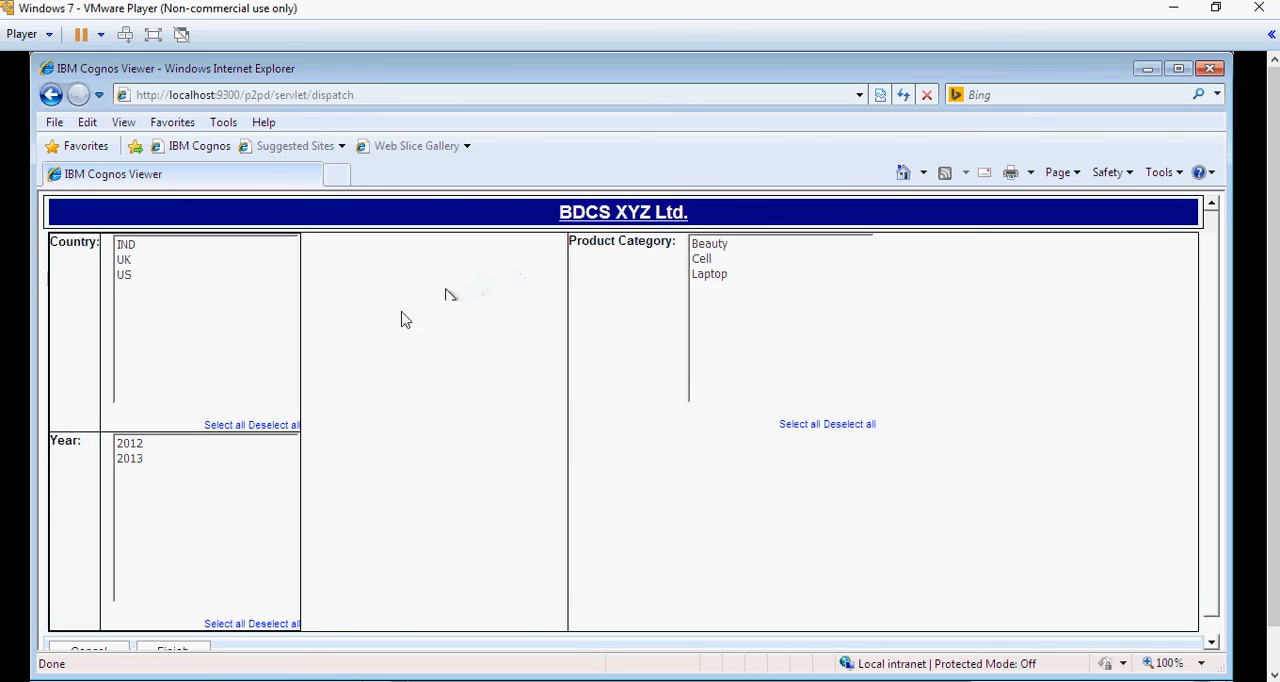
# Finish the prompt page so the dashboard renders with the CFO - 1 subtitle.
pyautogui.click(172, 648)
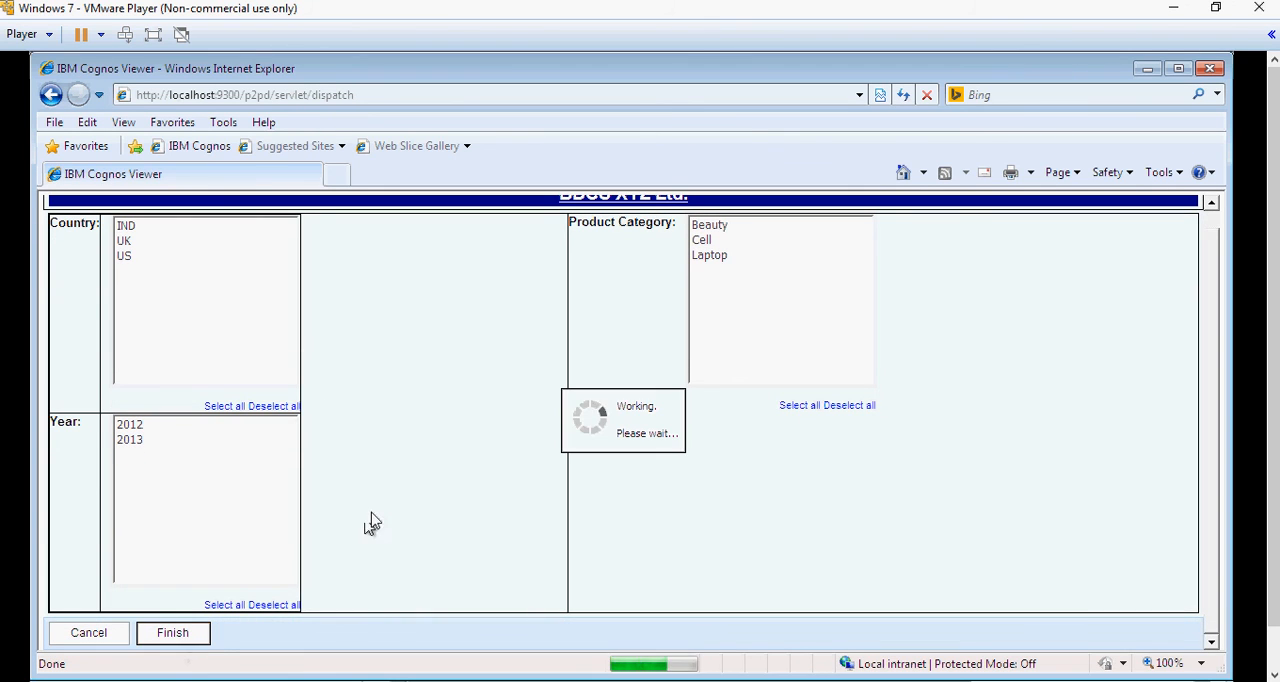
pyautogui.click(172, 632)
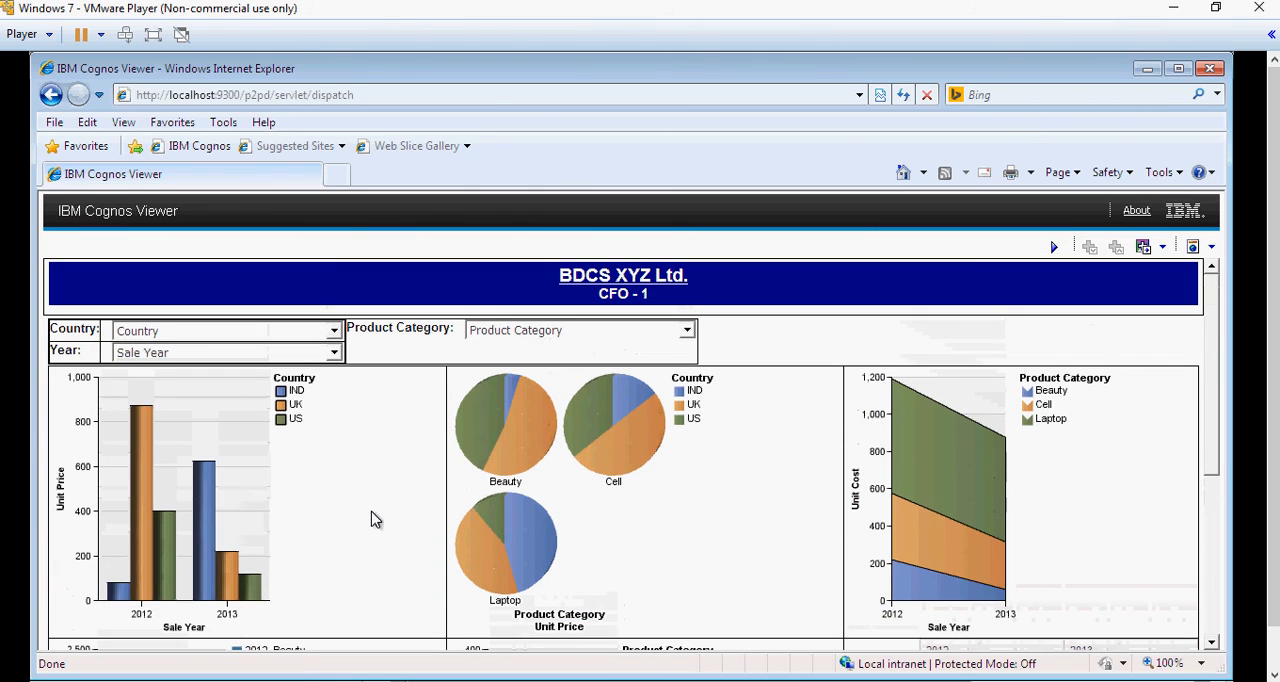
pyautogui.moveTo(424, 466)
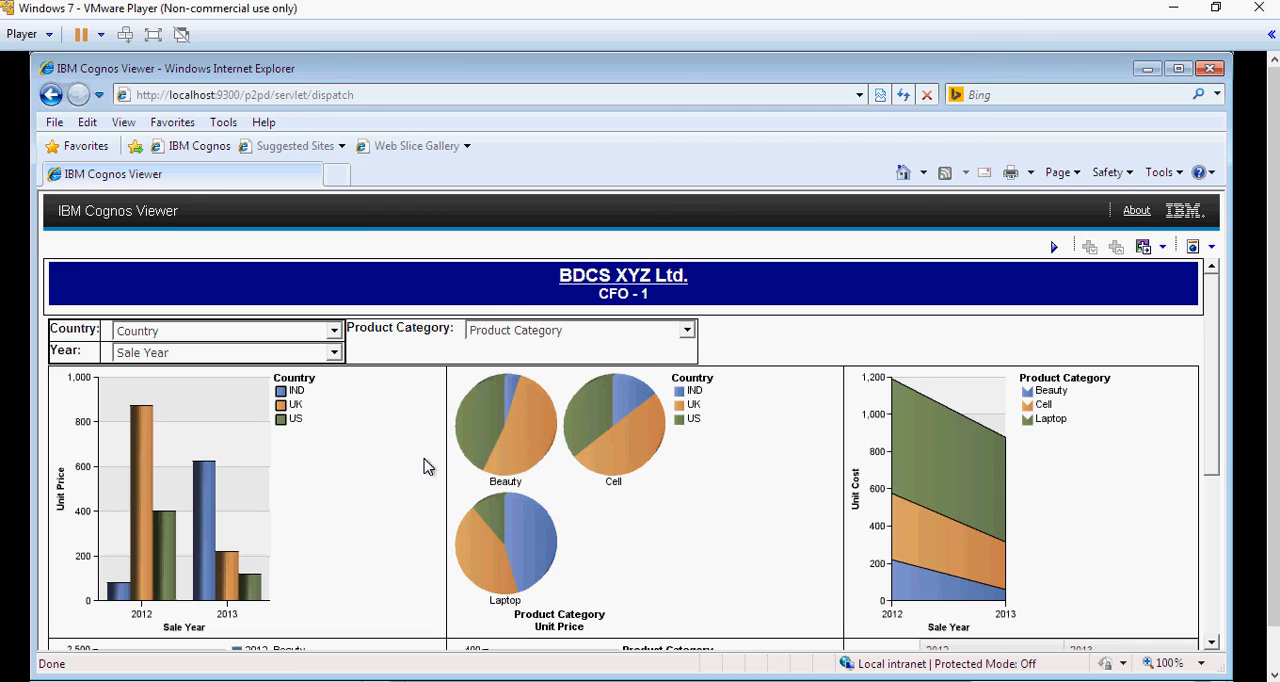
pyautogui.moveTo(1144, 50)
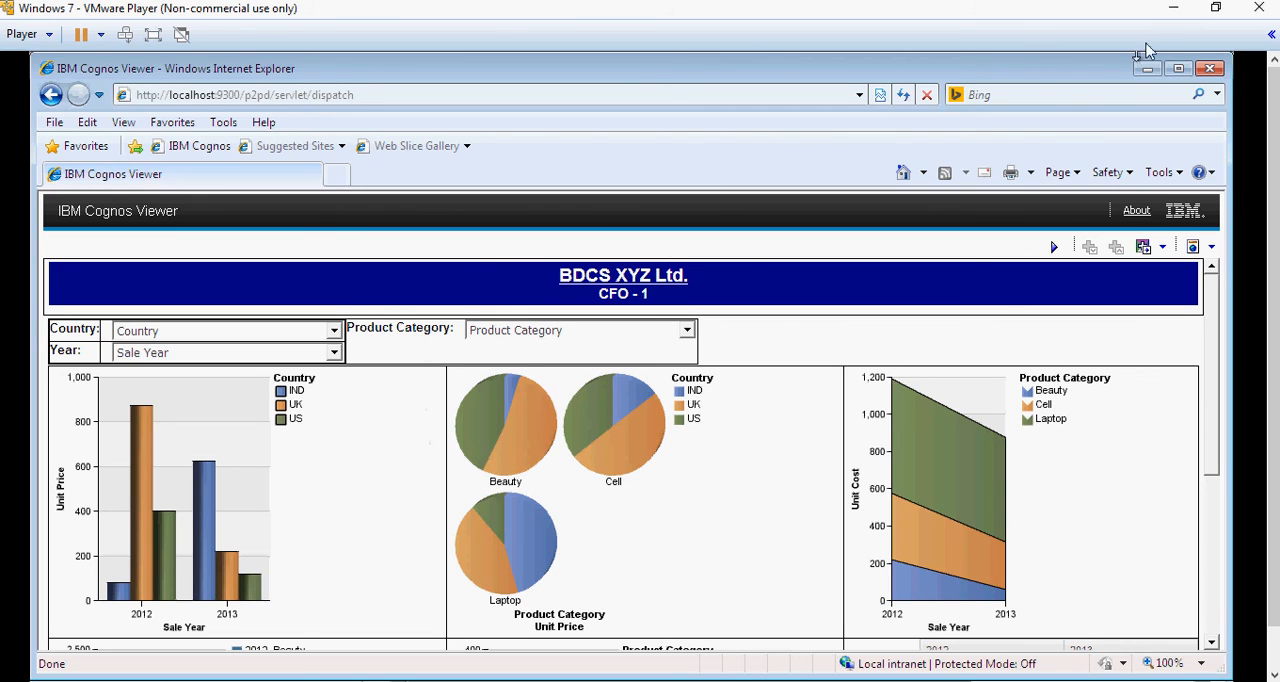
pyautogui.moveTo(616, 508)
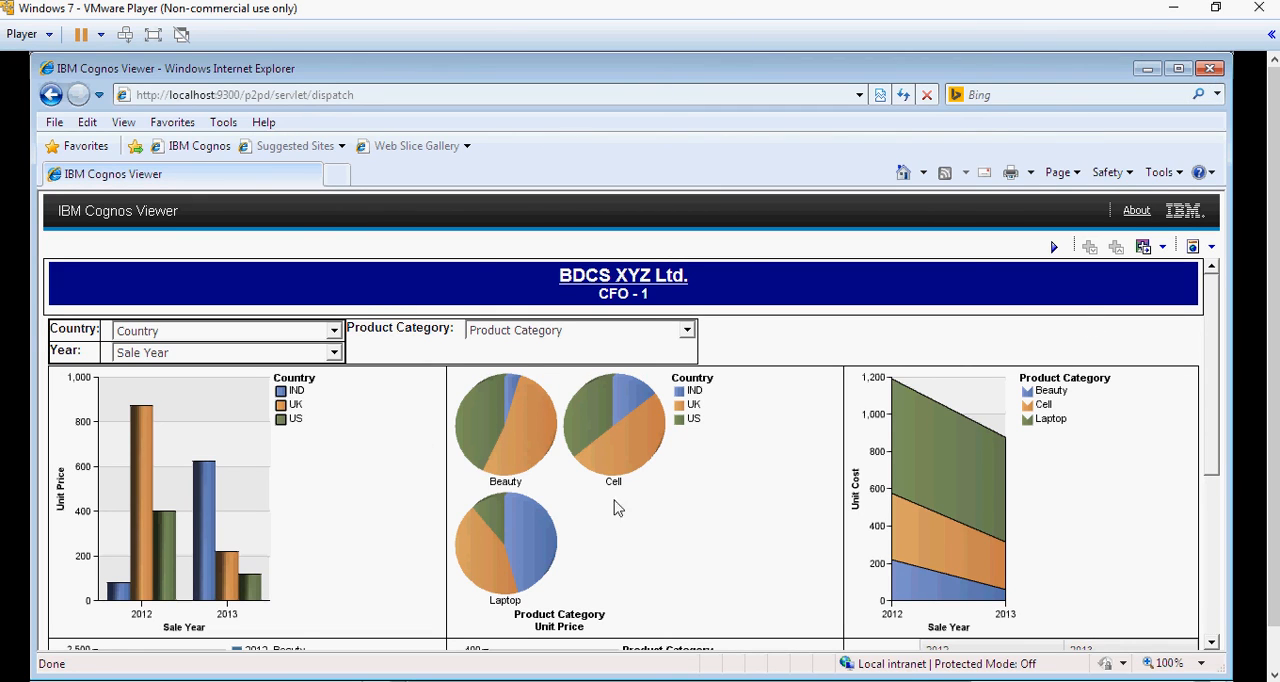